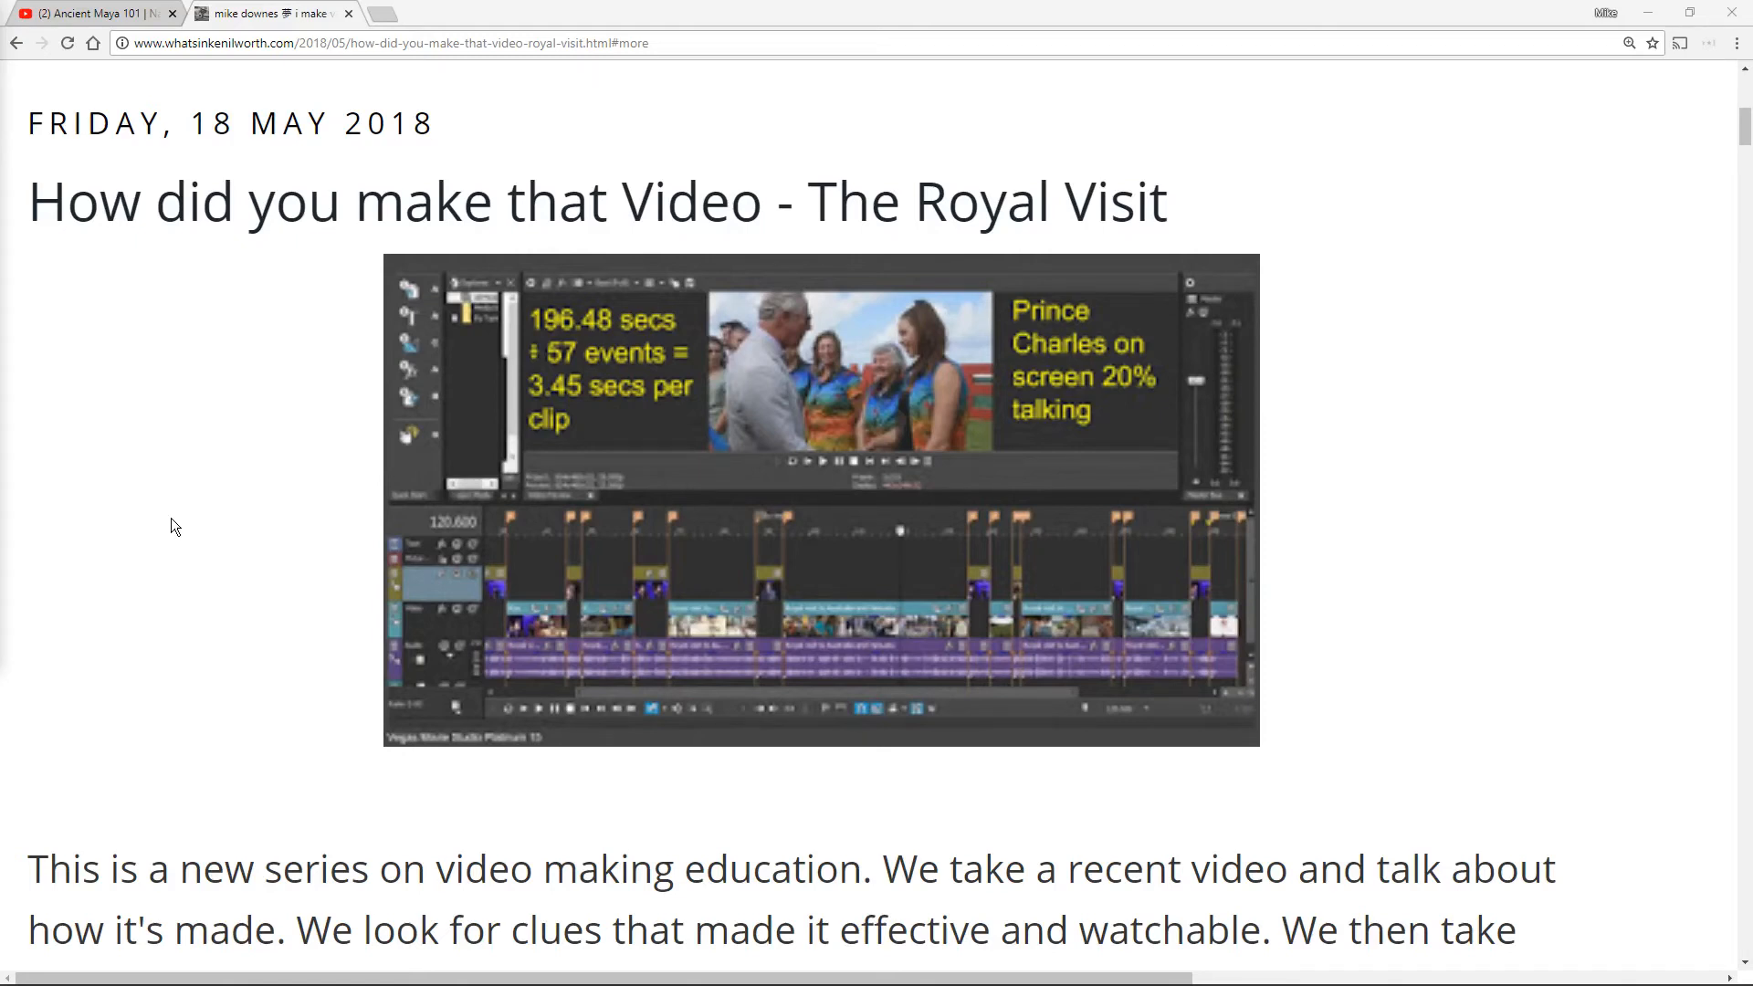
- Scroll down the Royal Visit post past the embedded video to the faster-speed note, then back slightly
scroll("down", 3)
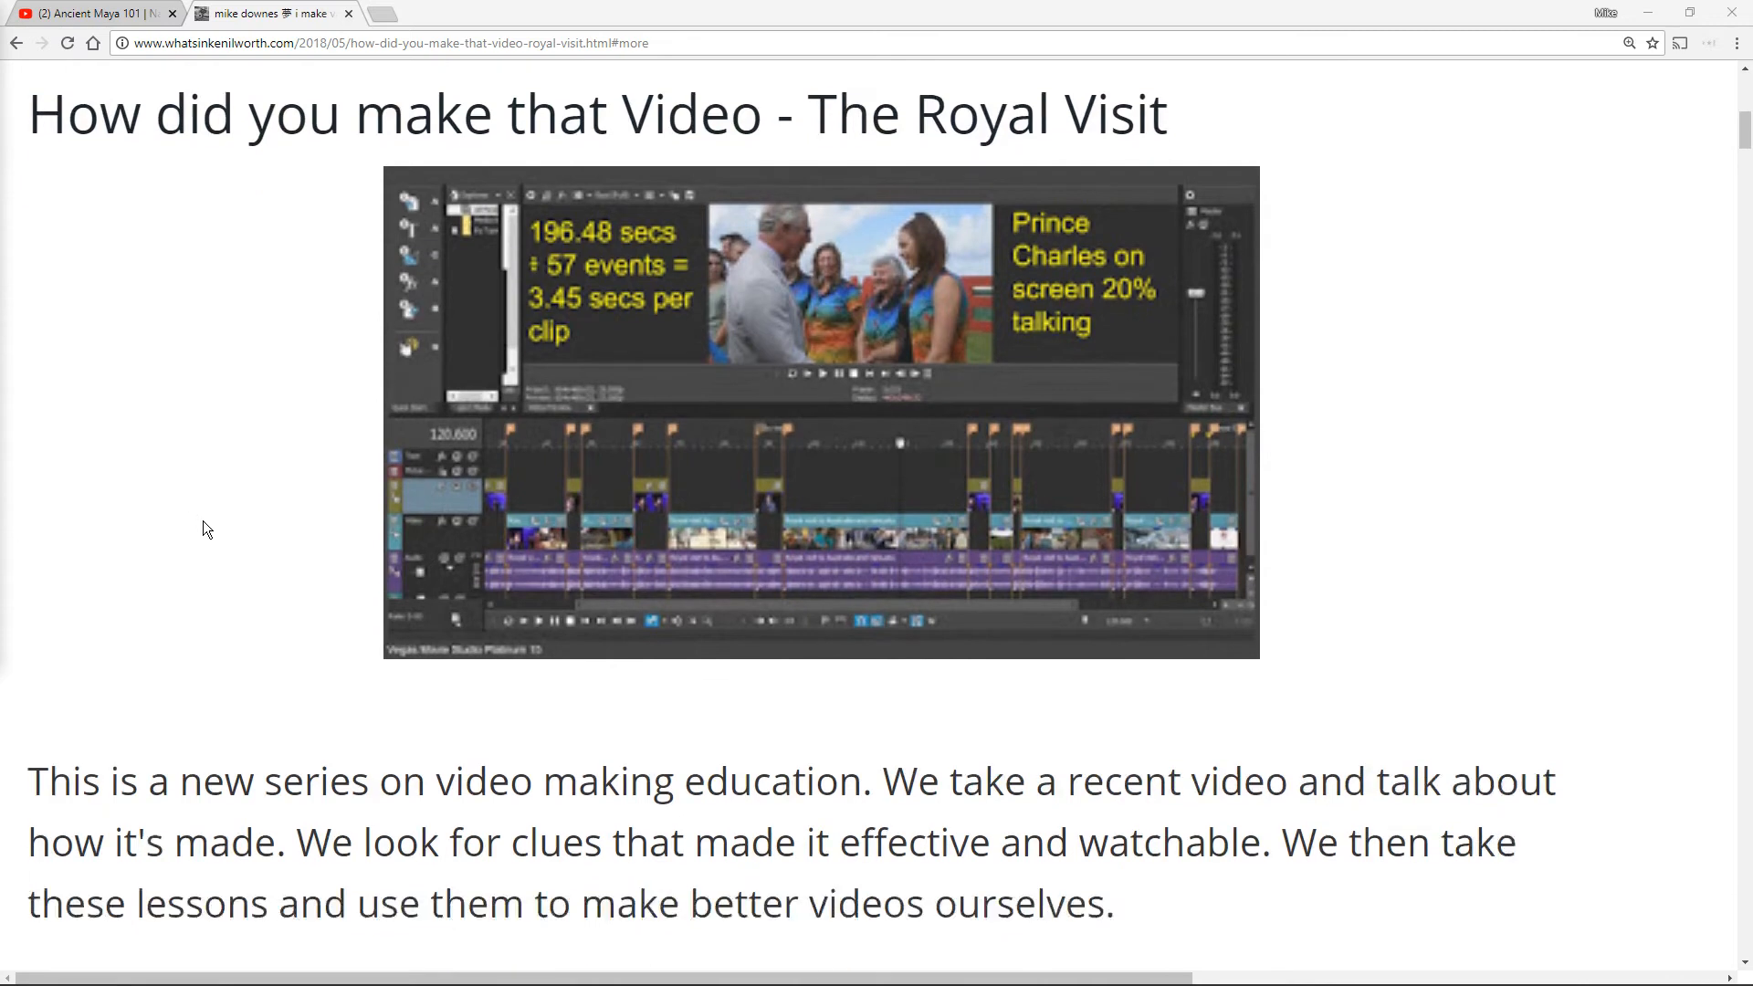
scroll("down", 3)
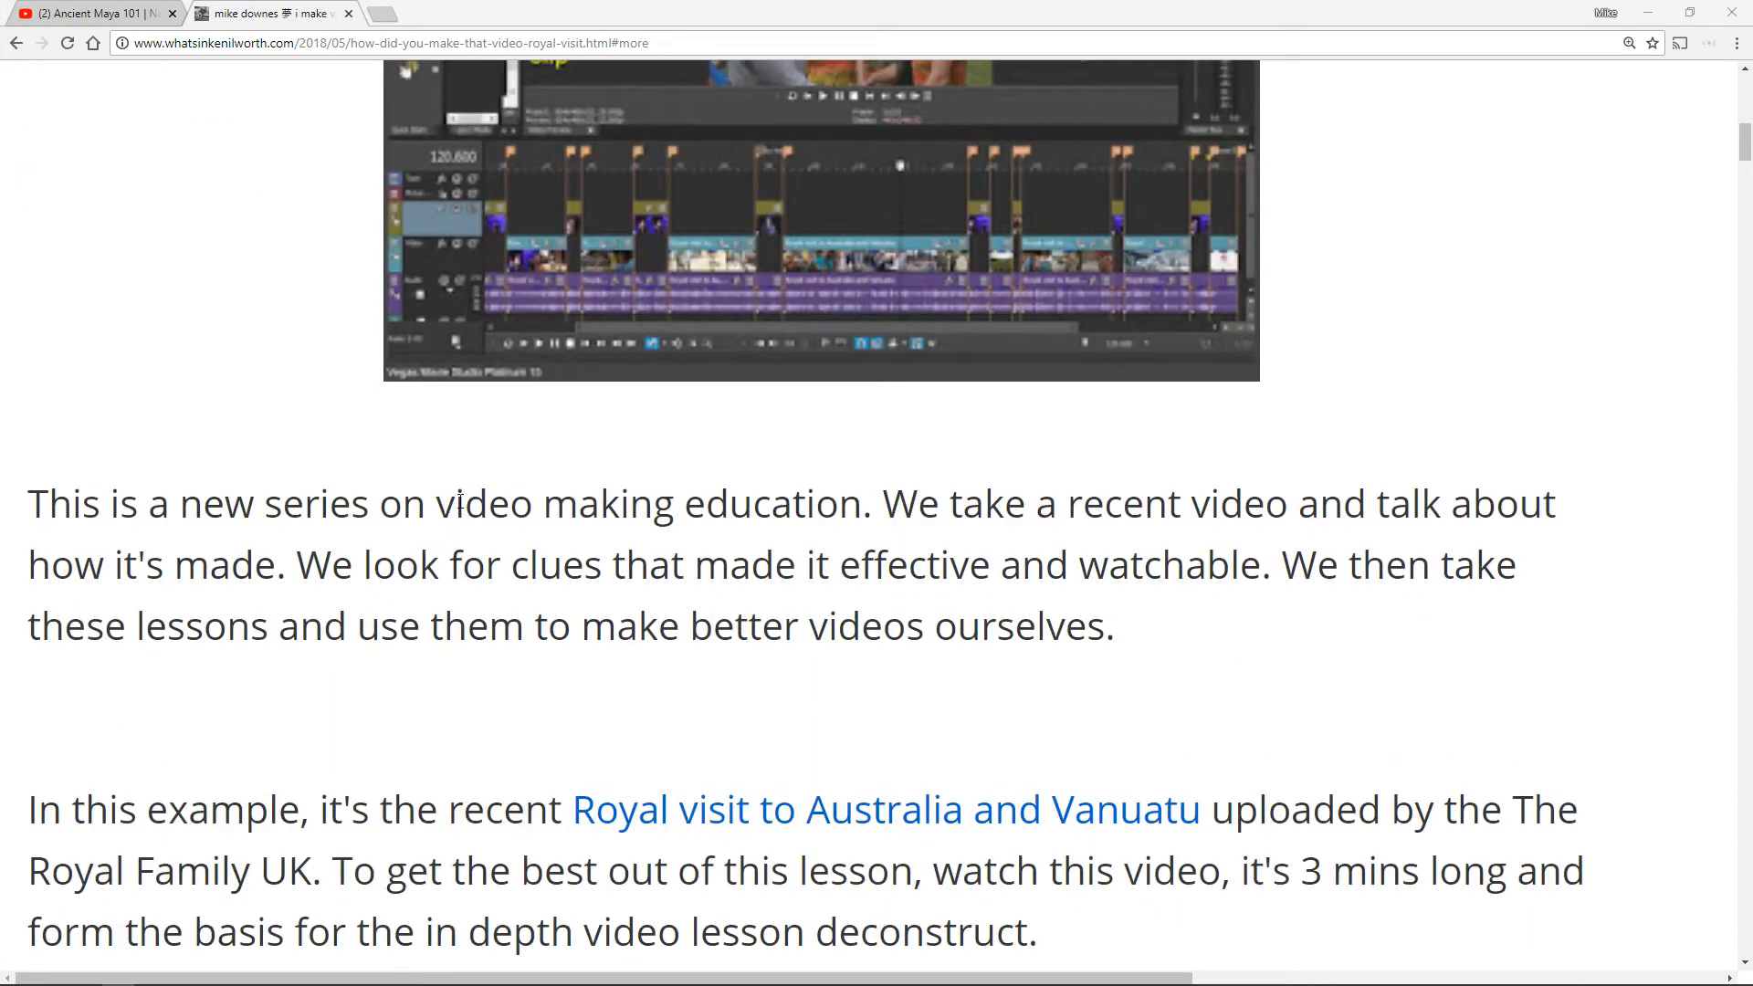
mouse_move(362, 603)
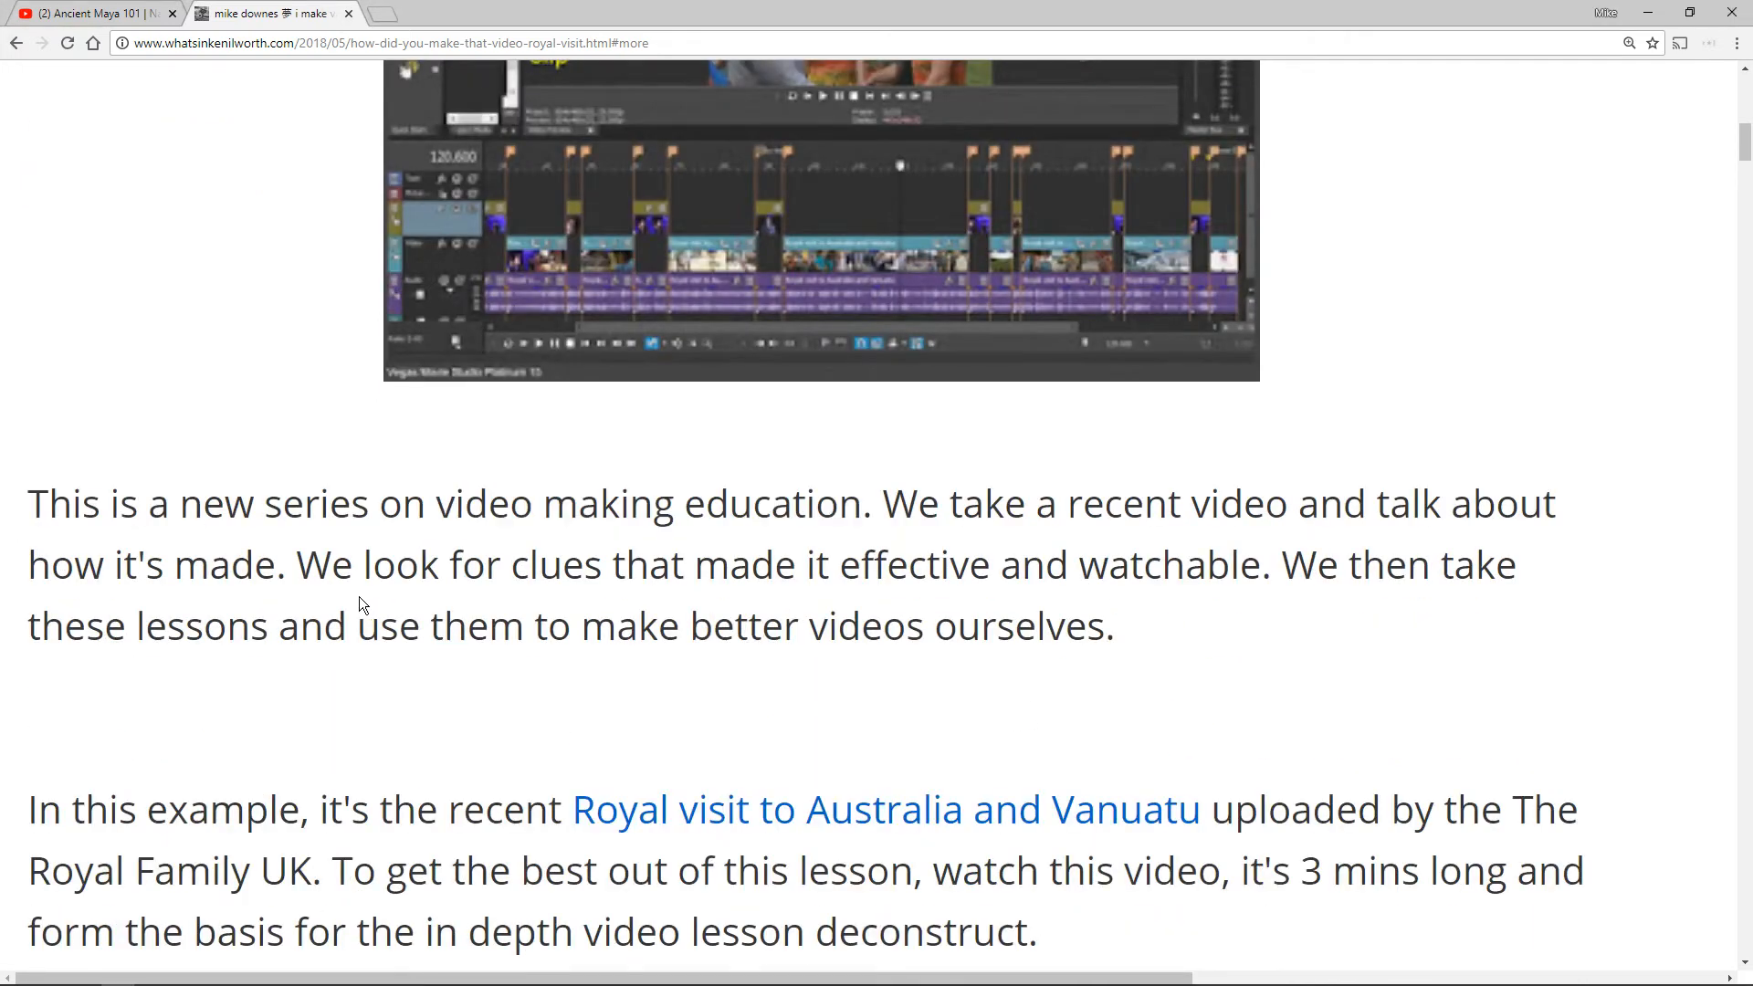
scroll("down", 3)
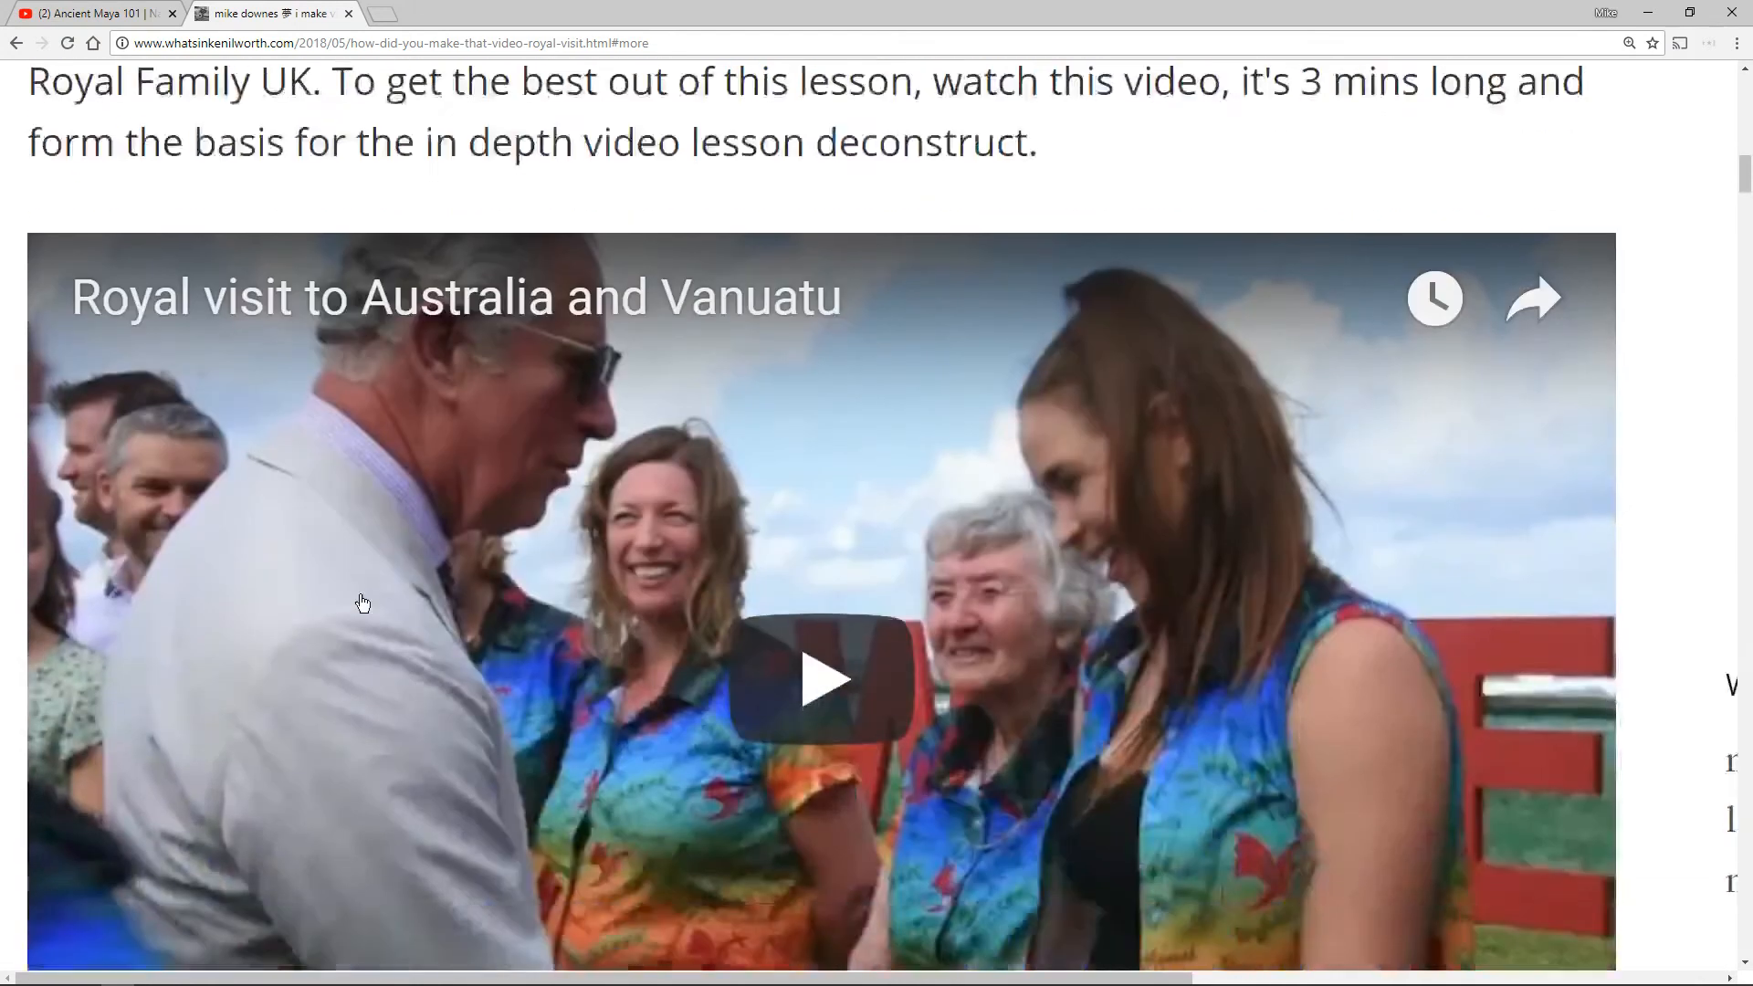
scroll("down", 3)
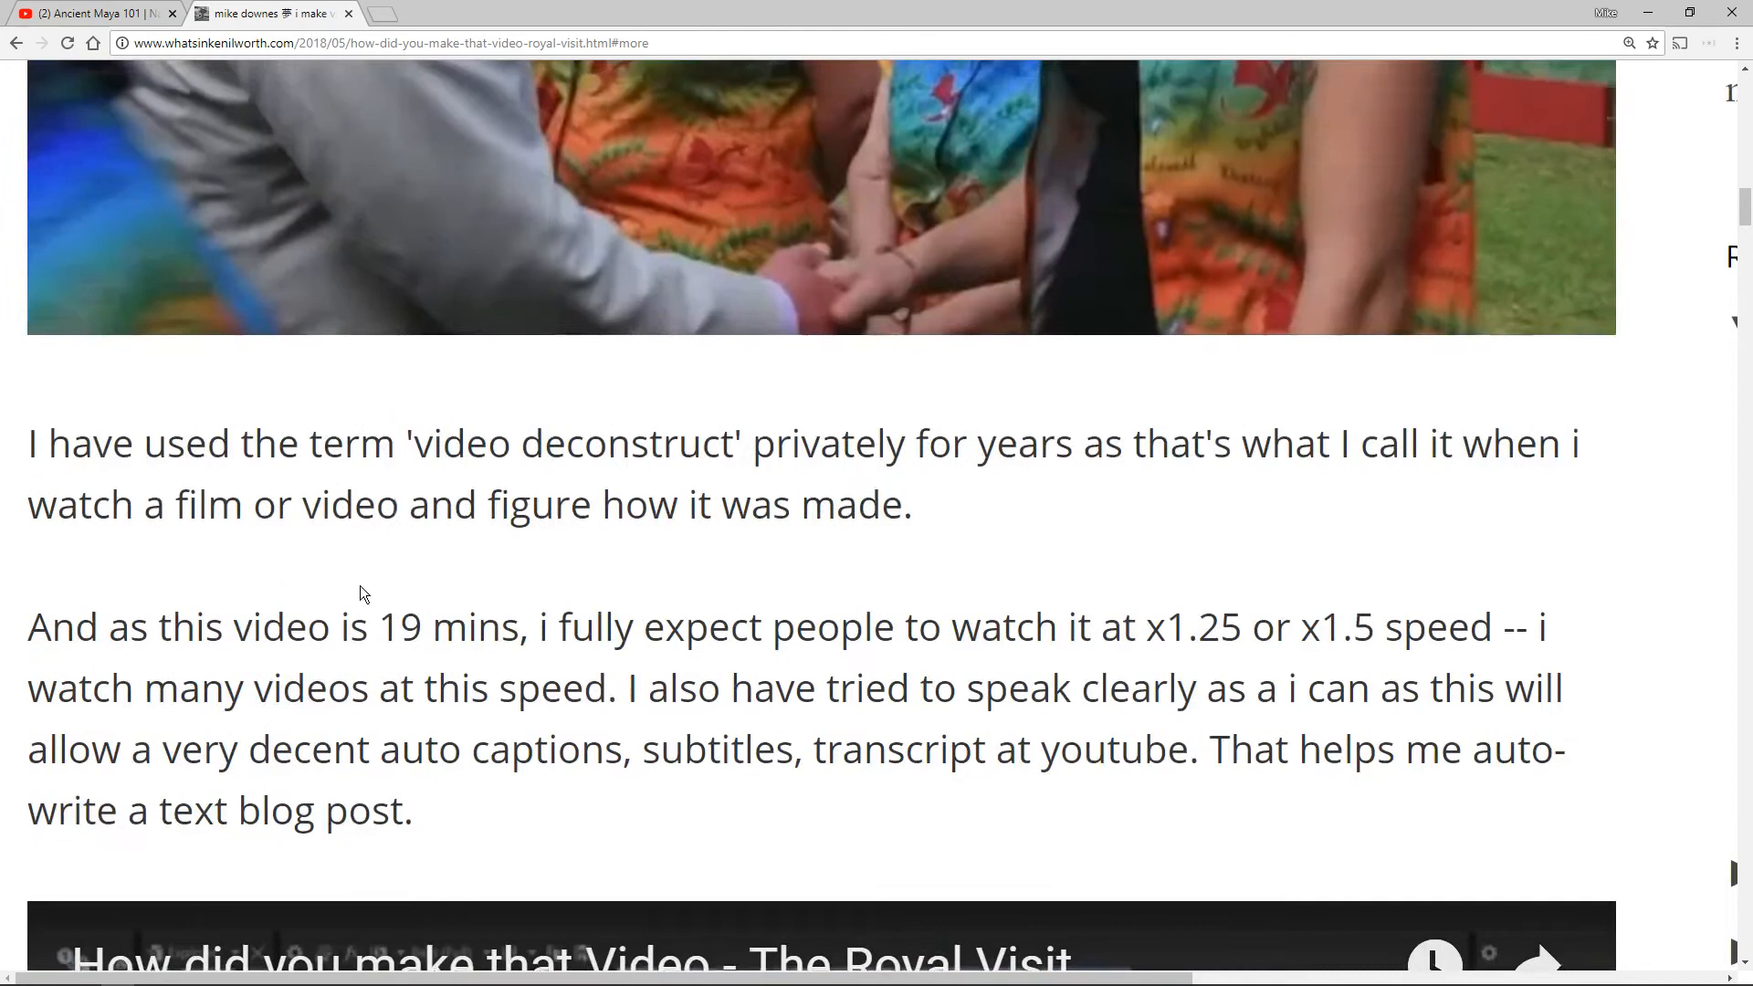
scroll("up", 3)
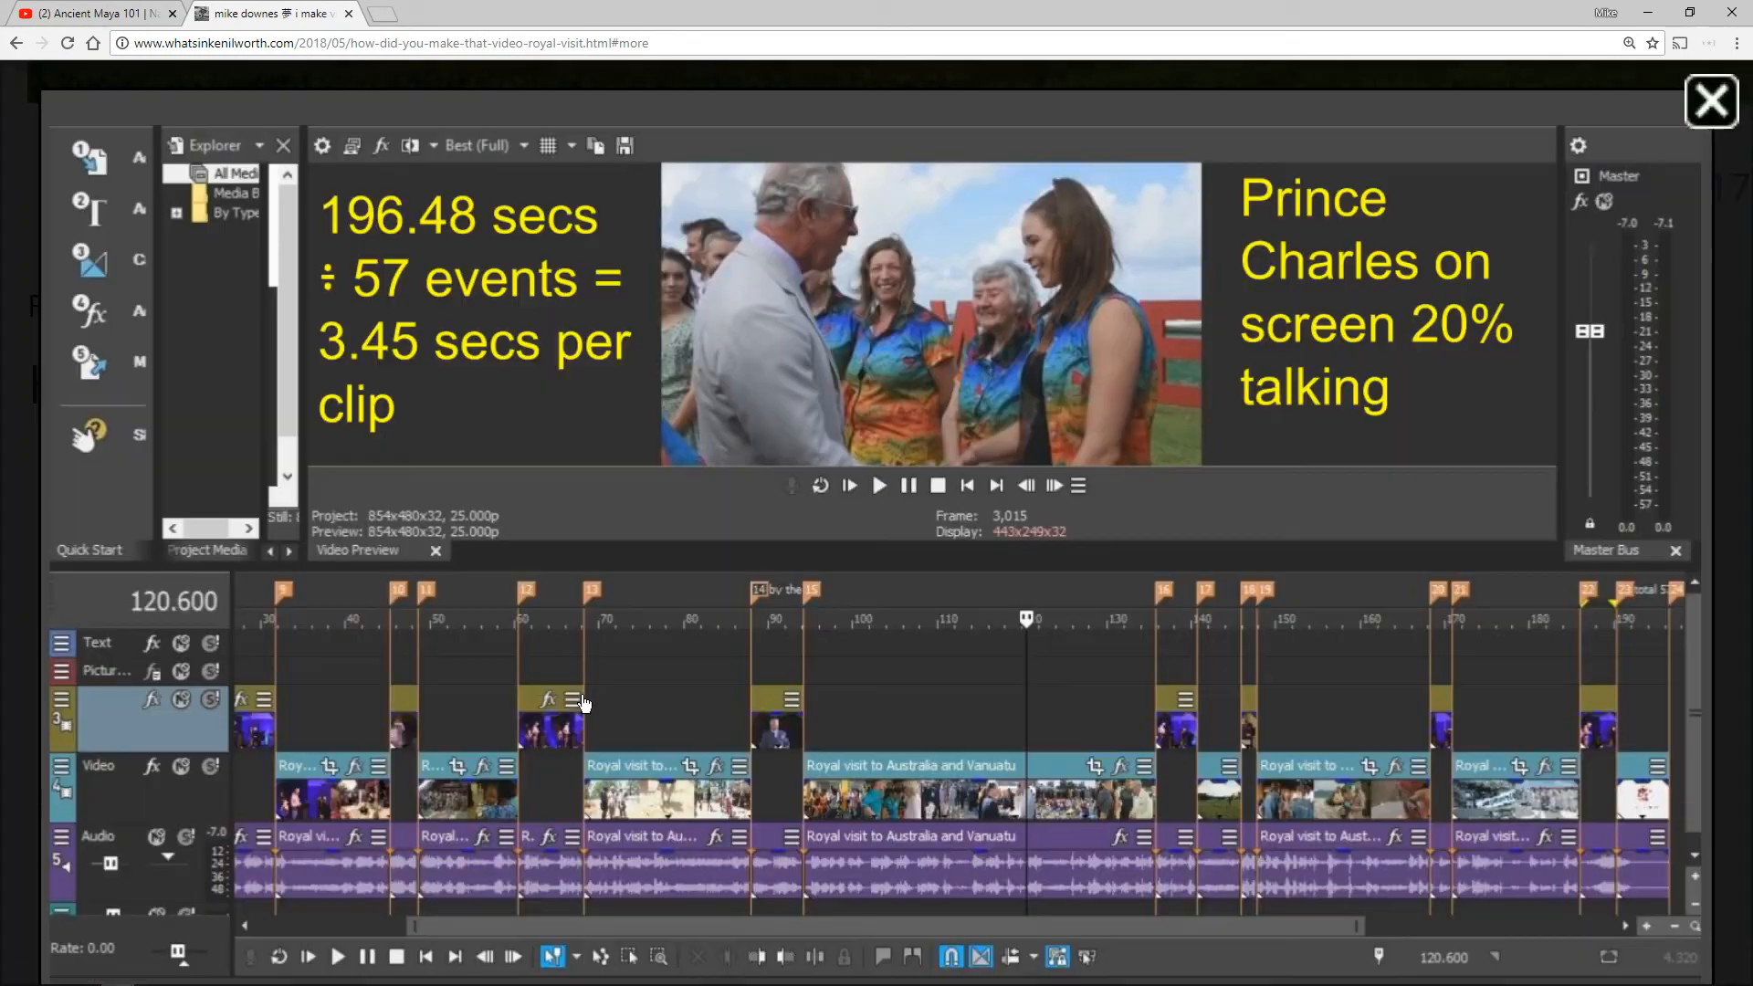
mouse_move(642, 712)
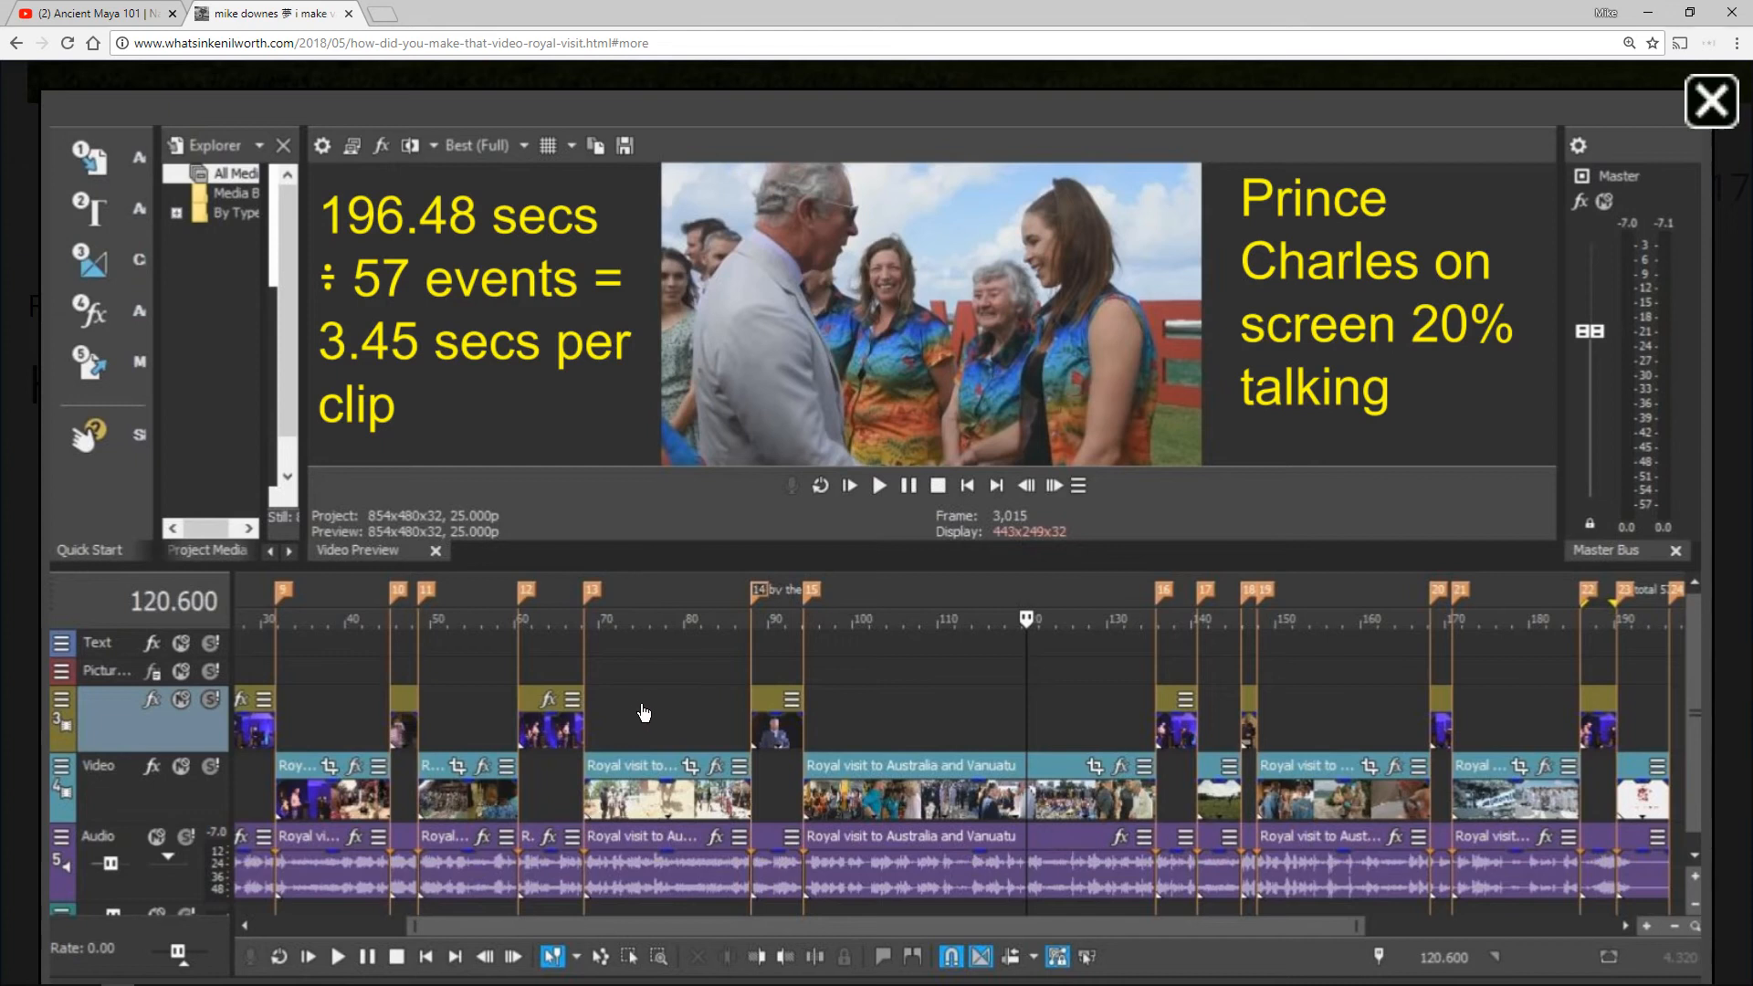
mouse_move(367, 337)
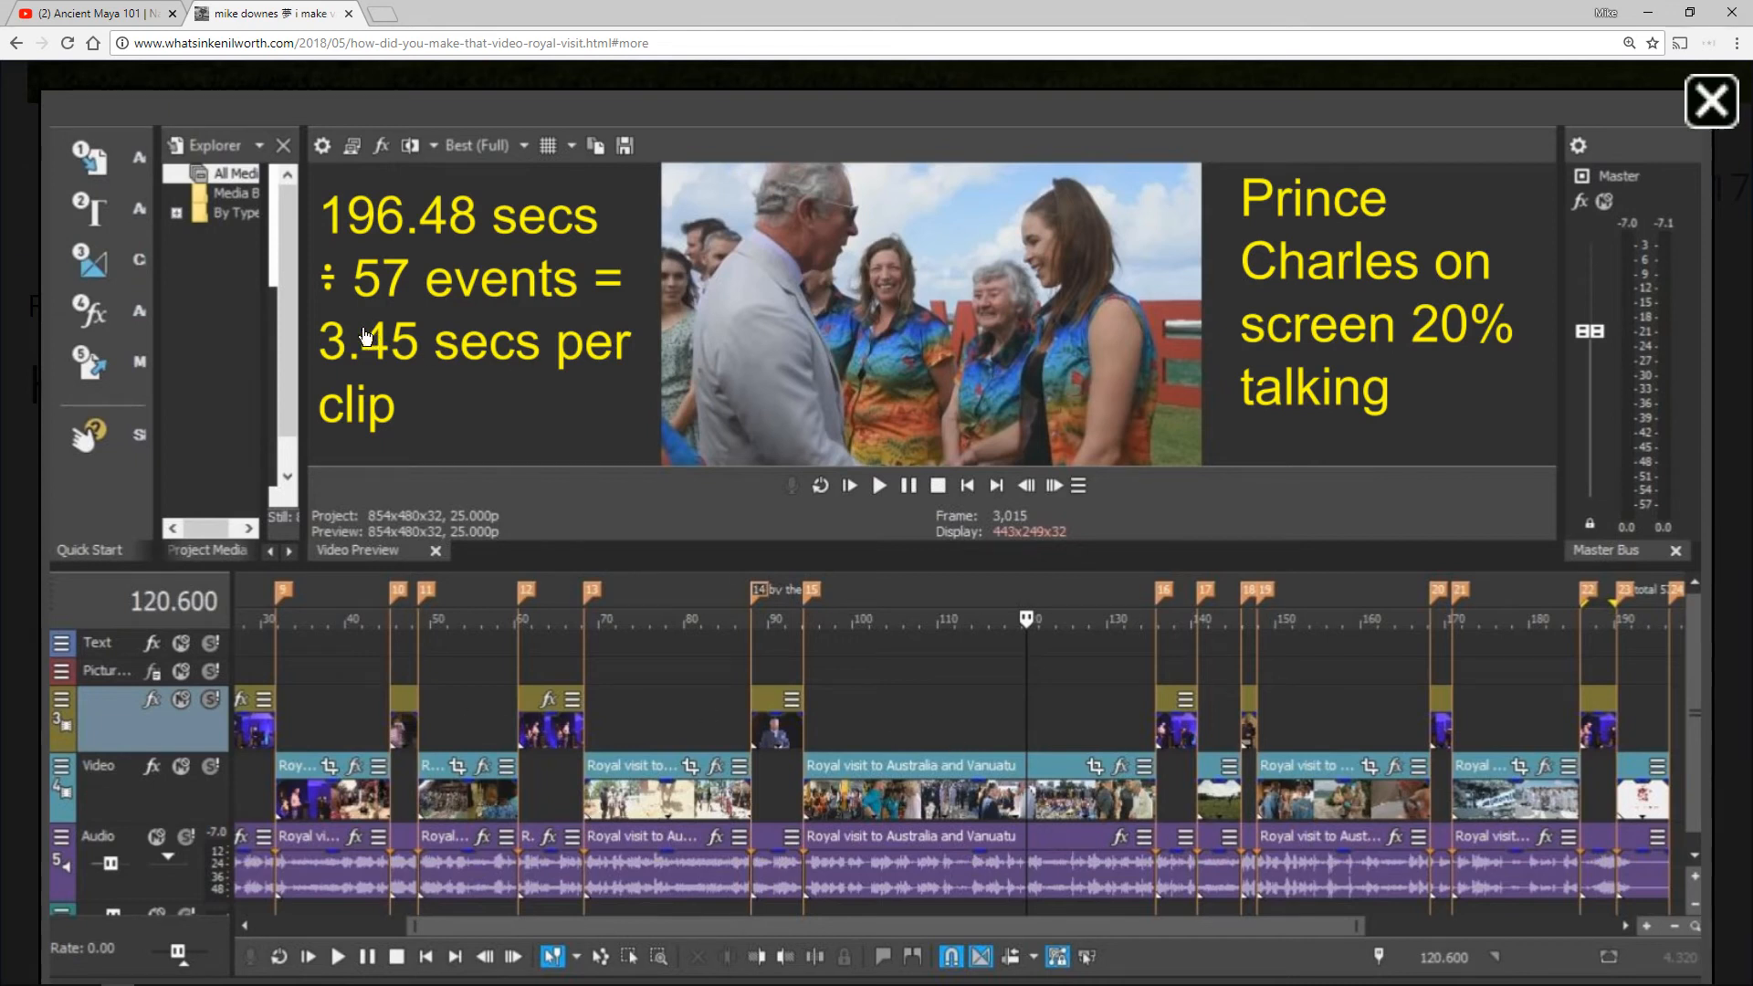
mouse_move(395, 255)
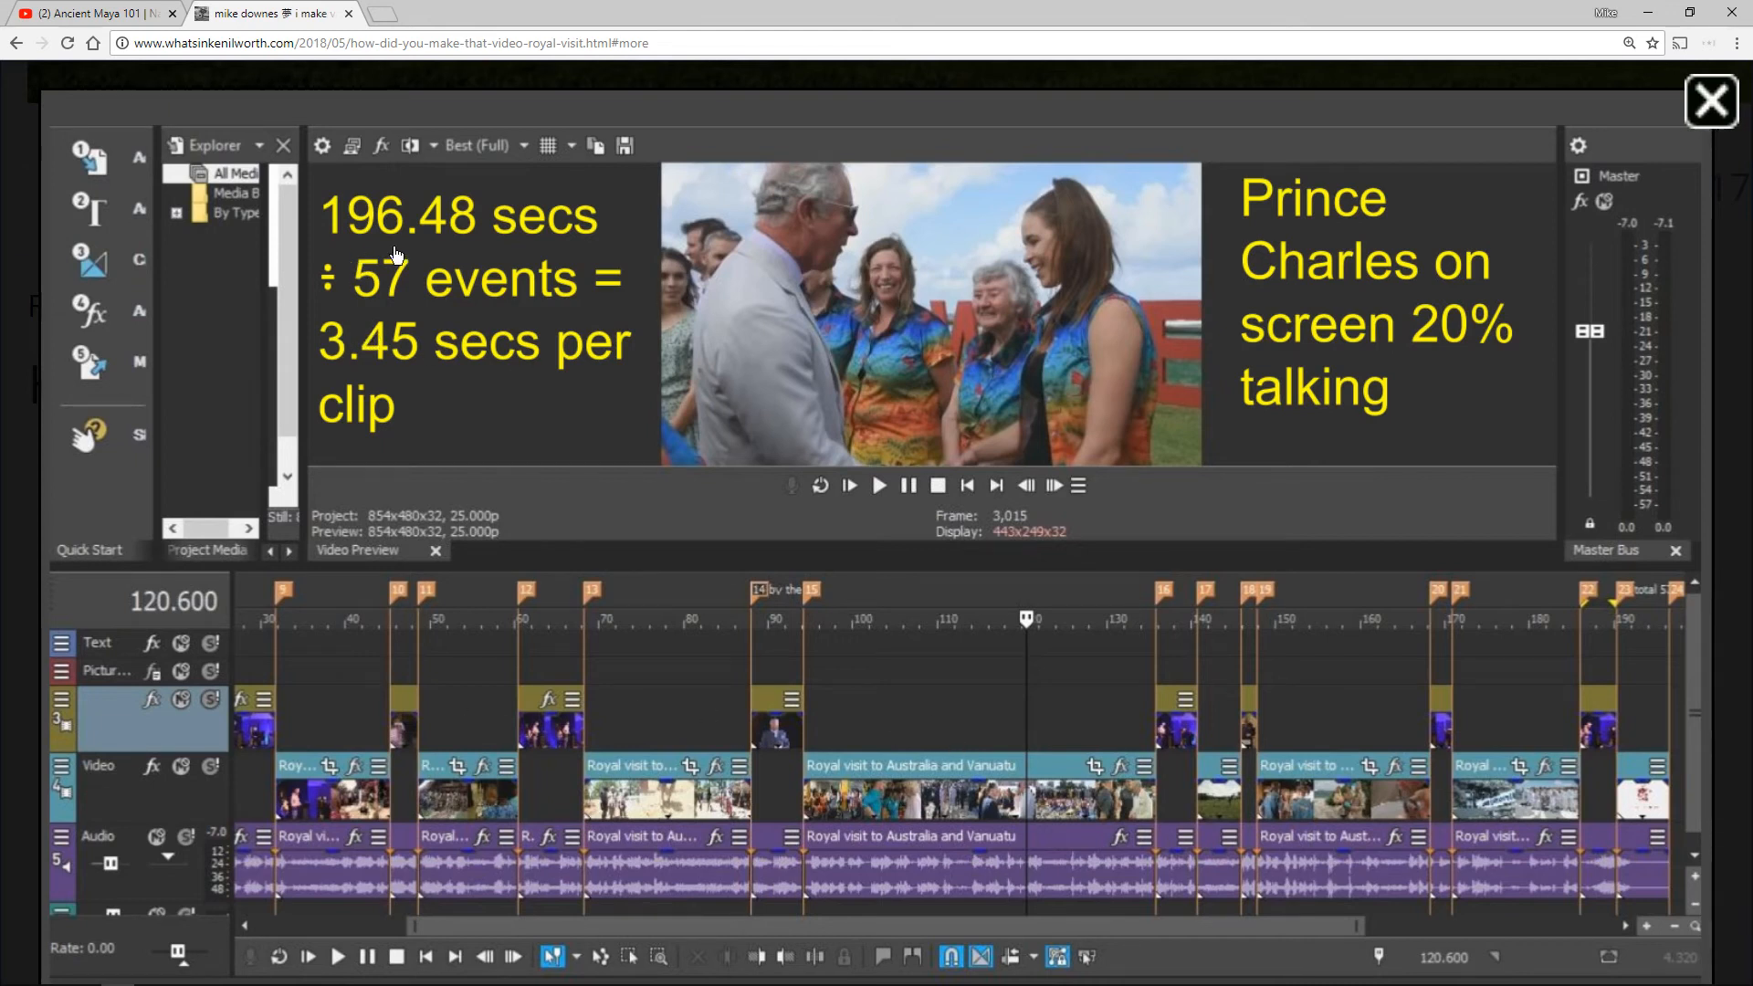
mouse_move(343, 358)
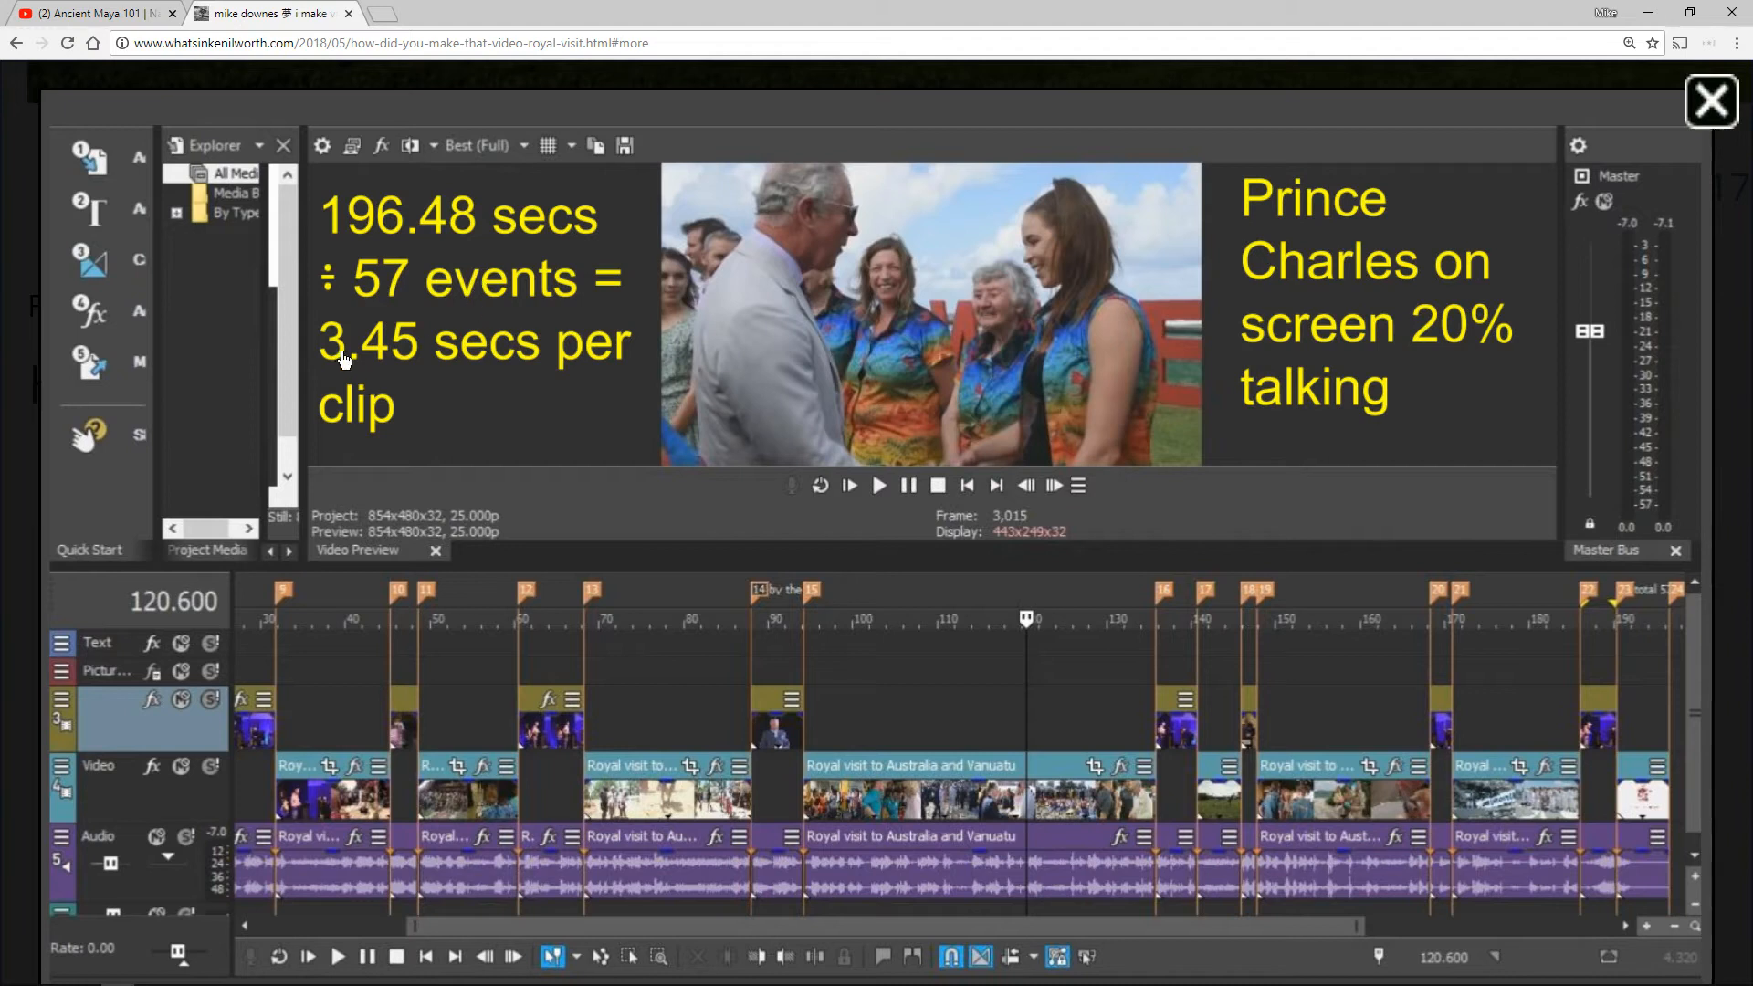
mouse_move(497, 399)
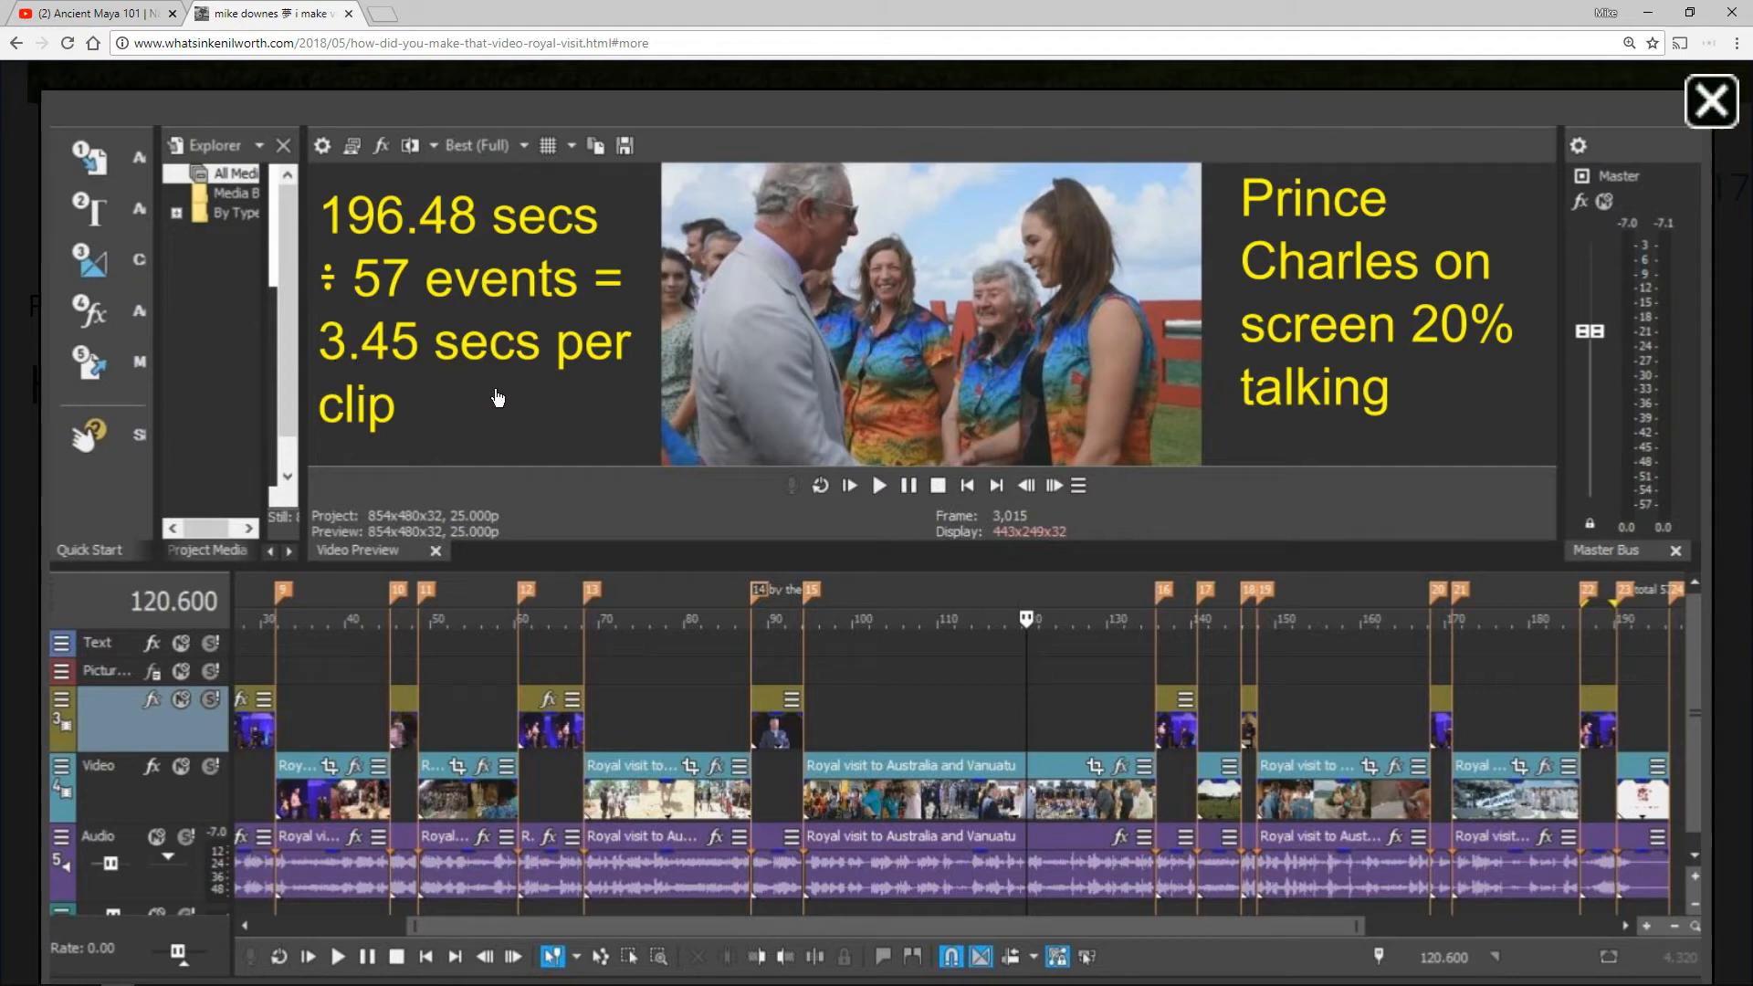
mouse_move(659, 395)
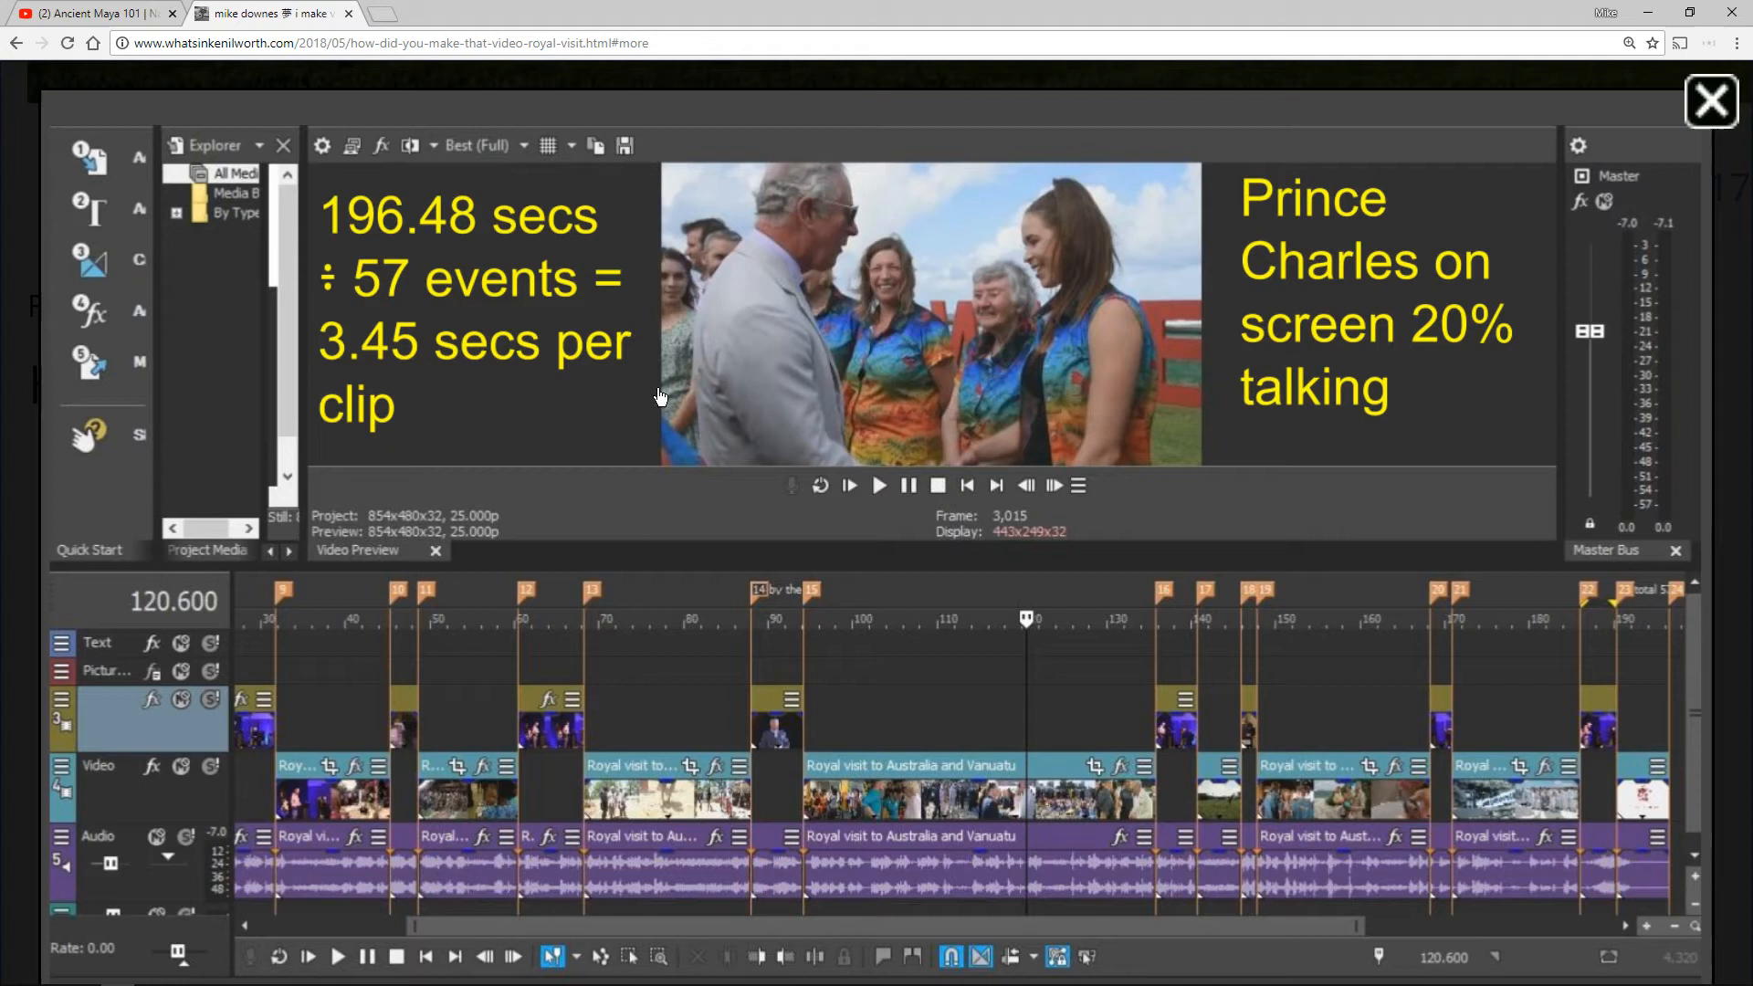
mouse_move(163, 913)
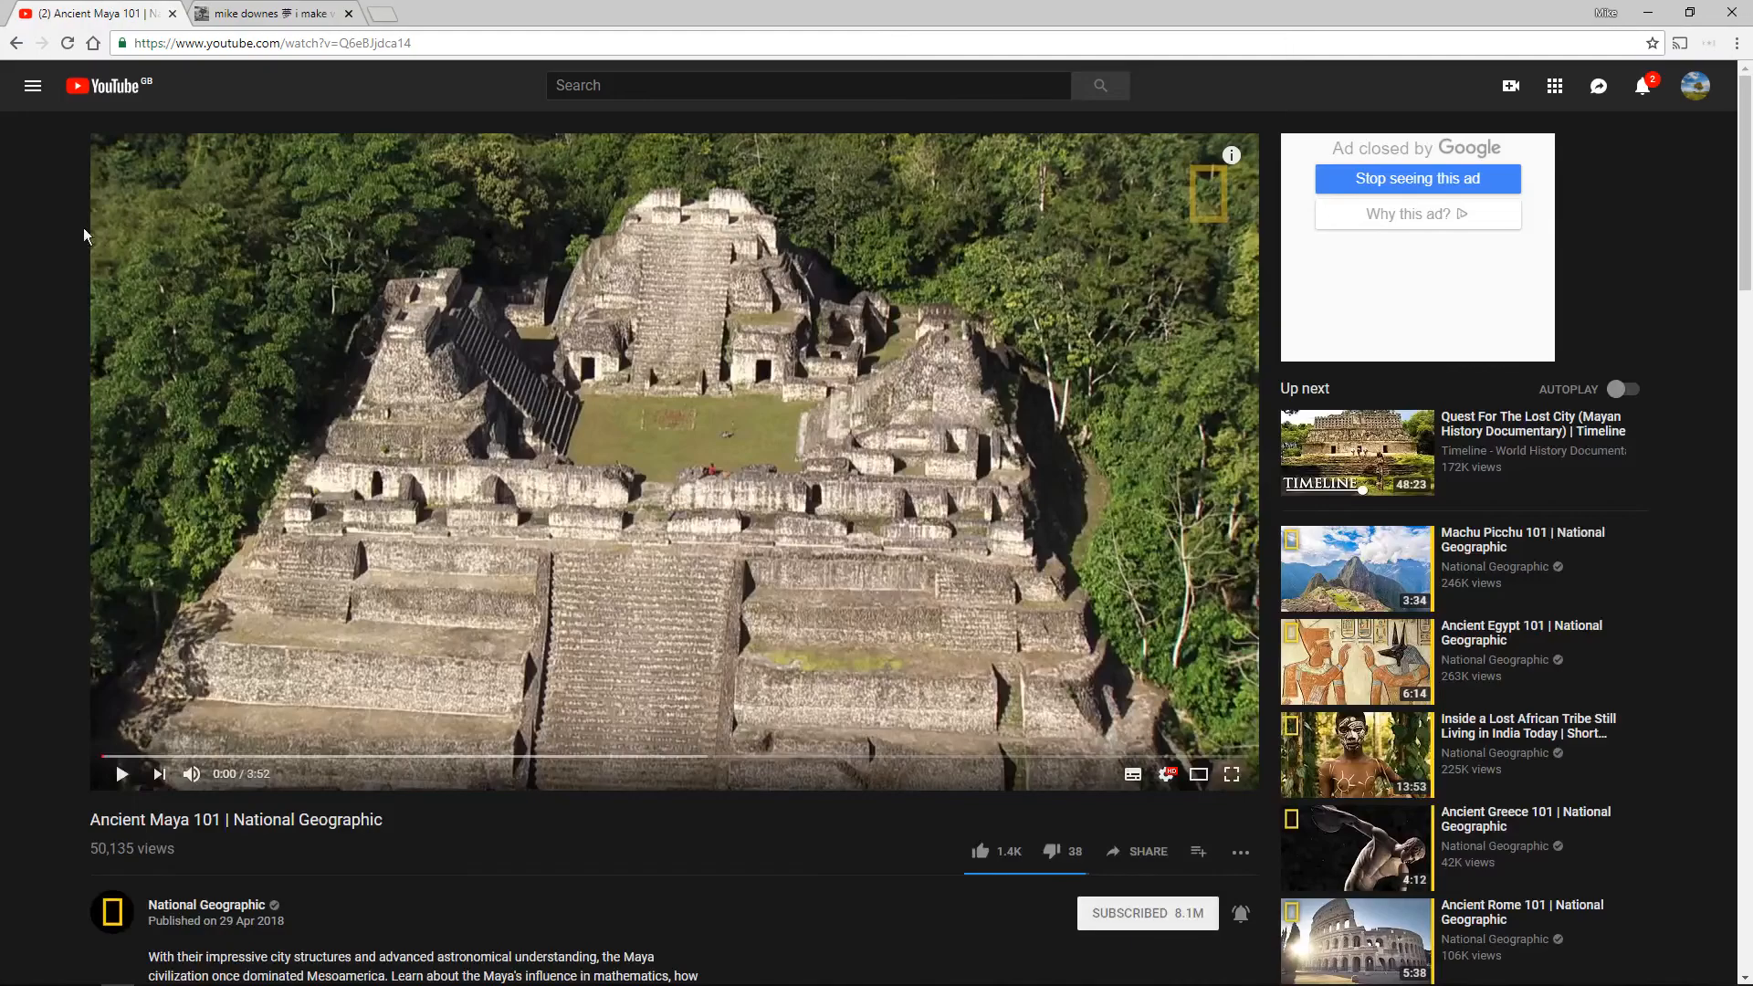
mouse_move(88, 266)
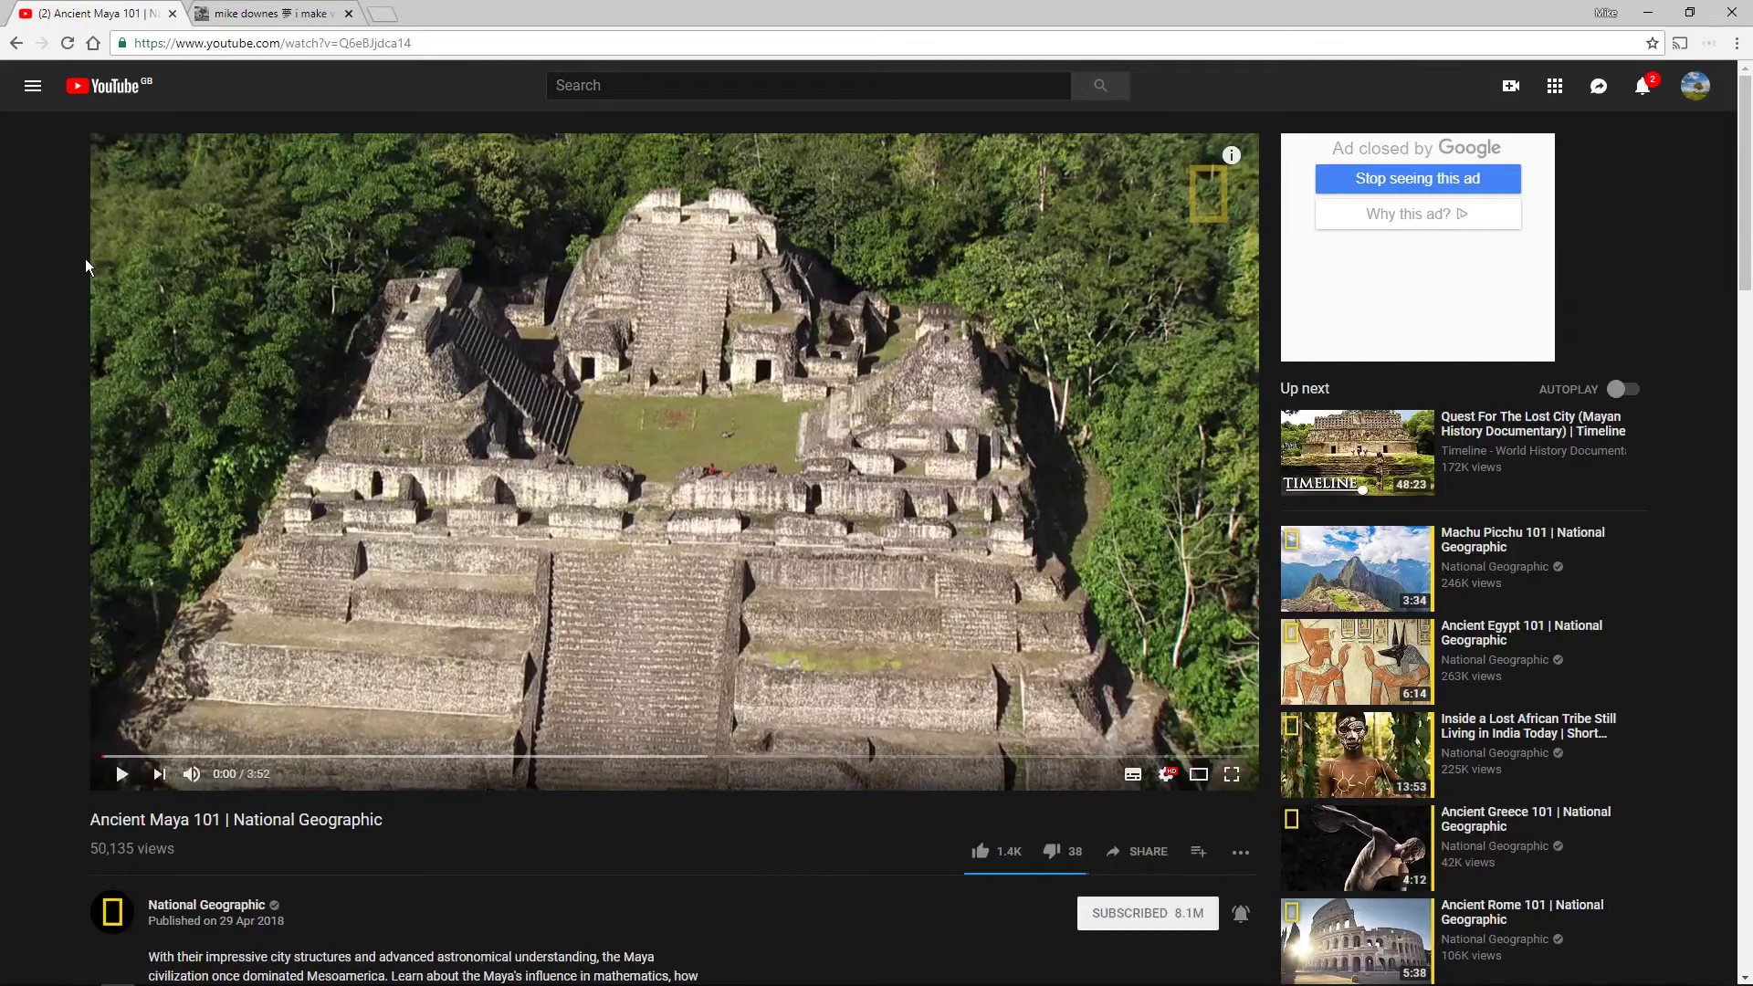
mouse_move(29, 643)
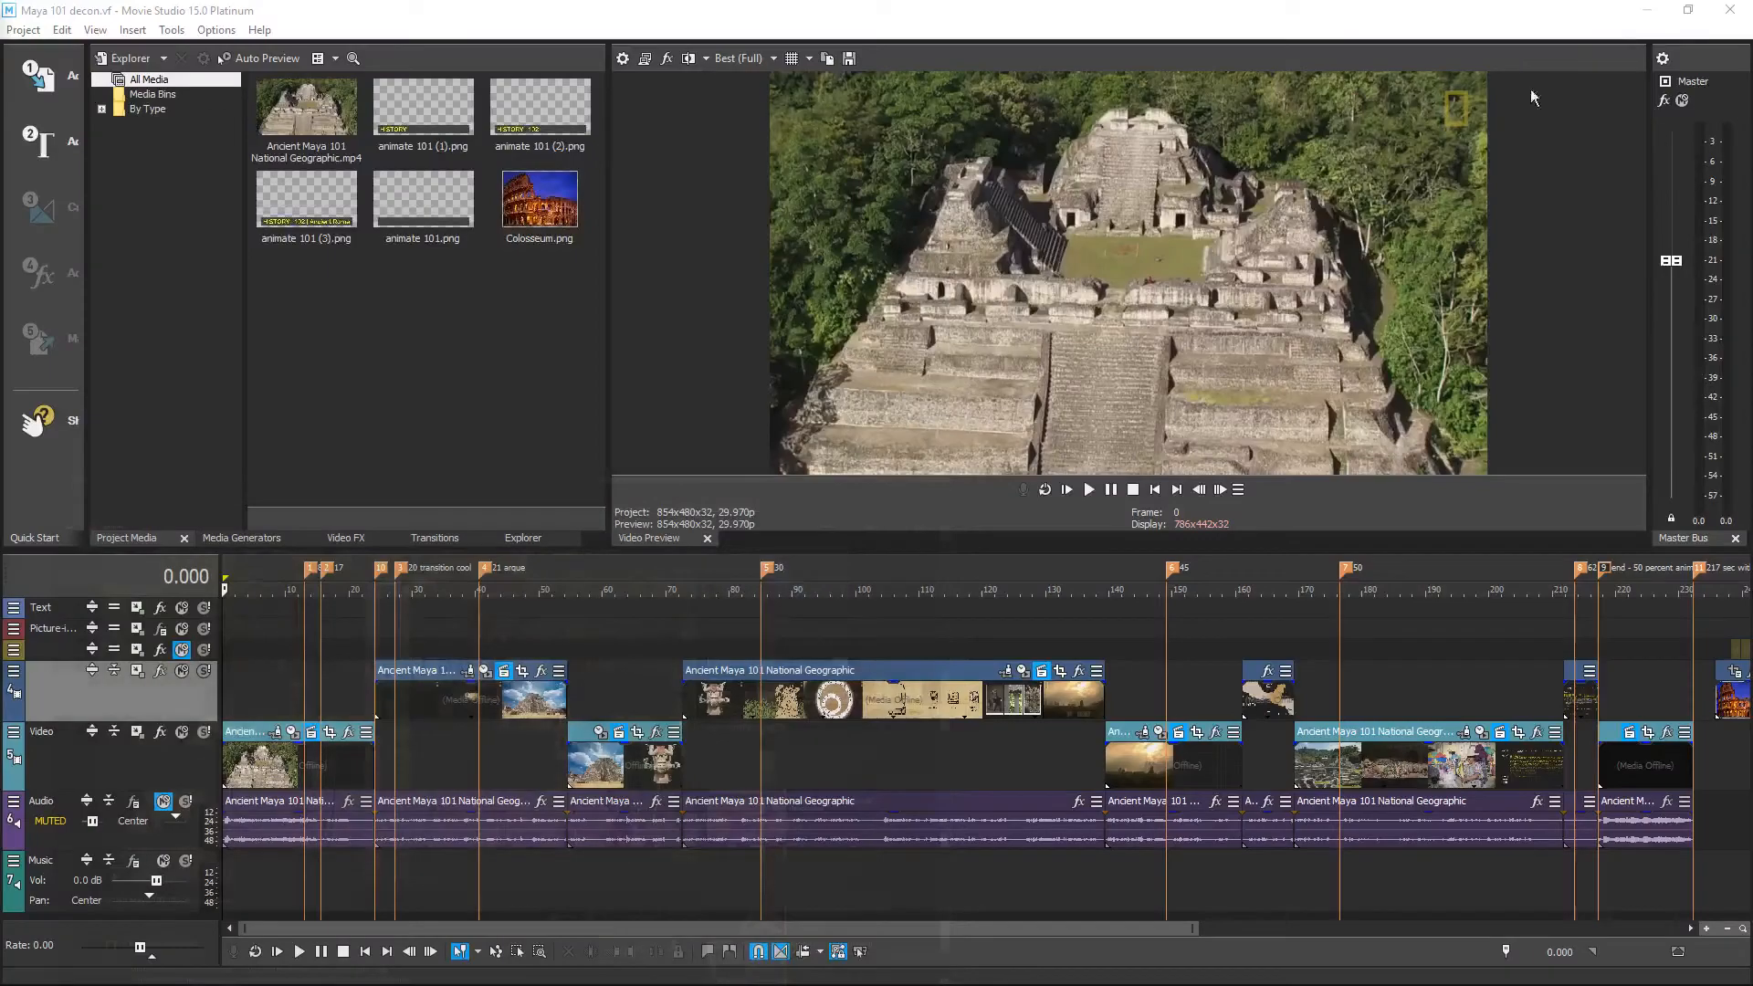
mouse_move(457, 414)
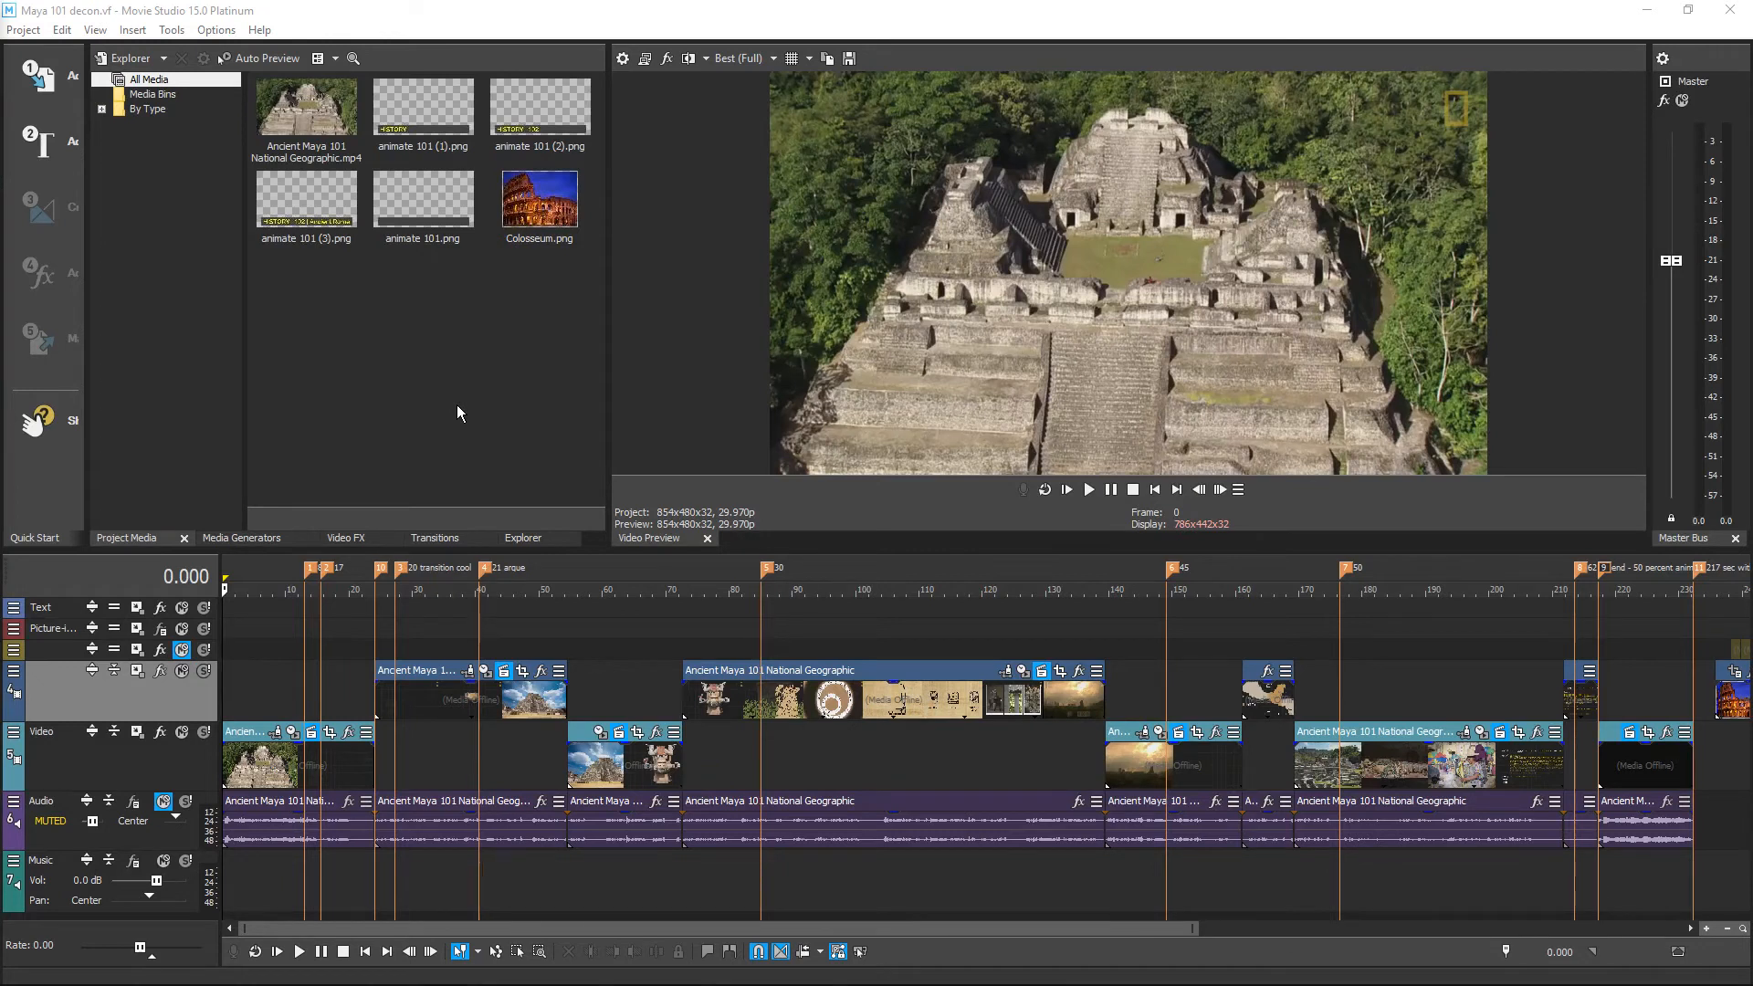
mouse_move(440, 437)
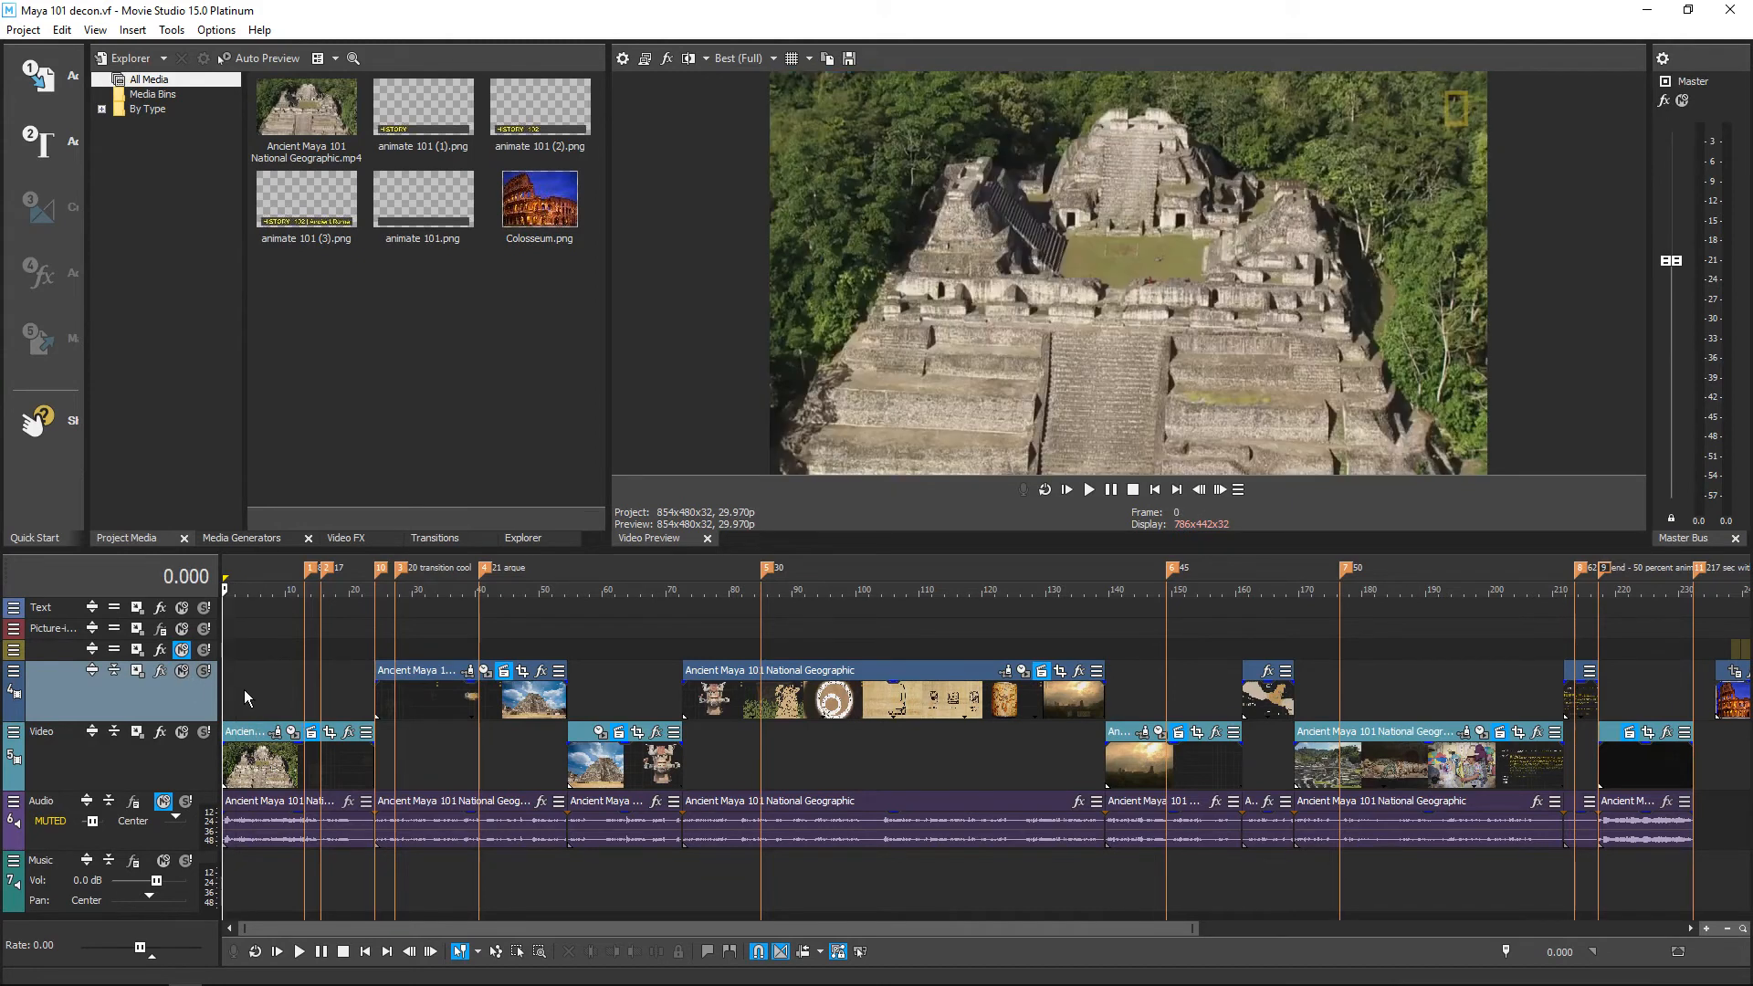
mouse_move(263, 669)
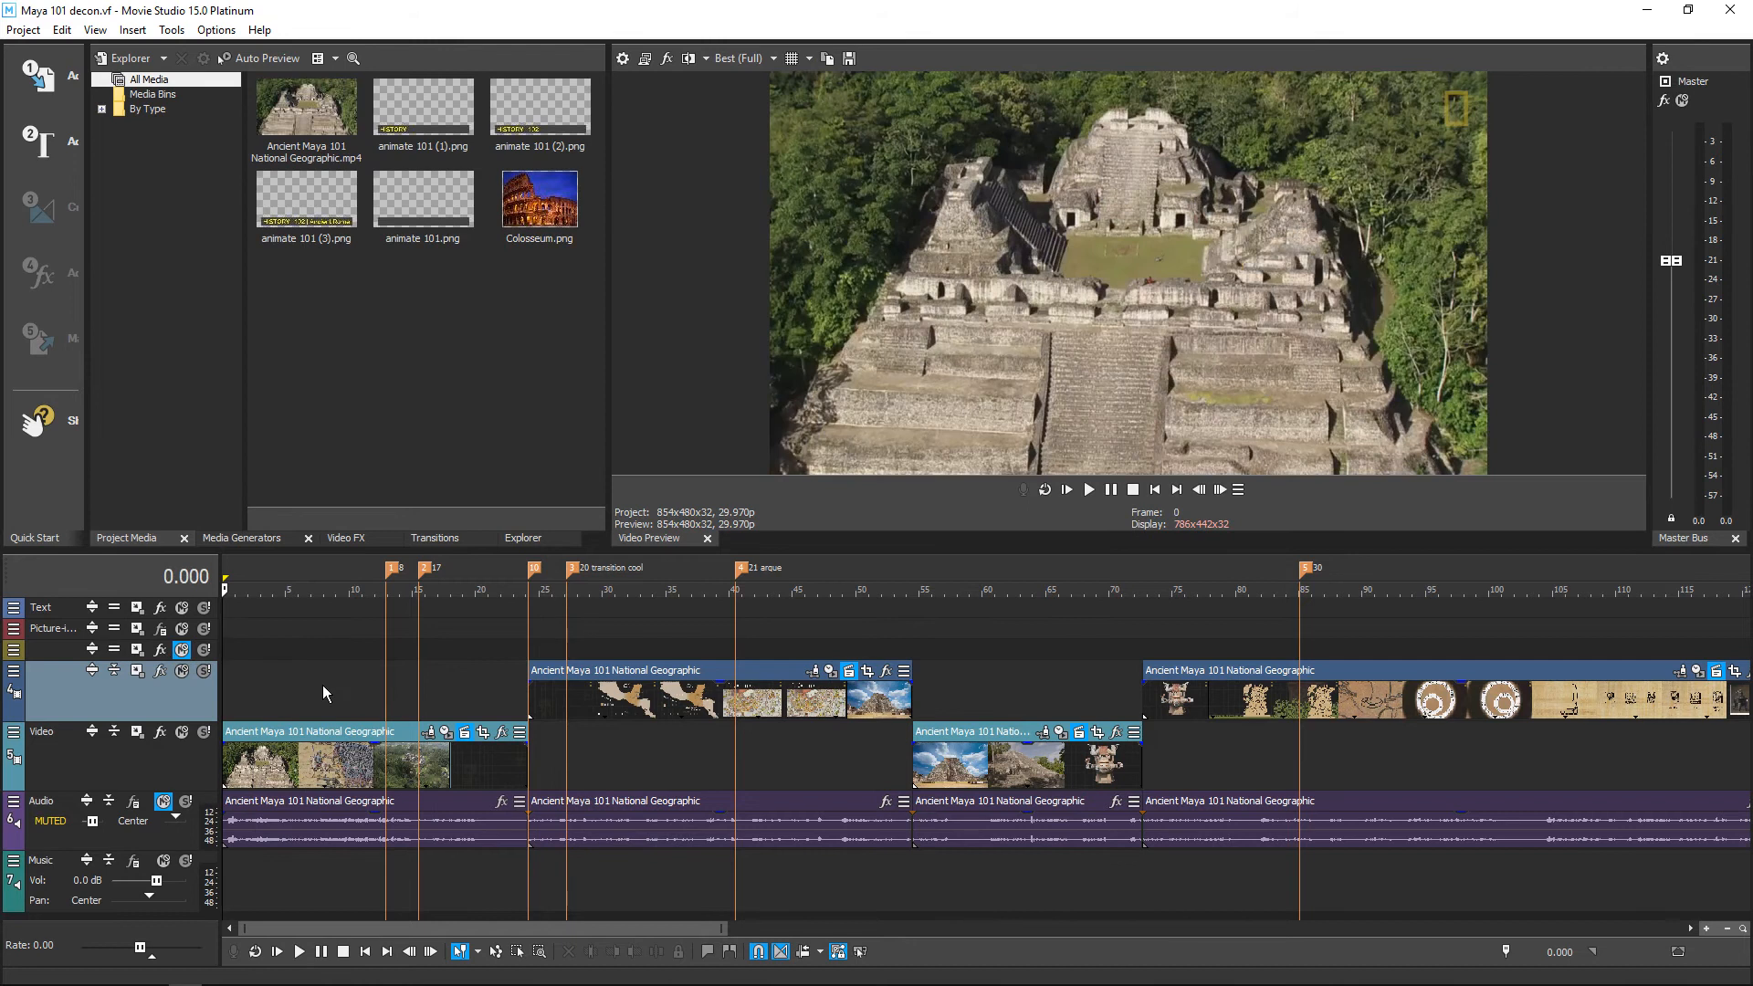
- Play the Maya project from the start, stop after a couple of seconds, and jump to the HISTORY title around 17.5 s
left_click(1087, 489)
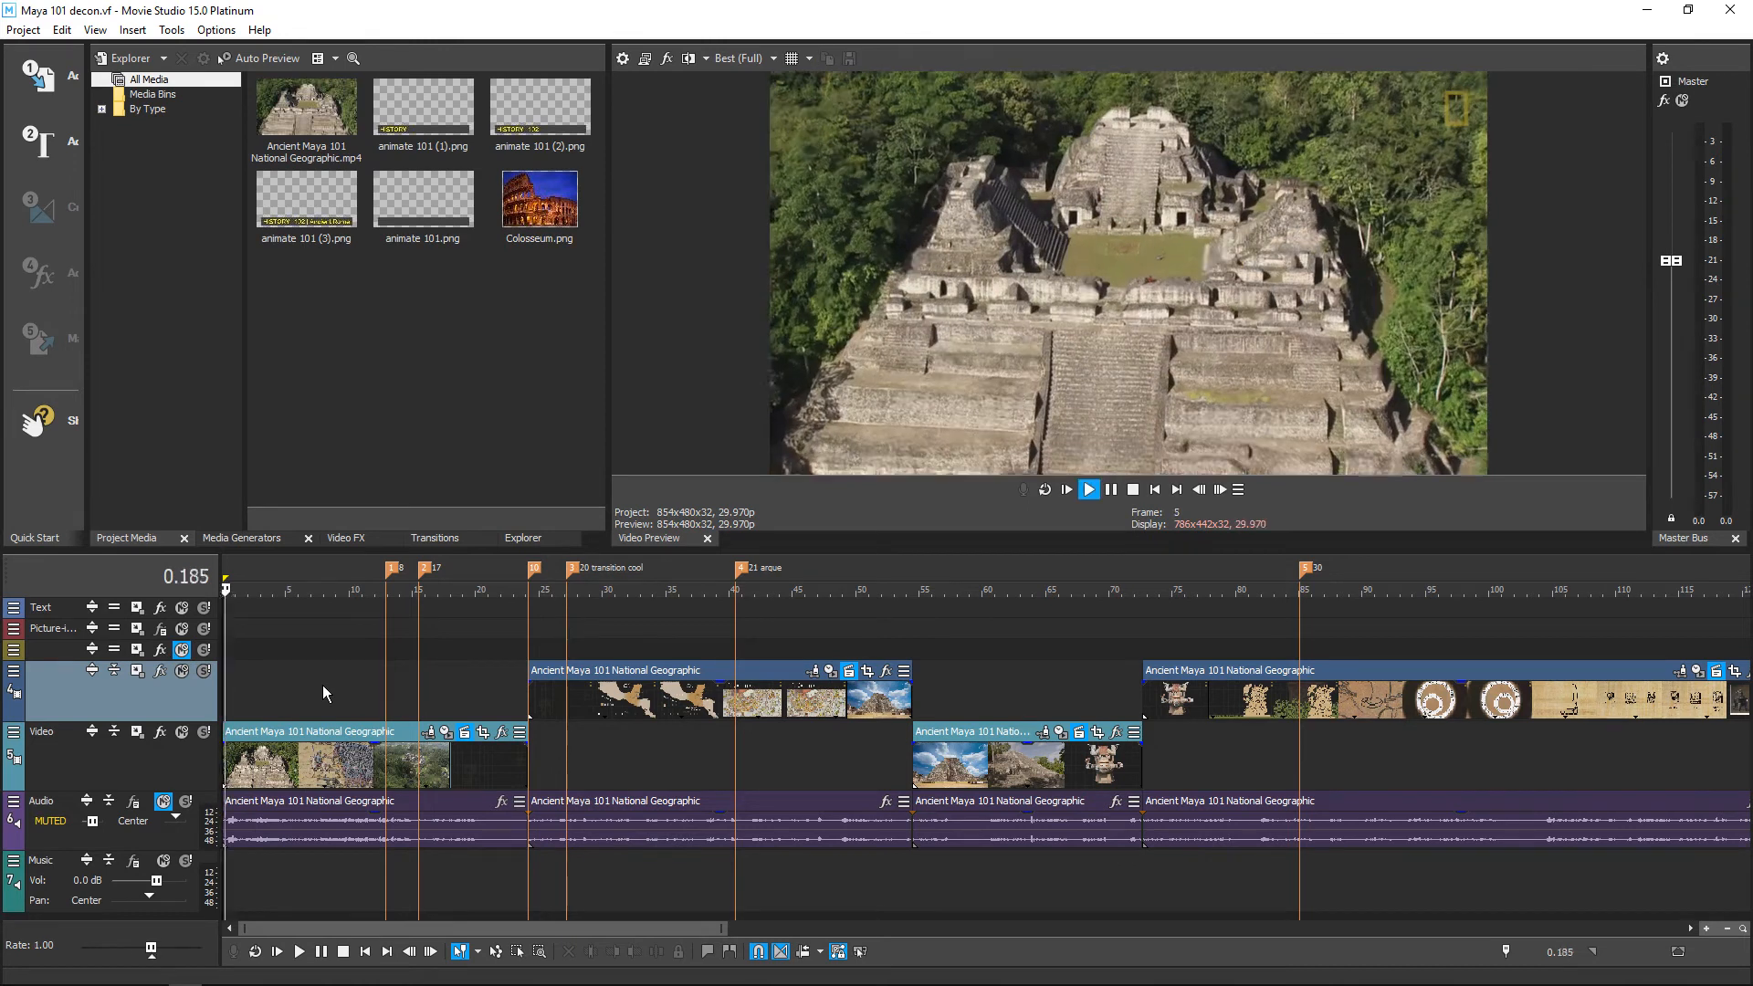
left_click(1087, 489)
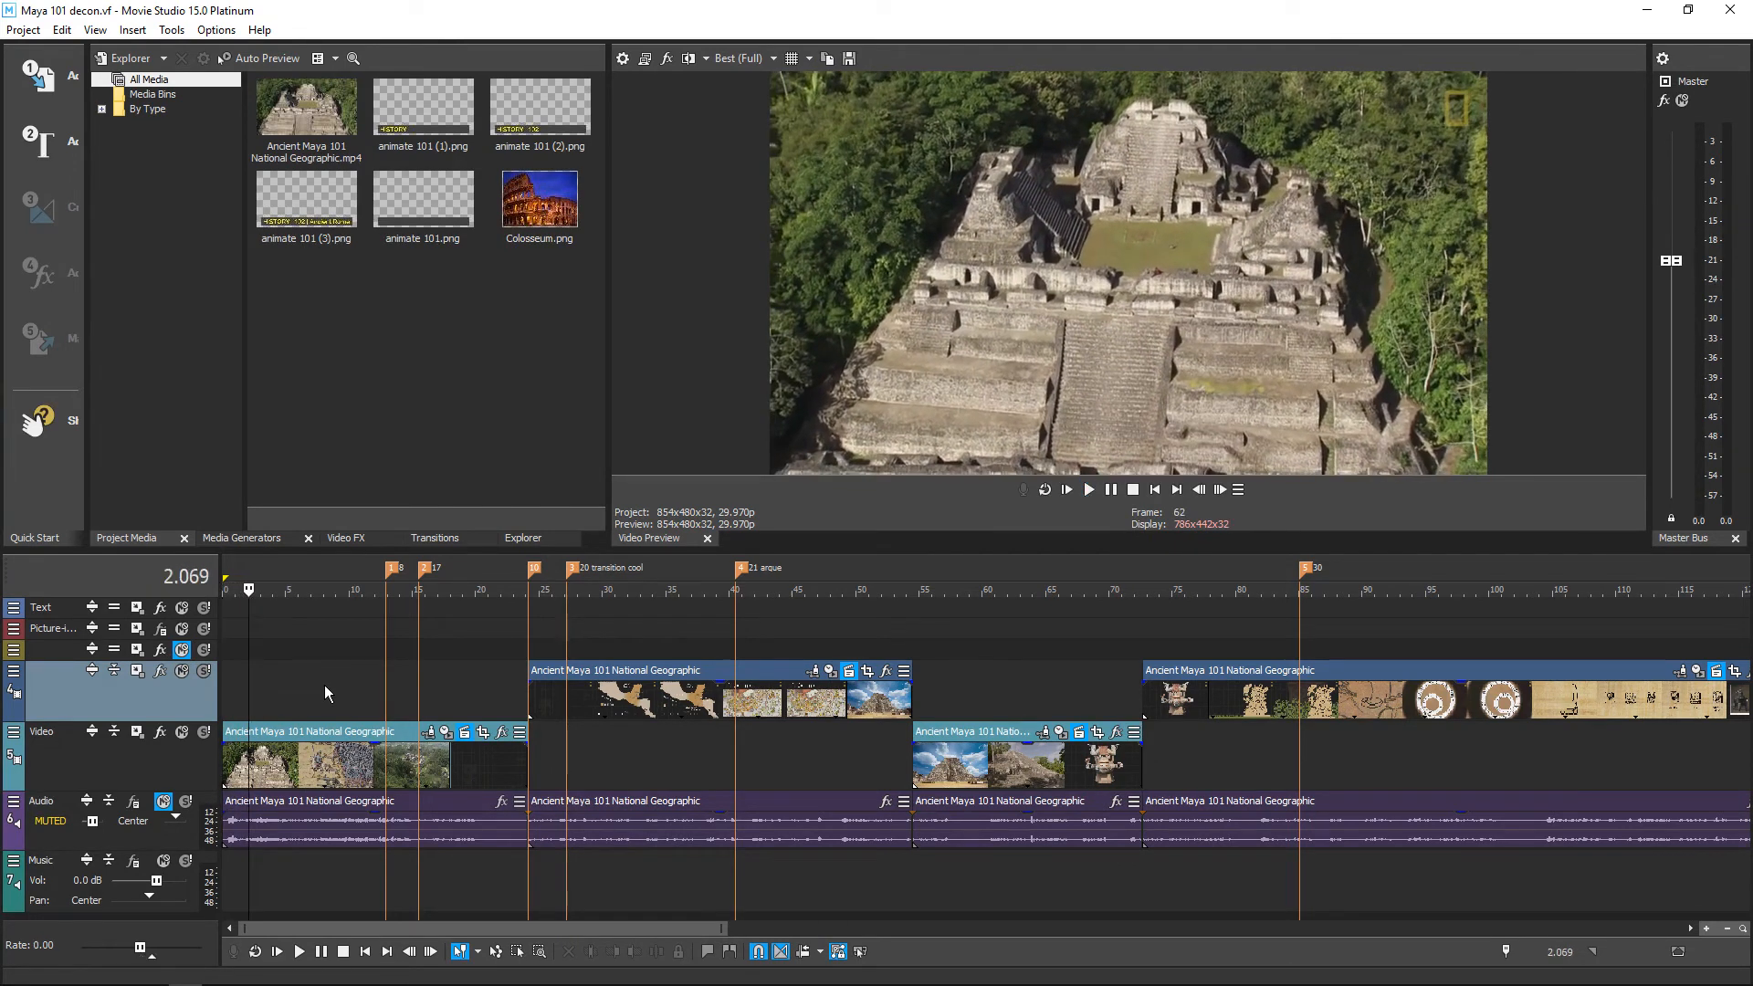
mouse_move(402, 703)
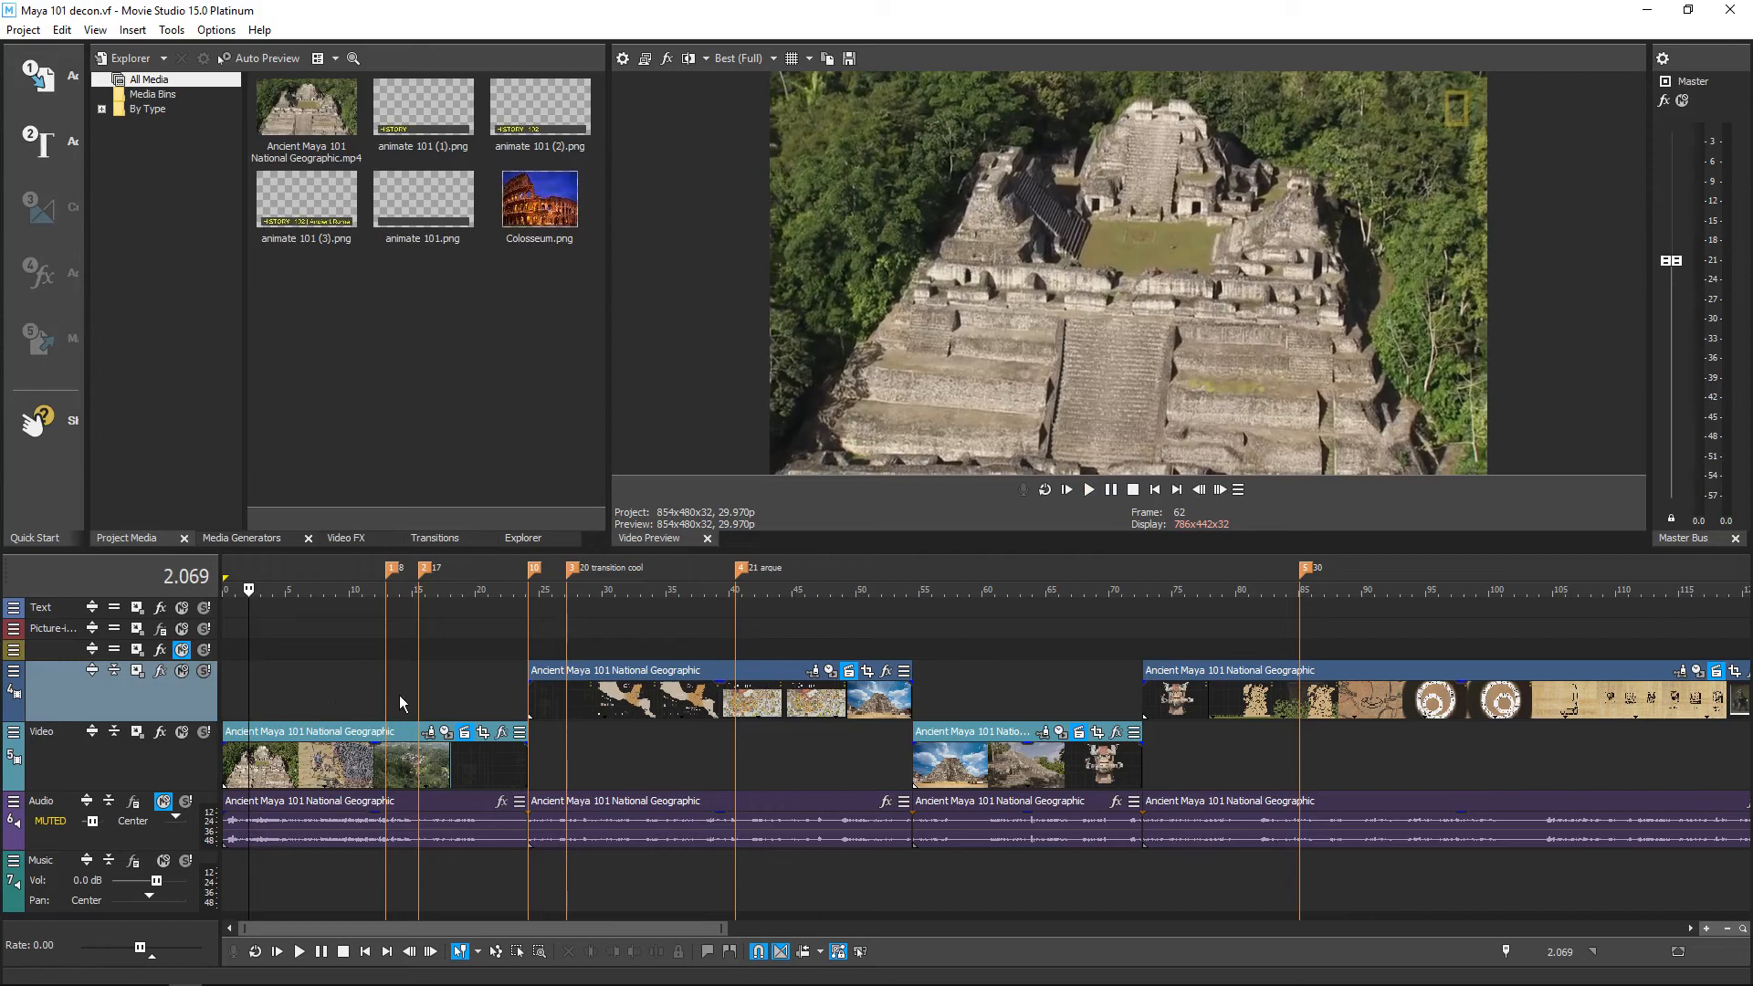
left_click(385, 587)
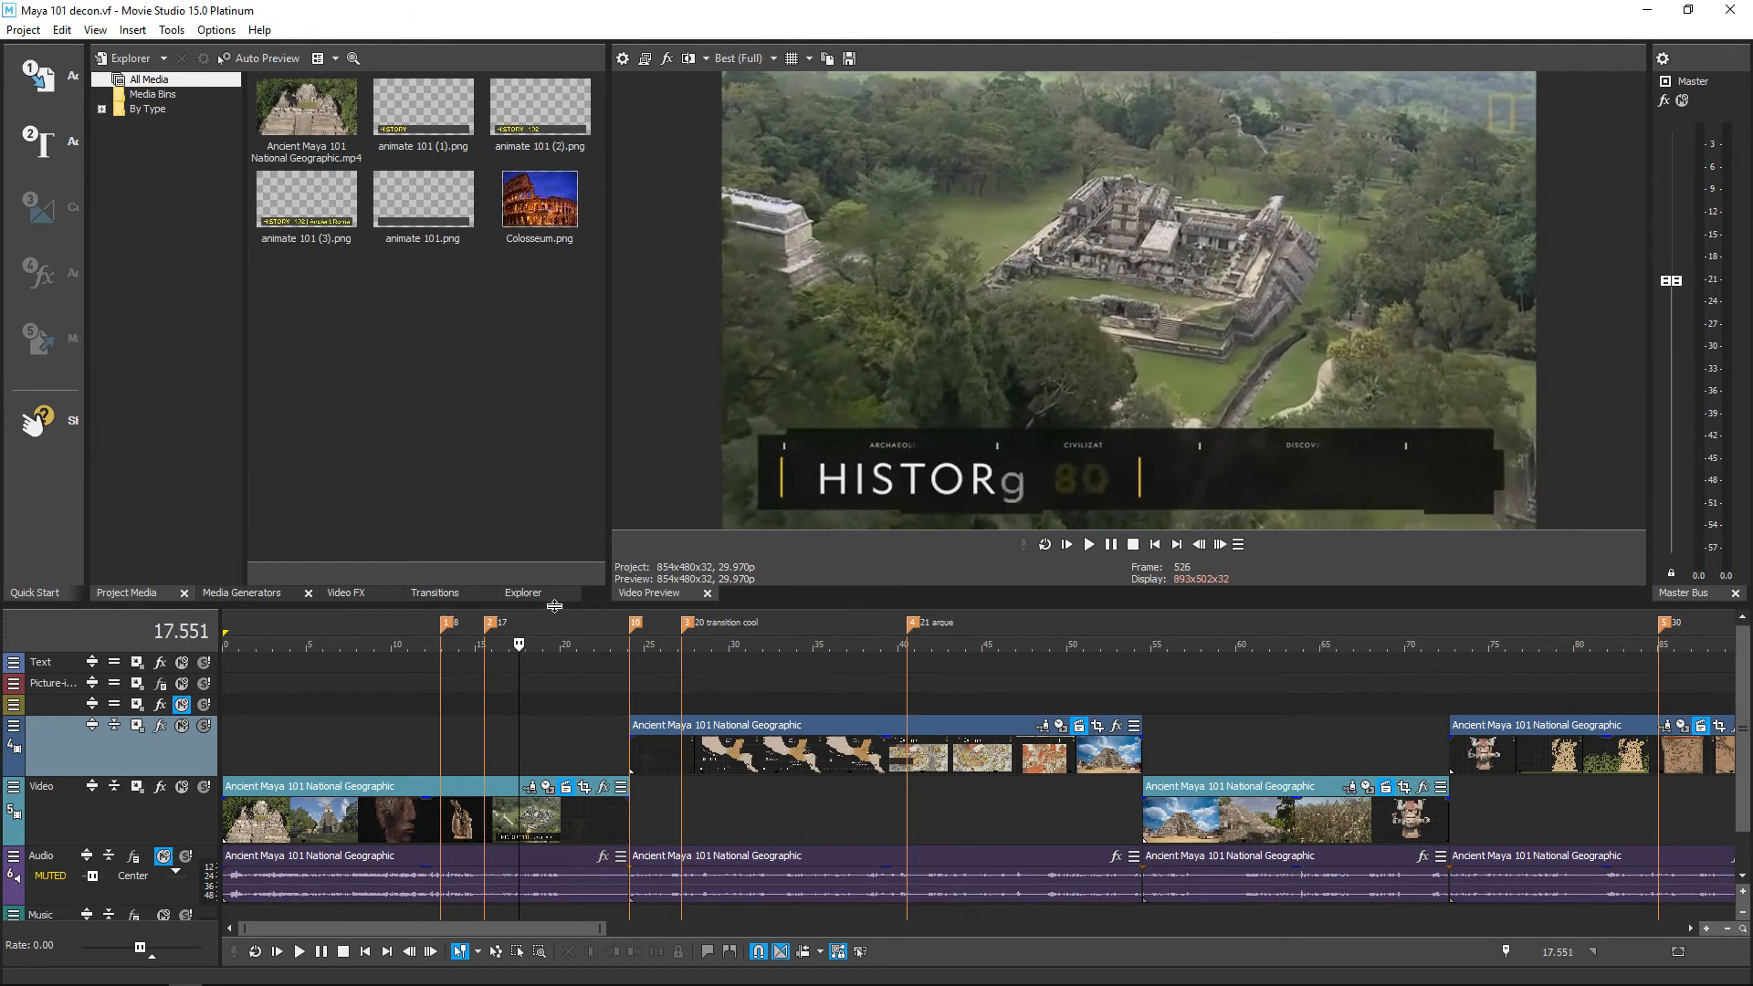
- Step through the HISTORY title animation and on to the Maya region map clip around 36 seconds
left_click(1066, 544)
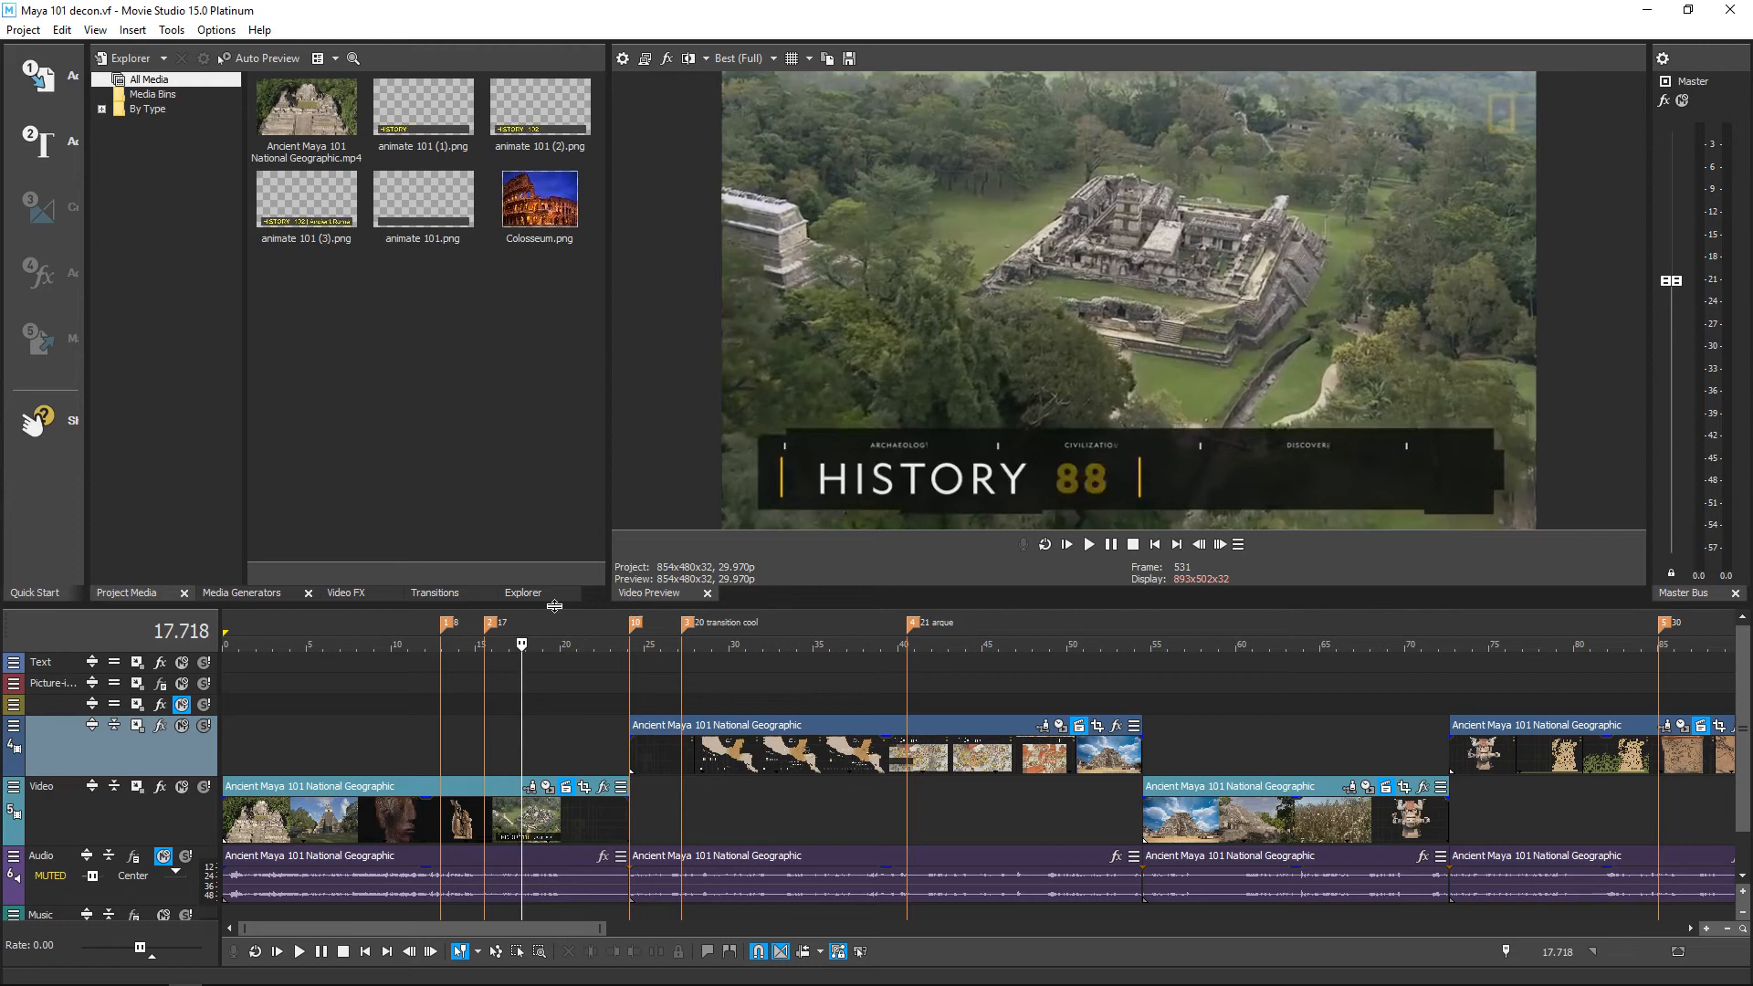
left_click(556, 643)
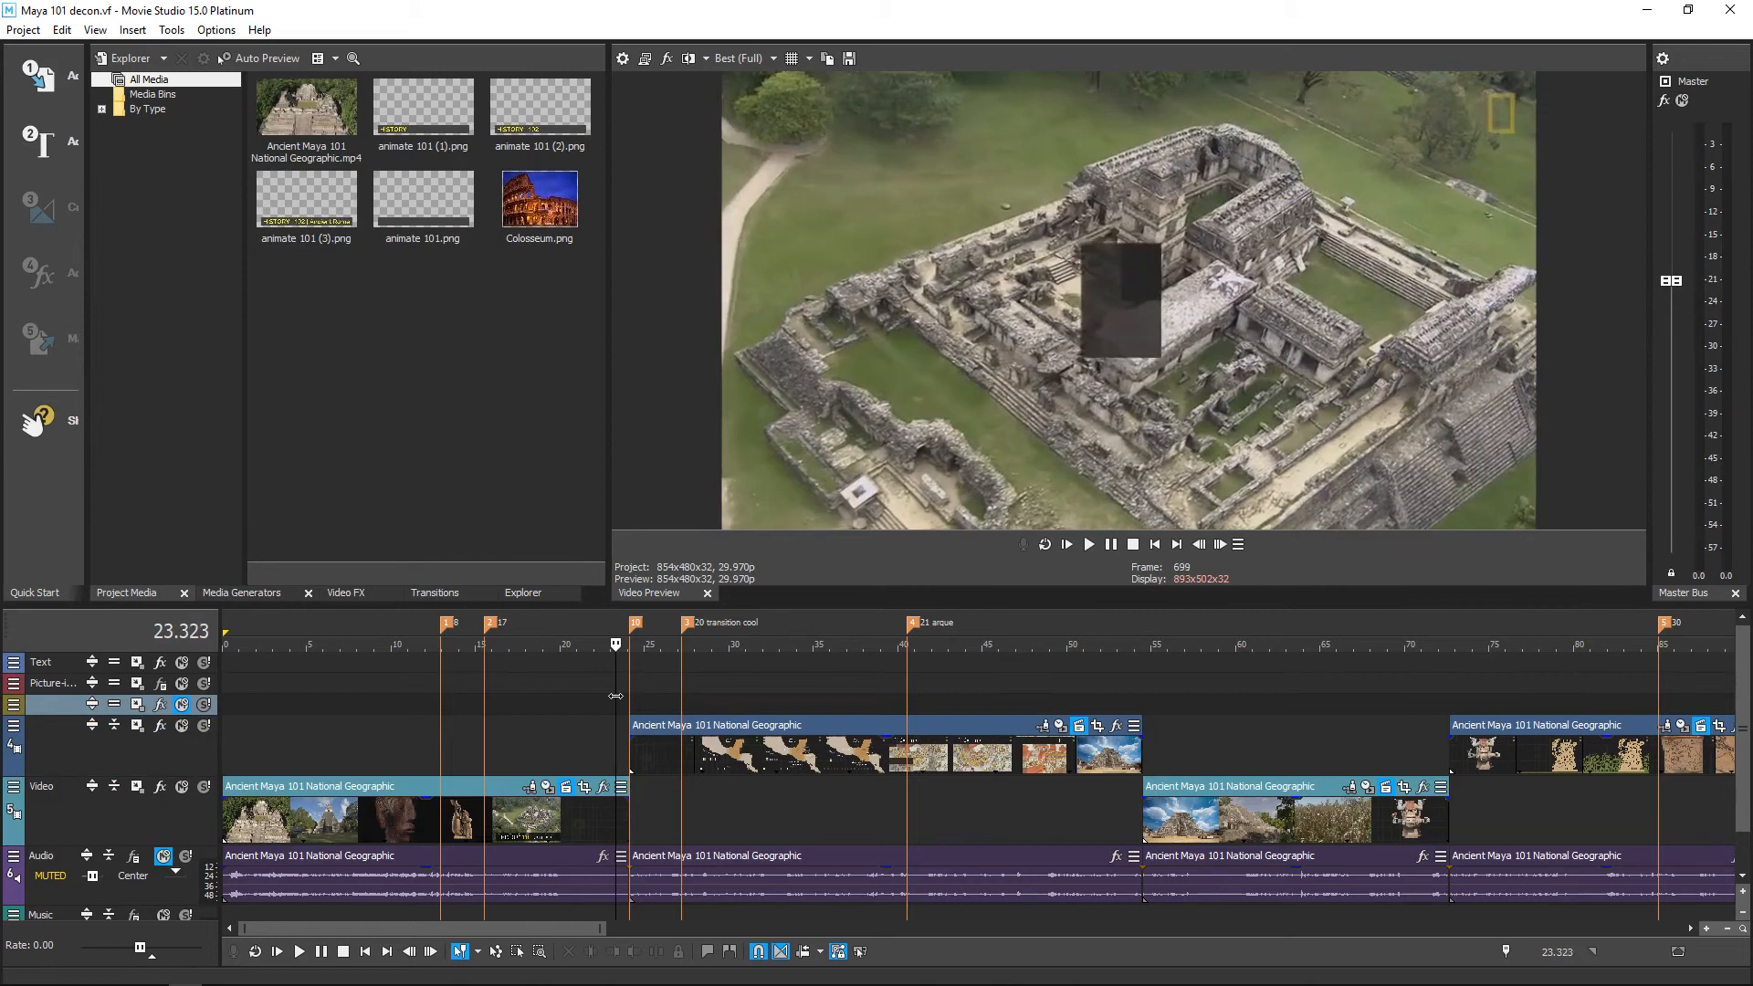
left_click(1066, 544)
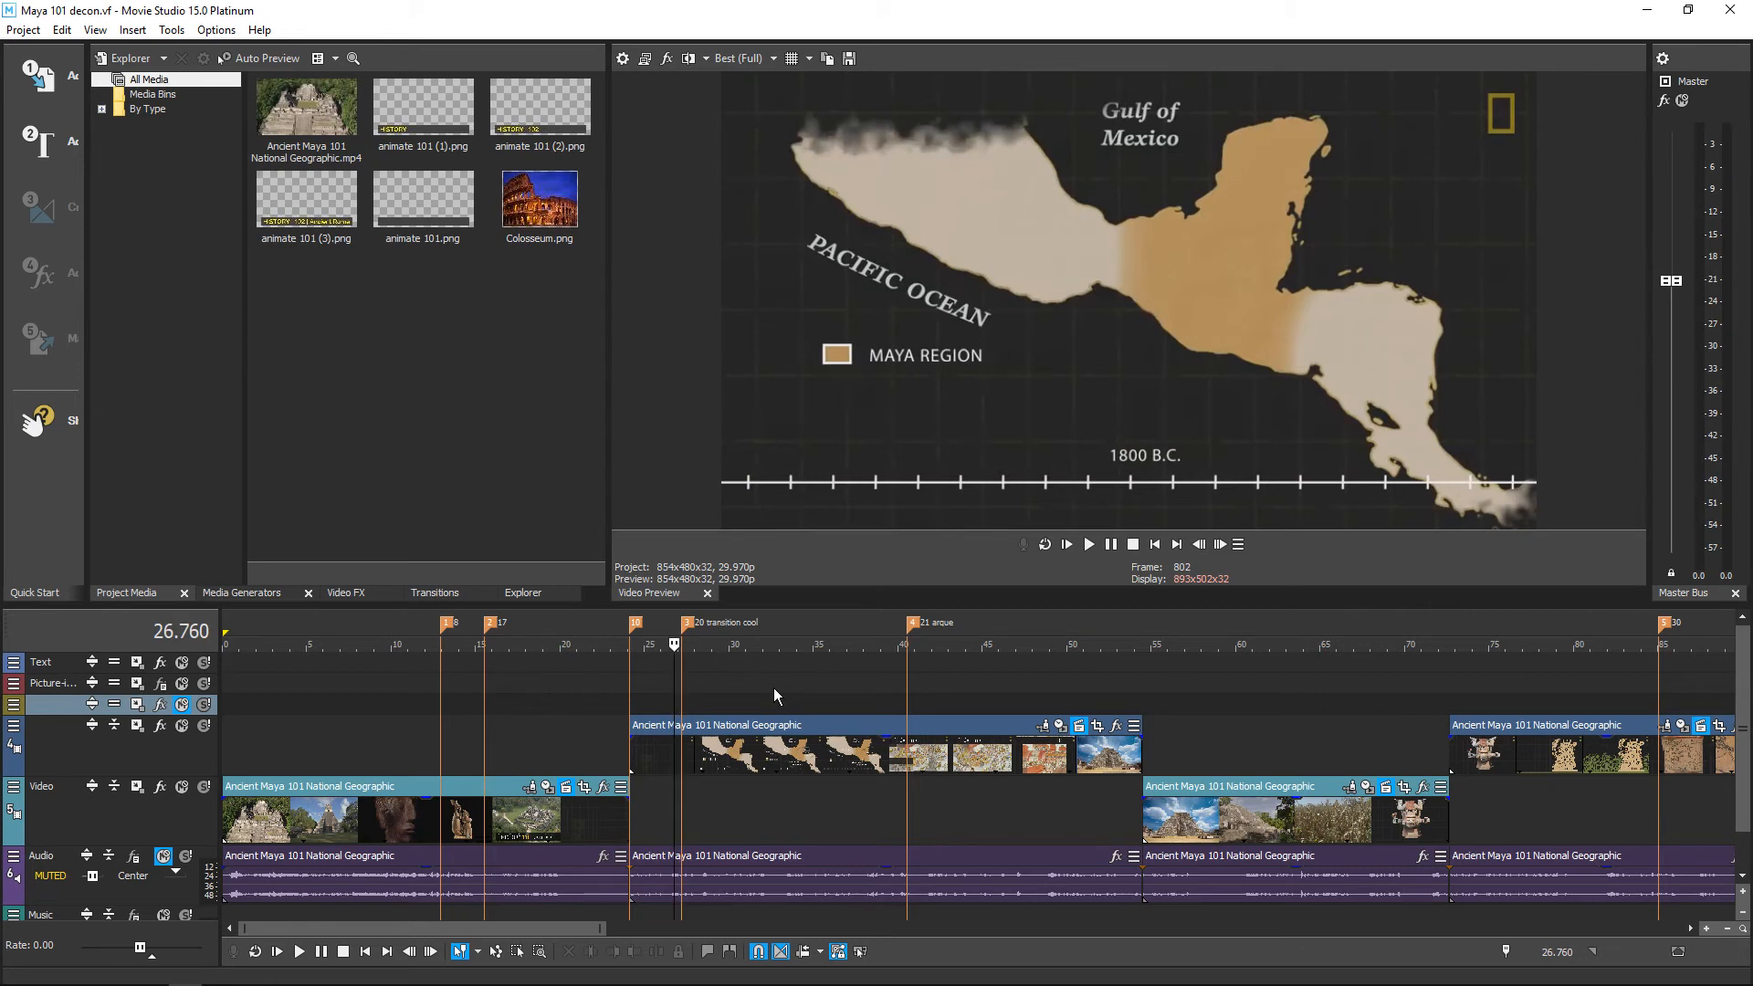
mouse_move(781, 668)
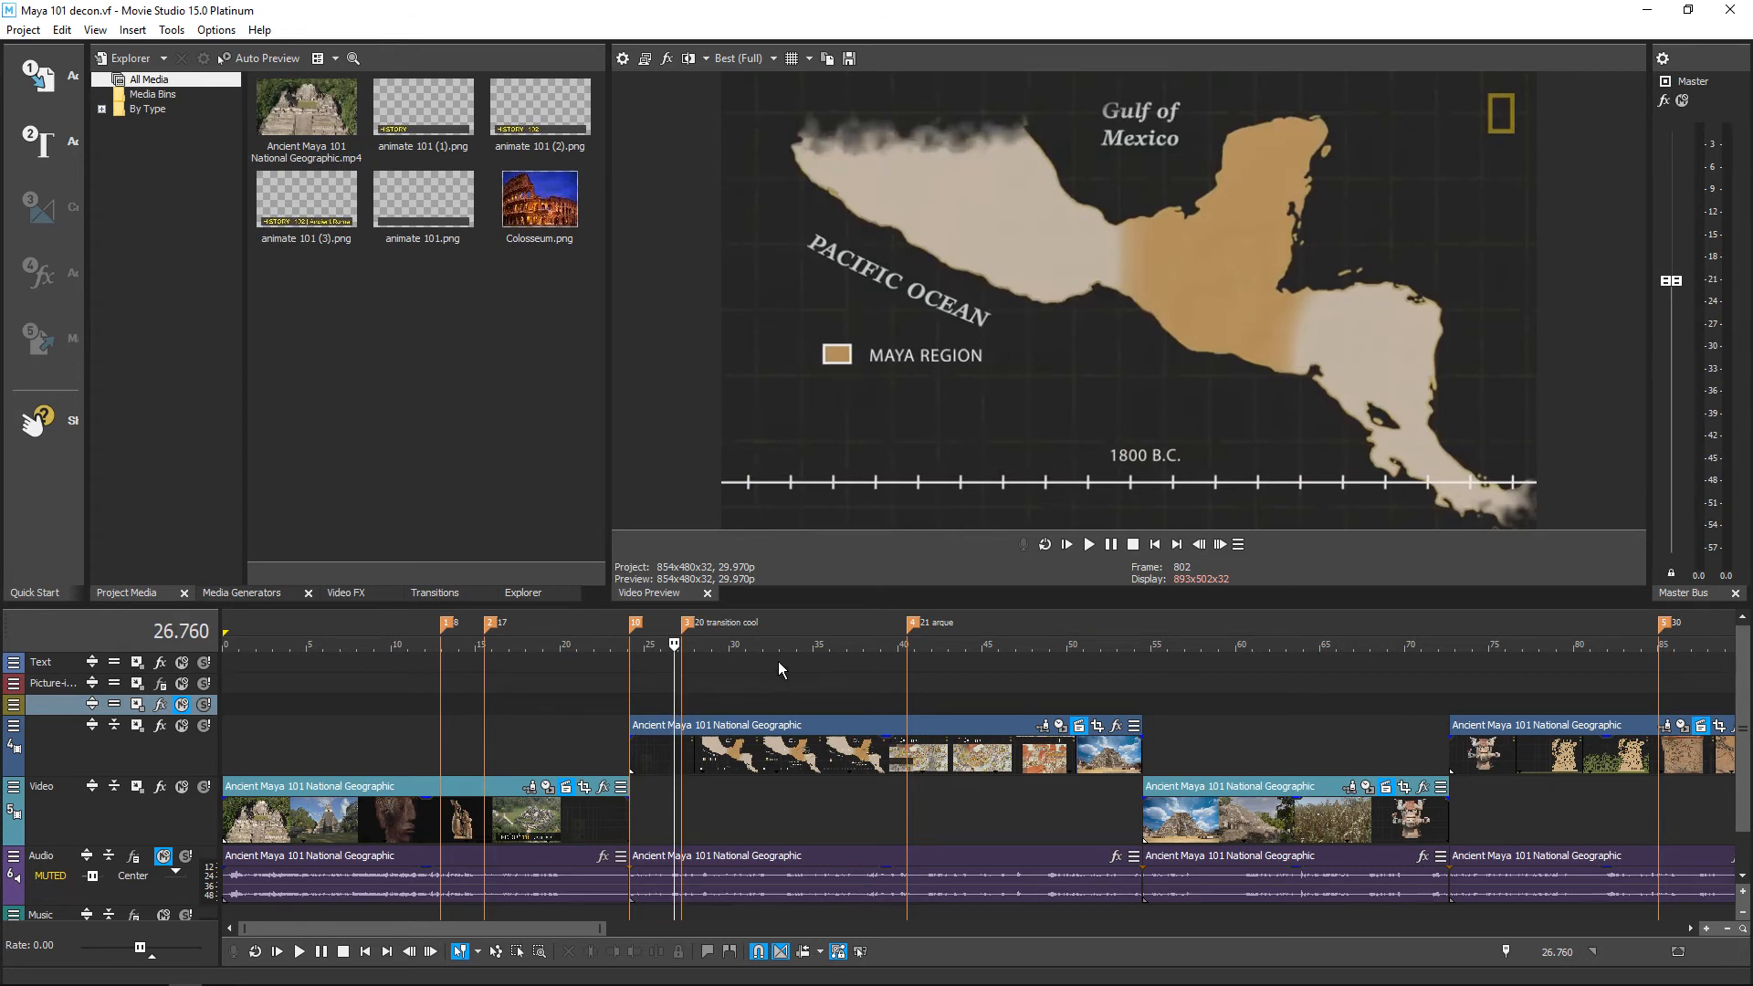
left_click(832, 644)
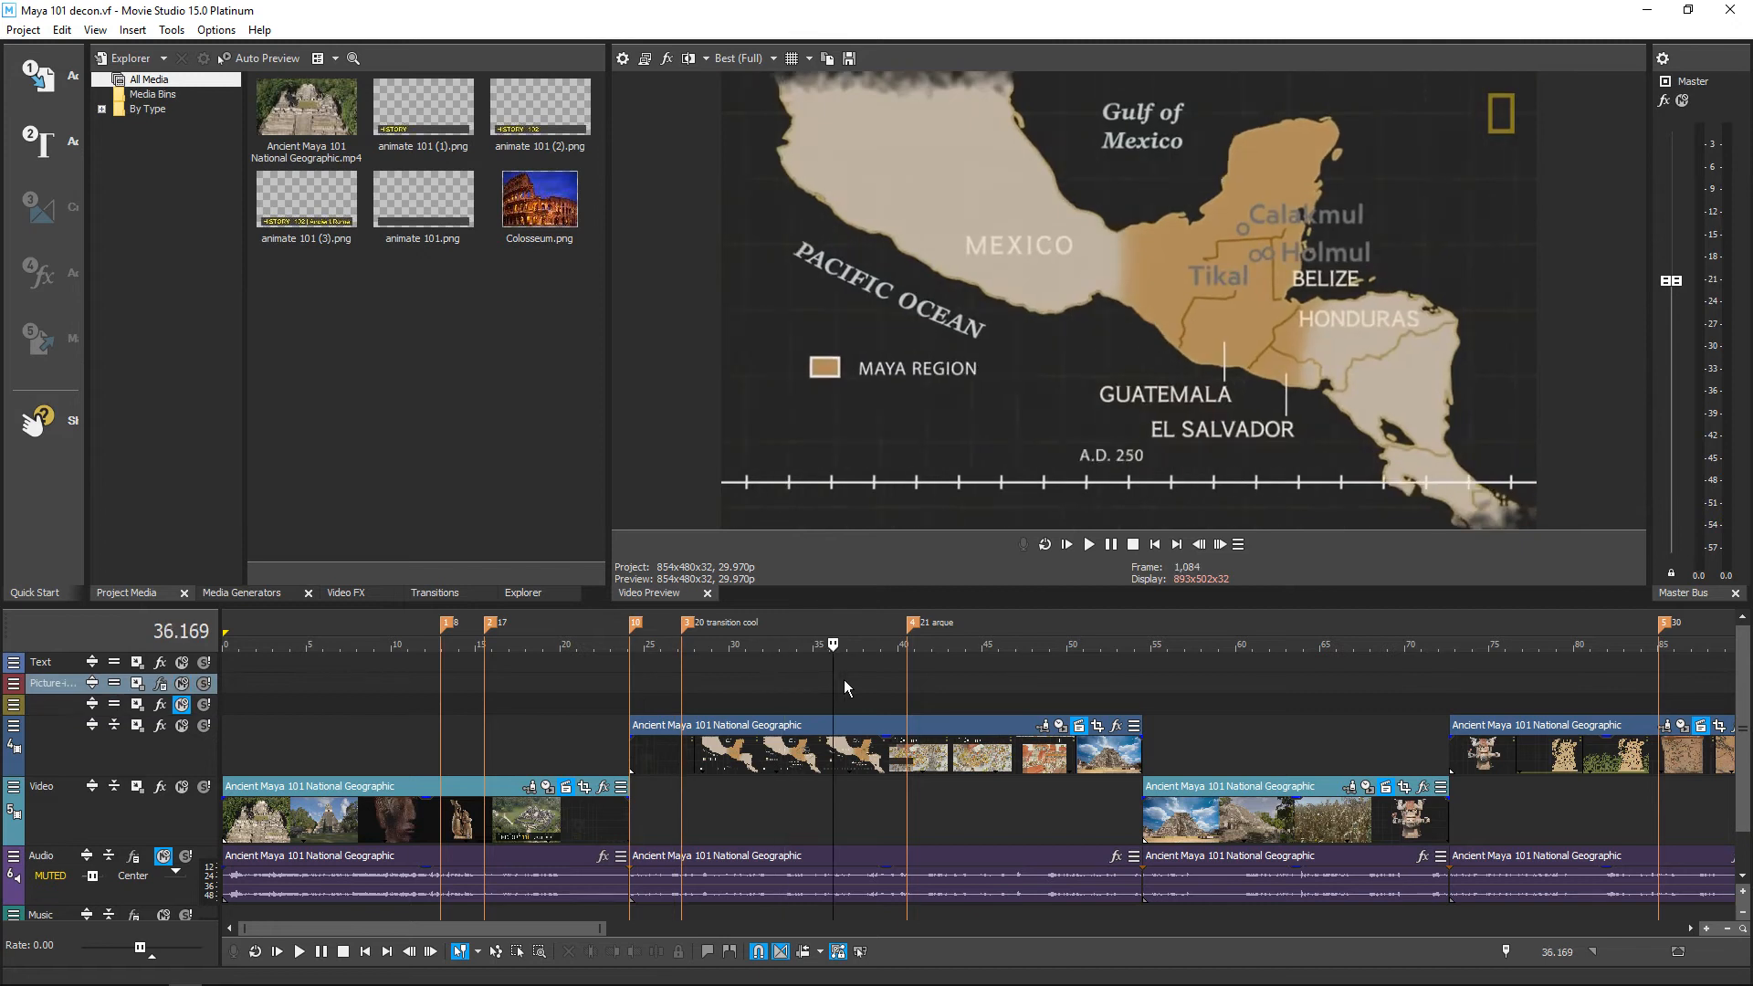
left_click(929, 644)
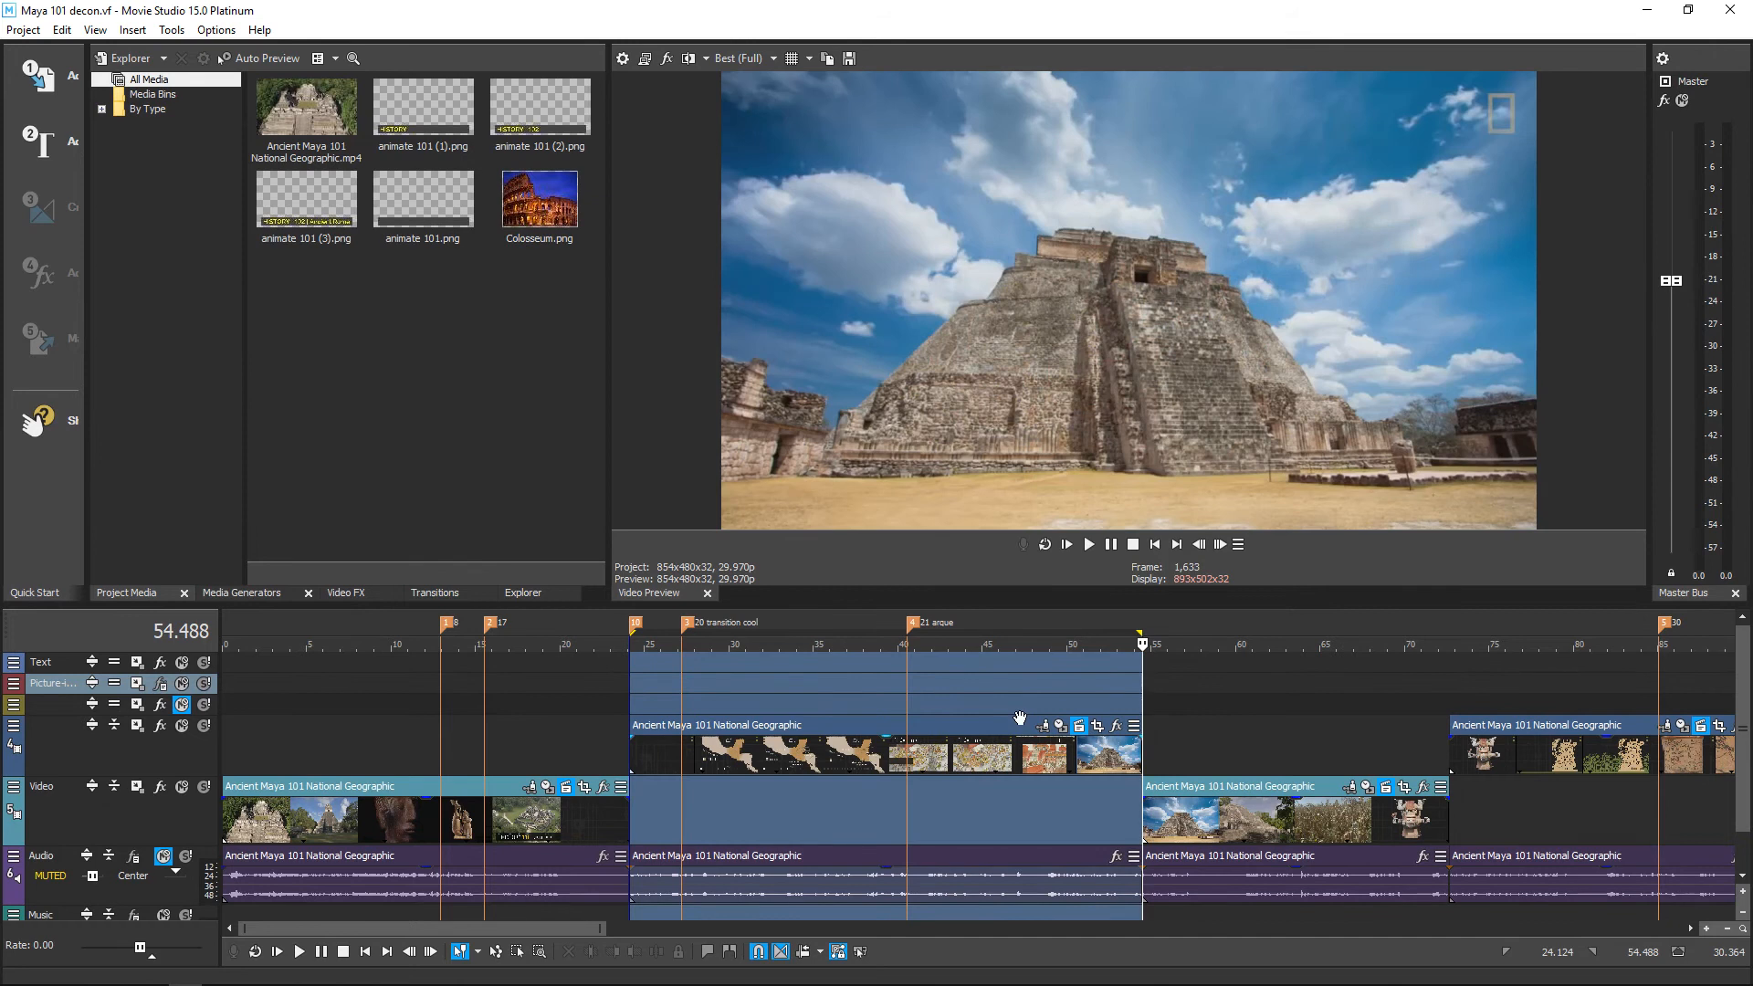
mouse_move(1727, 971)
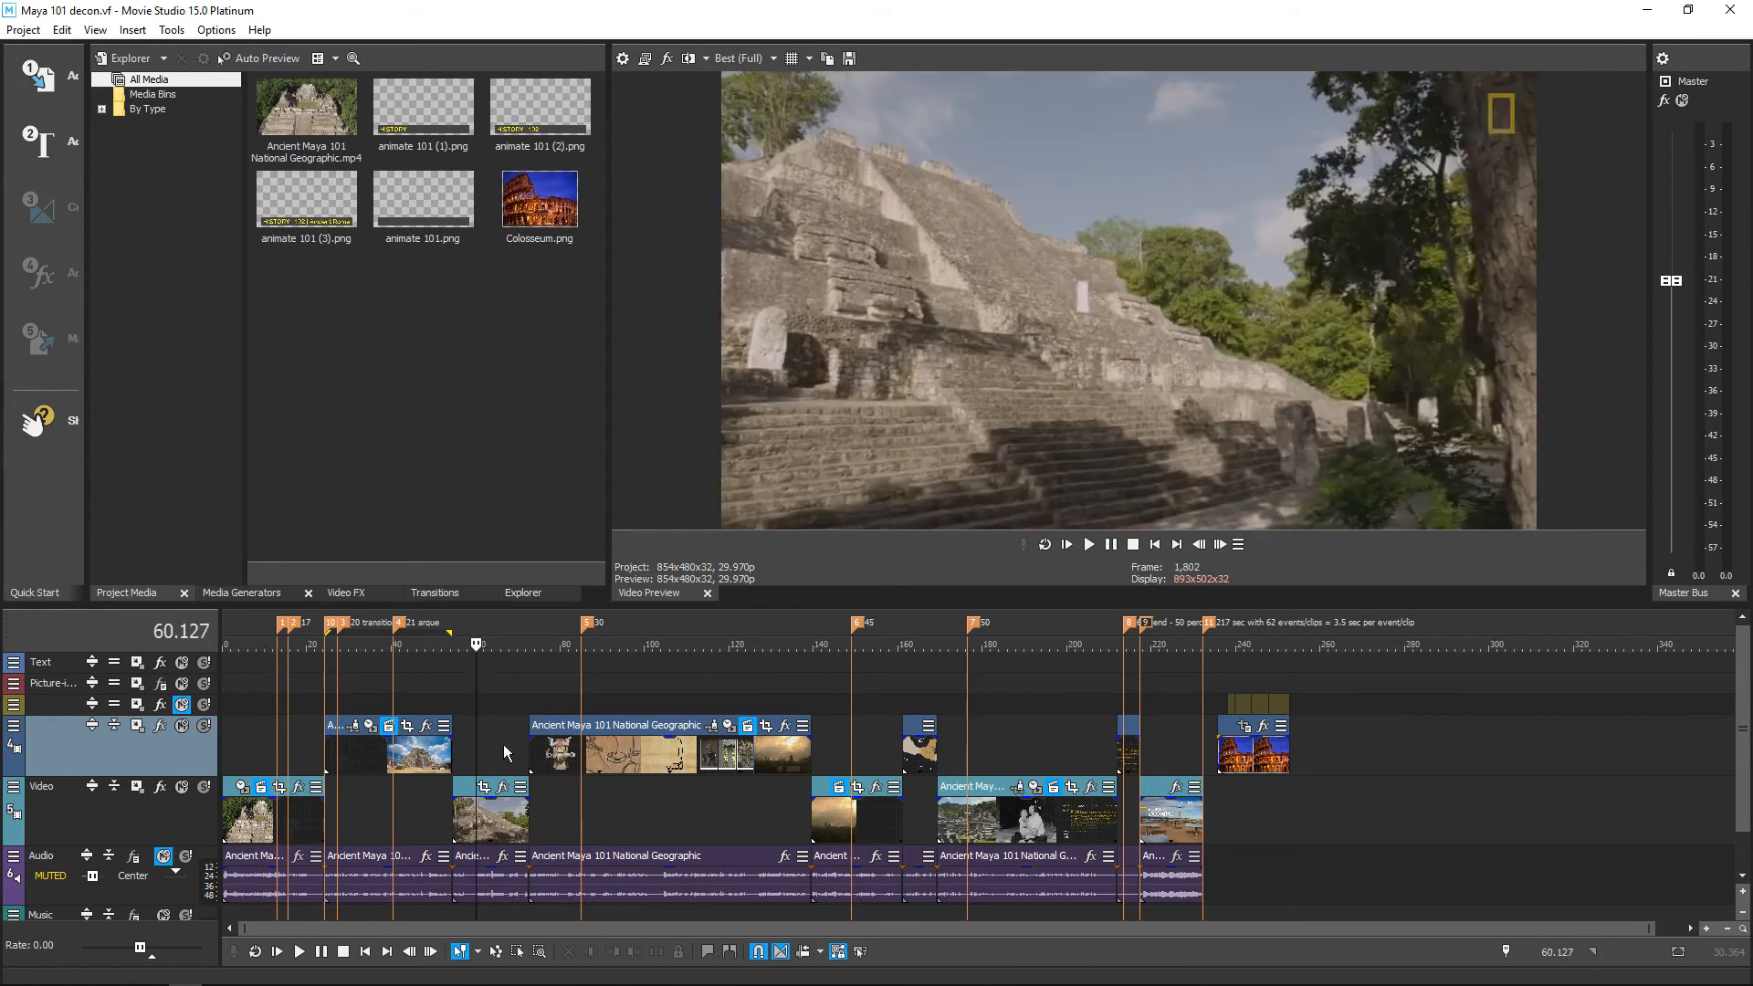
left_click(505, 644)
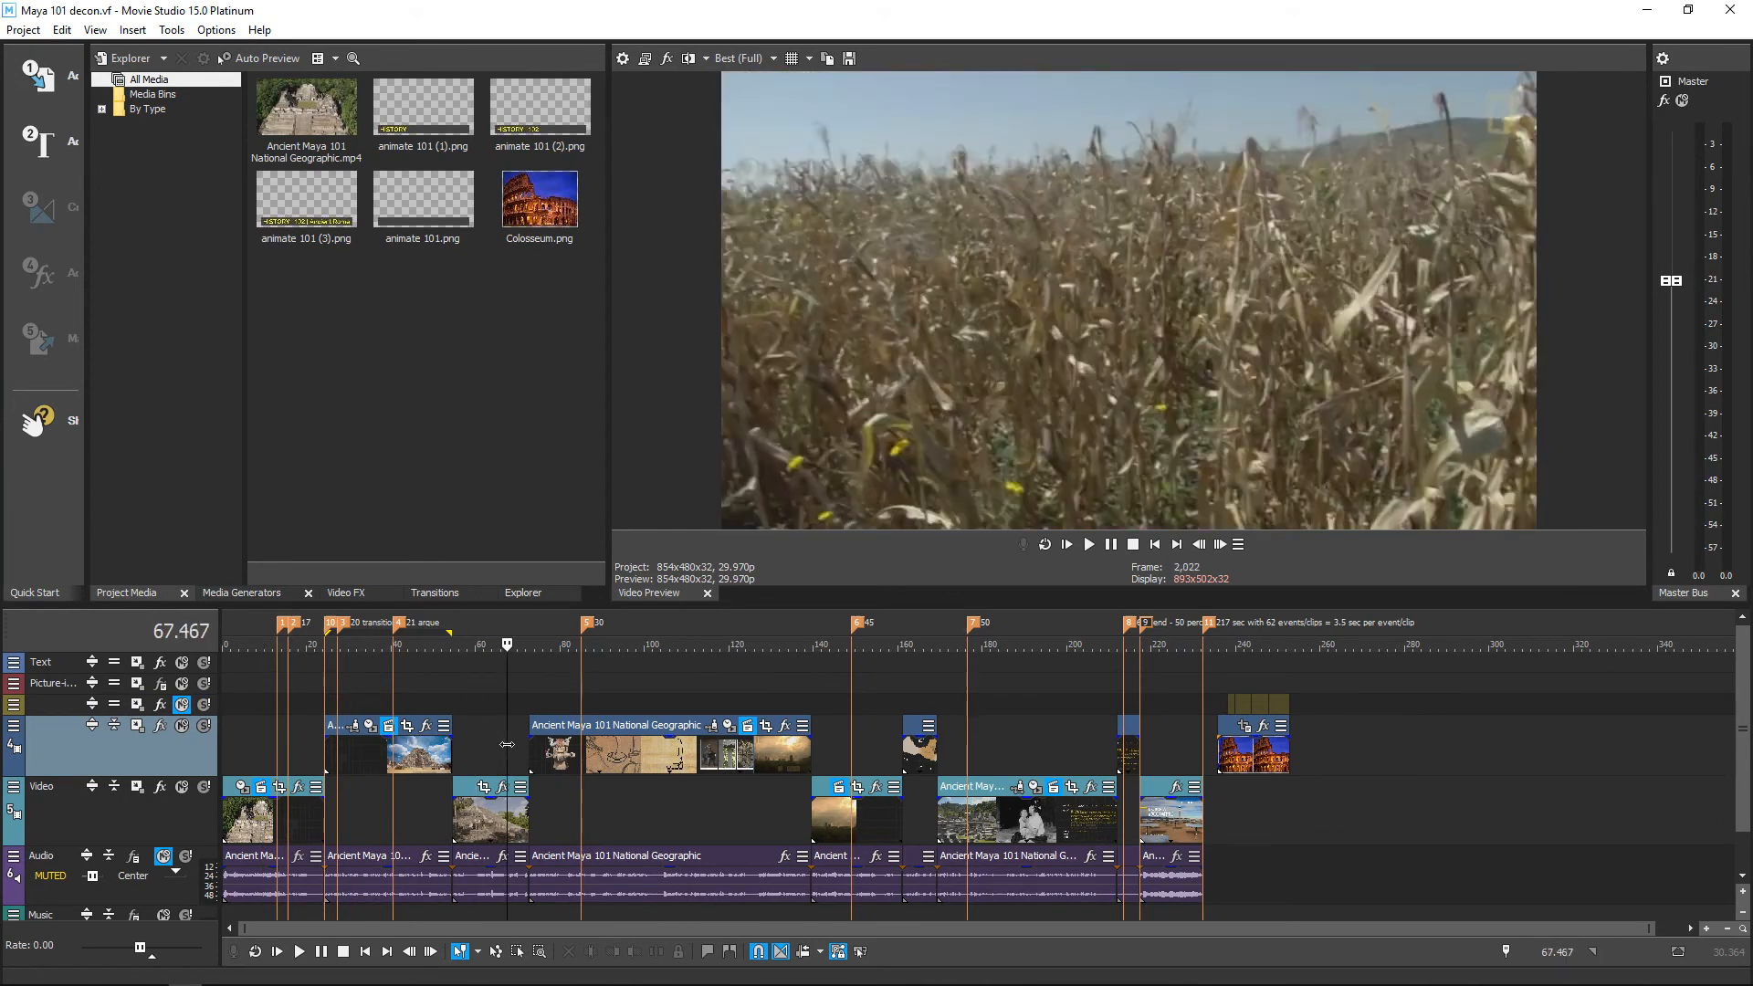
left_click(509, 643)
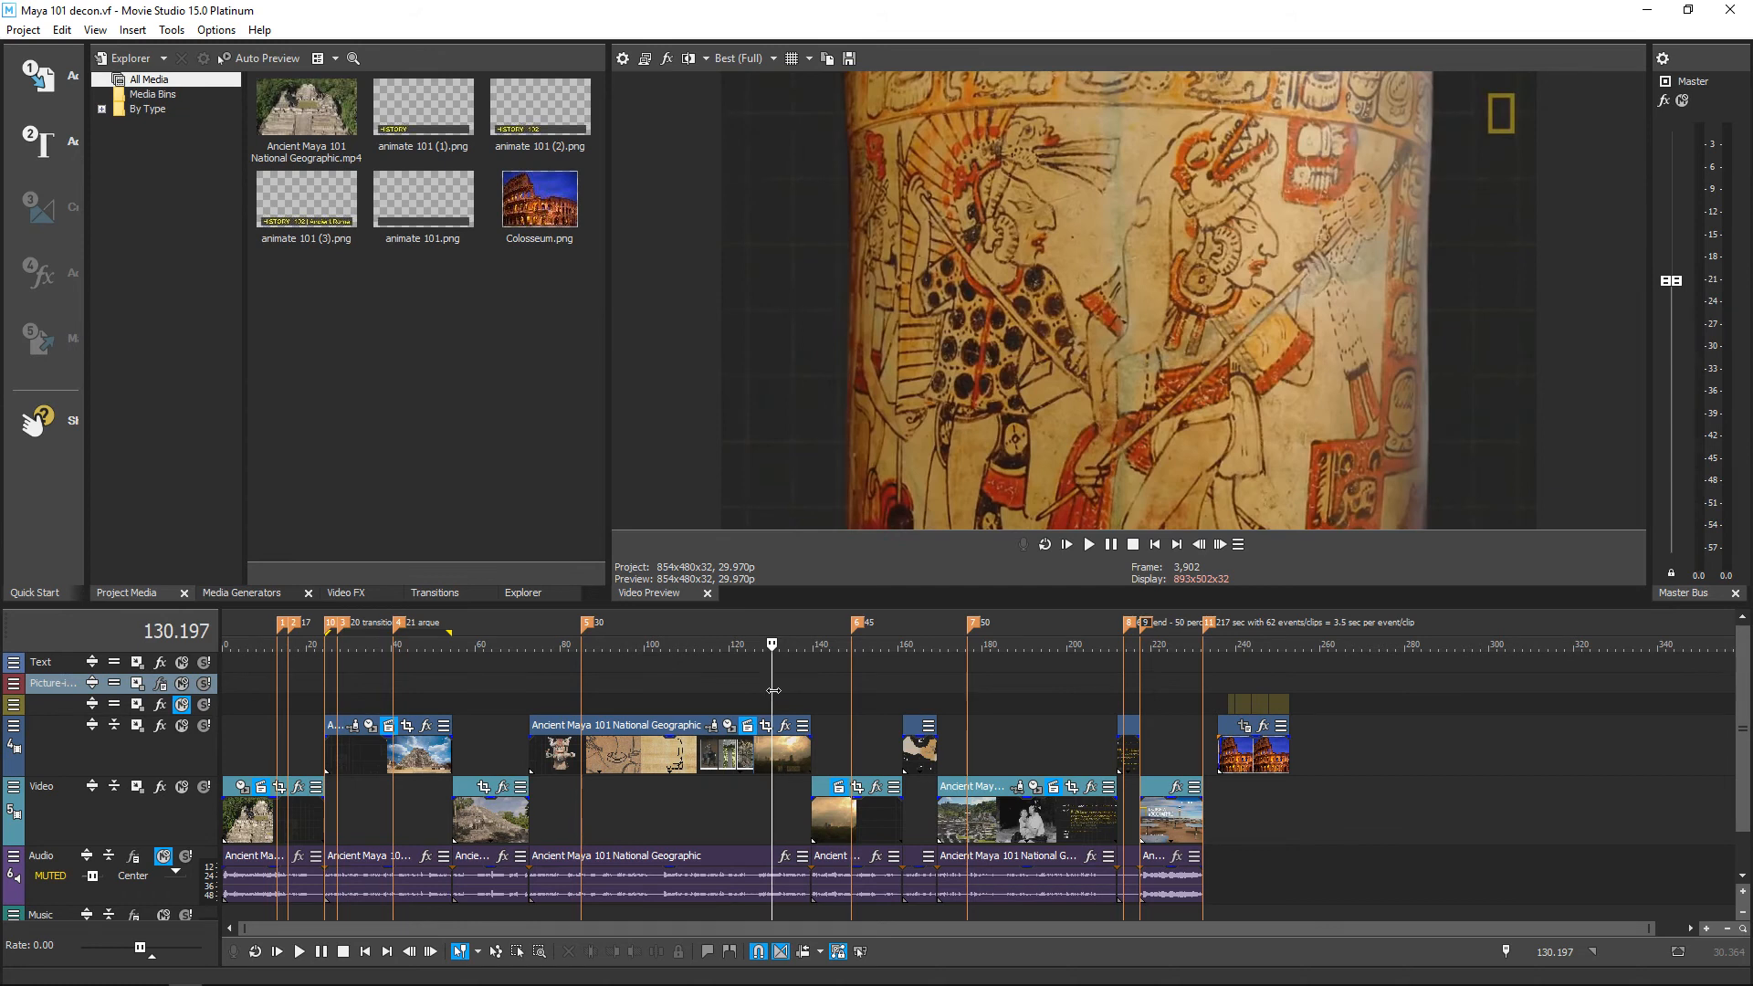
mouse_move(778, 675)
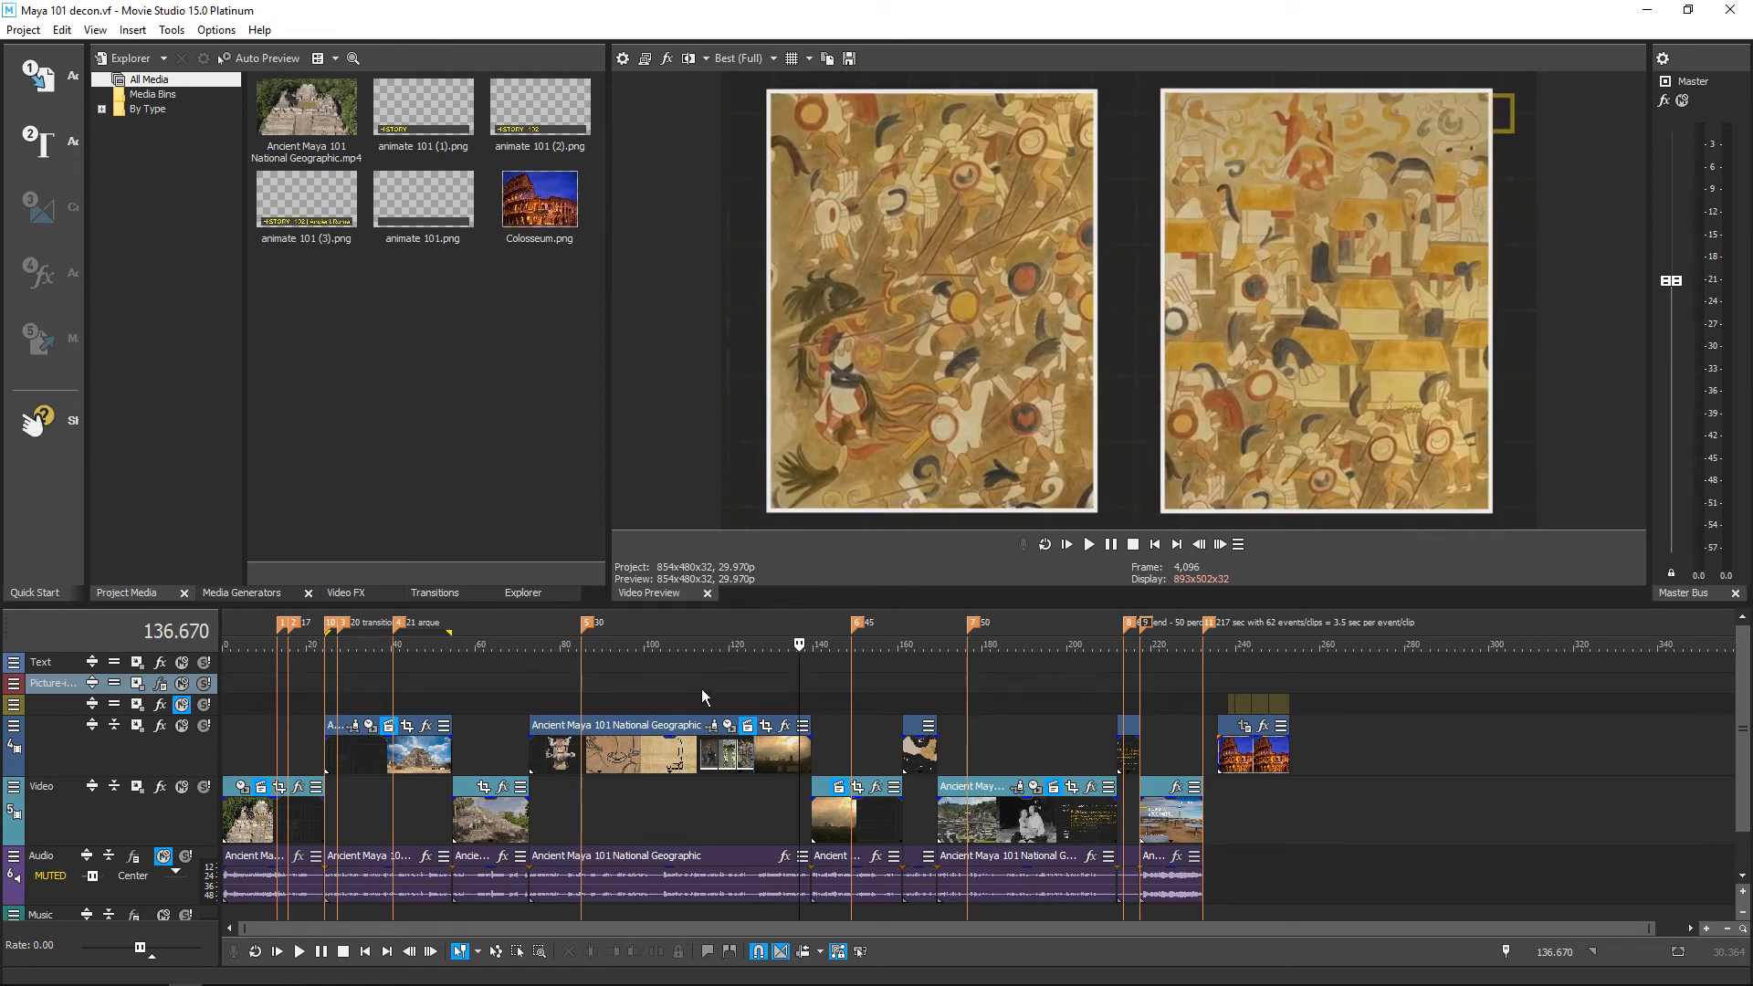
mouse_move(465, 682)
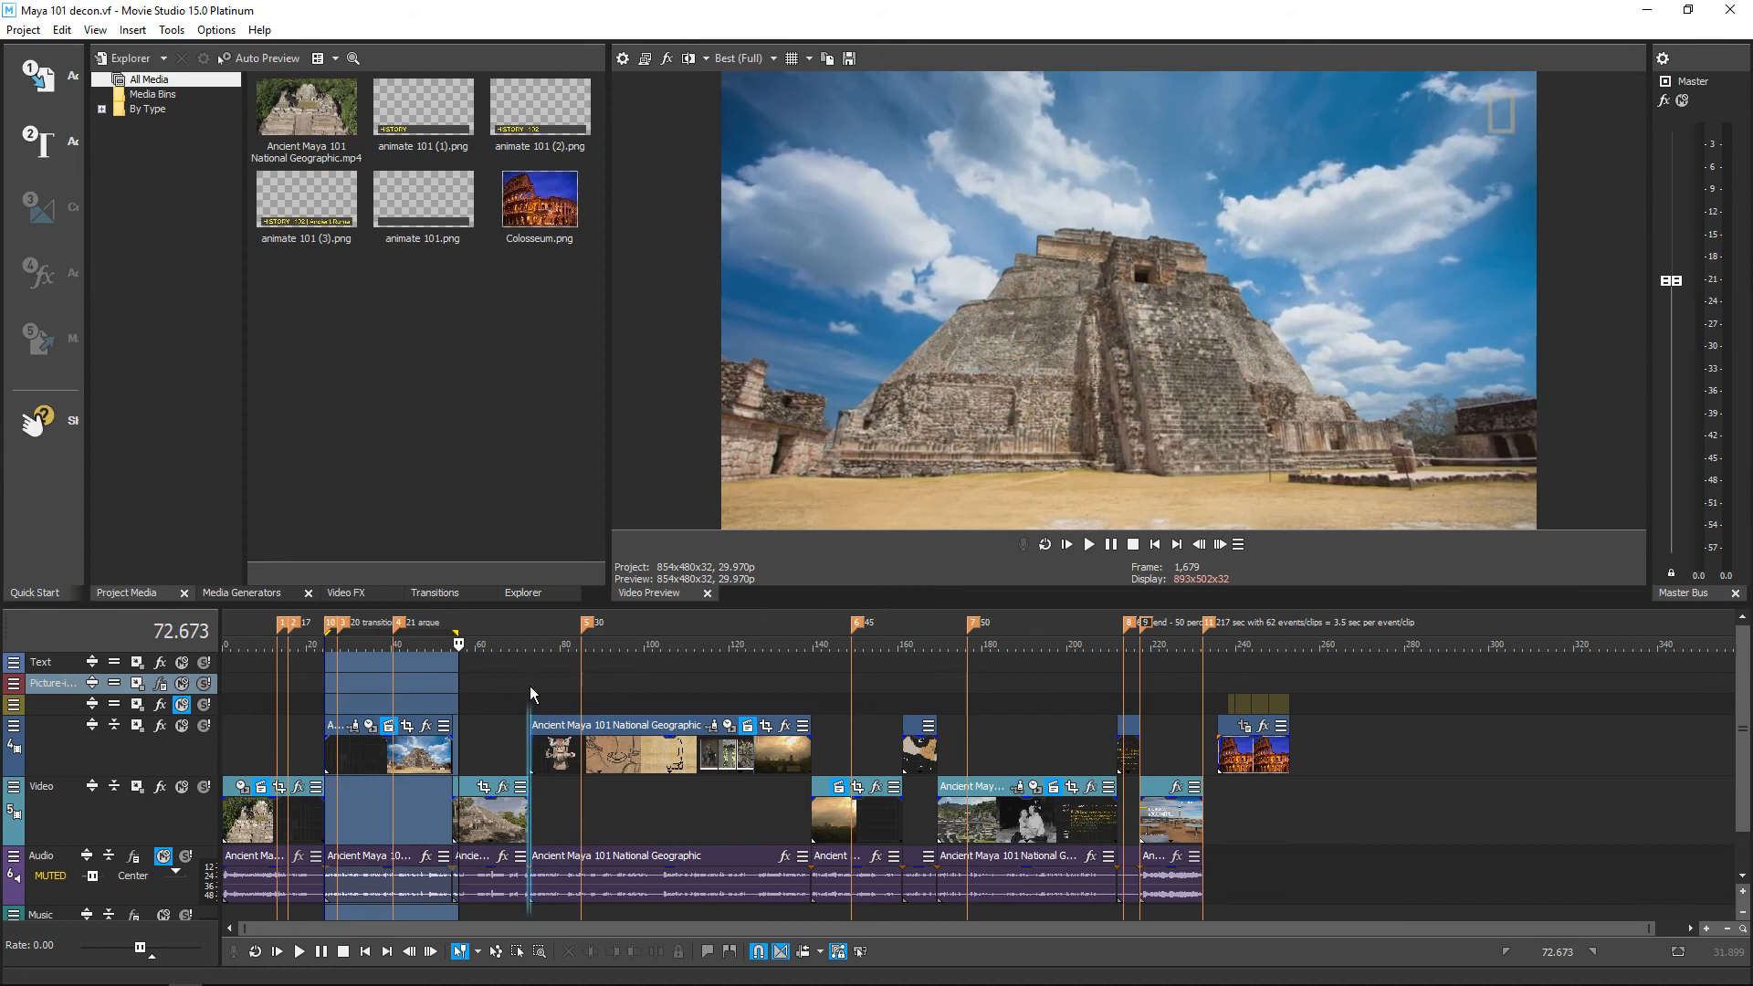
left_click(822, 643)
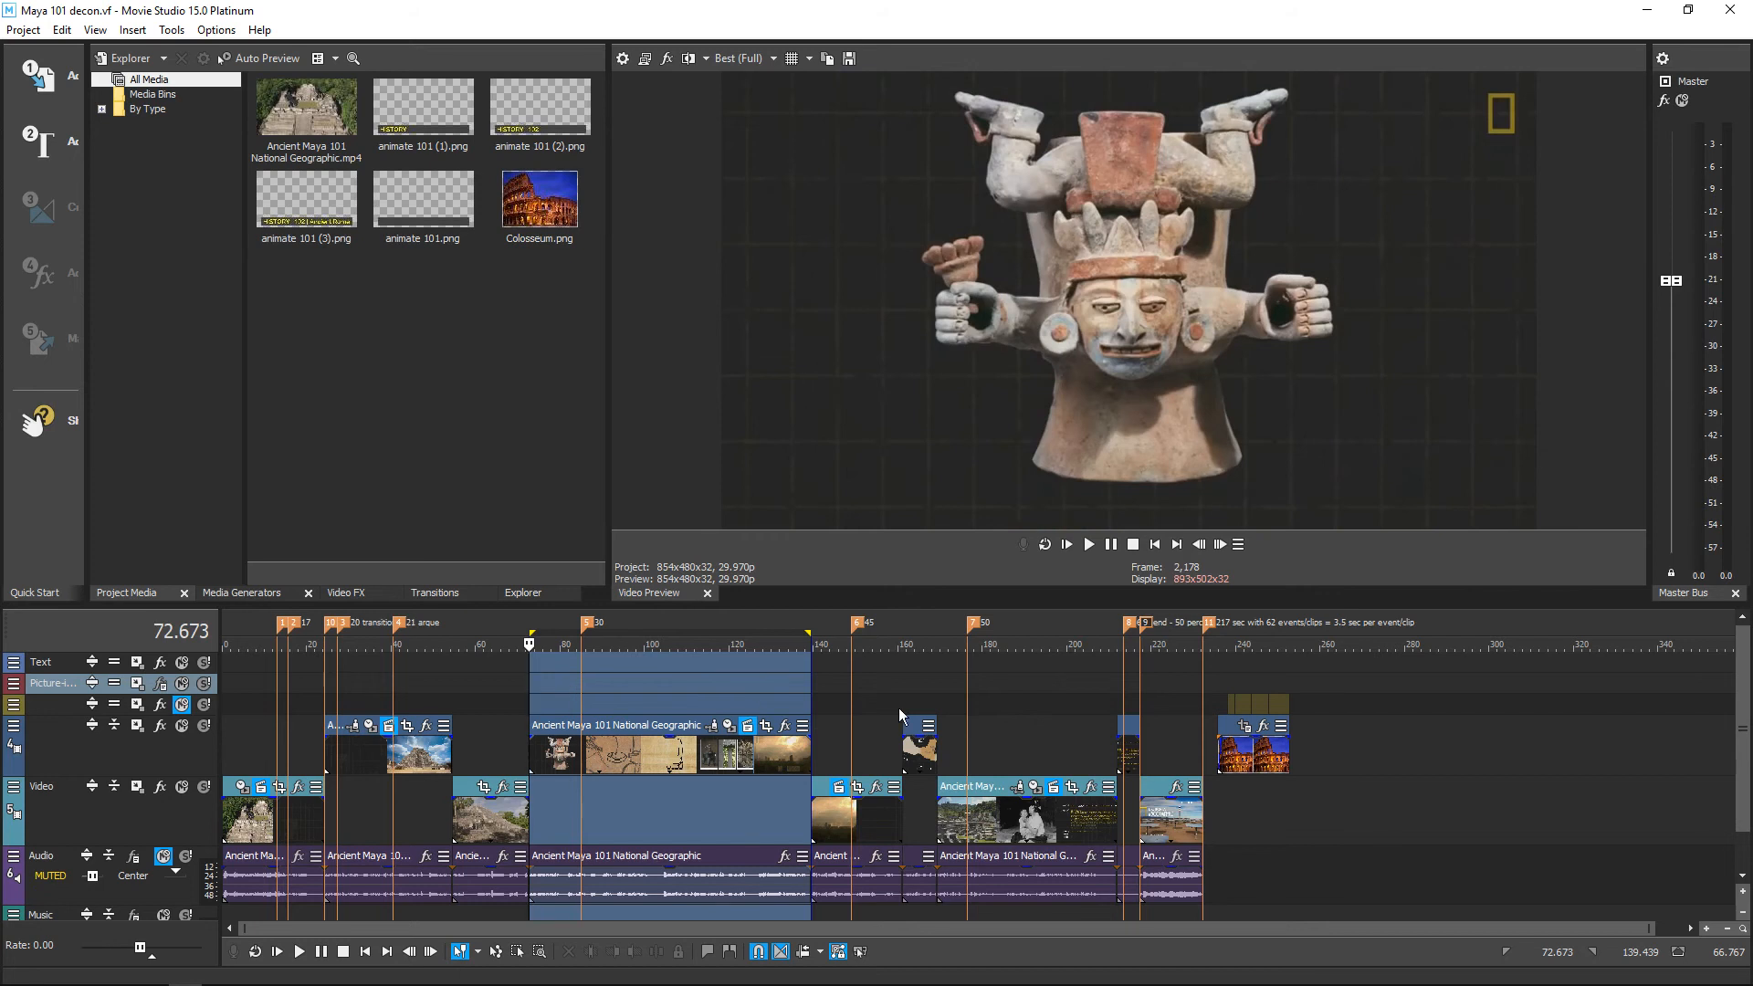
left_click(916, 647)
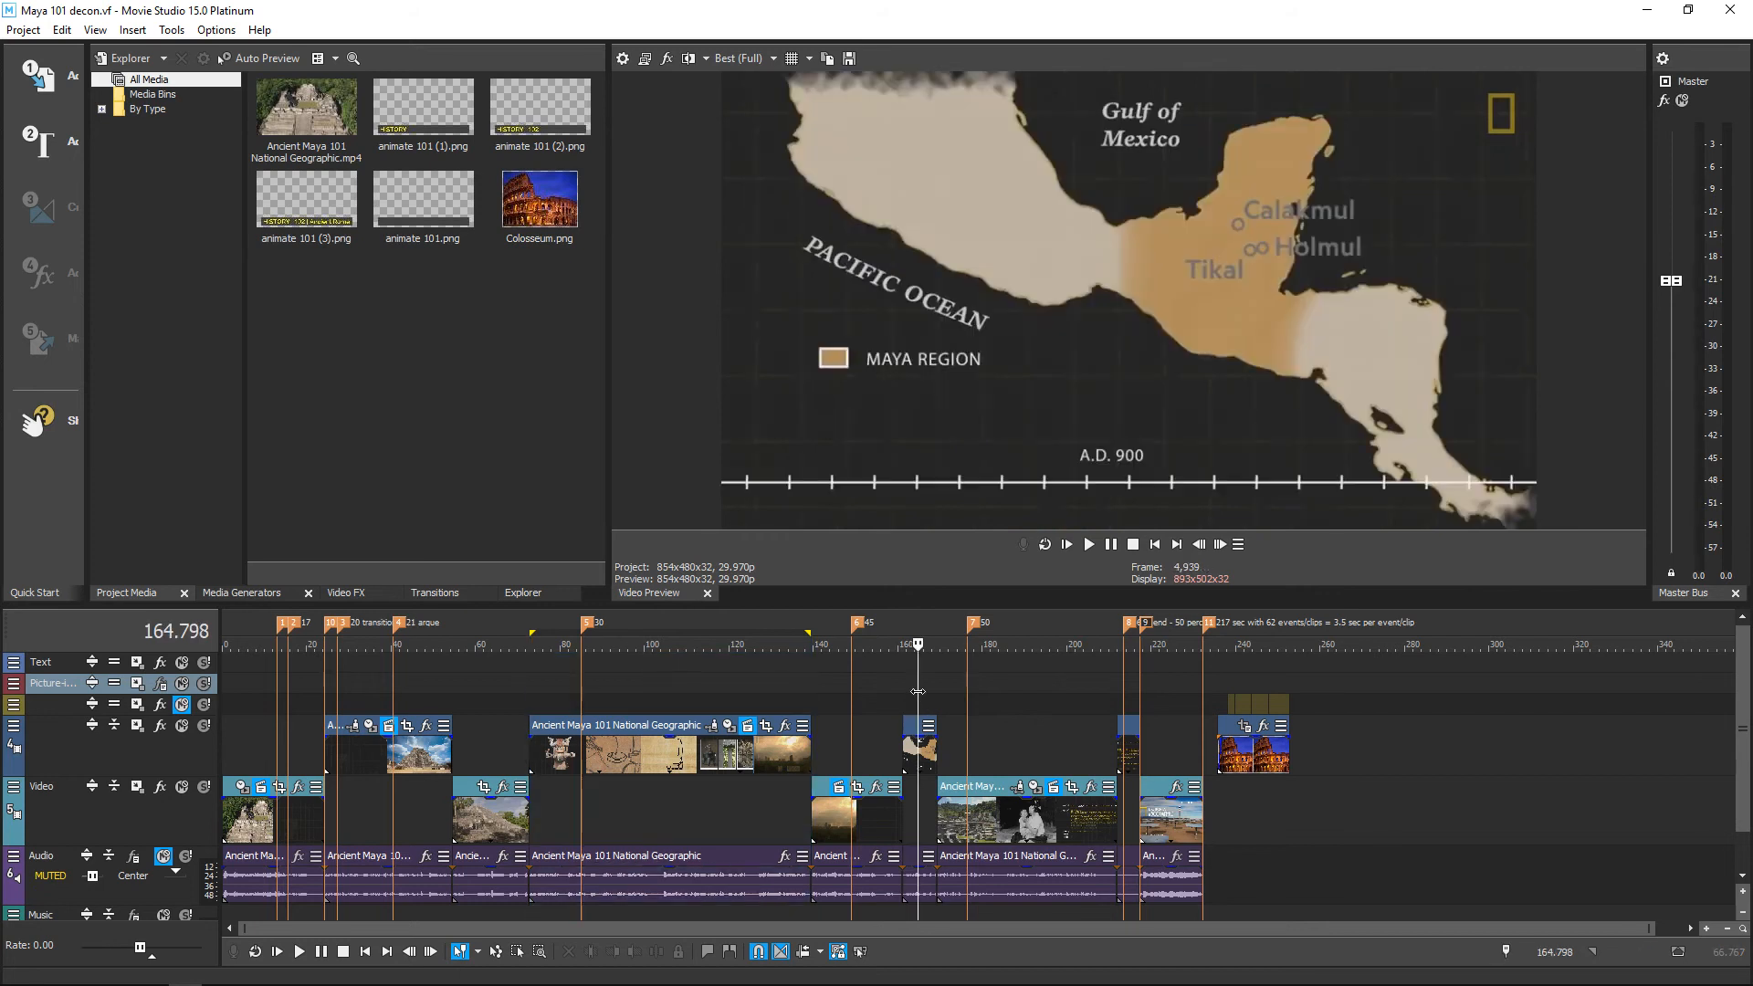
mouse_move(983, 710)
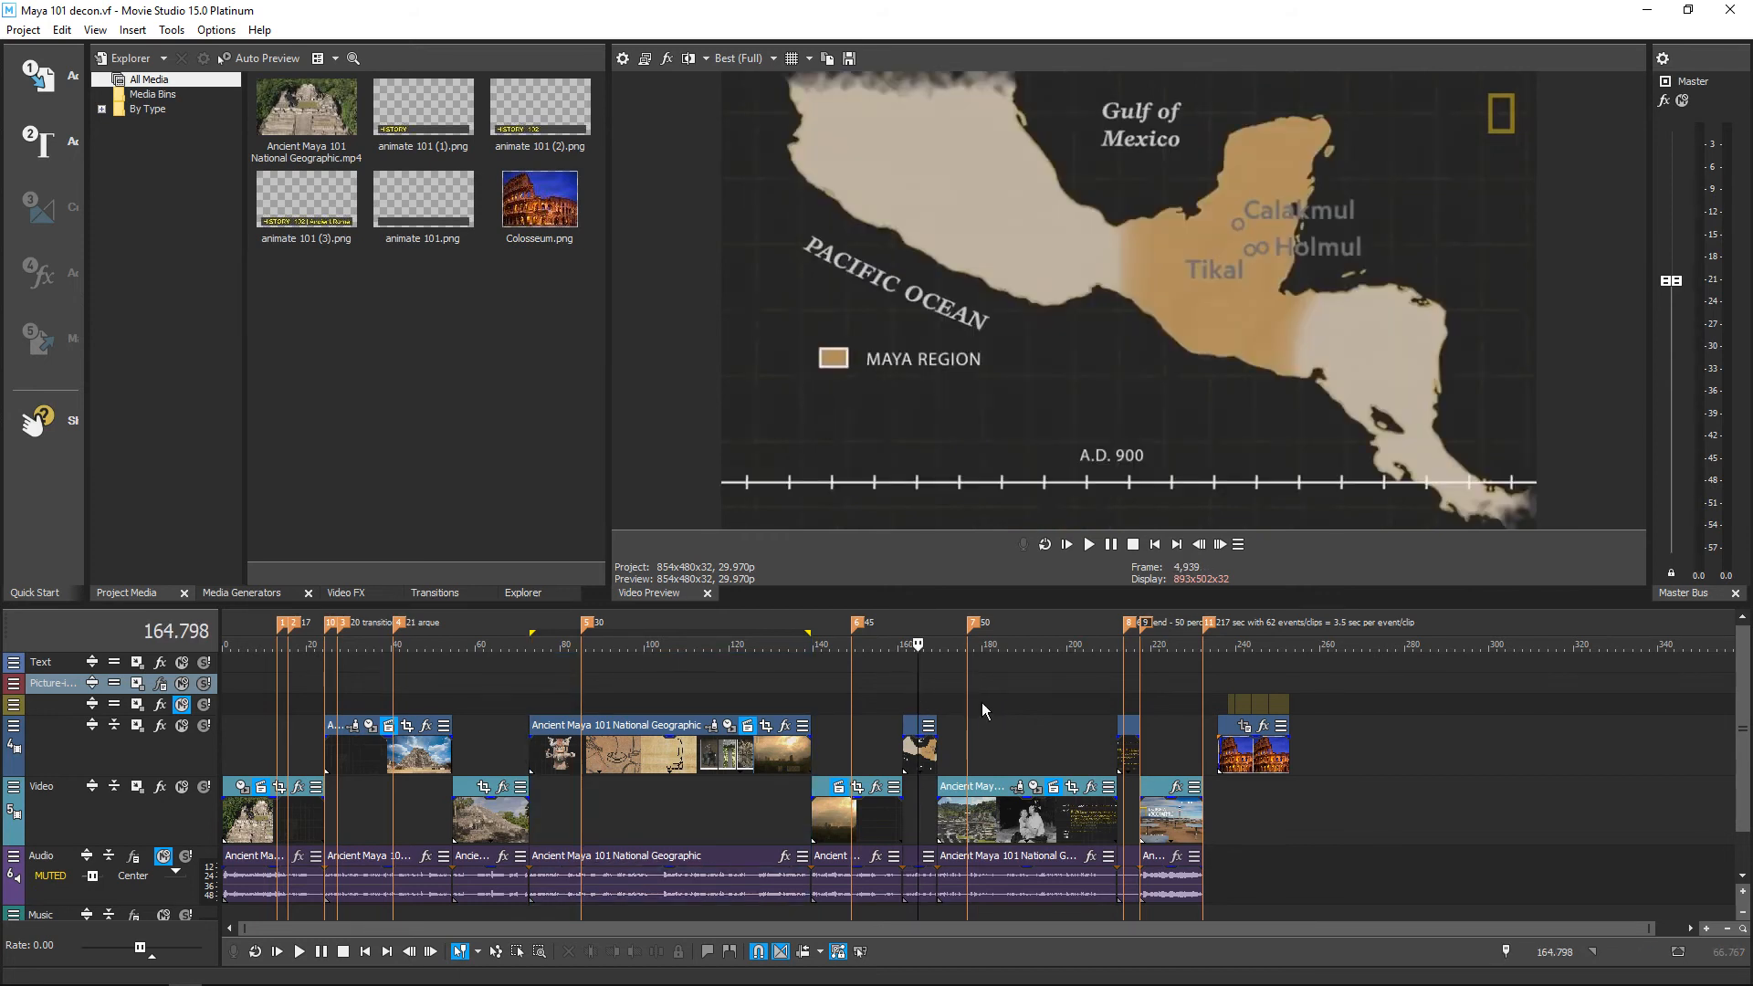
mouse_move(1035, 715)
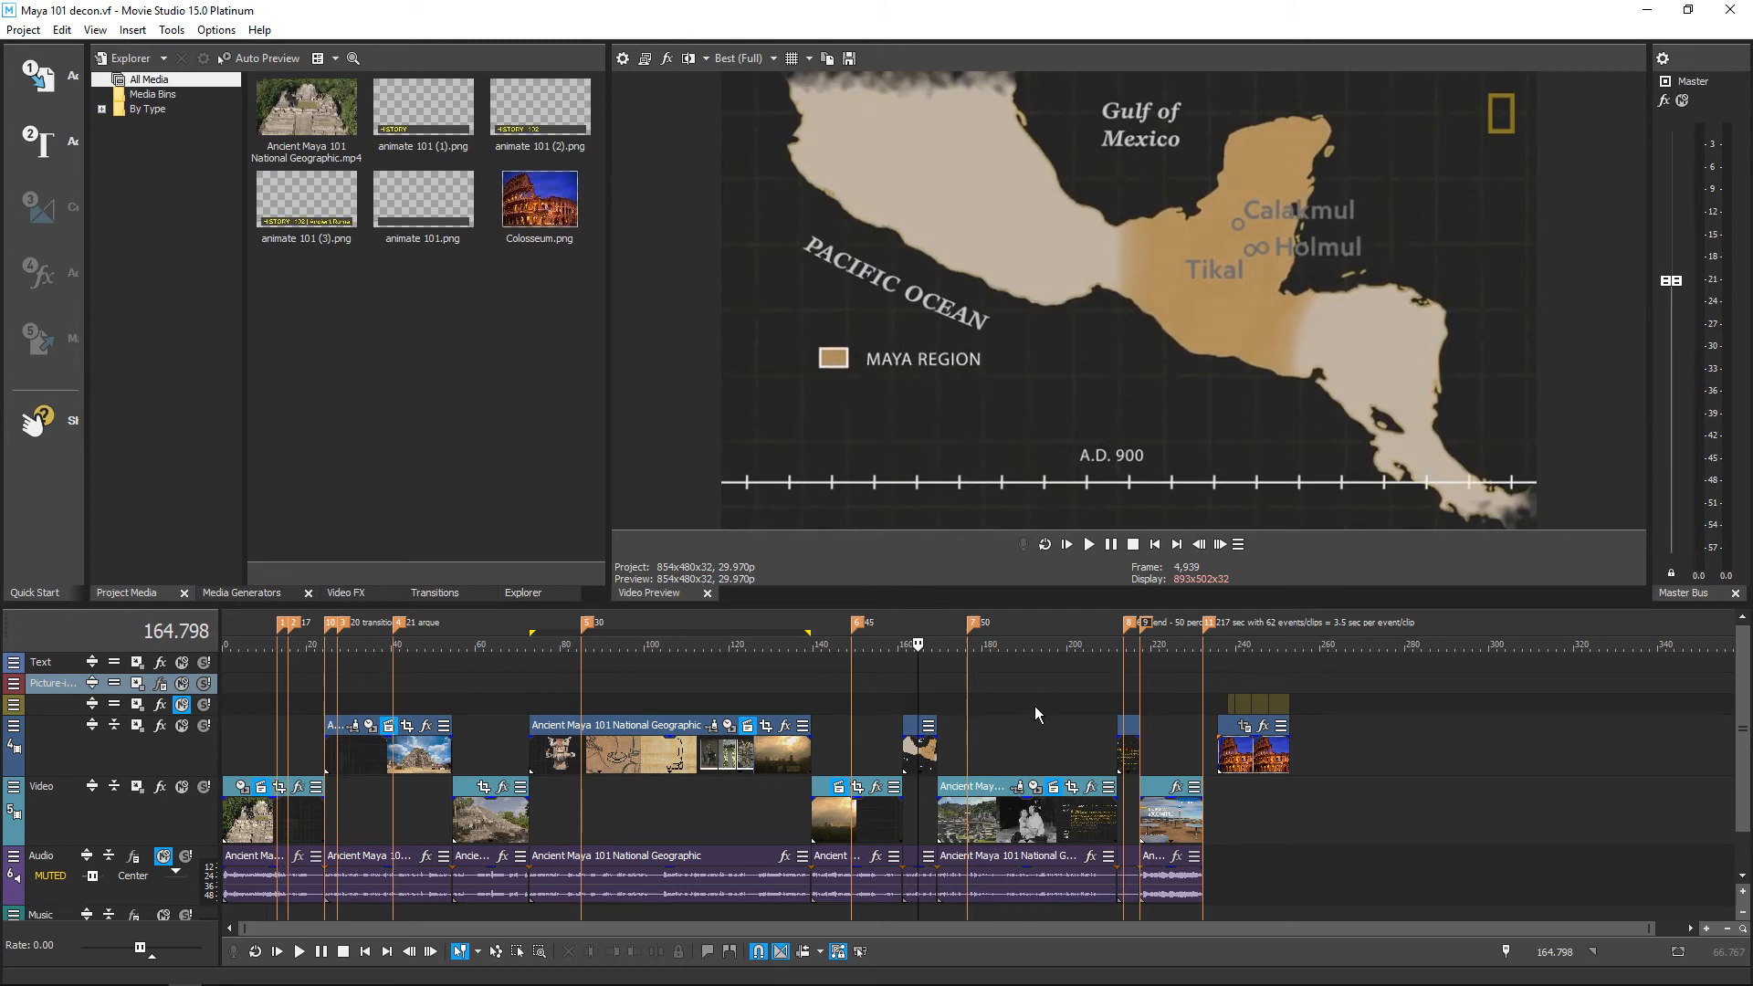
left_click(964, 643)
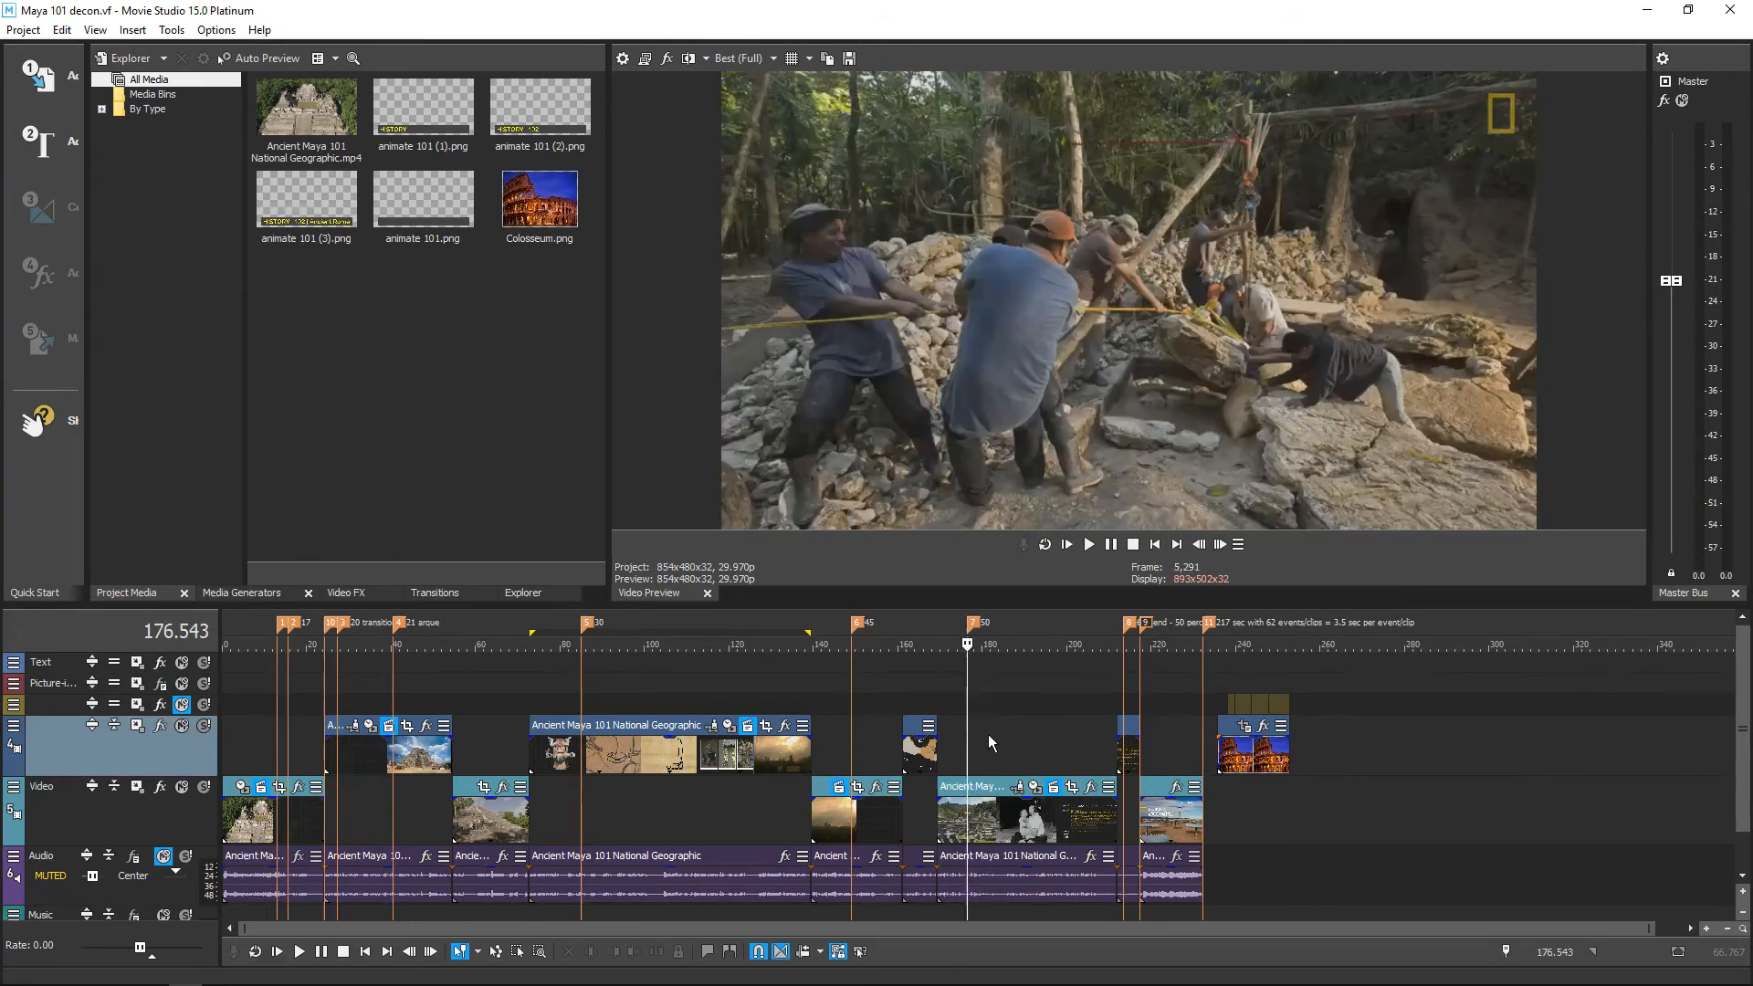
left_click(990, 643)
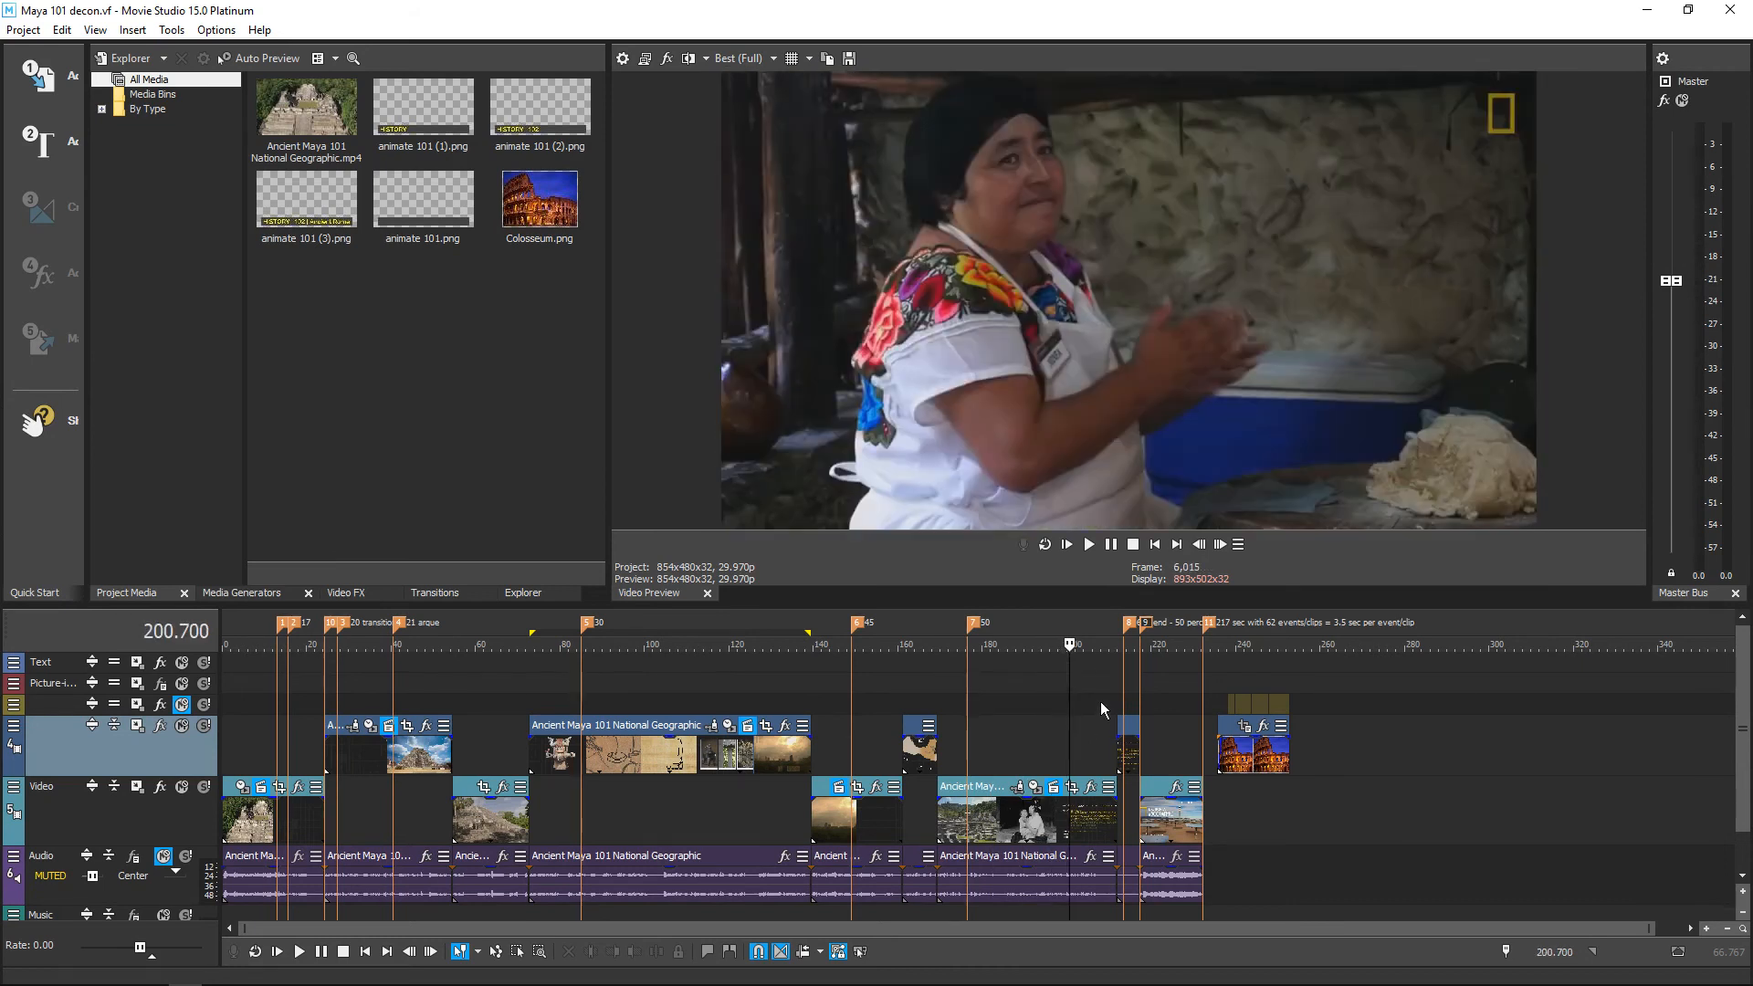
left_click(1124, 643)
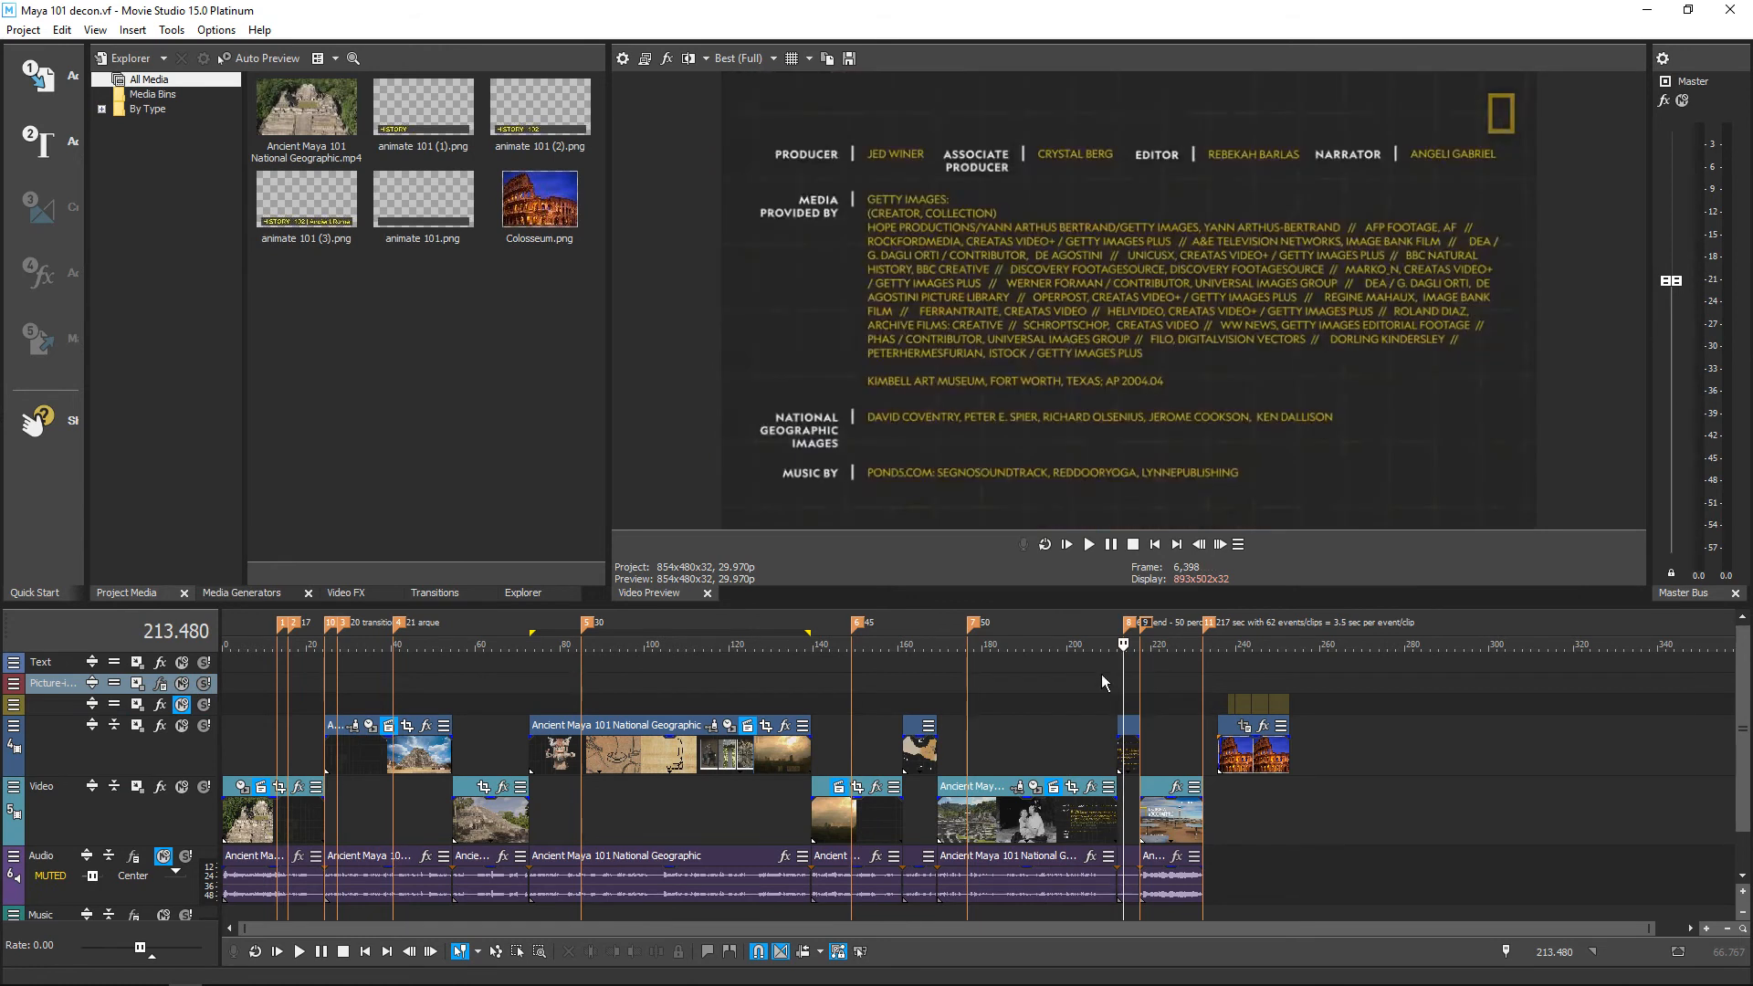
mouse_move(850, 255)
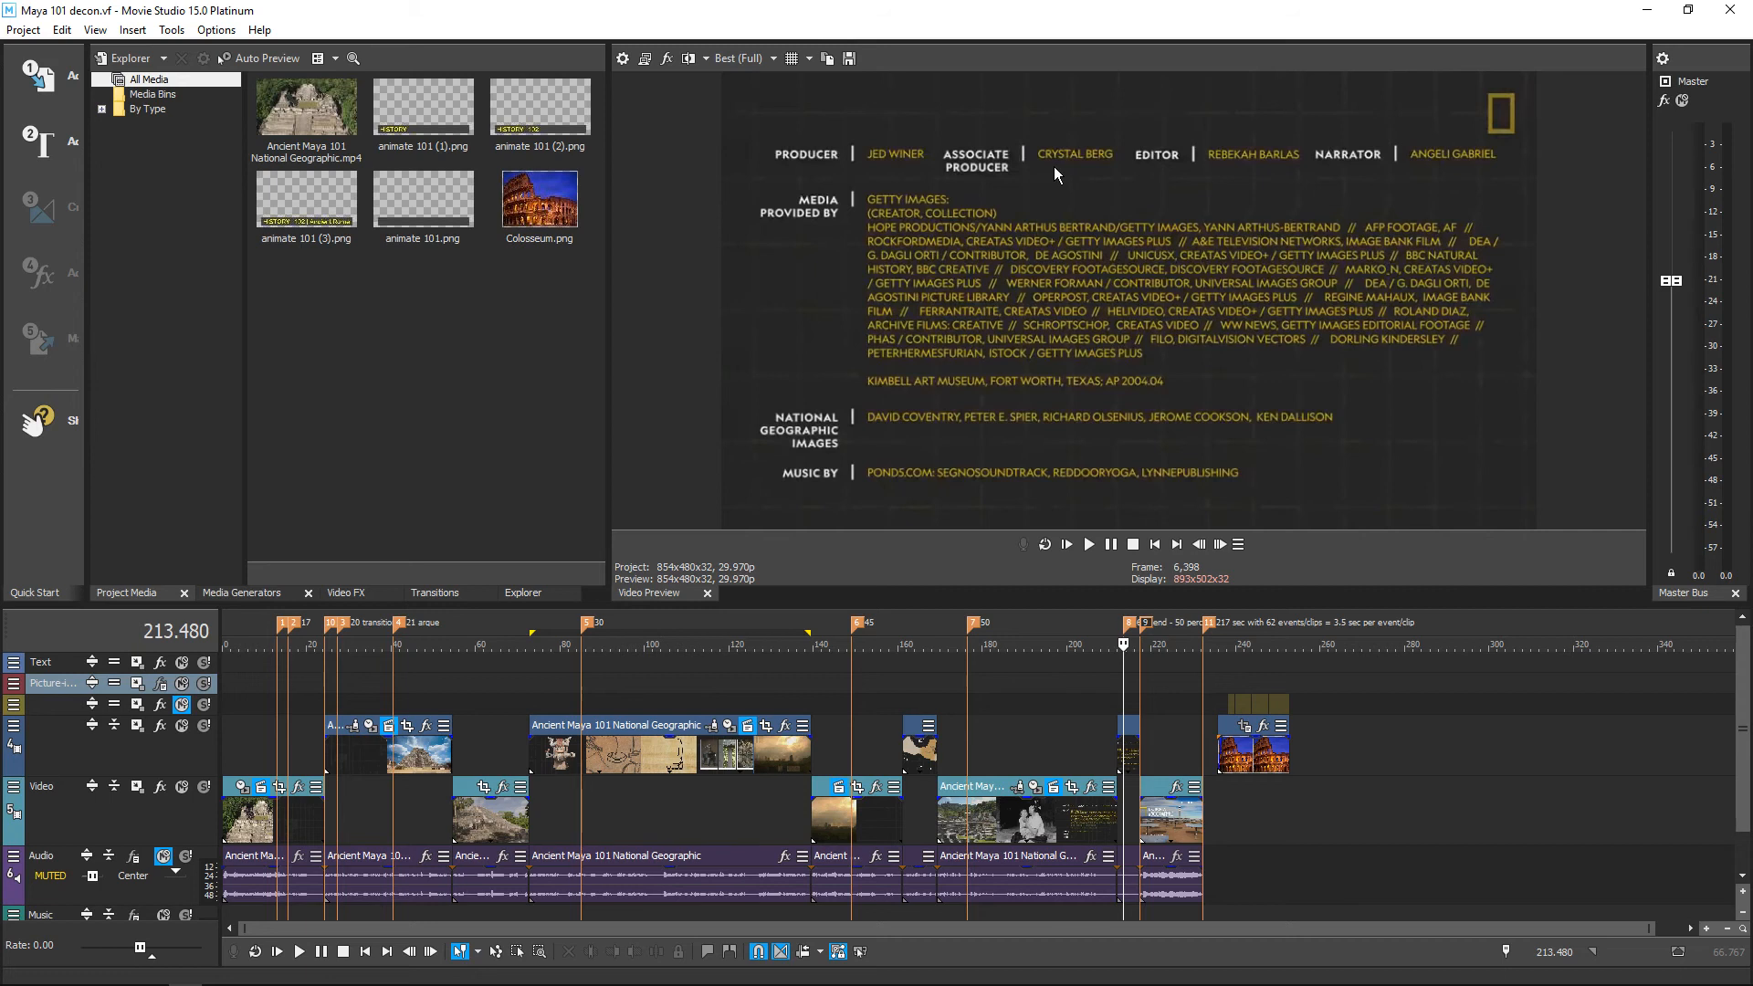
mouse_move(1207, 195)
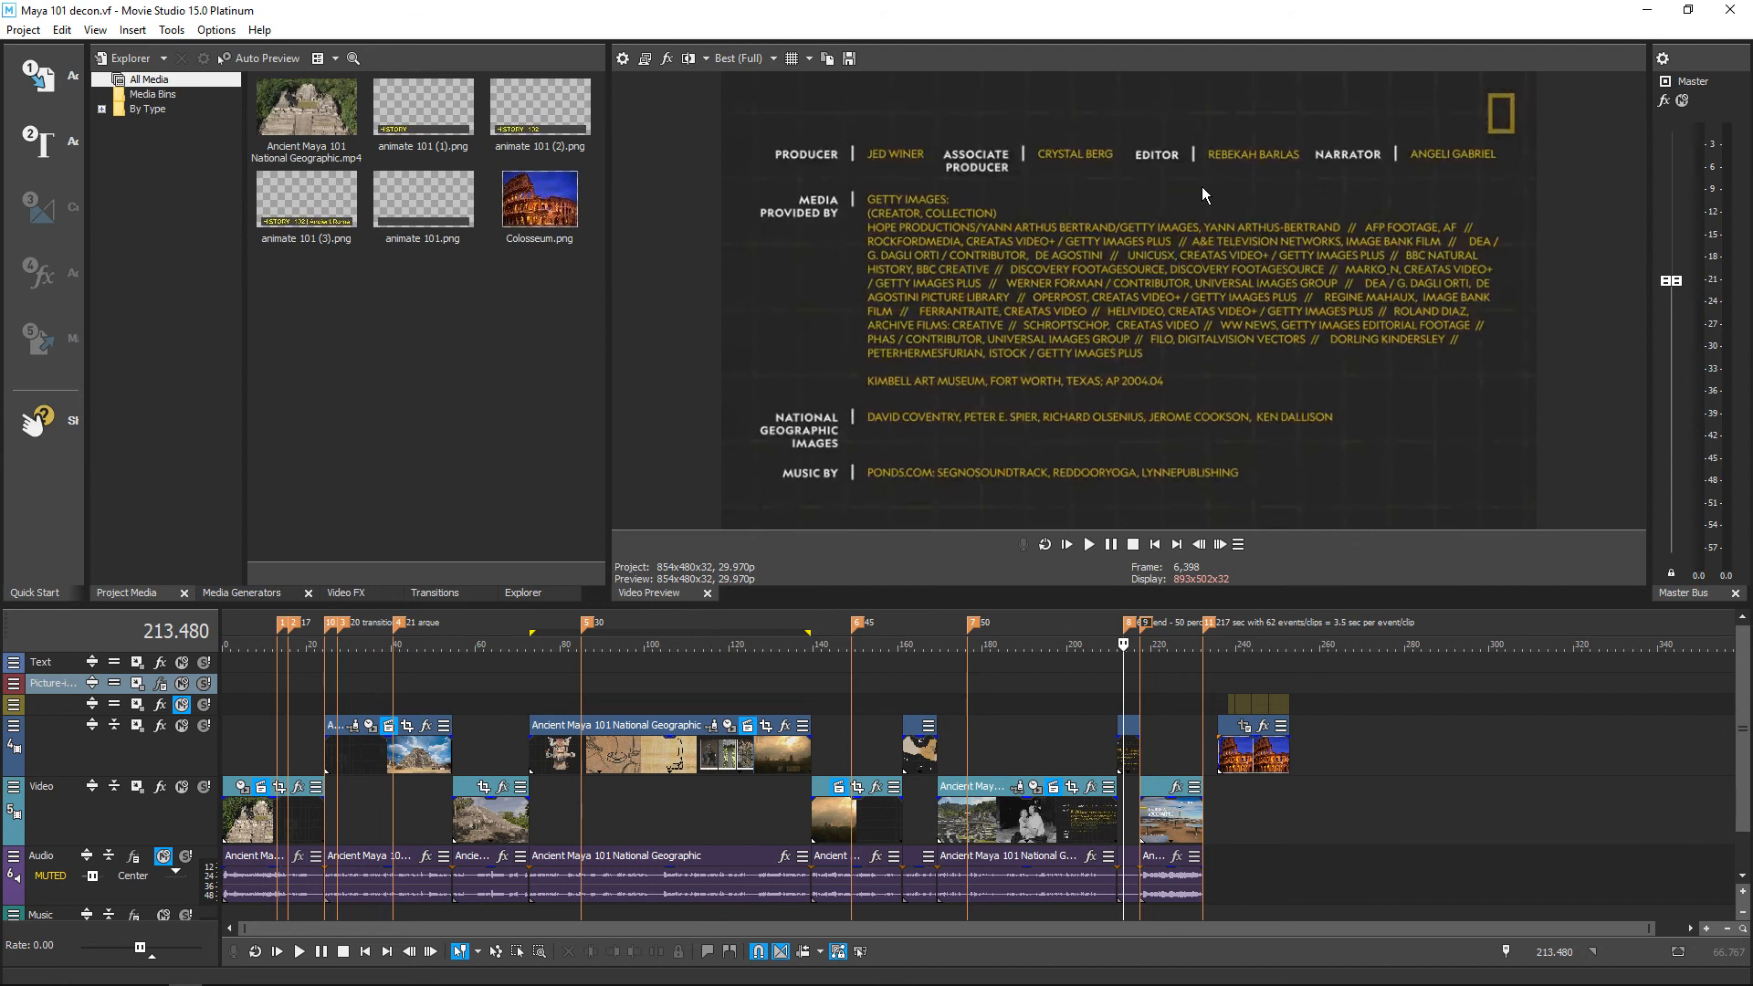
mouse_move(1450, 173)
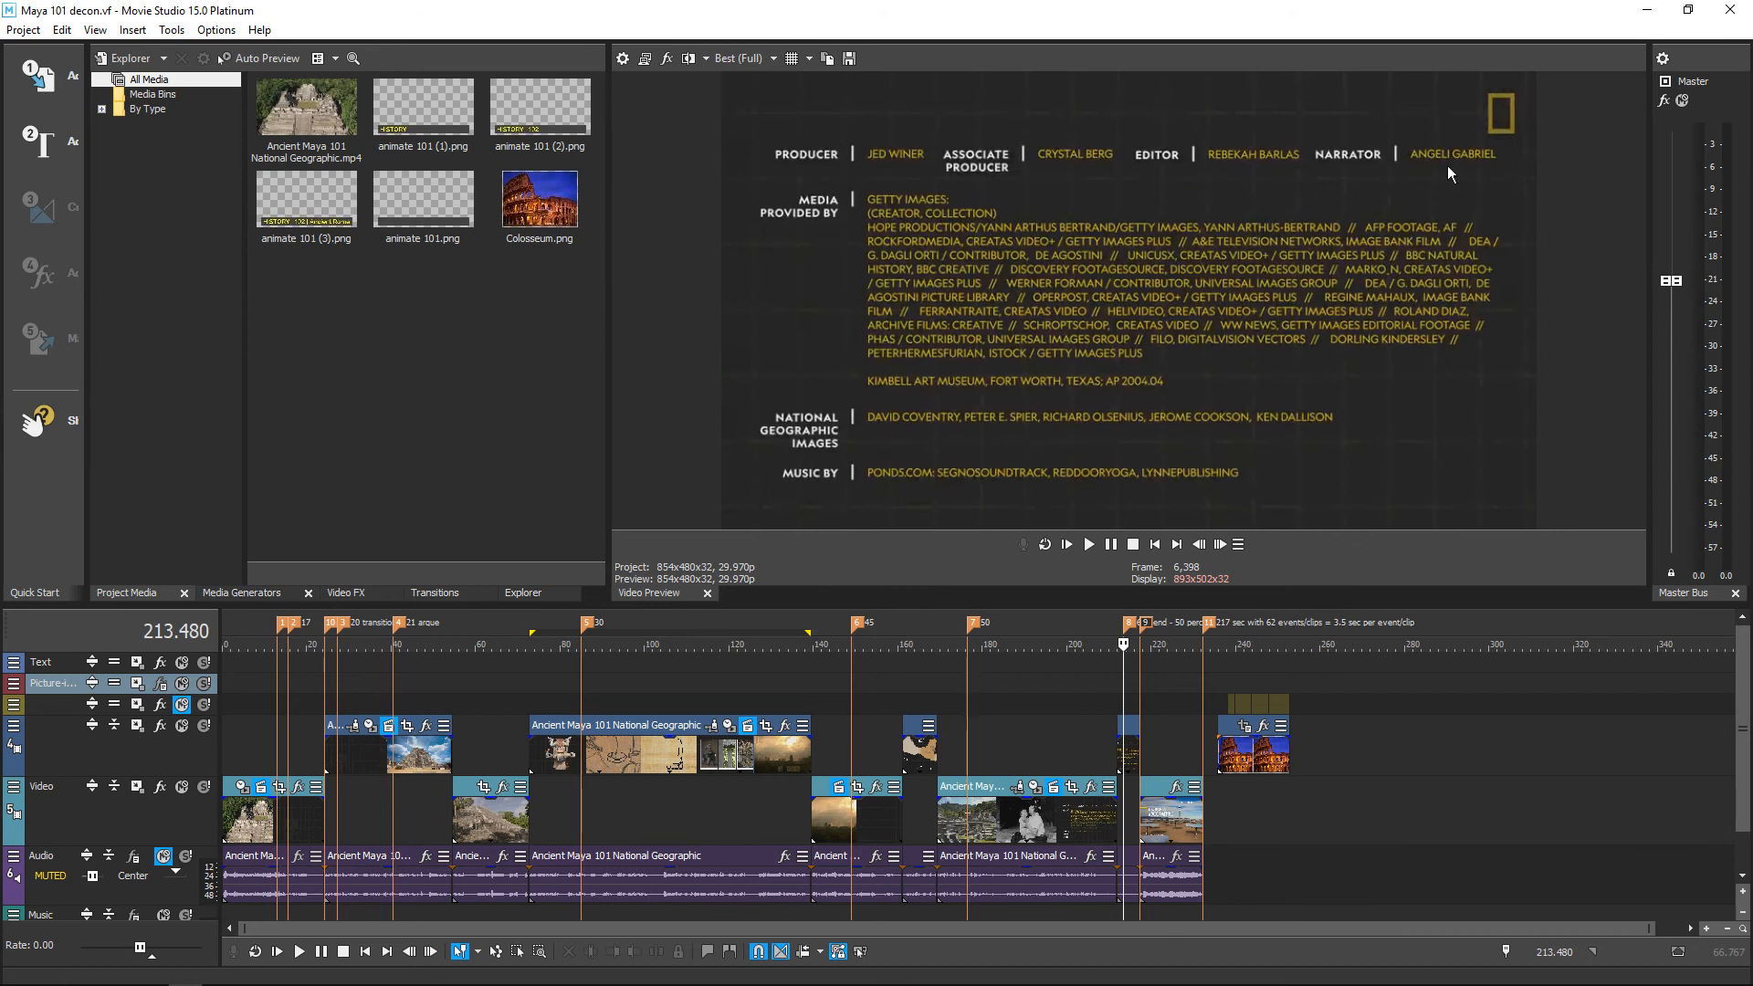
mouse_move(1105, 193)
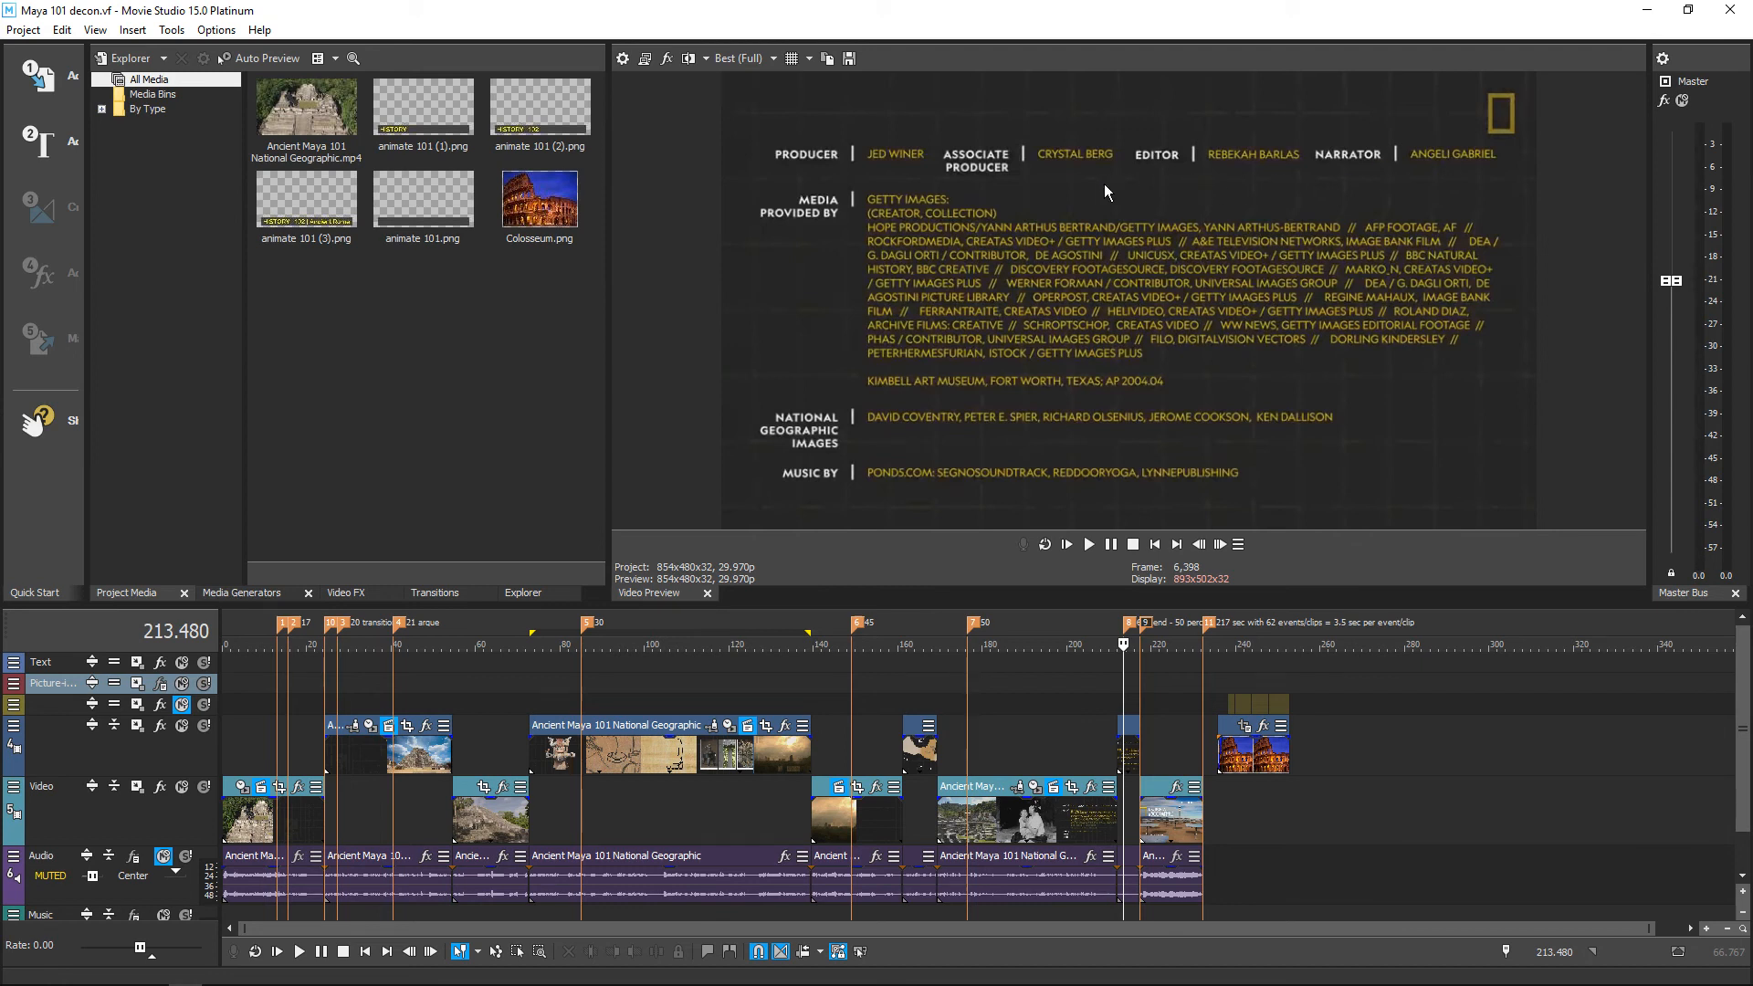
mouse_move(817, 302)
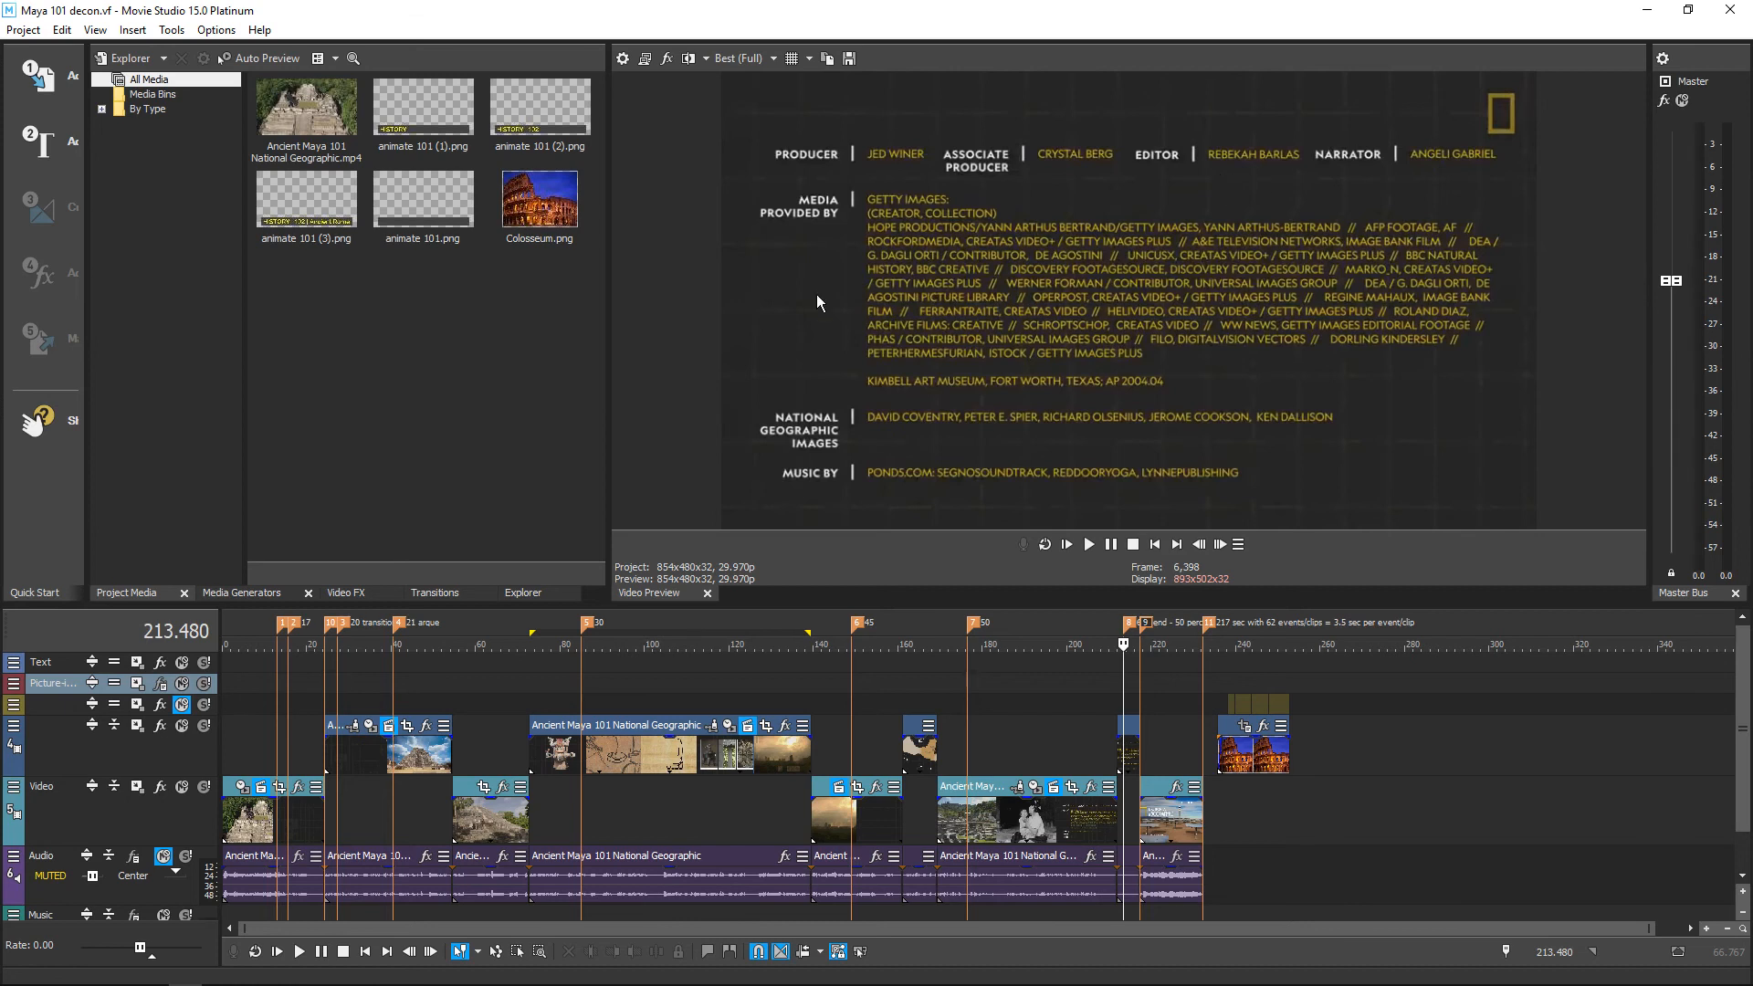
mouse_move(798, 307)
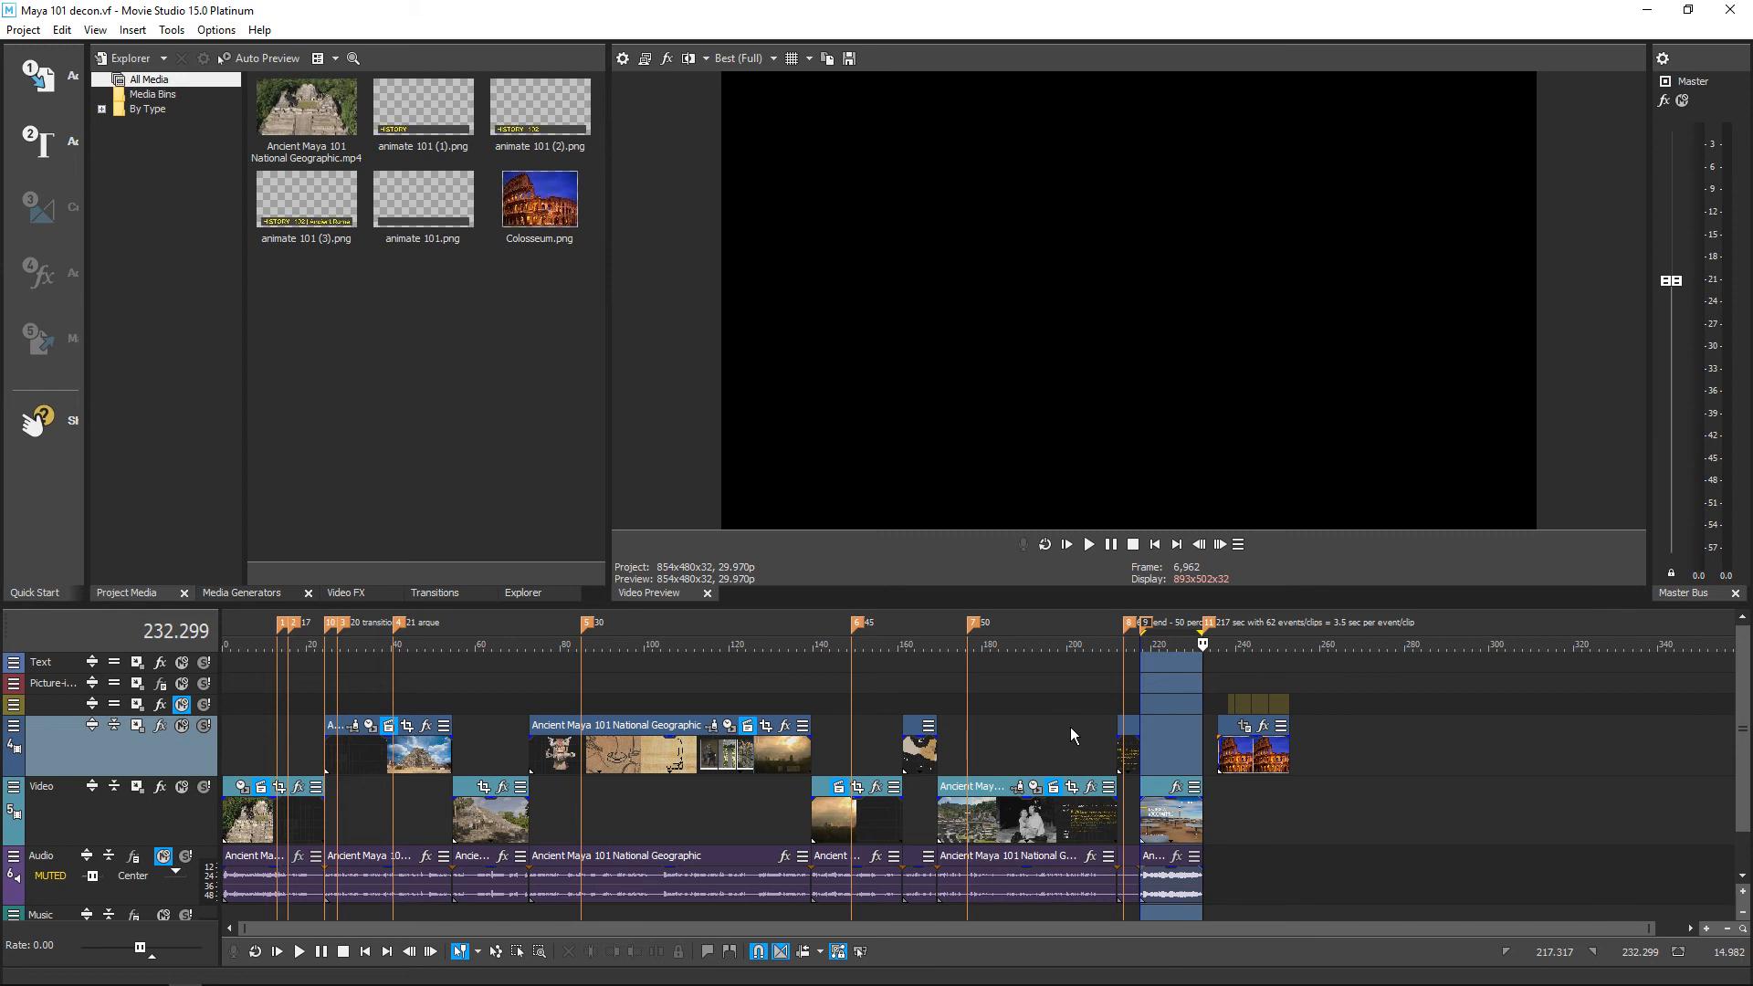
mouse_move(1329, 901)
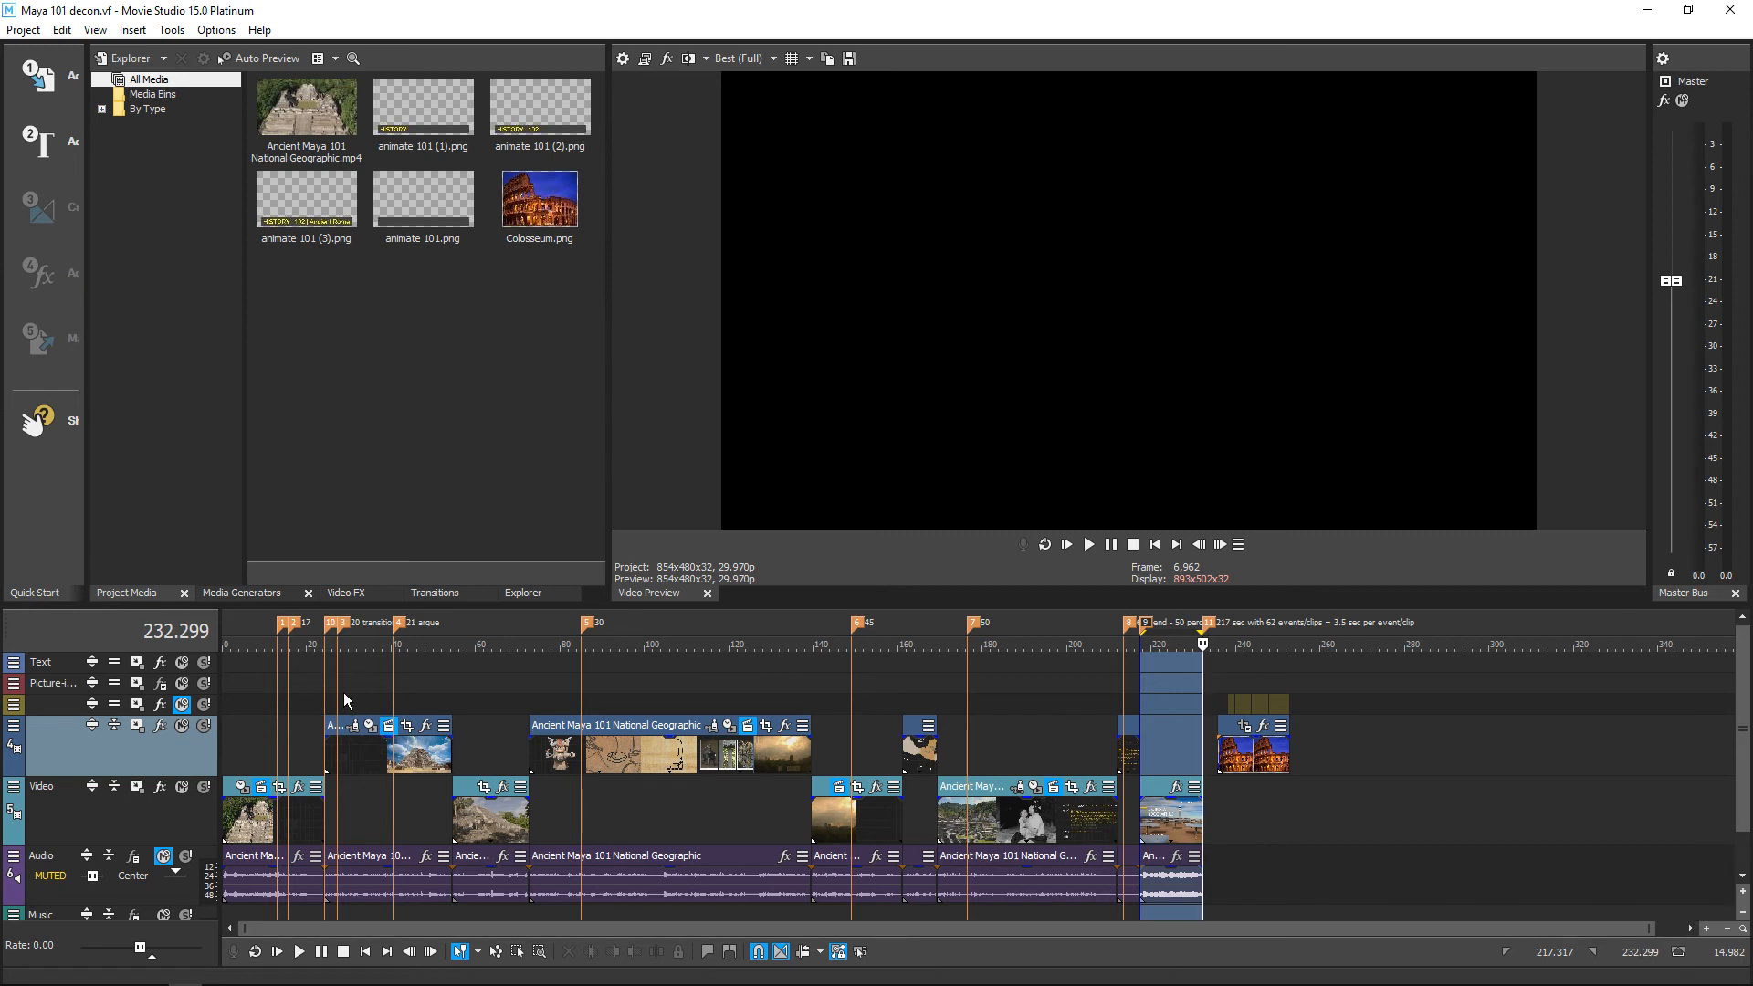
- Jump the timeline back to the early map section before moving on to the Colosseum demo
left_click(340, 643)
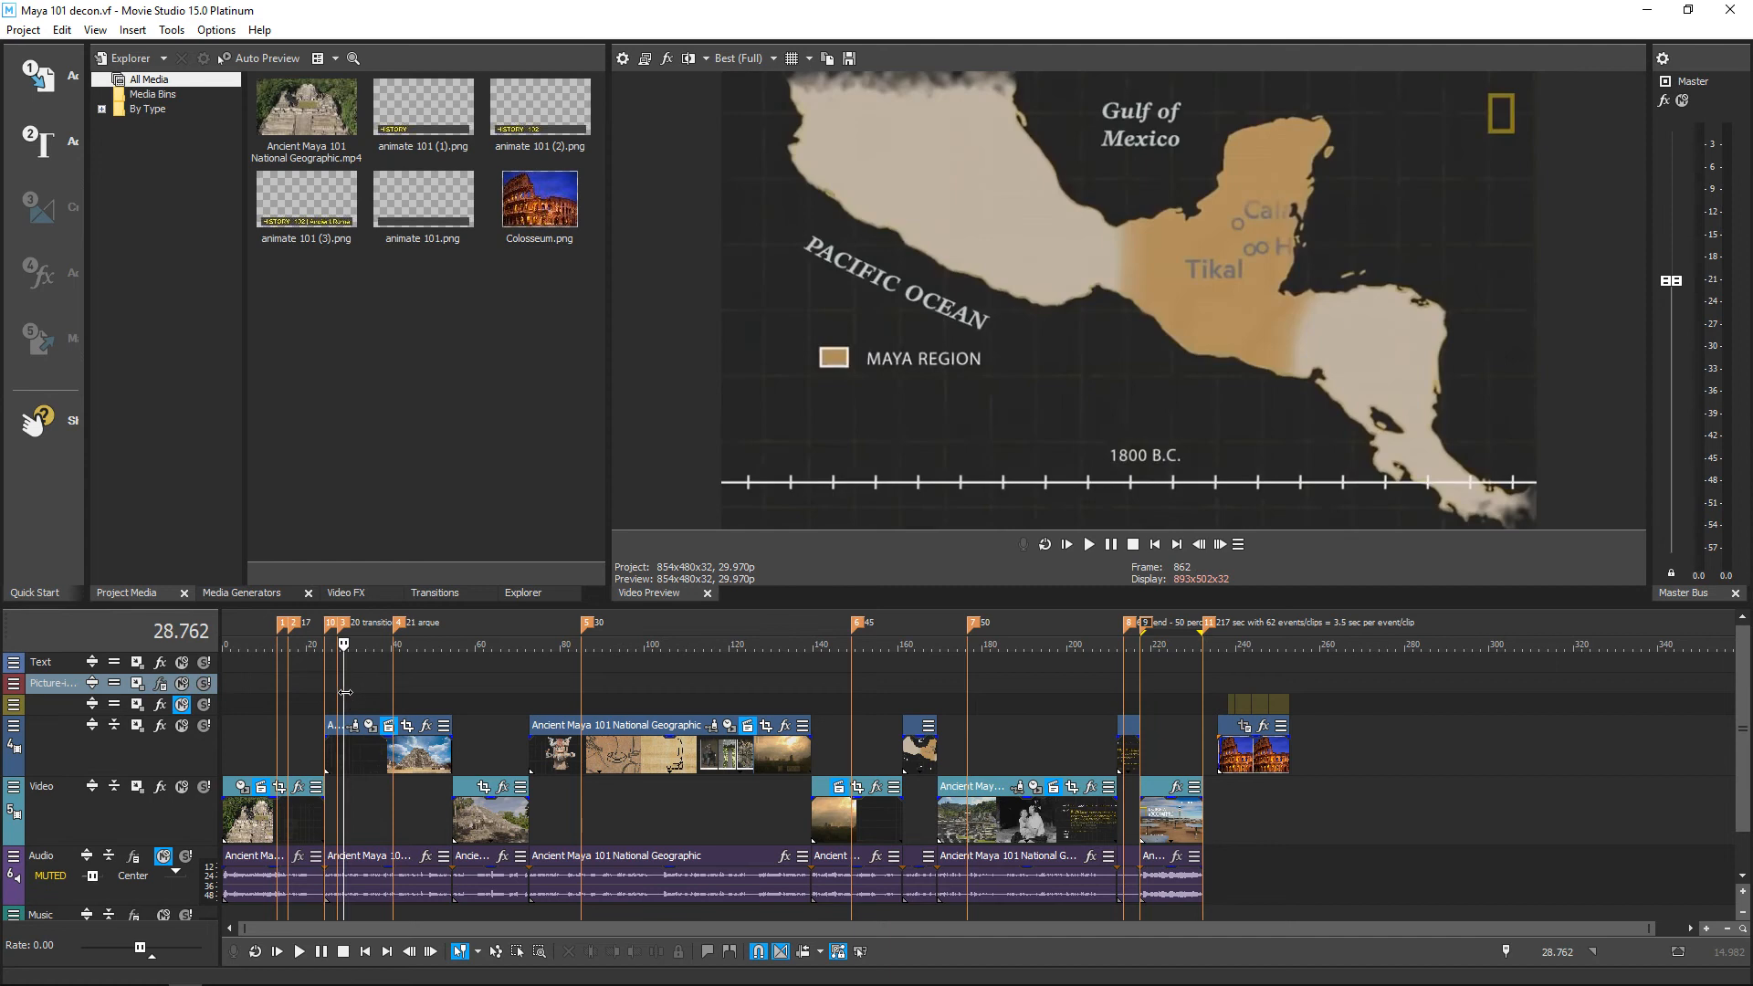
left_click(285, 644)
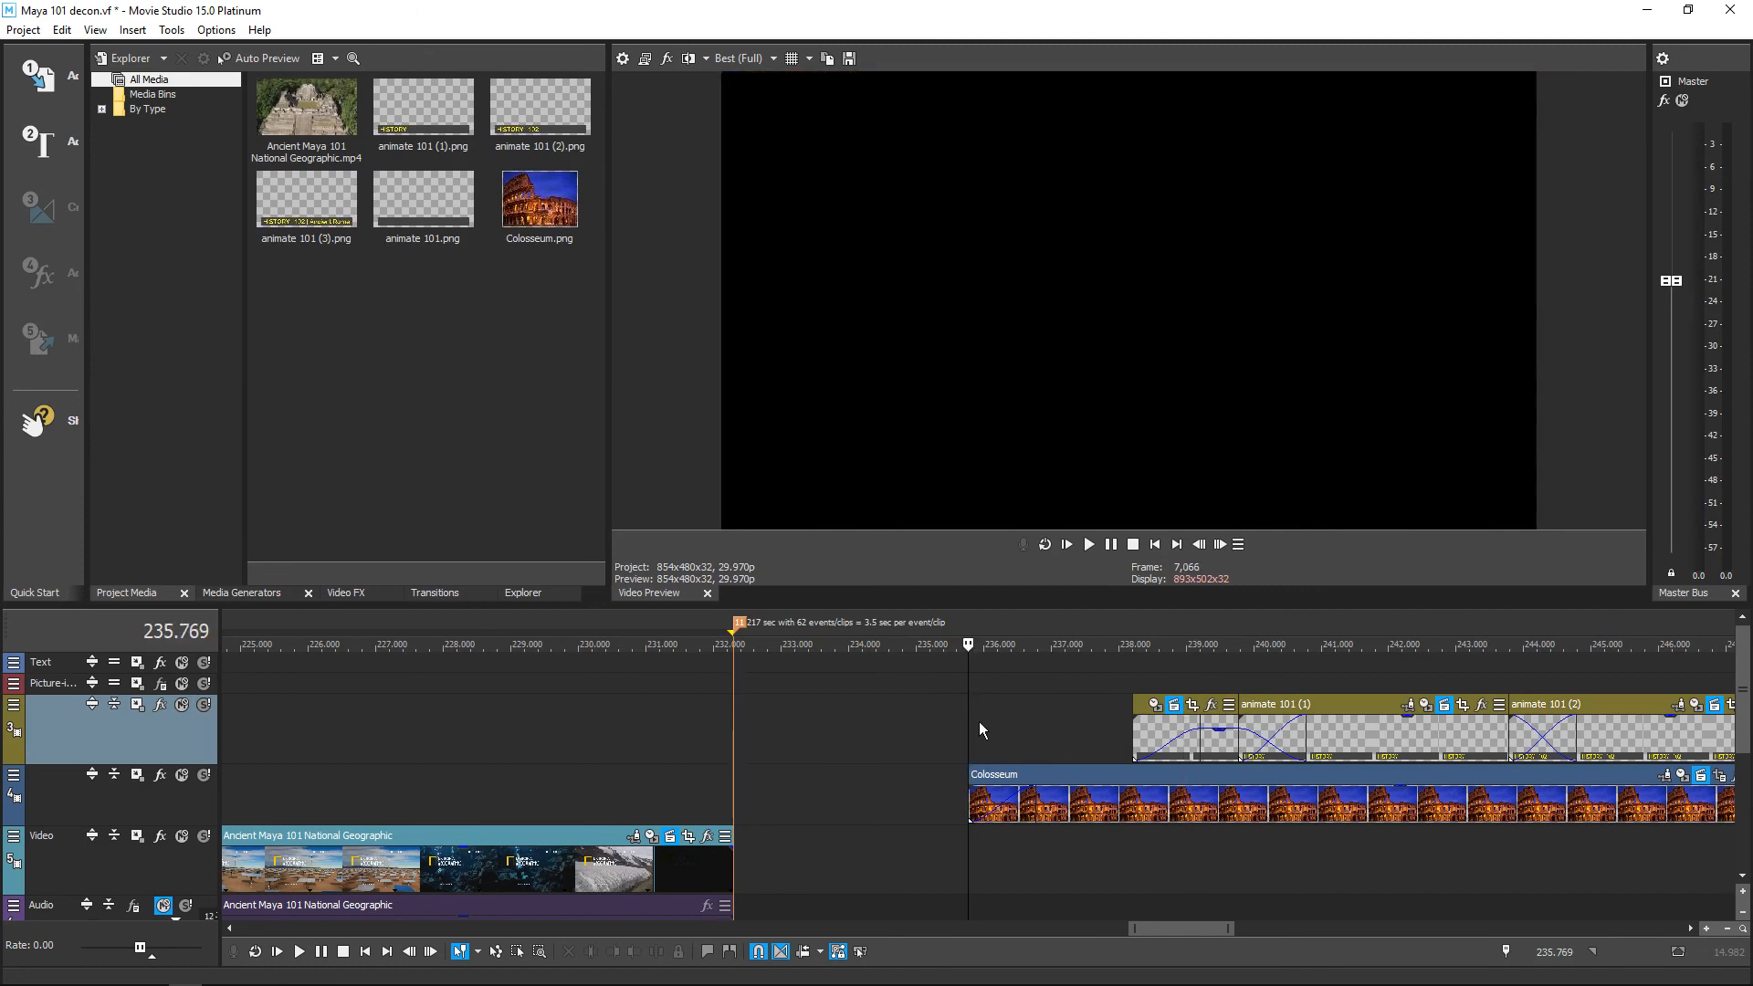
- Play the Colosseum demo from just before the title, replaying until 'HISTORY | 102 | Ancient Rome' builds up
left_click(1087, 544)
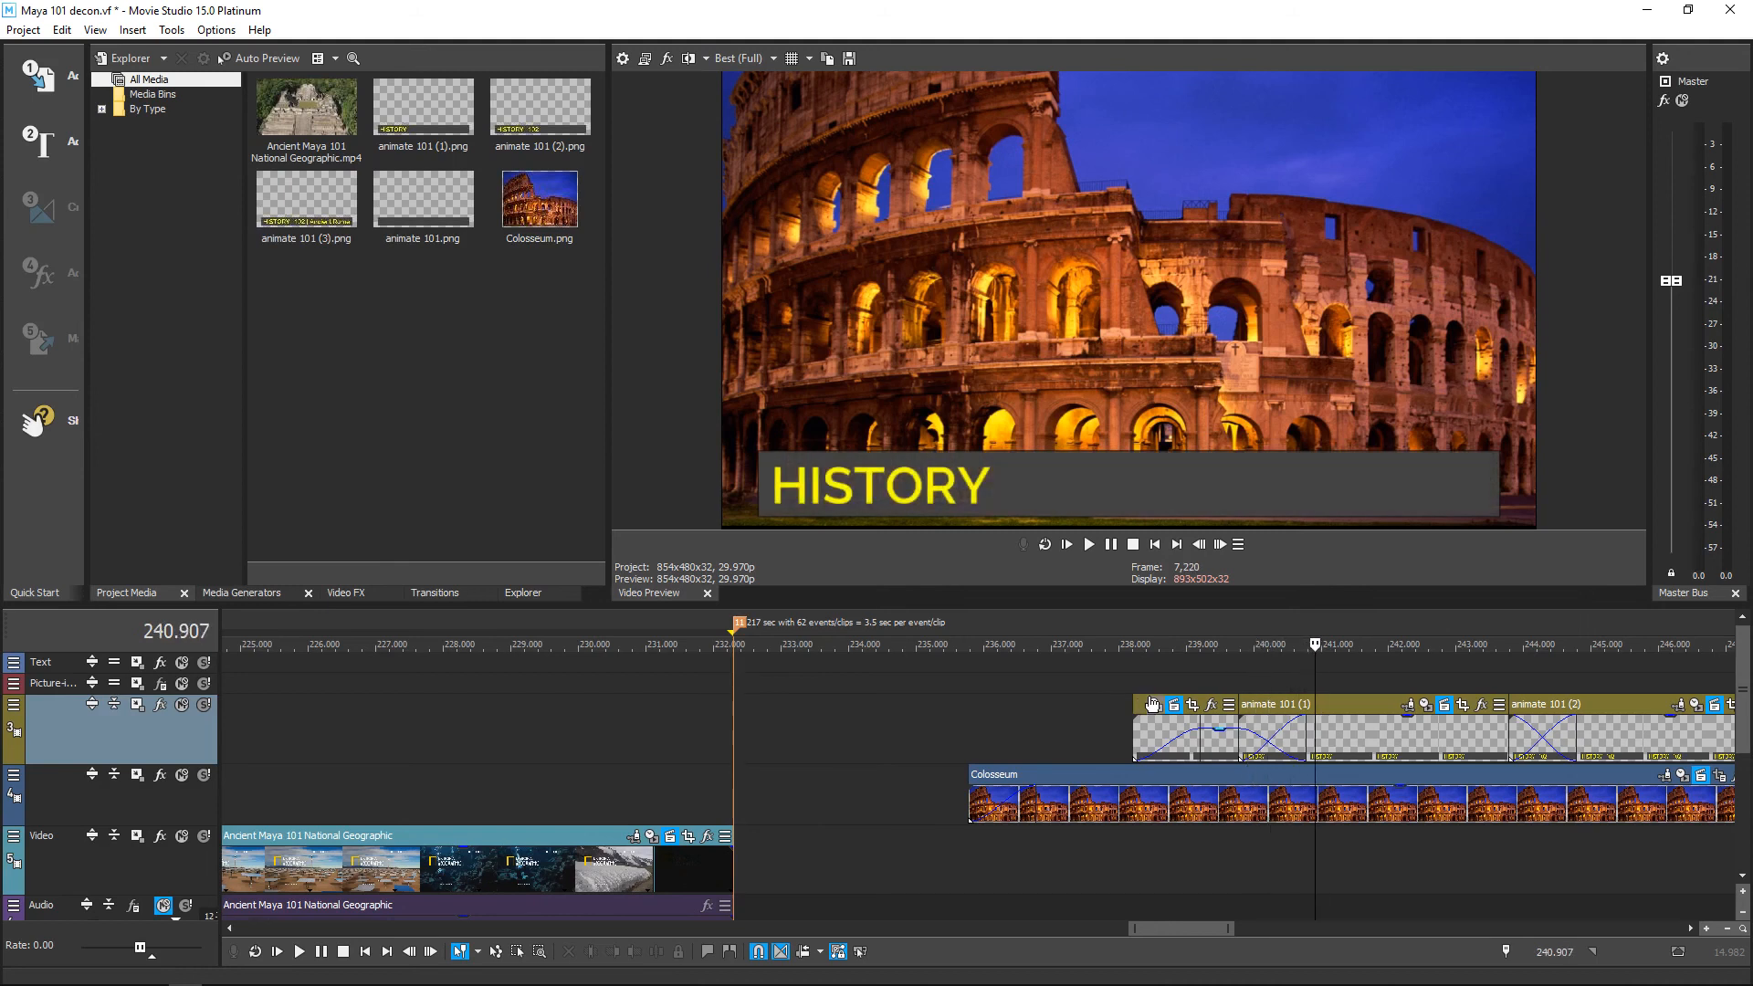
mouse_move(1180, 721)
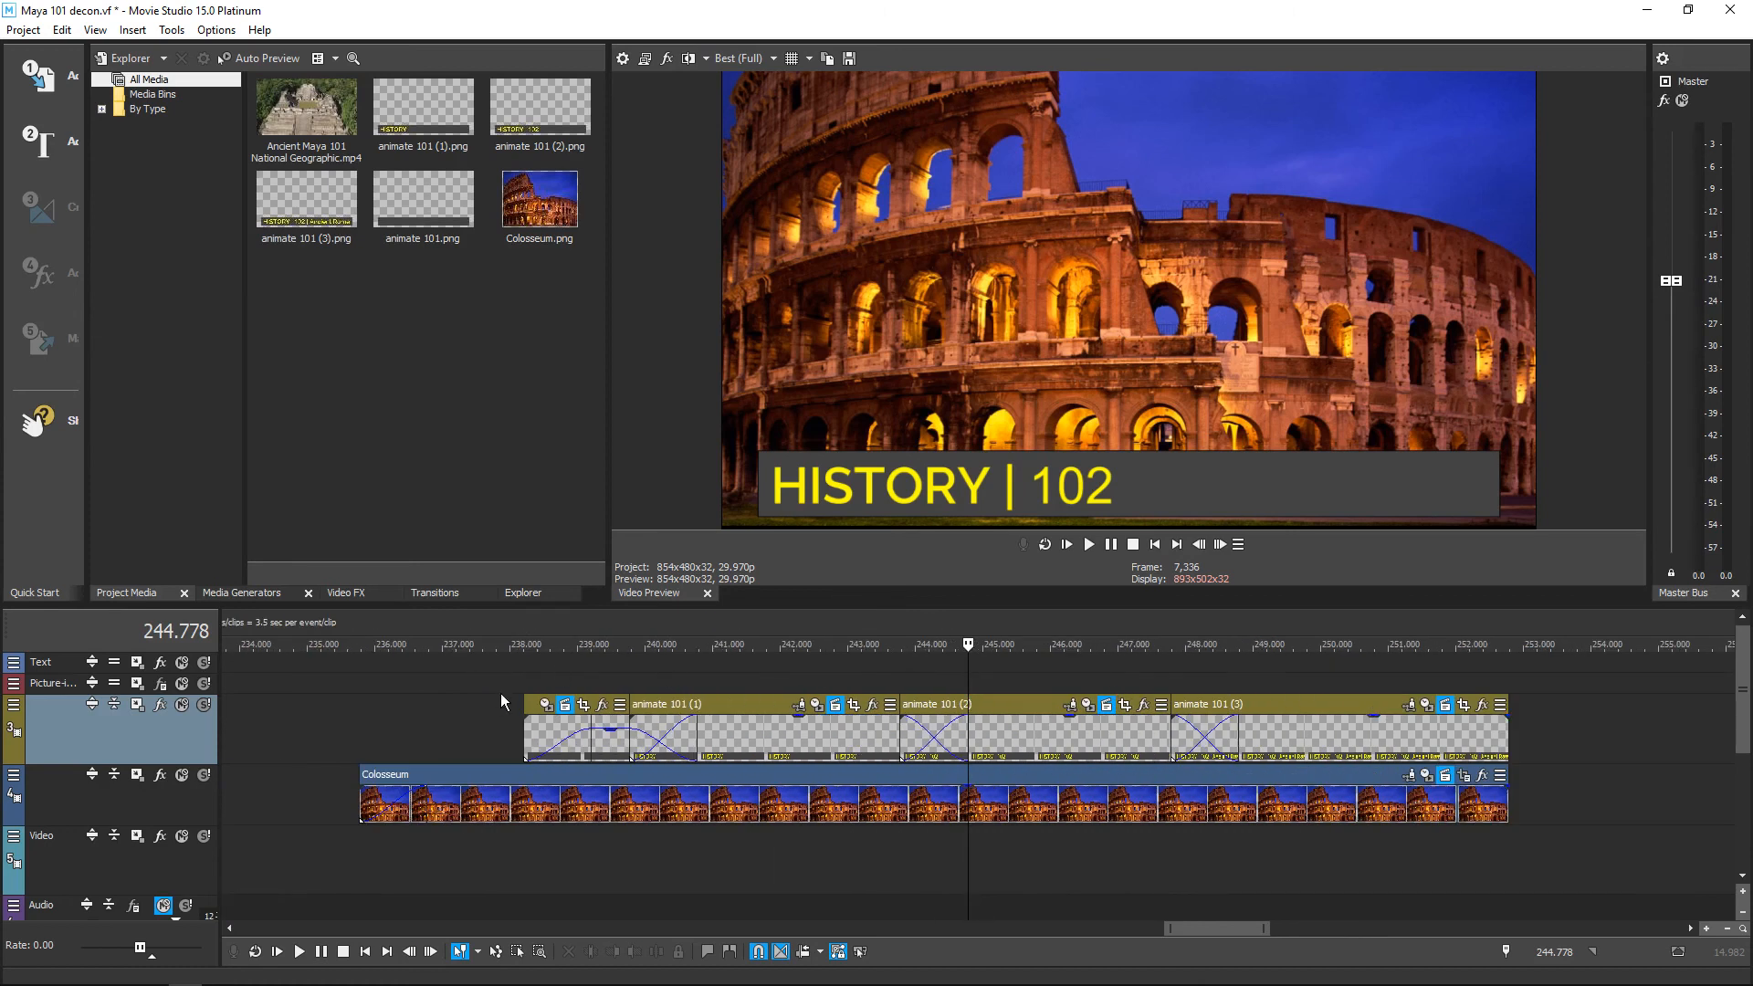
mouse_move(392, 734)
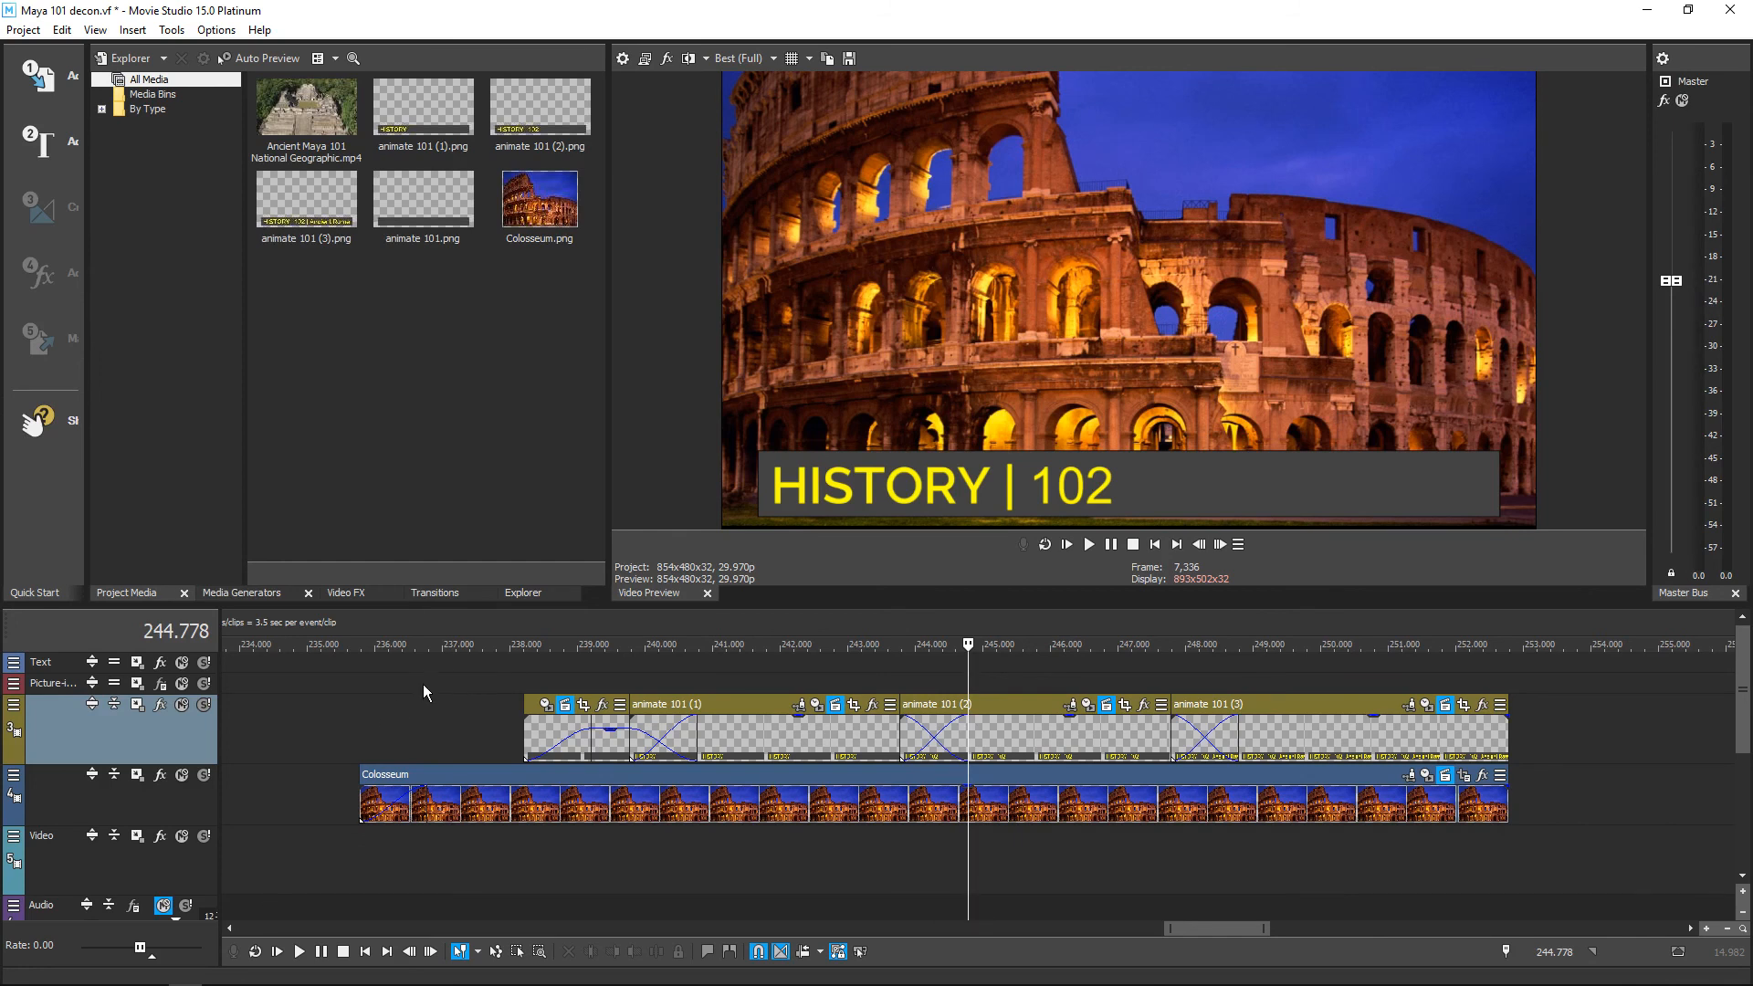
left_click(423, 643)
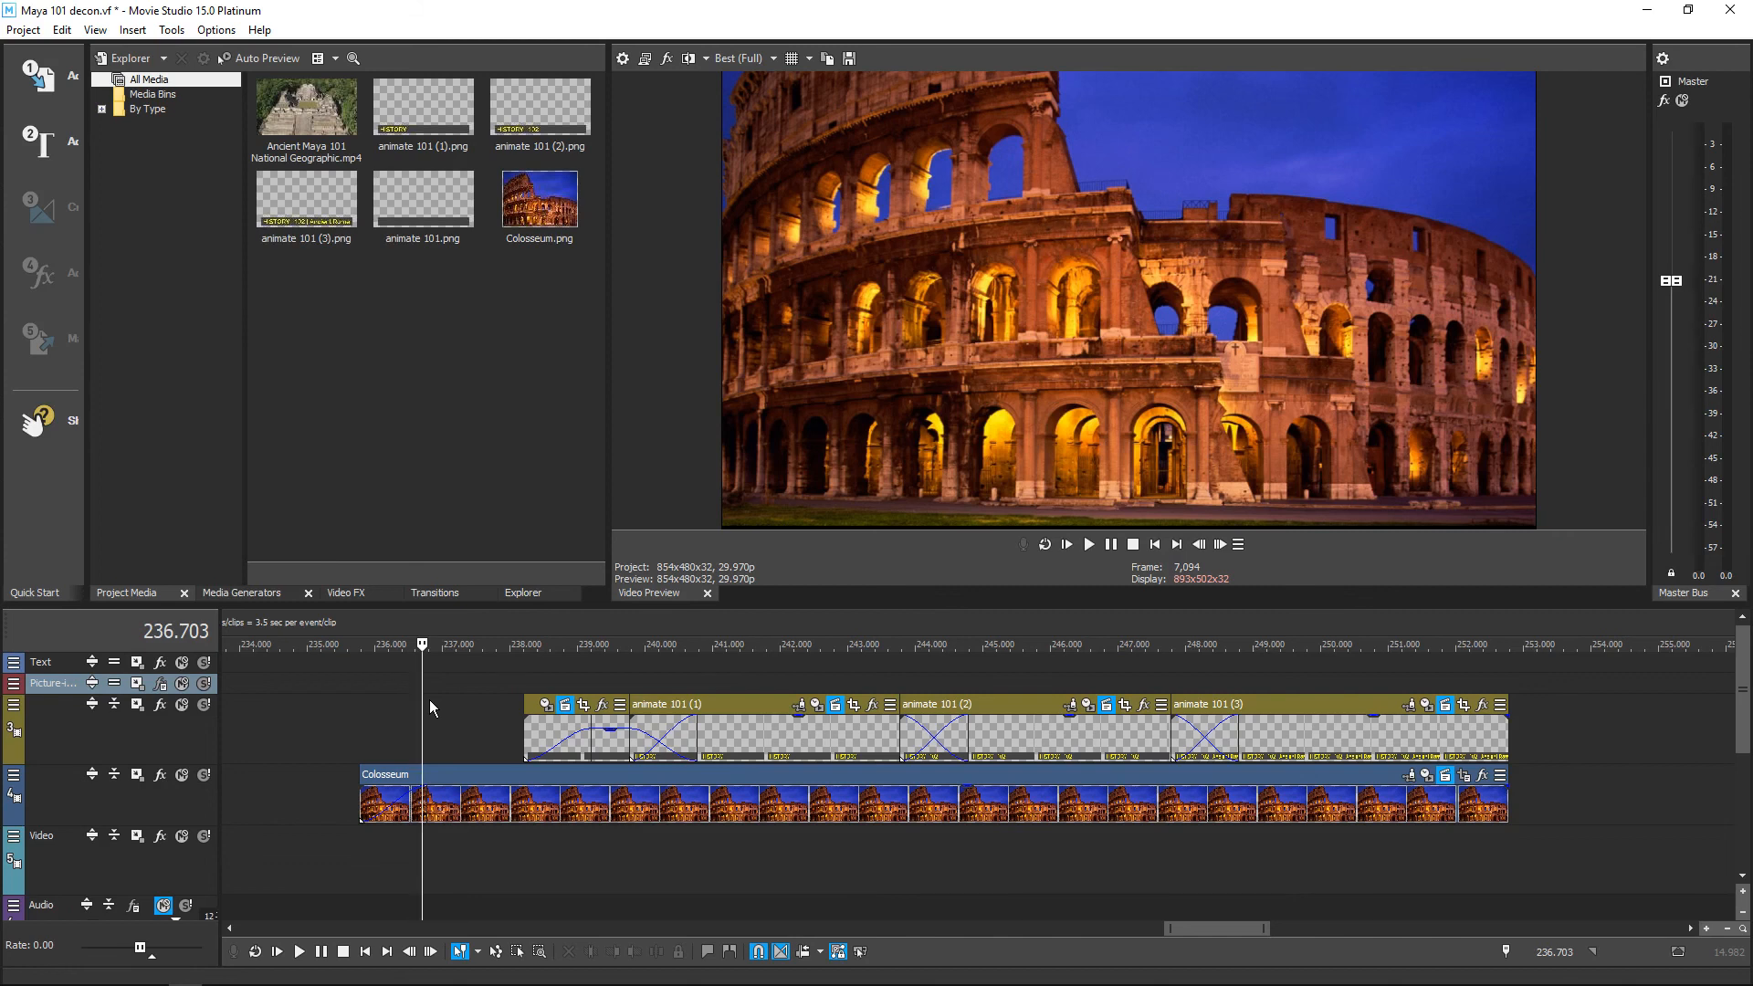
left_click(1088, 544)
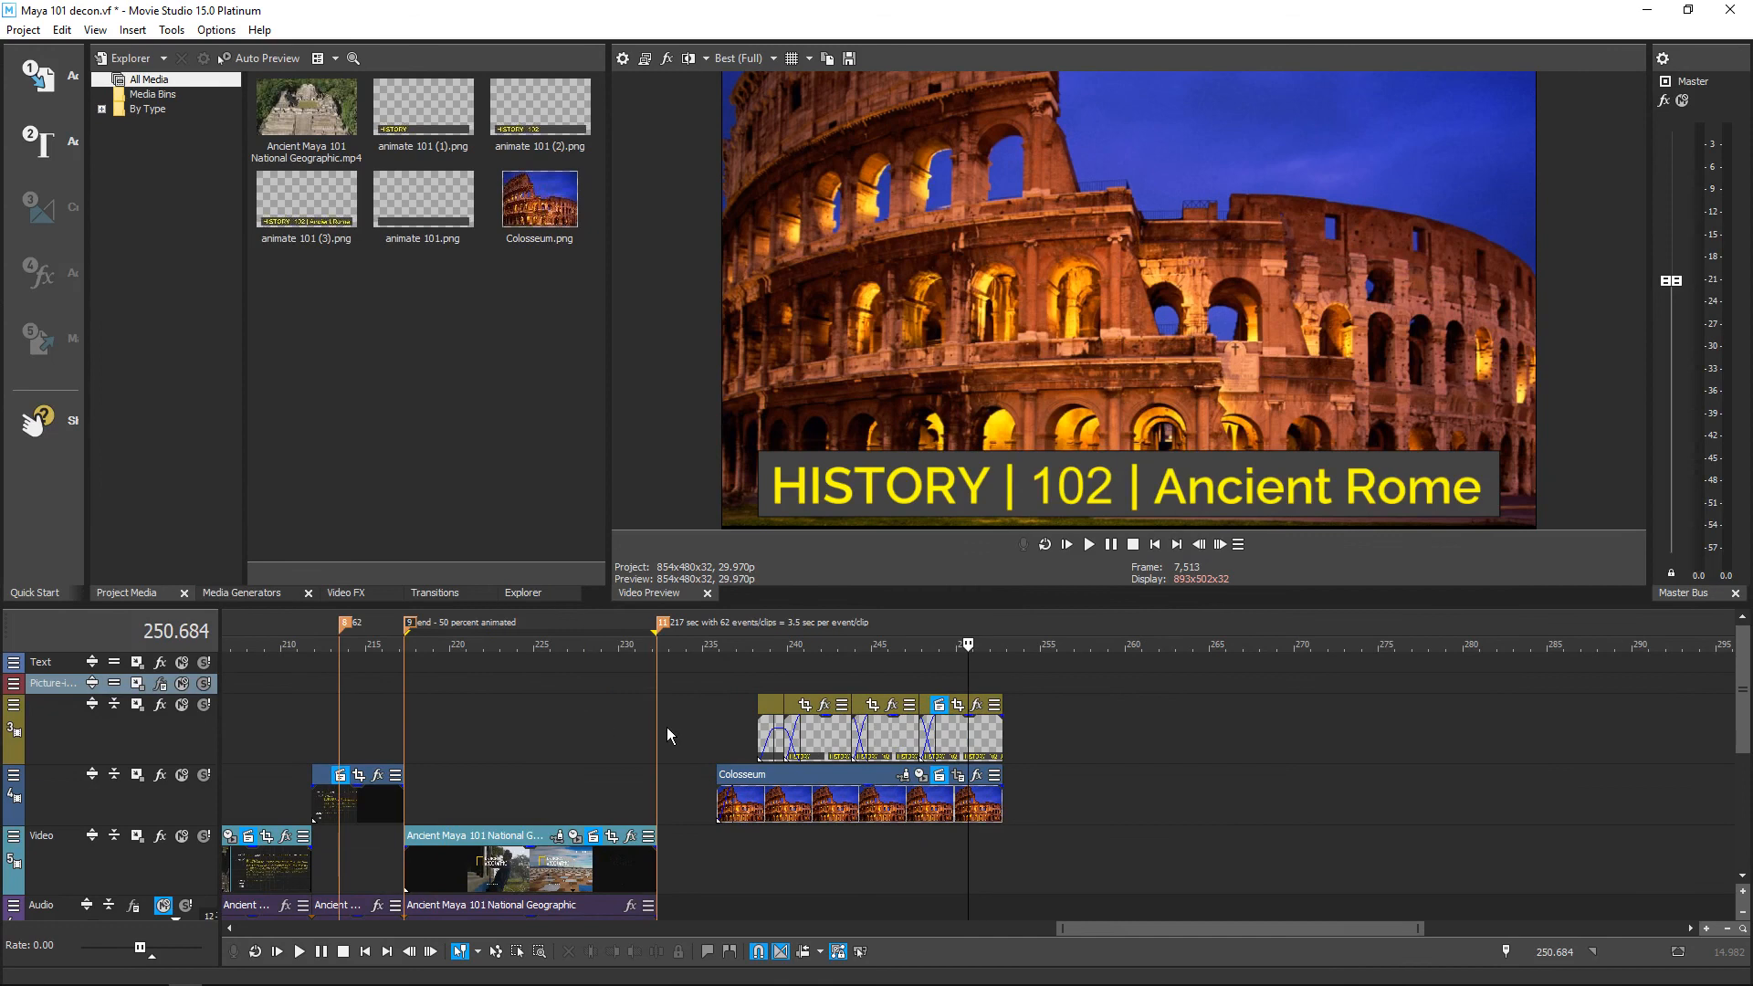
mouse_move(707, 745)
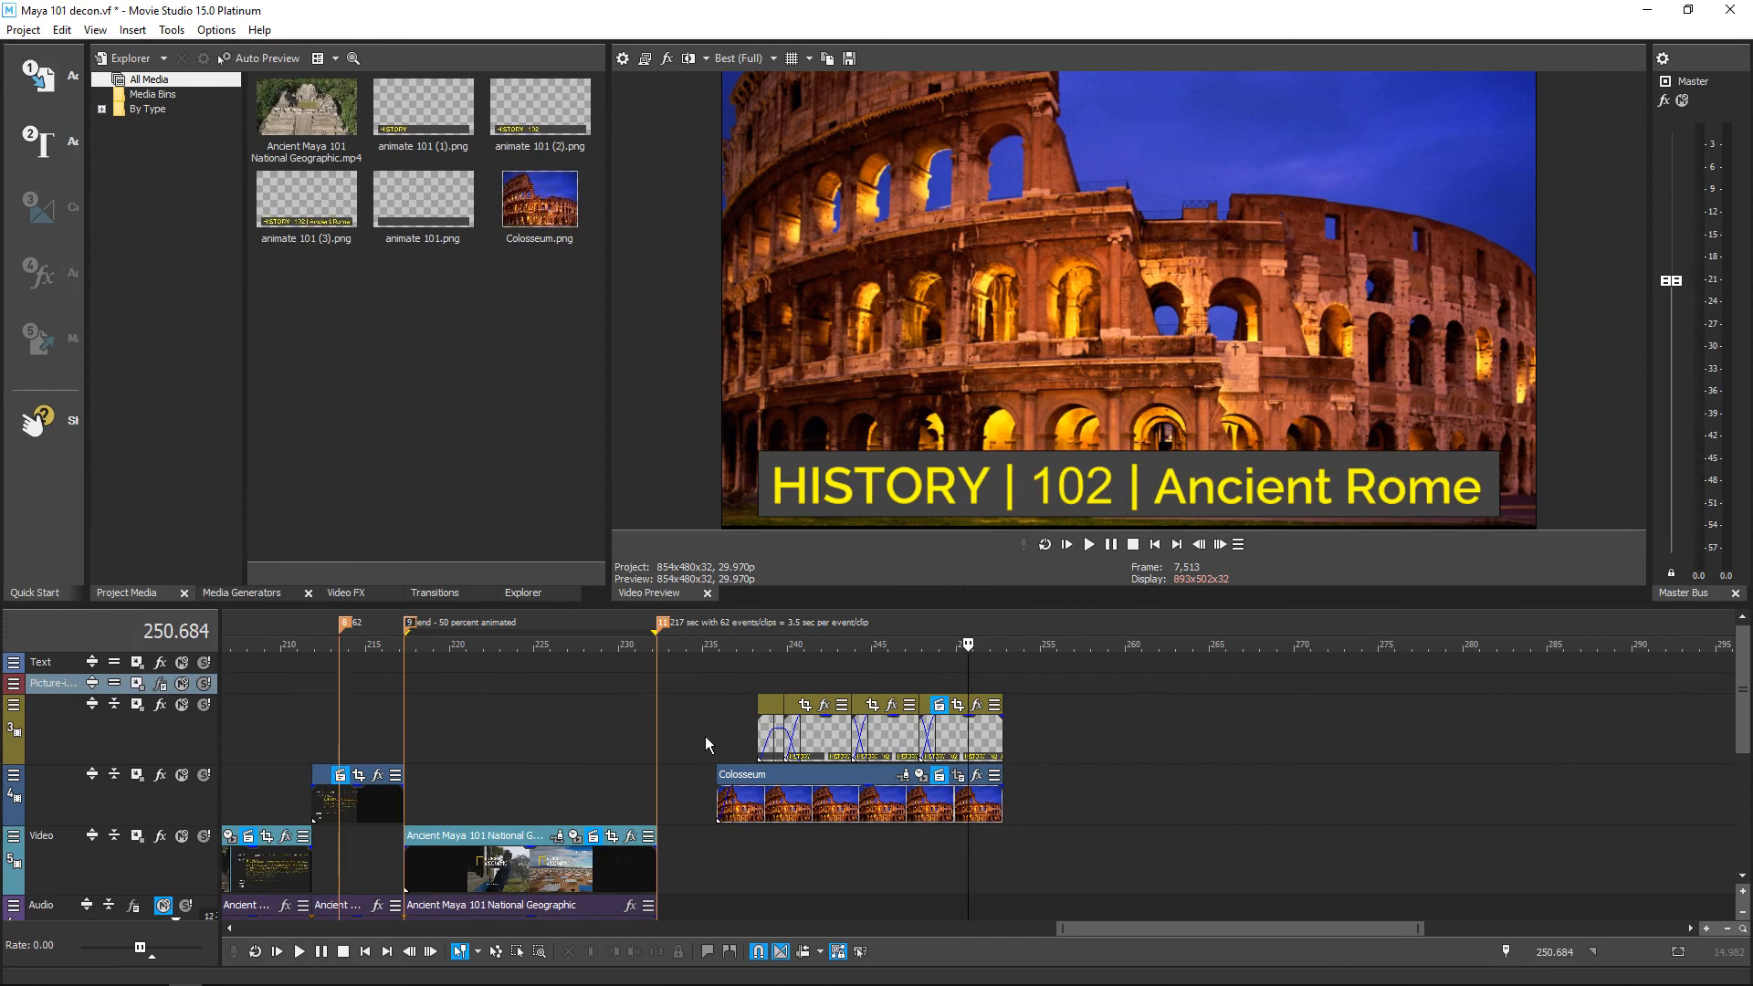
mouse_move(559, 792)
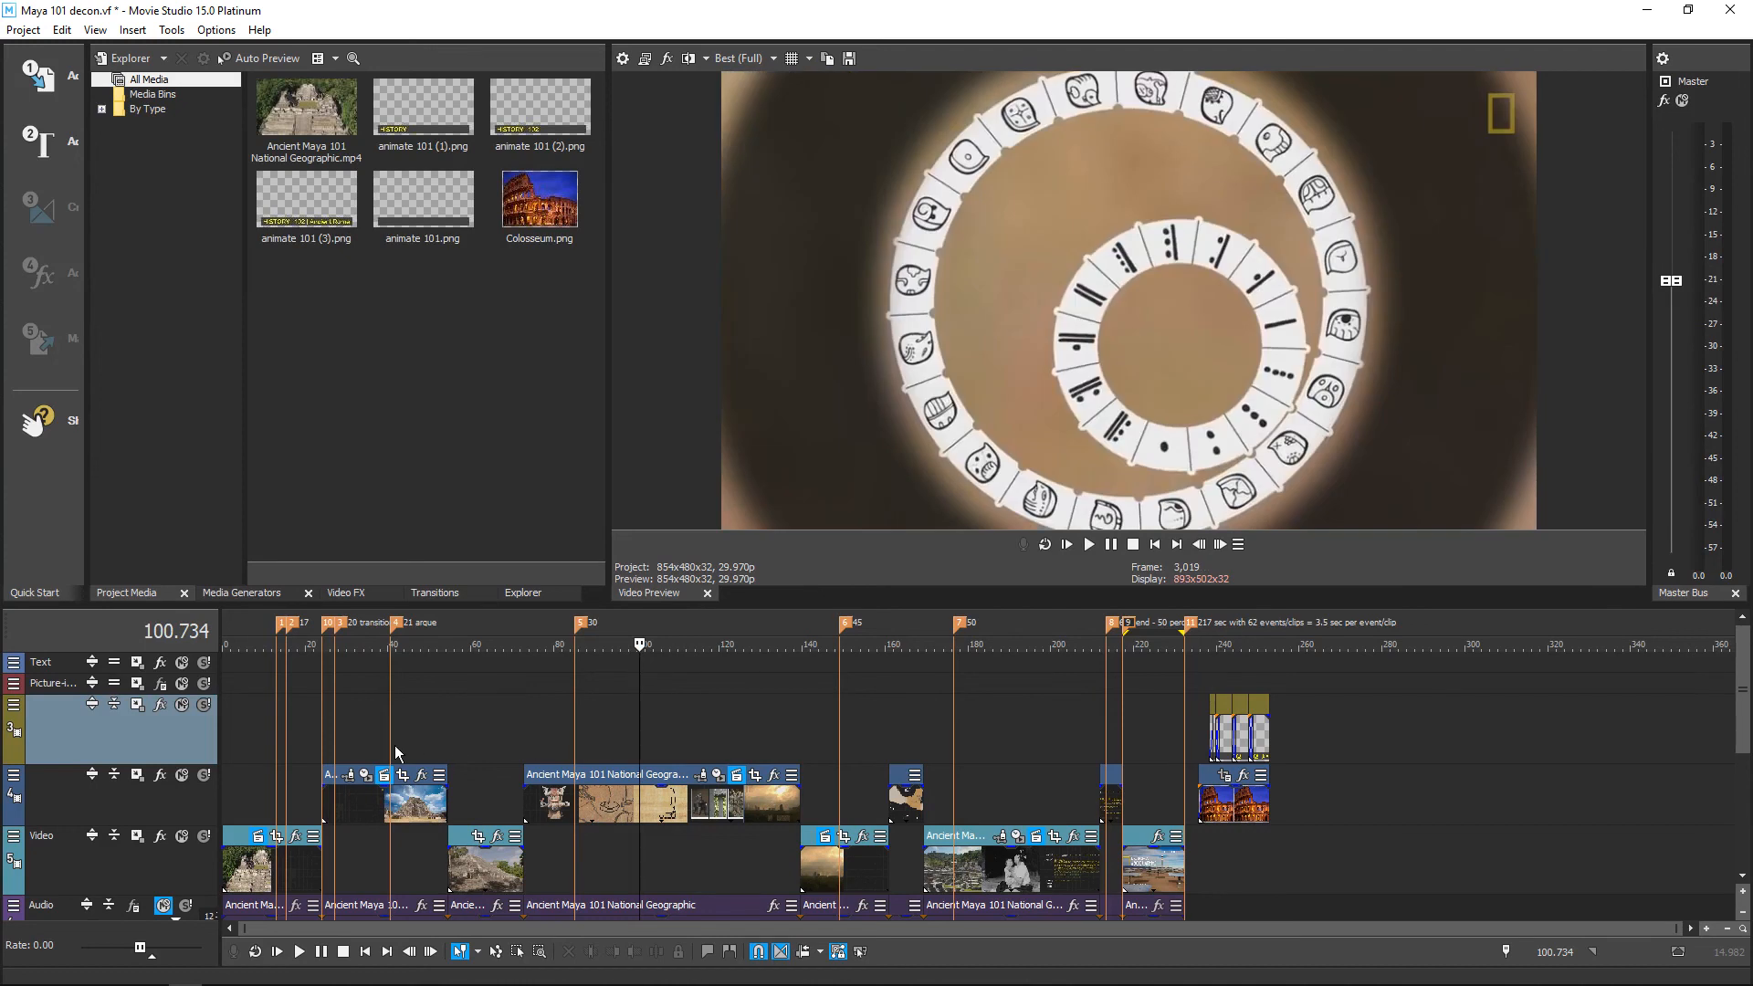
mouse_move(373, 752)
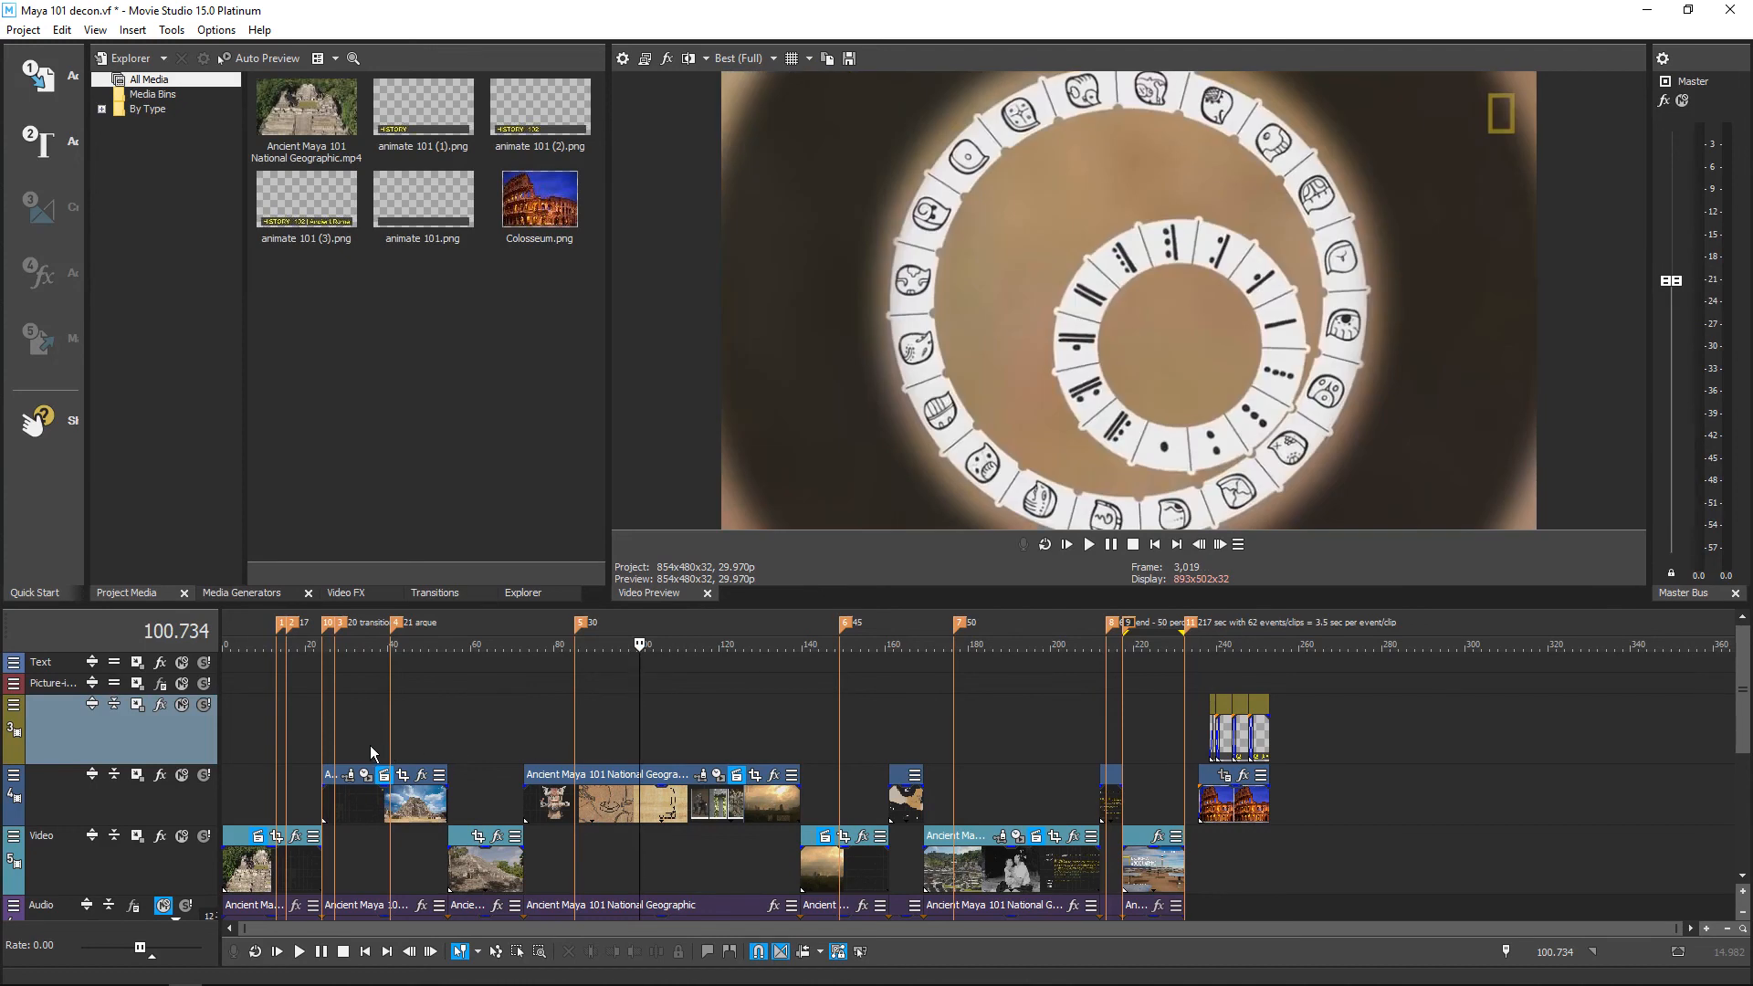
mouse_move(274, 724)
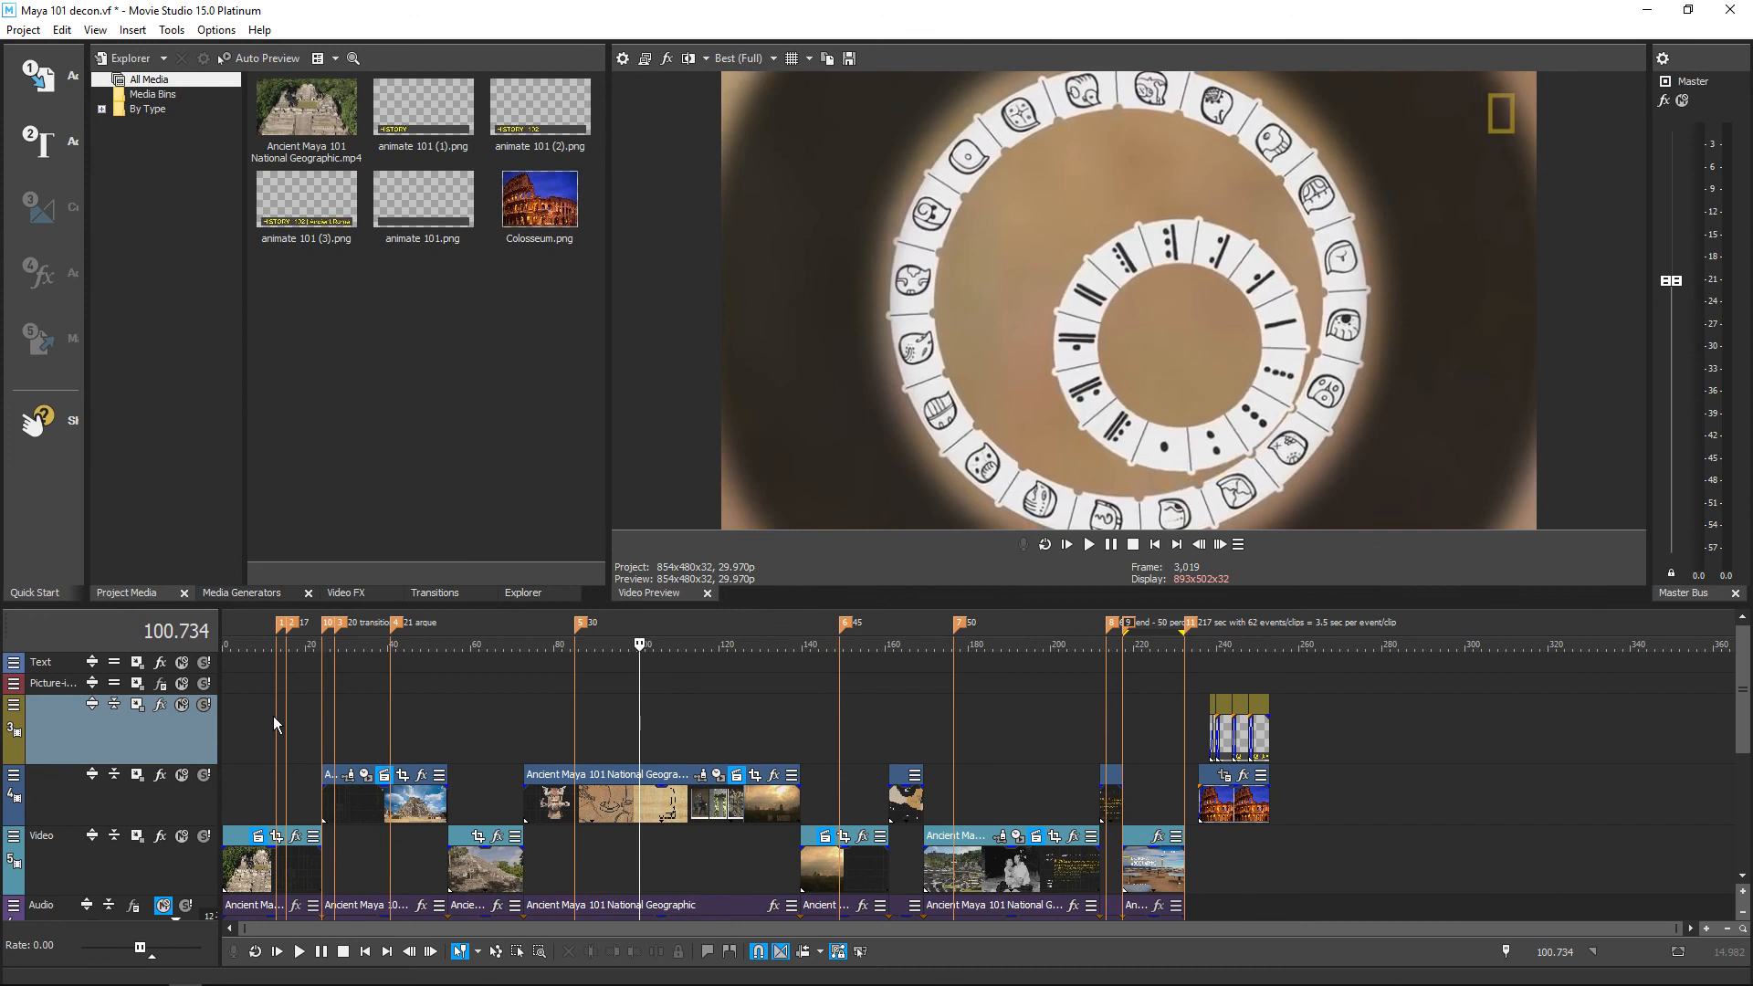
mouse_move(277, 975)
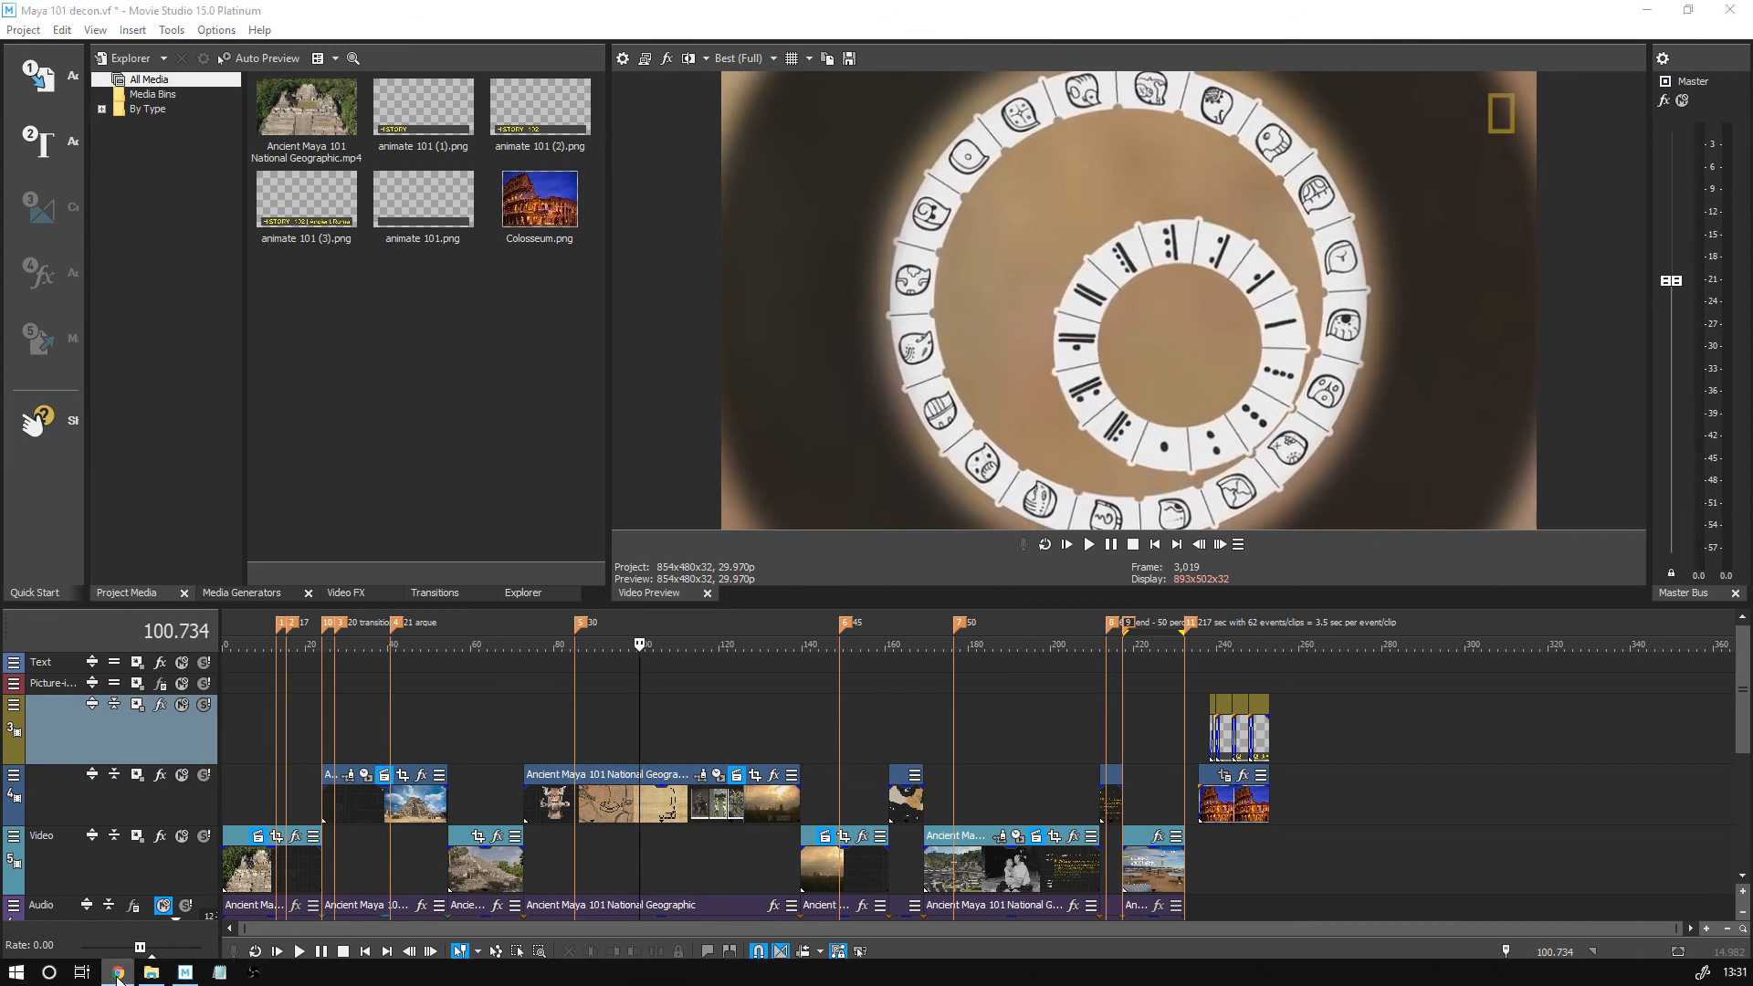
- Bring the browser forward and show the extra actions for the Ancient Maya 101 video
left_click(149, 971)
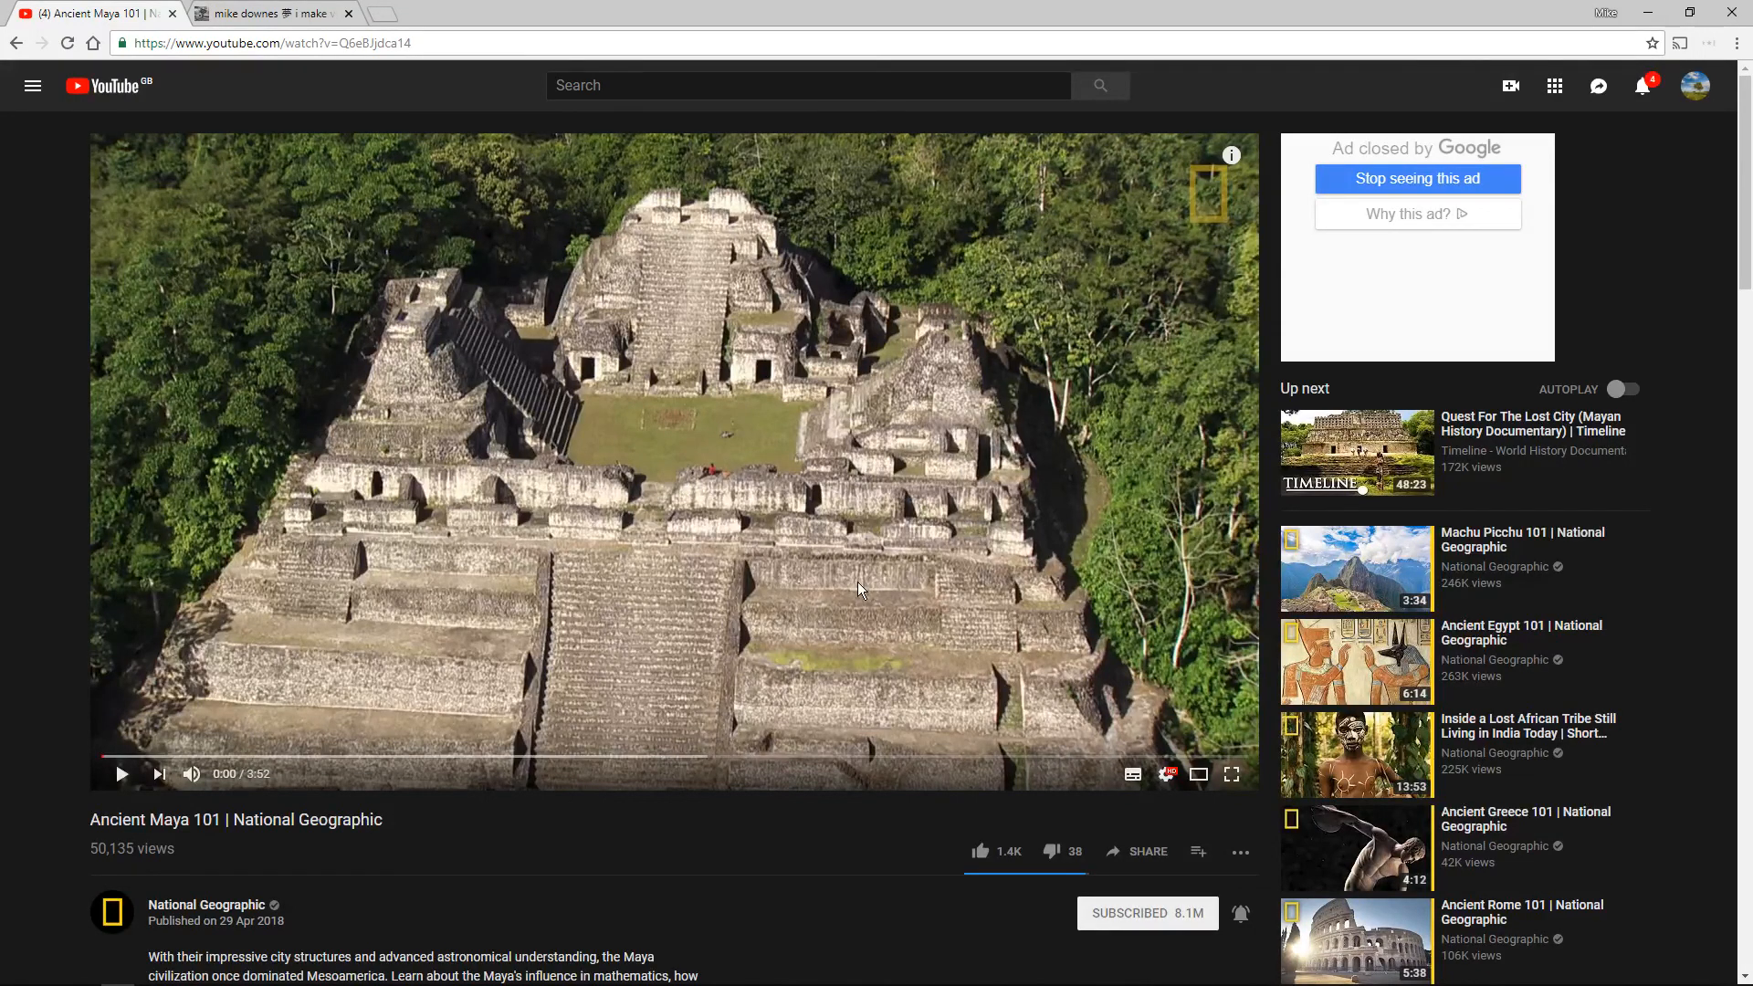
mouse_move(967, 710)
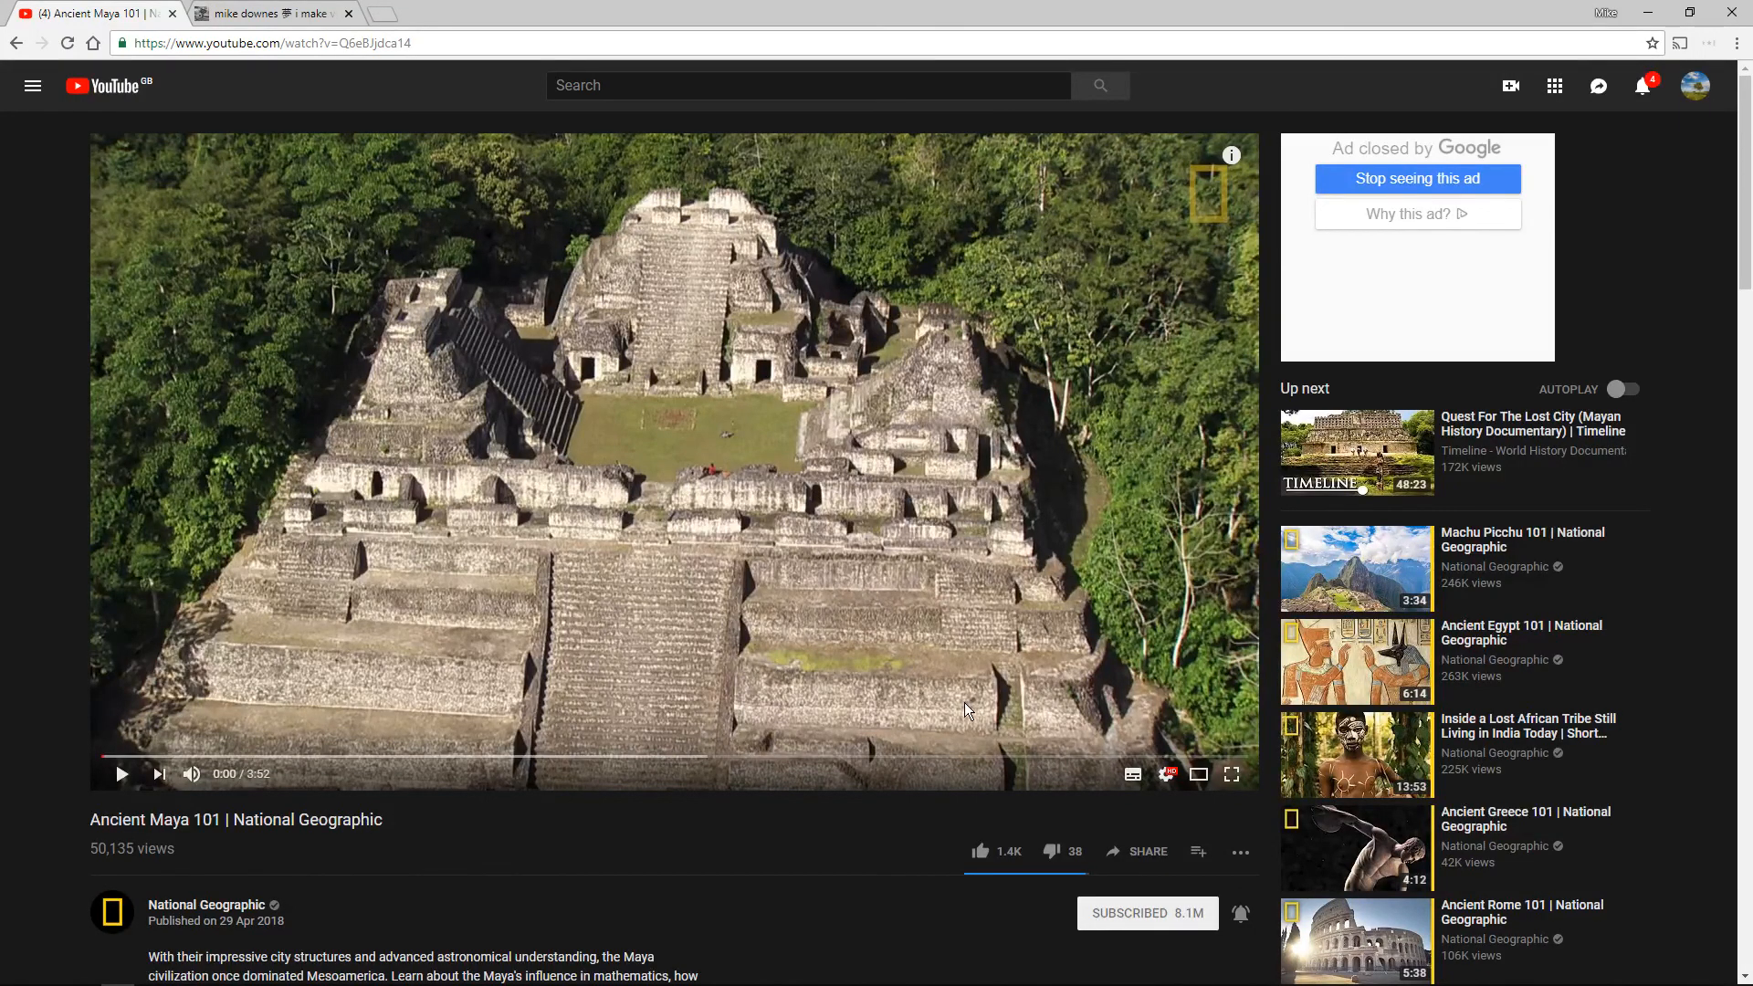
mouse_move(1240, 852)
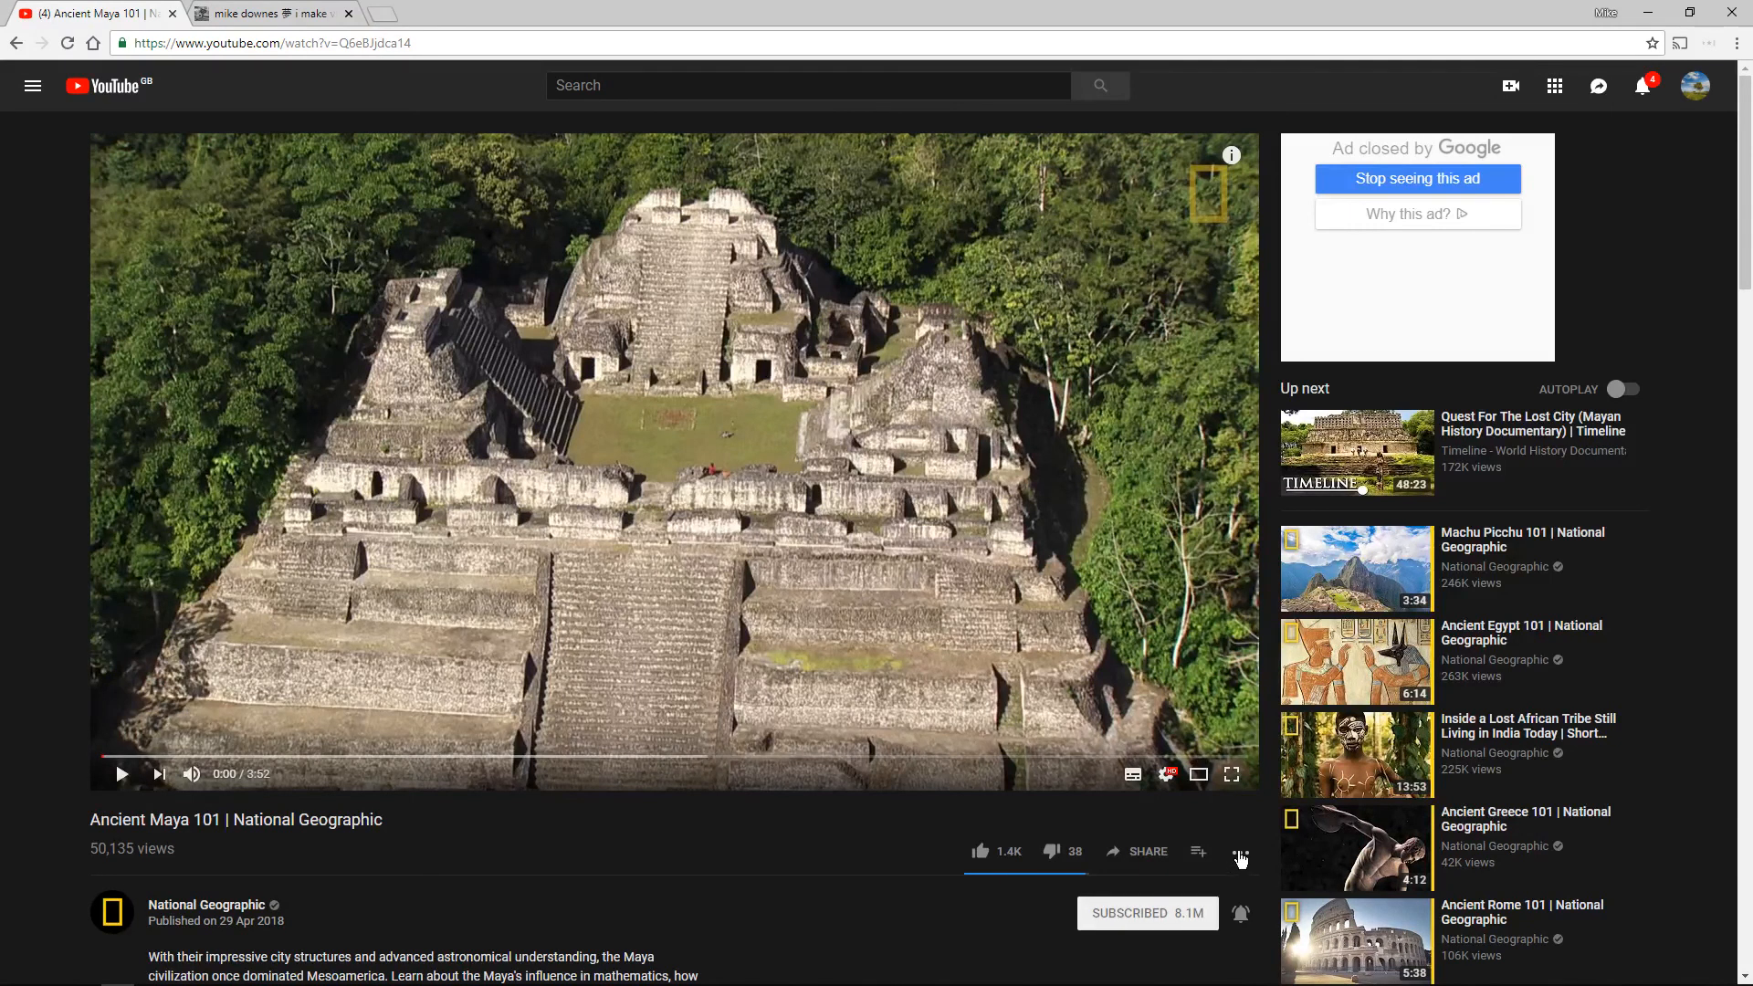
left_click(1239, 852)
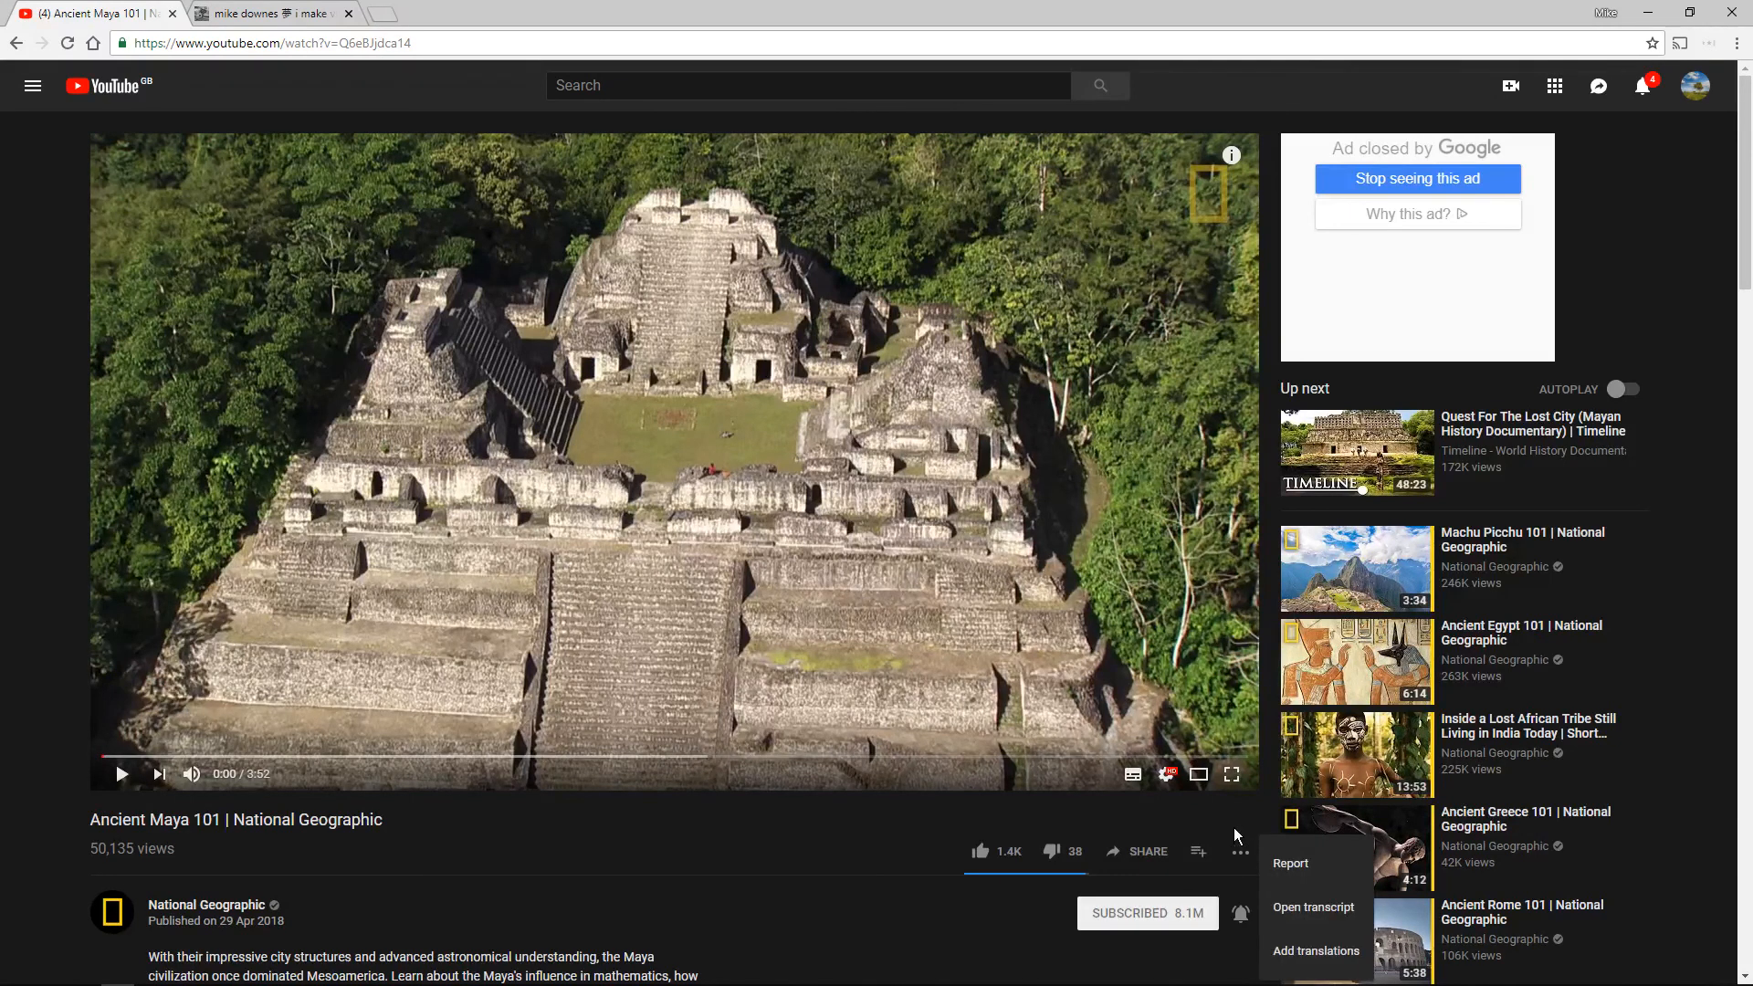
mouse_move(1267, 835)
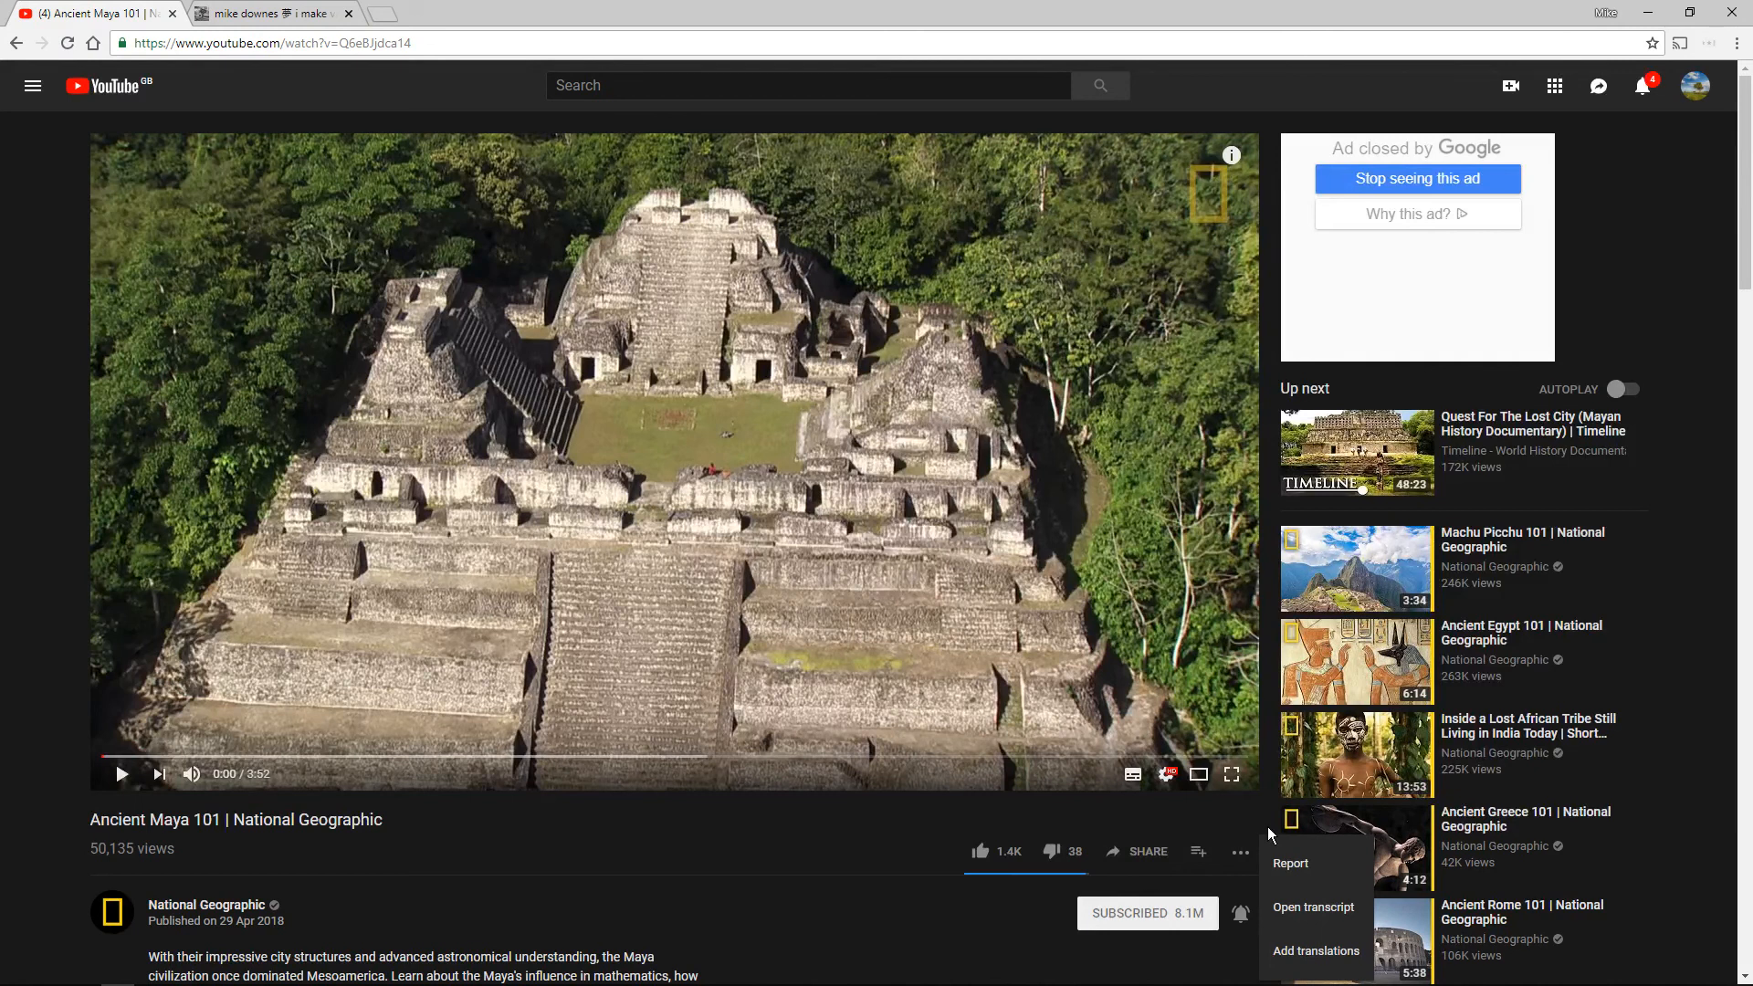
mouse_move(1289, 921)
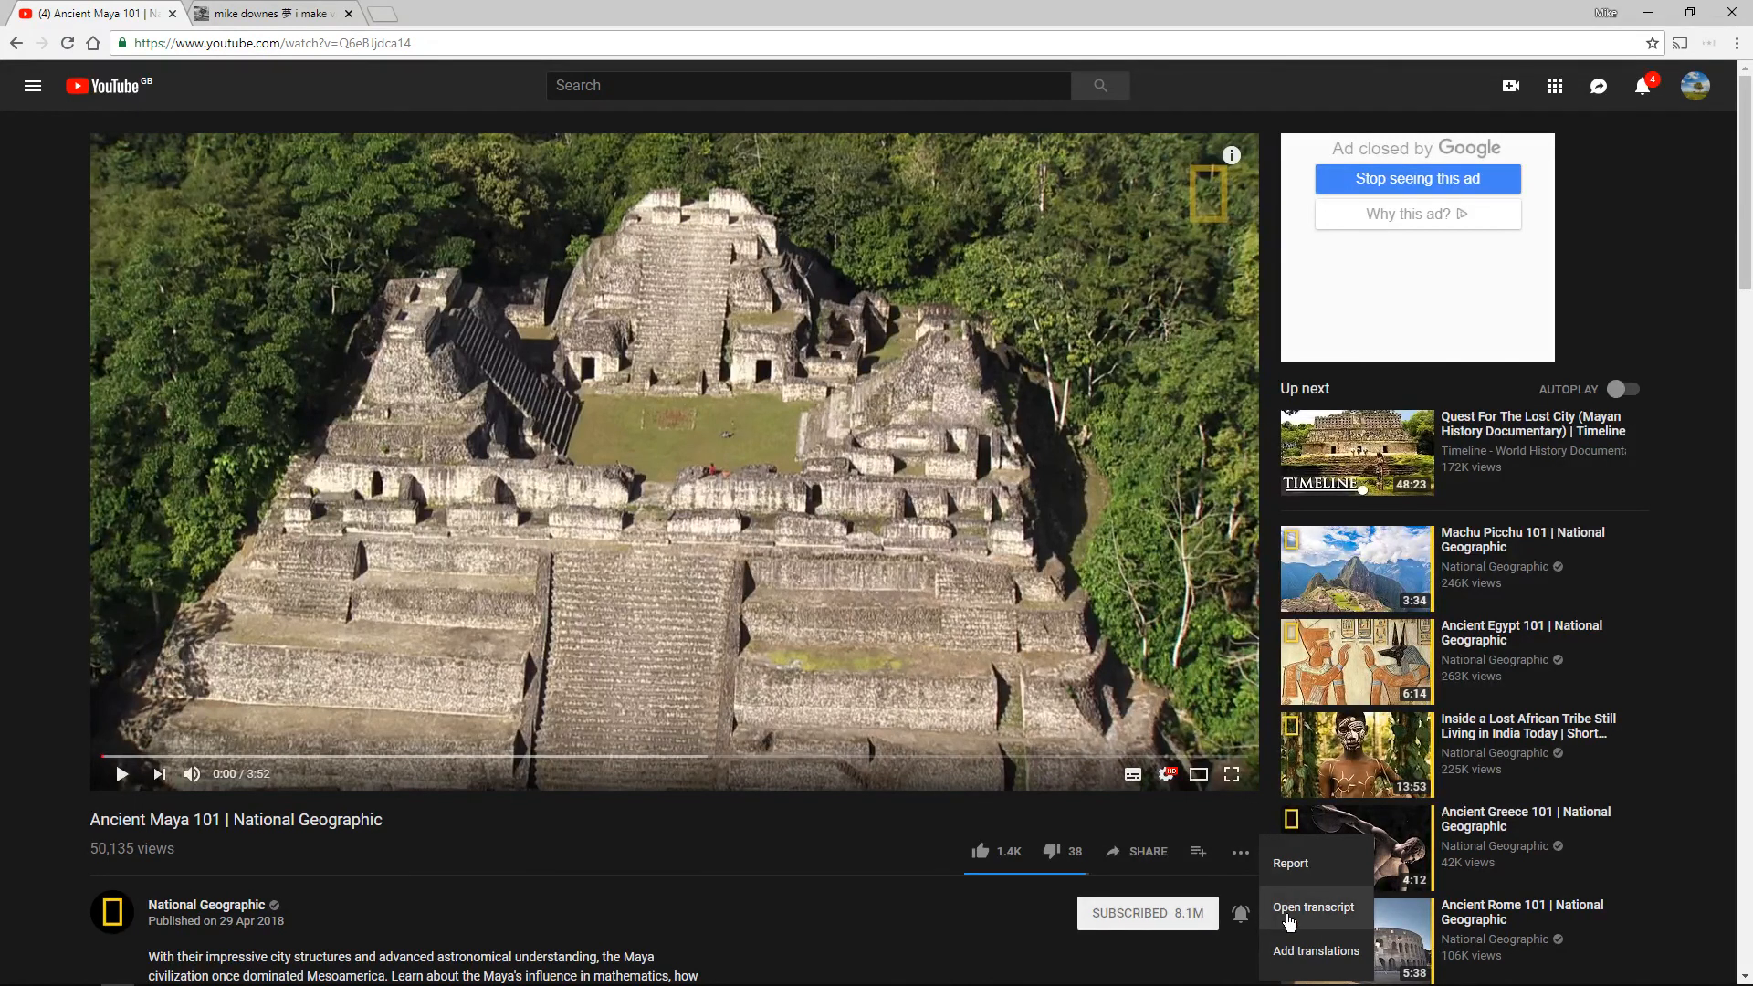
- Show the auto-generated transcript beside the video and scroll through it to the end and back
left_click(1313, 907)
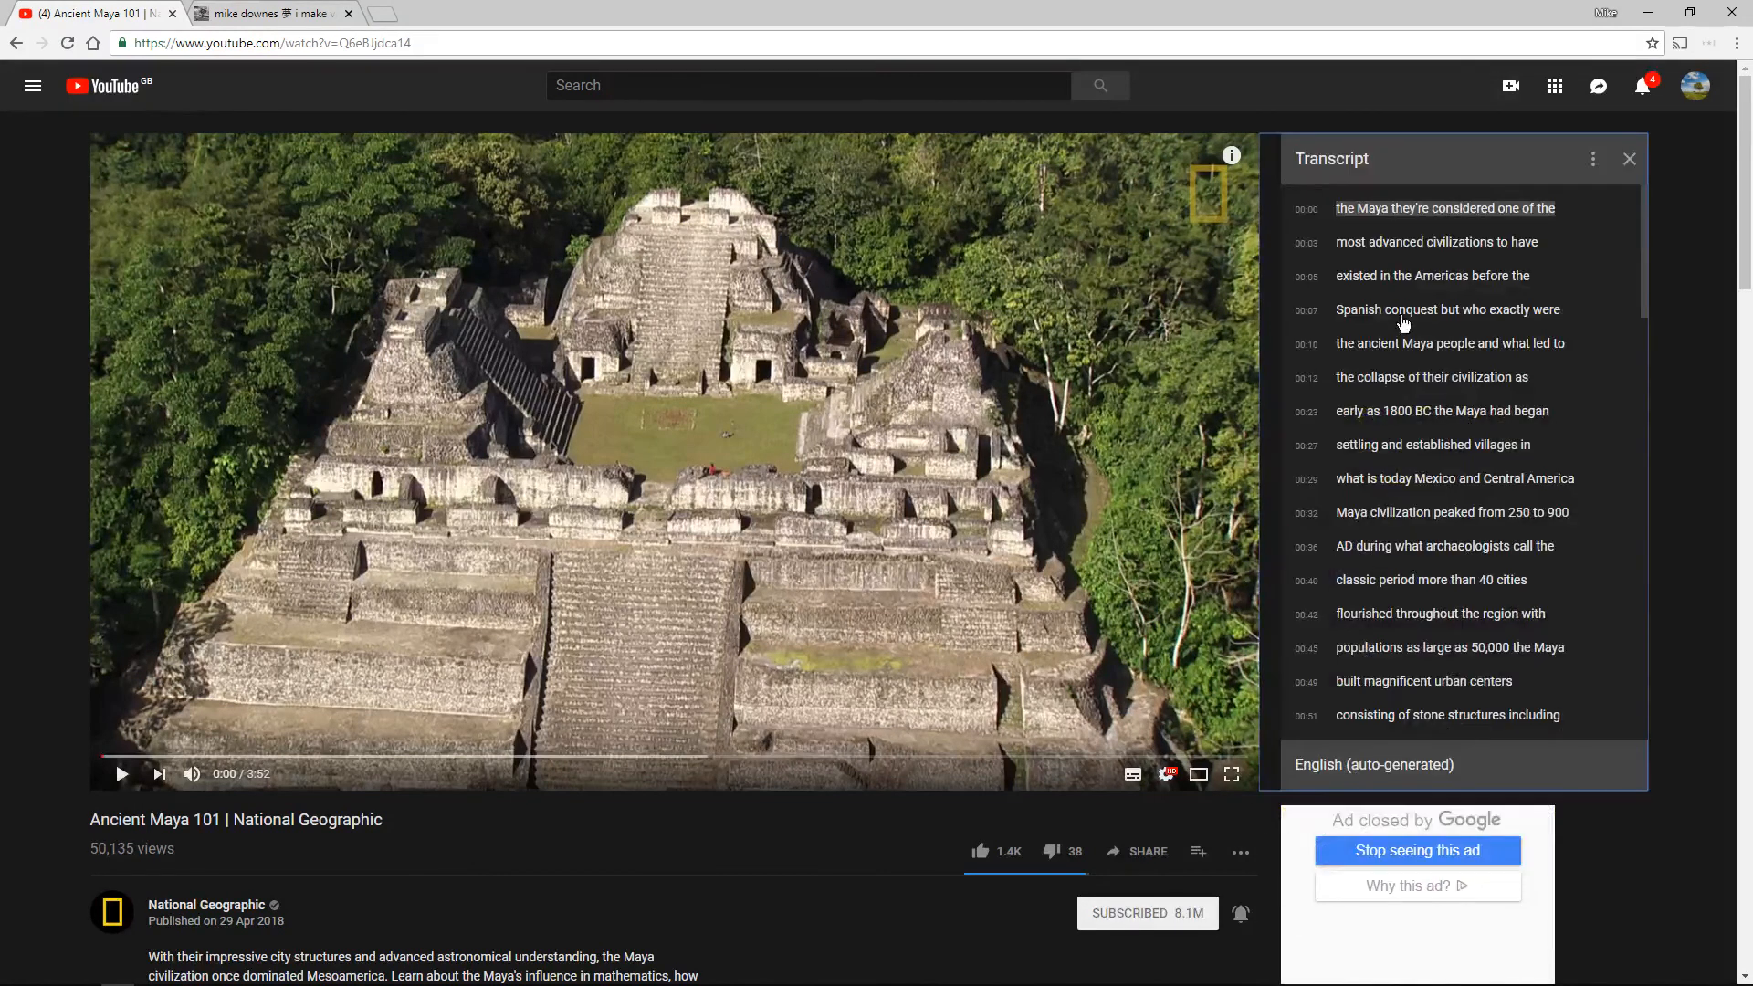
mouse_move(1425, 500)
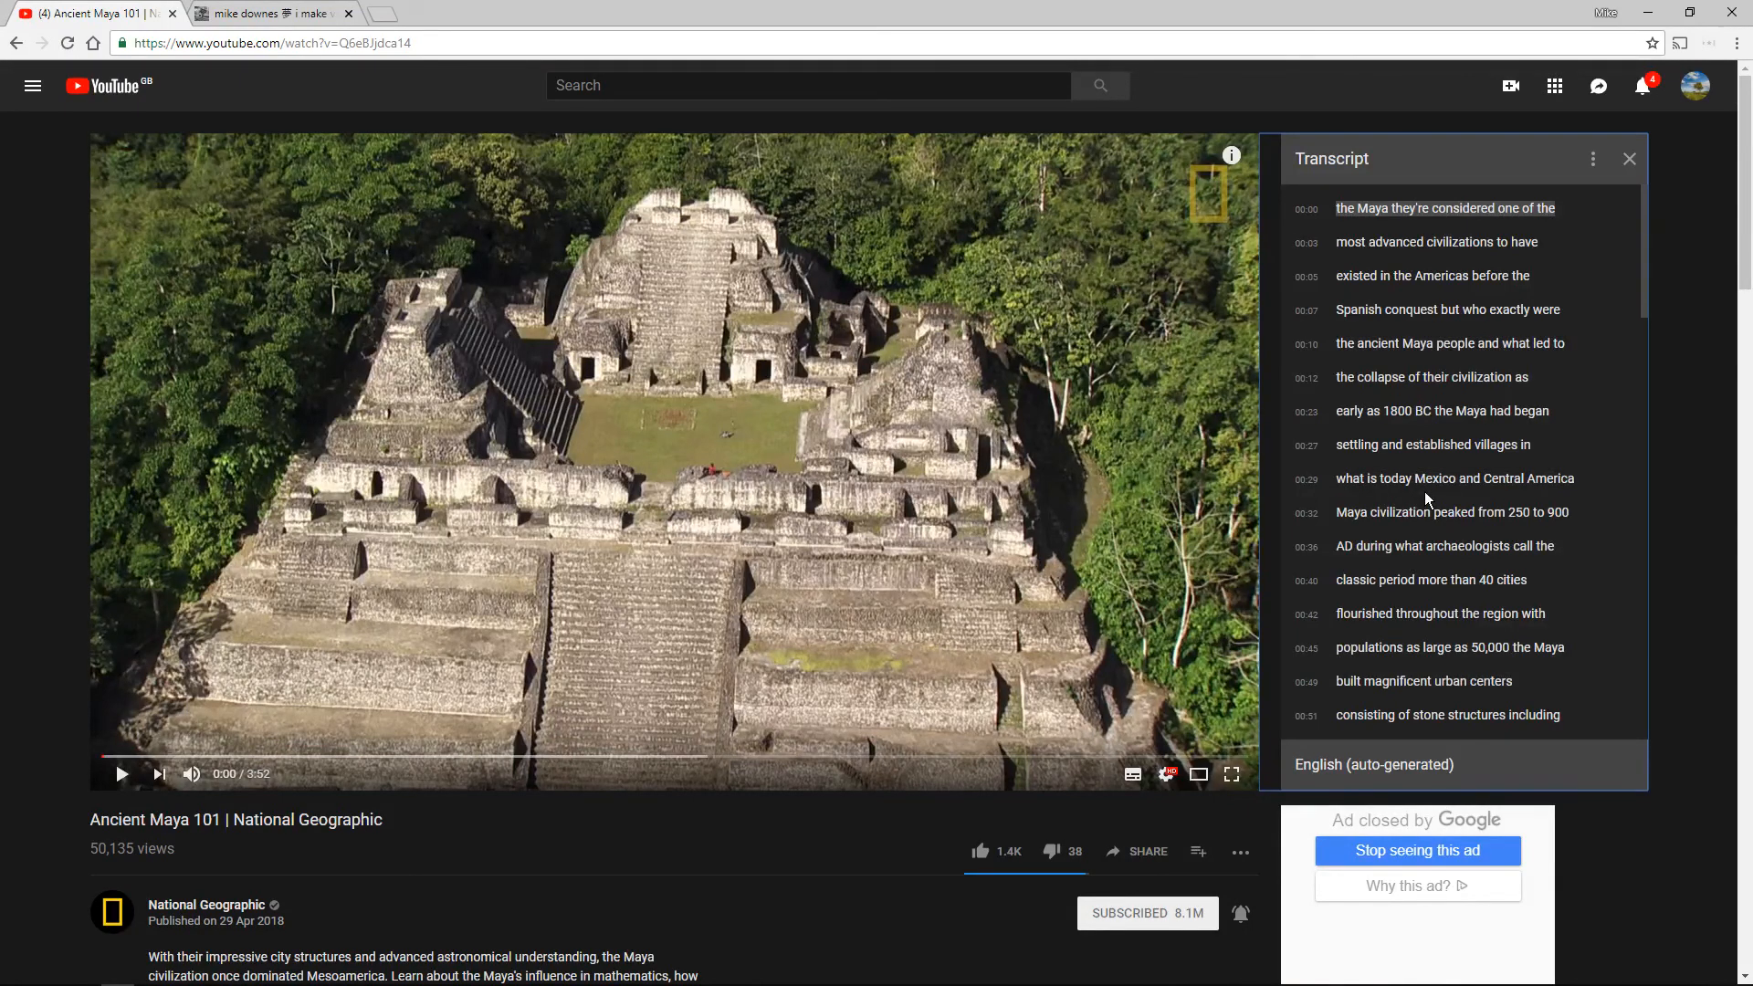
scroll("down", 3)
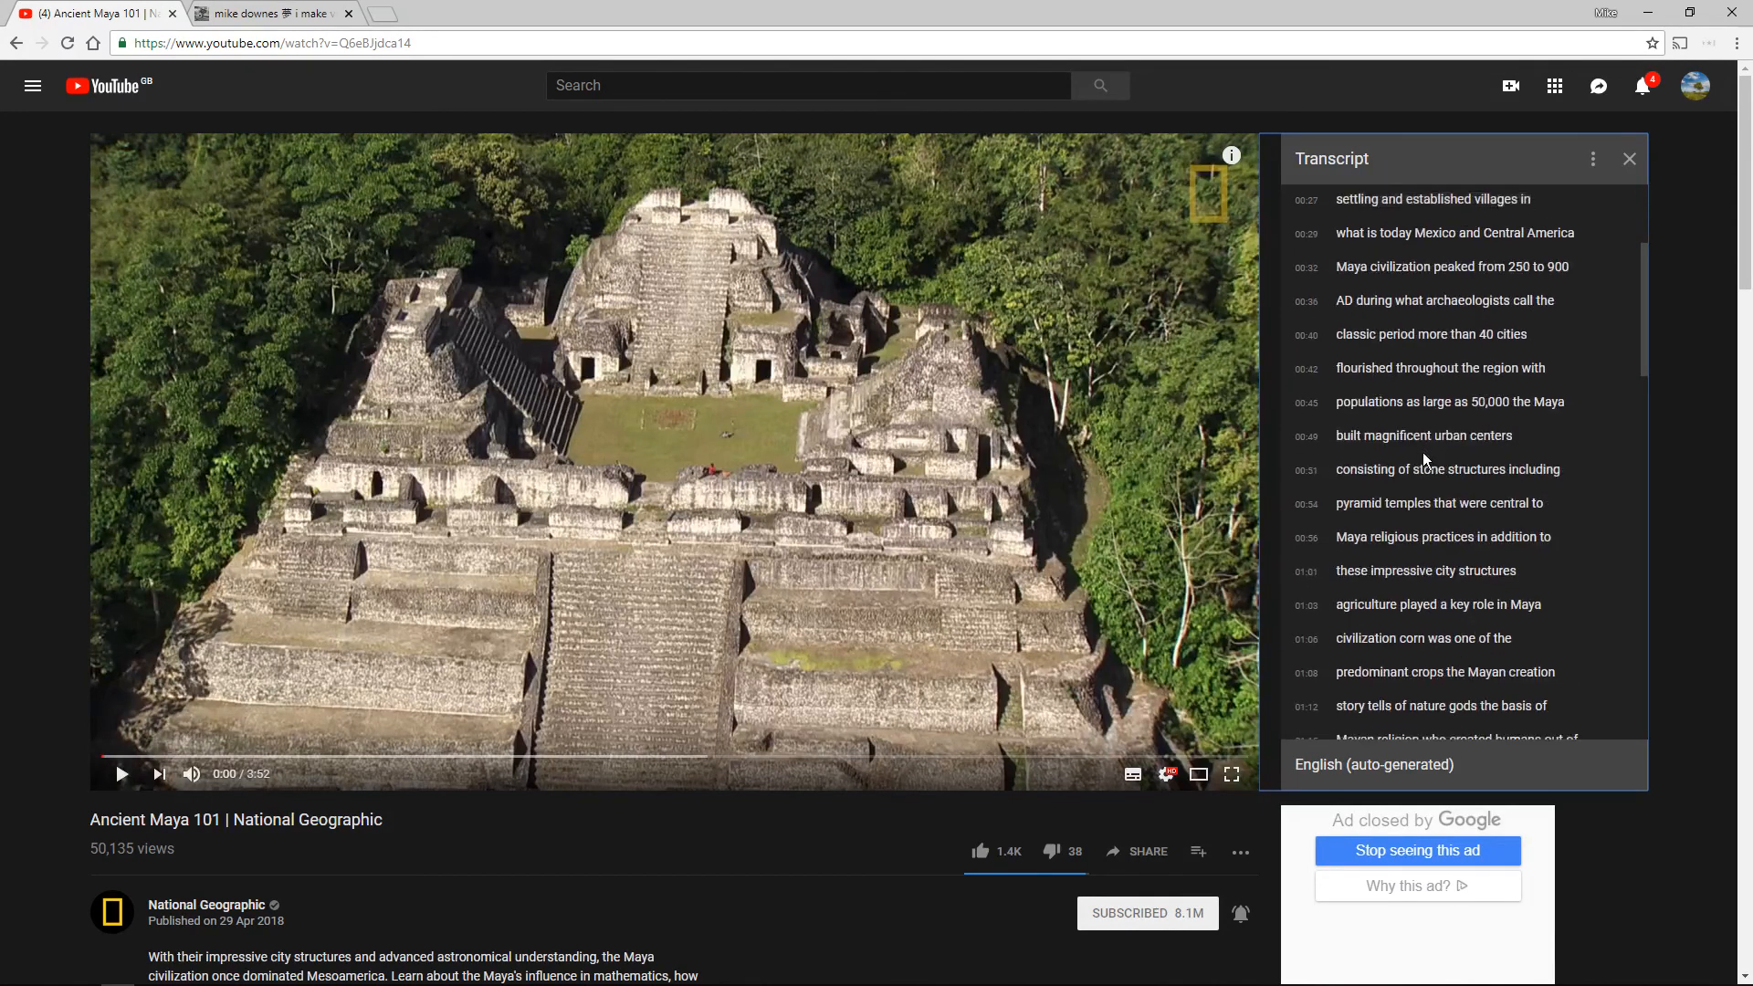
scroll("down", 3)
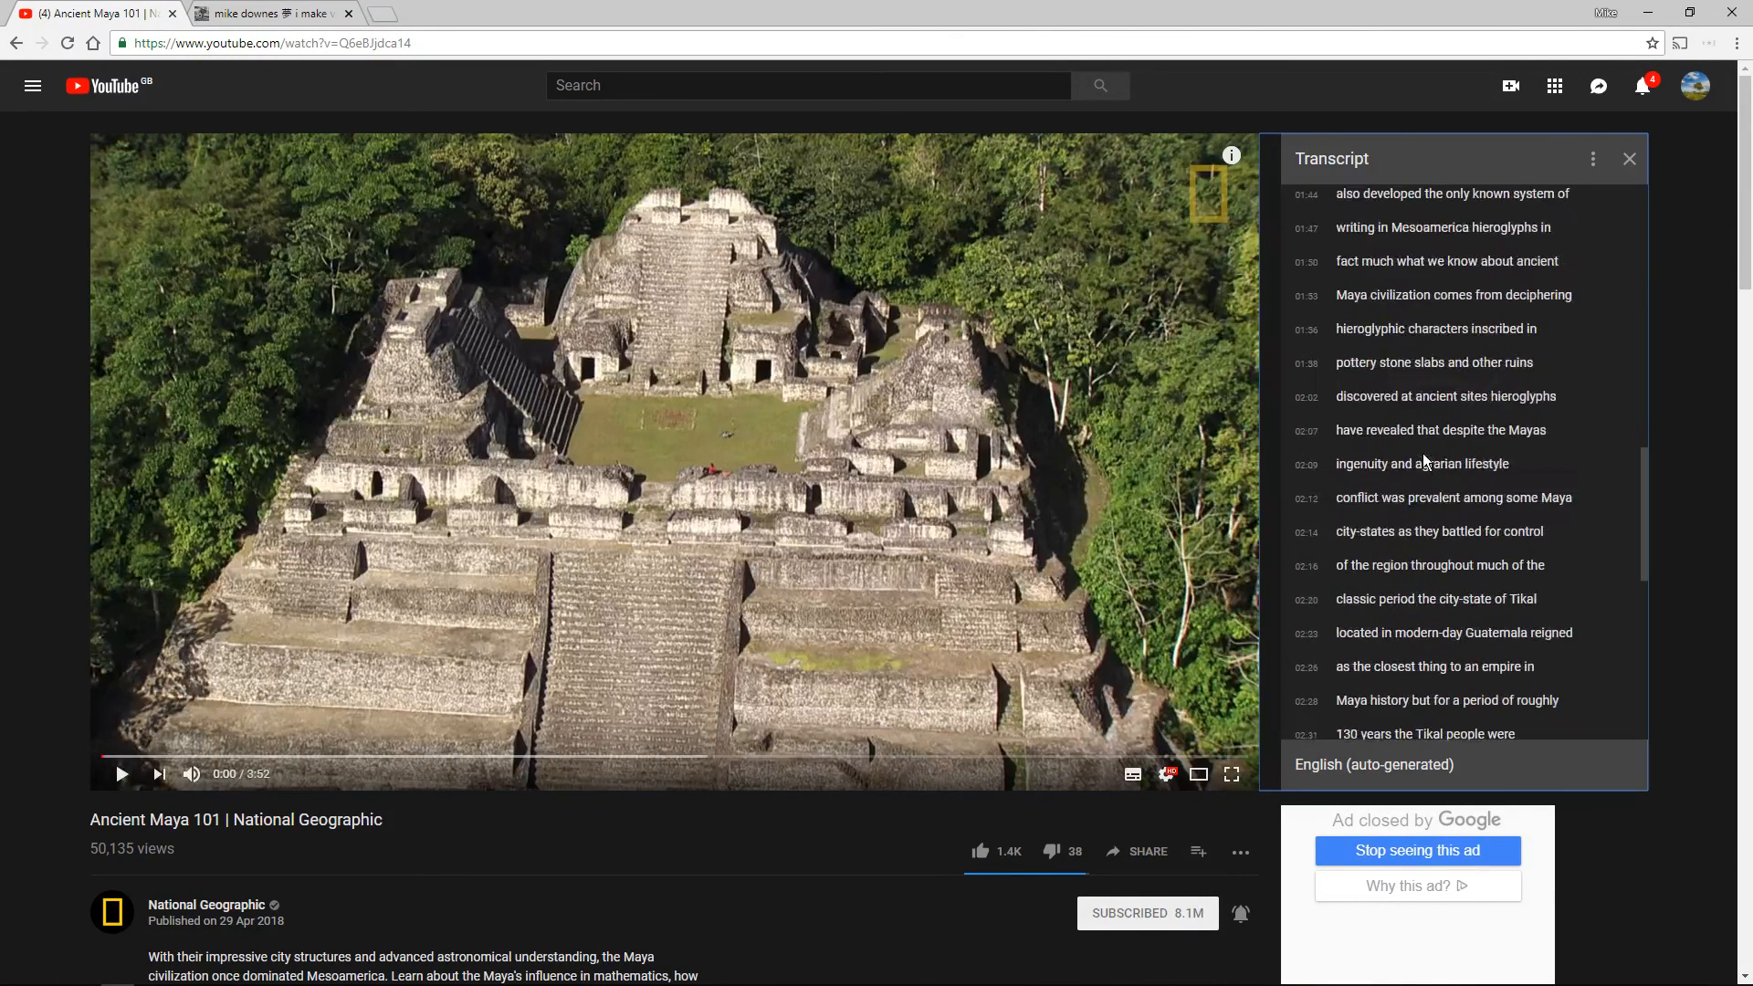
scroll("down", 3)
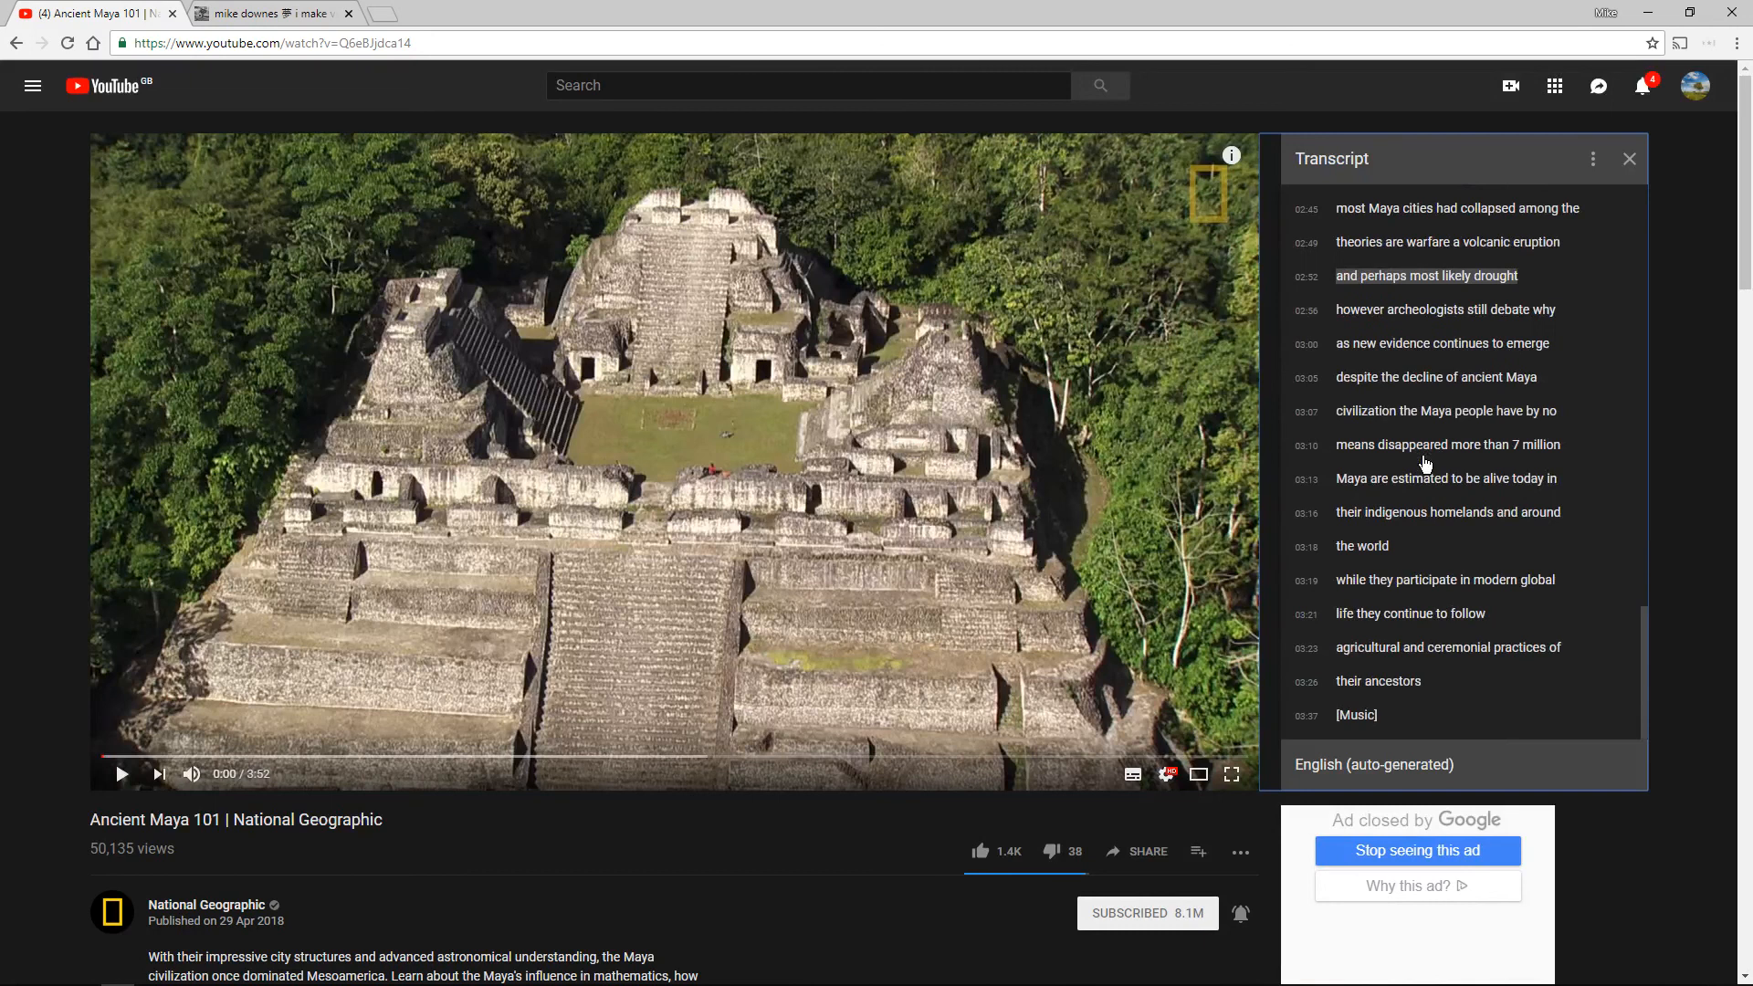
scroll("up", 3)
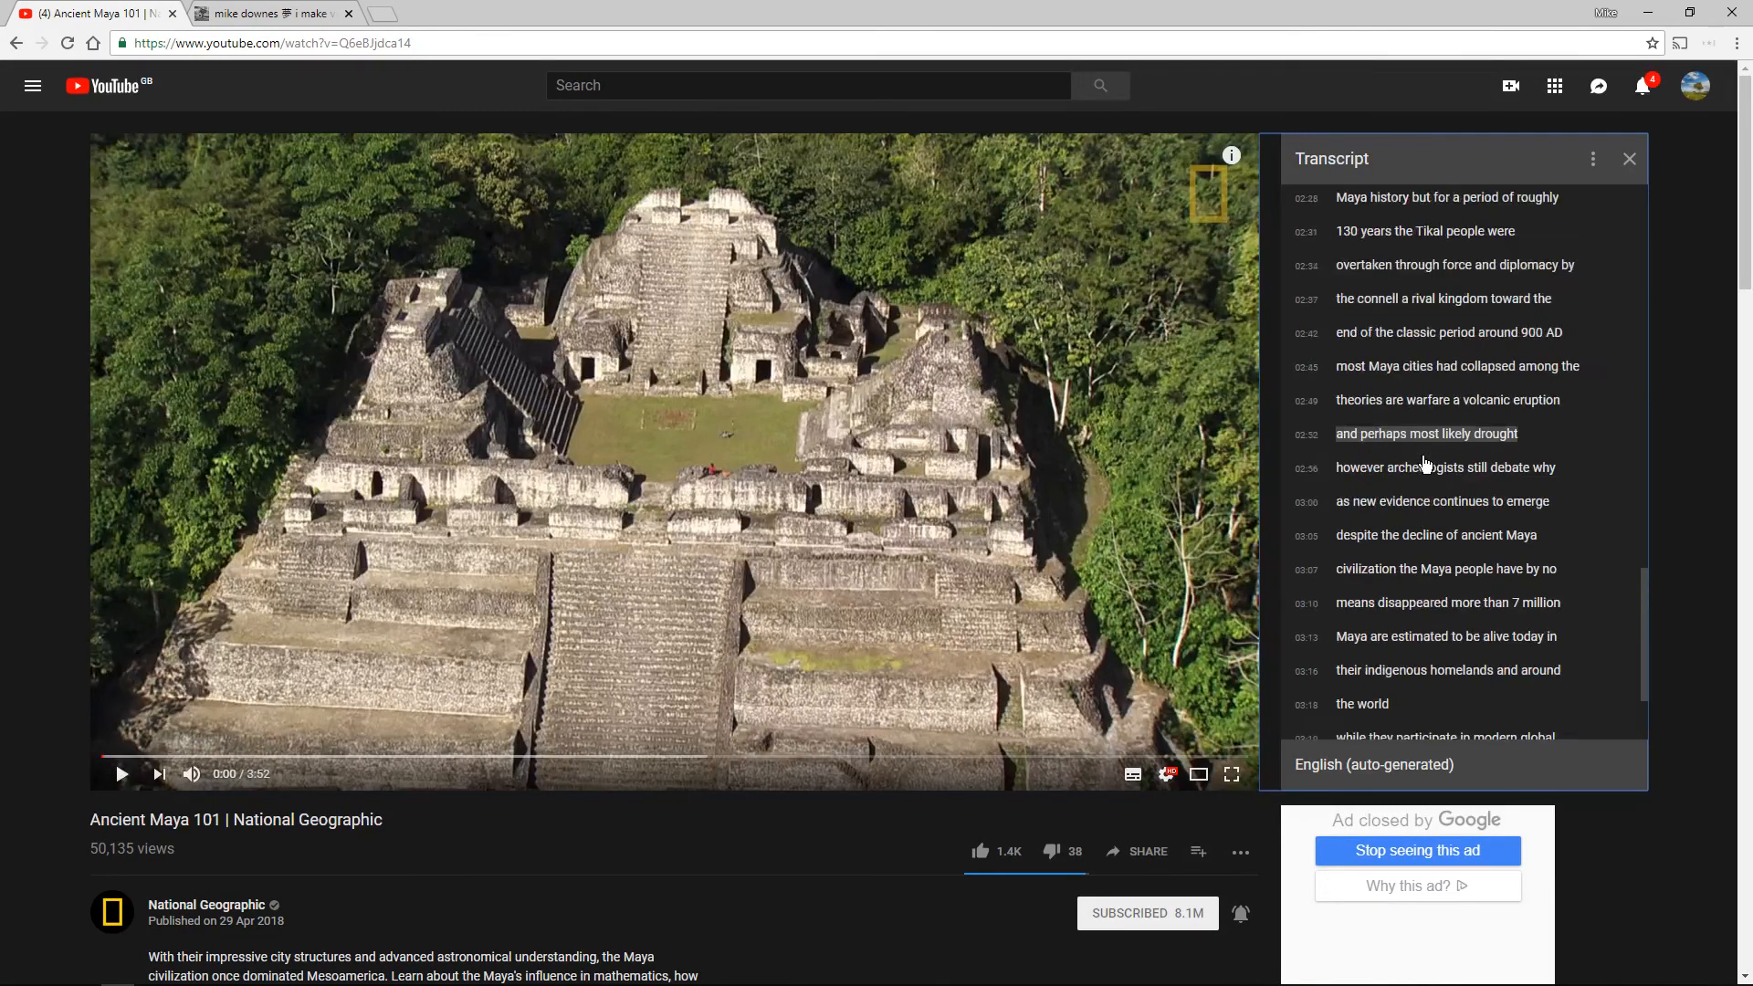
scroll("up", 3)
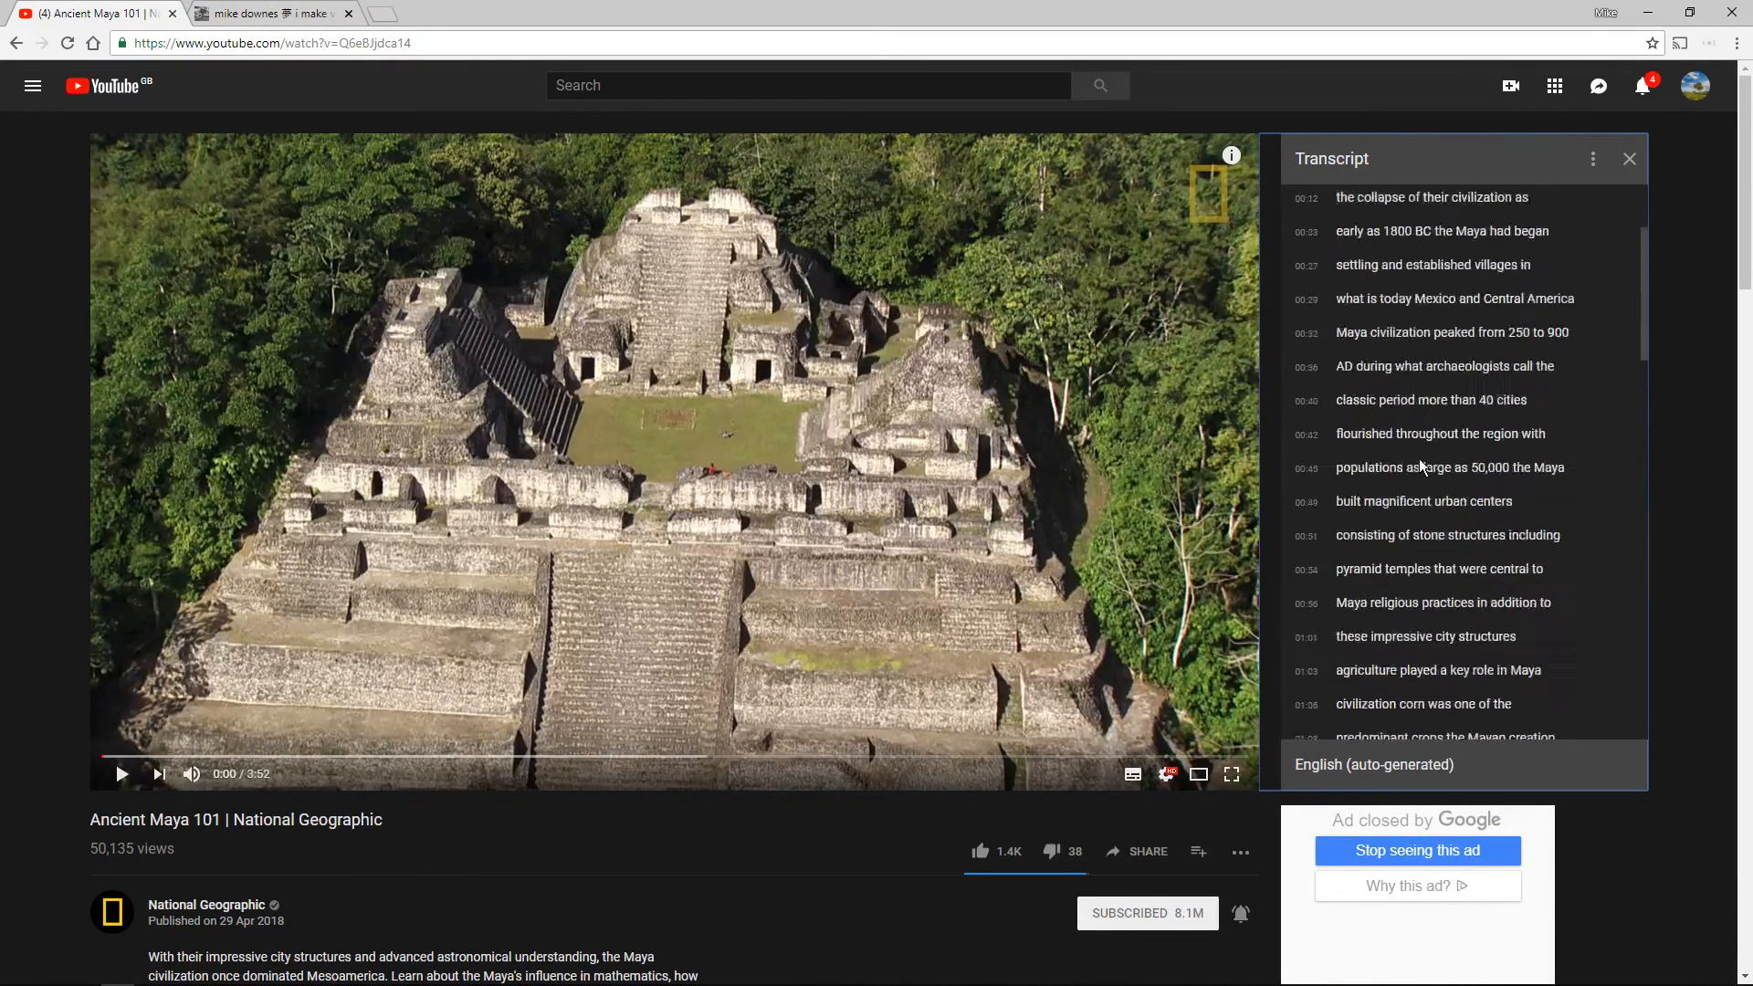
scroll("up", 3)
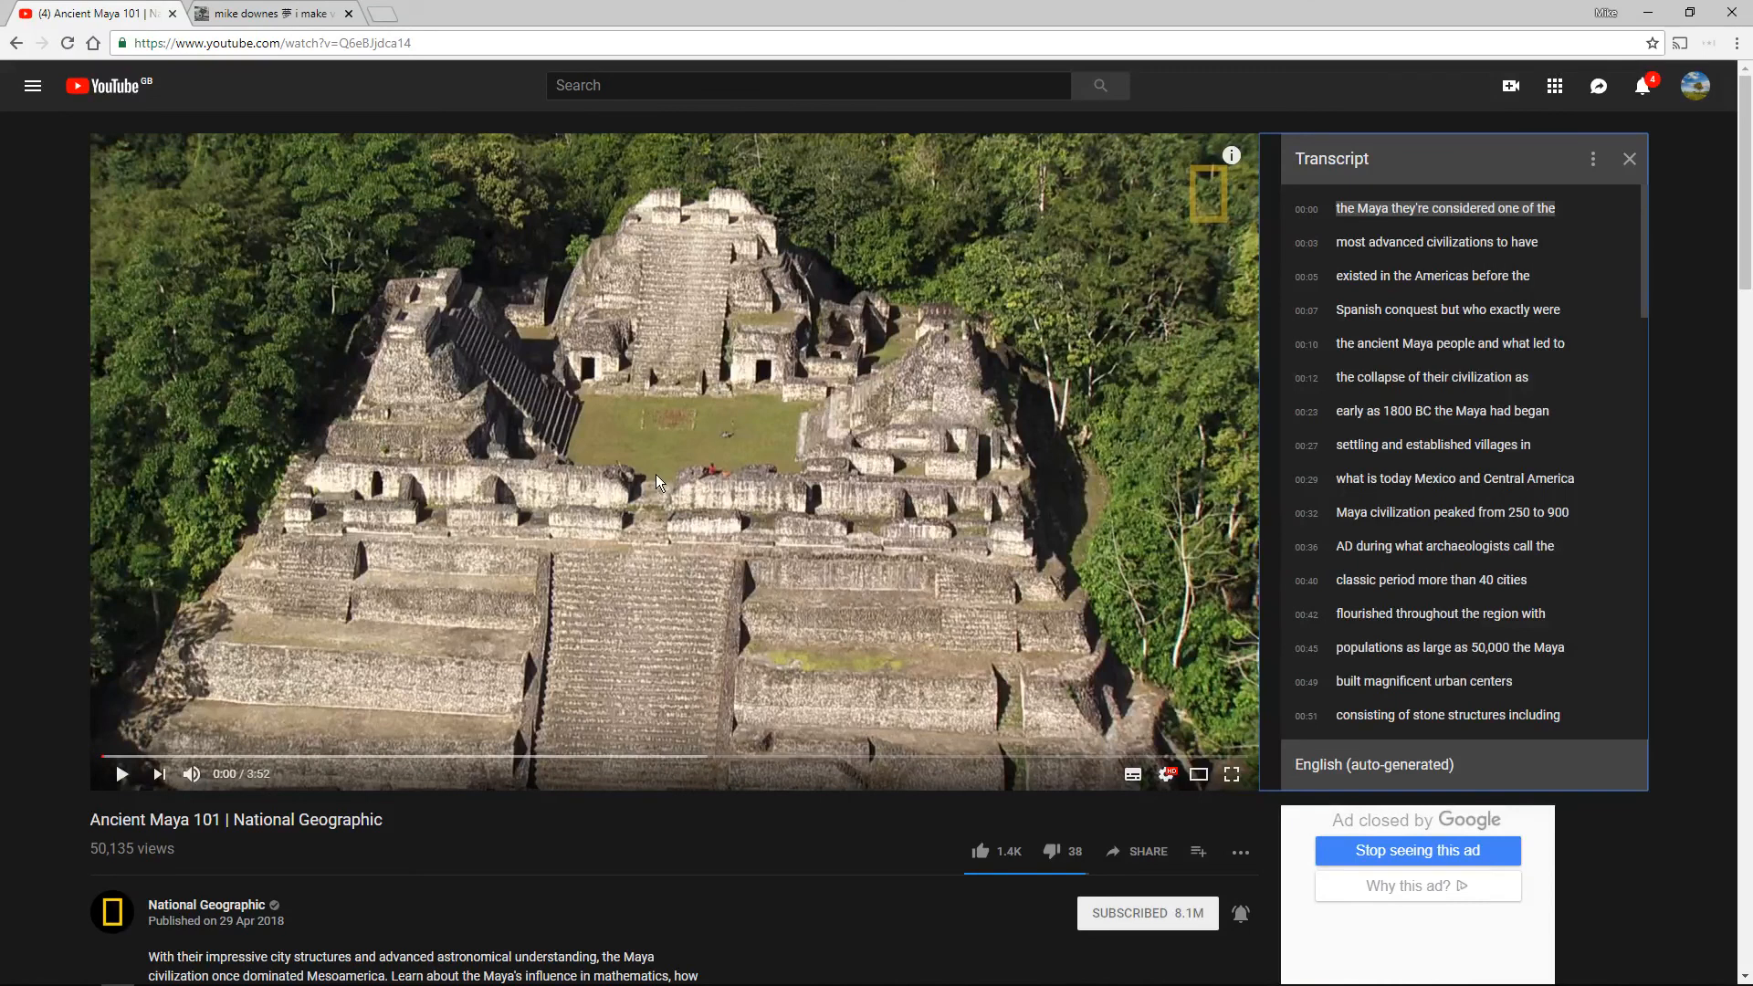
mouse_move(130, 724)
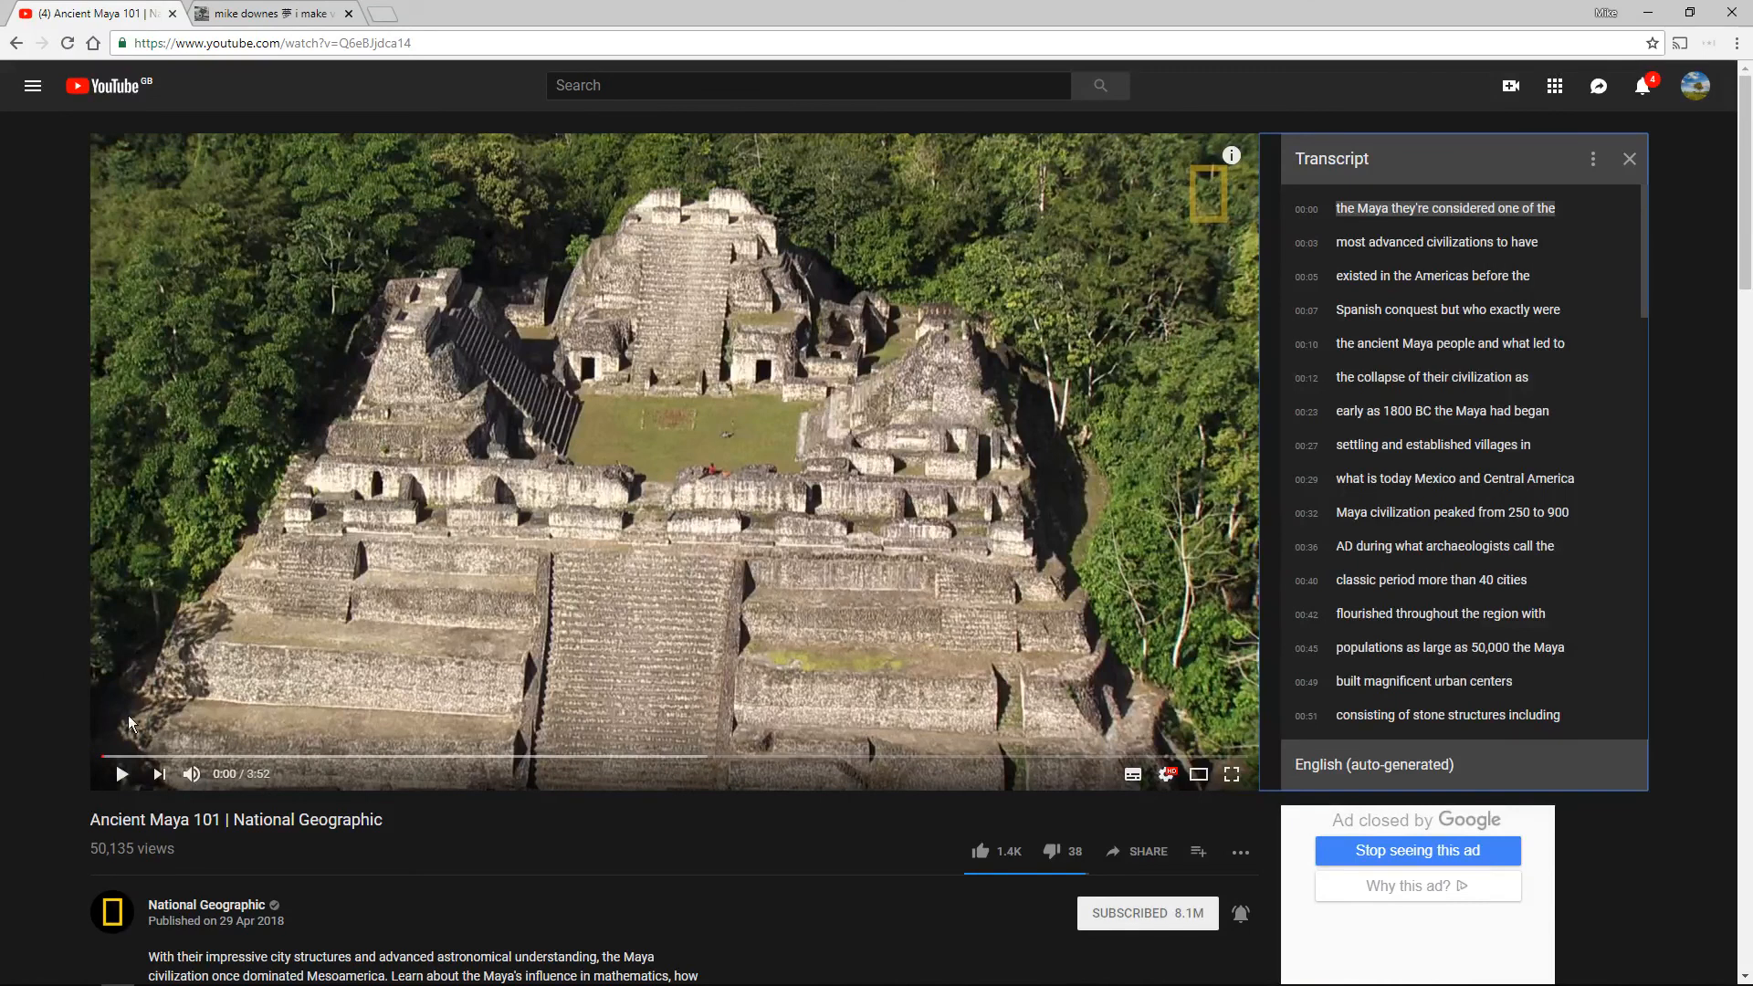
mouse_move(106, 762)
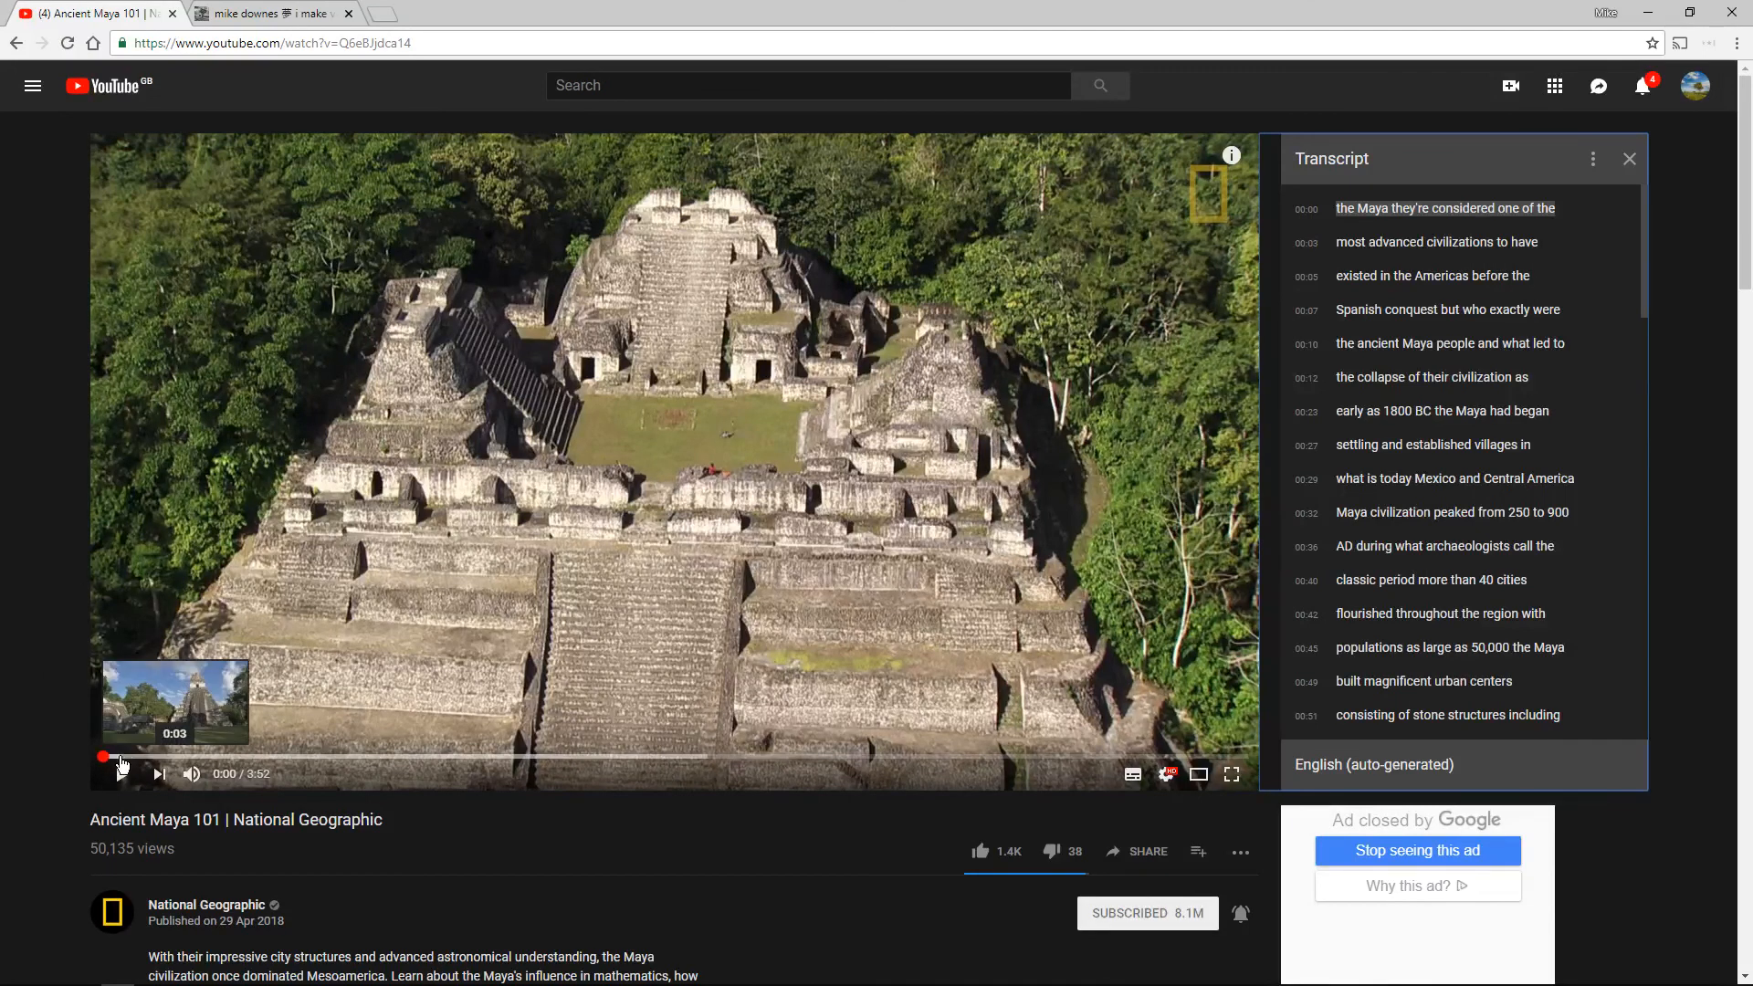
mouse_move(244, 772)
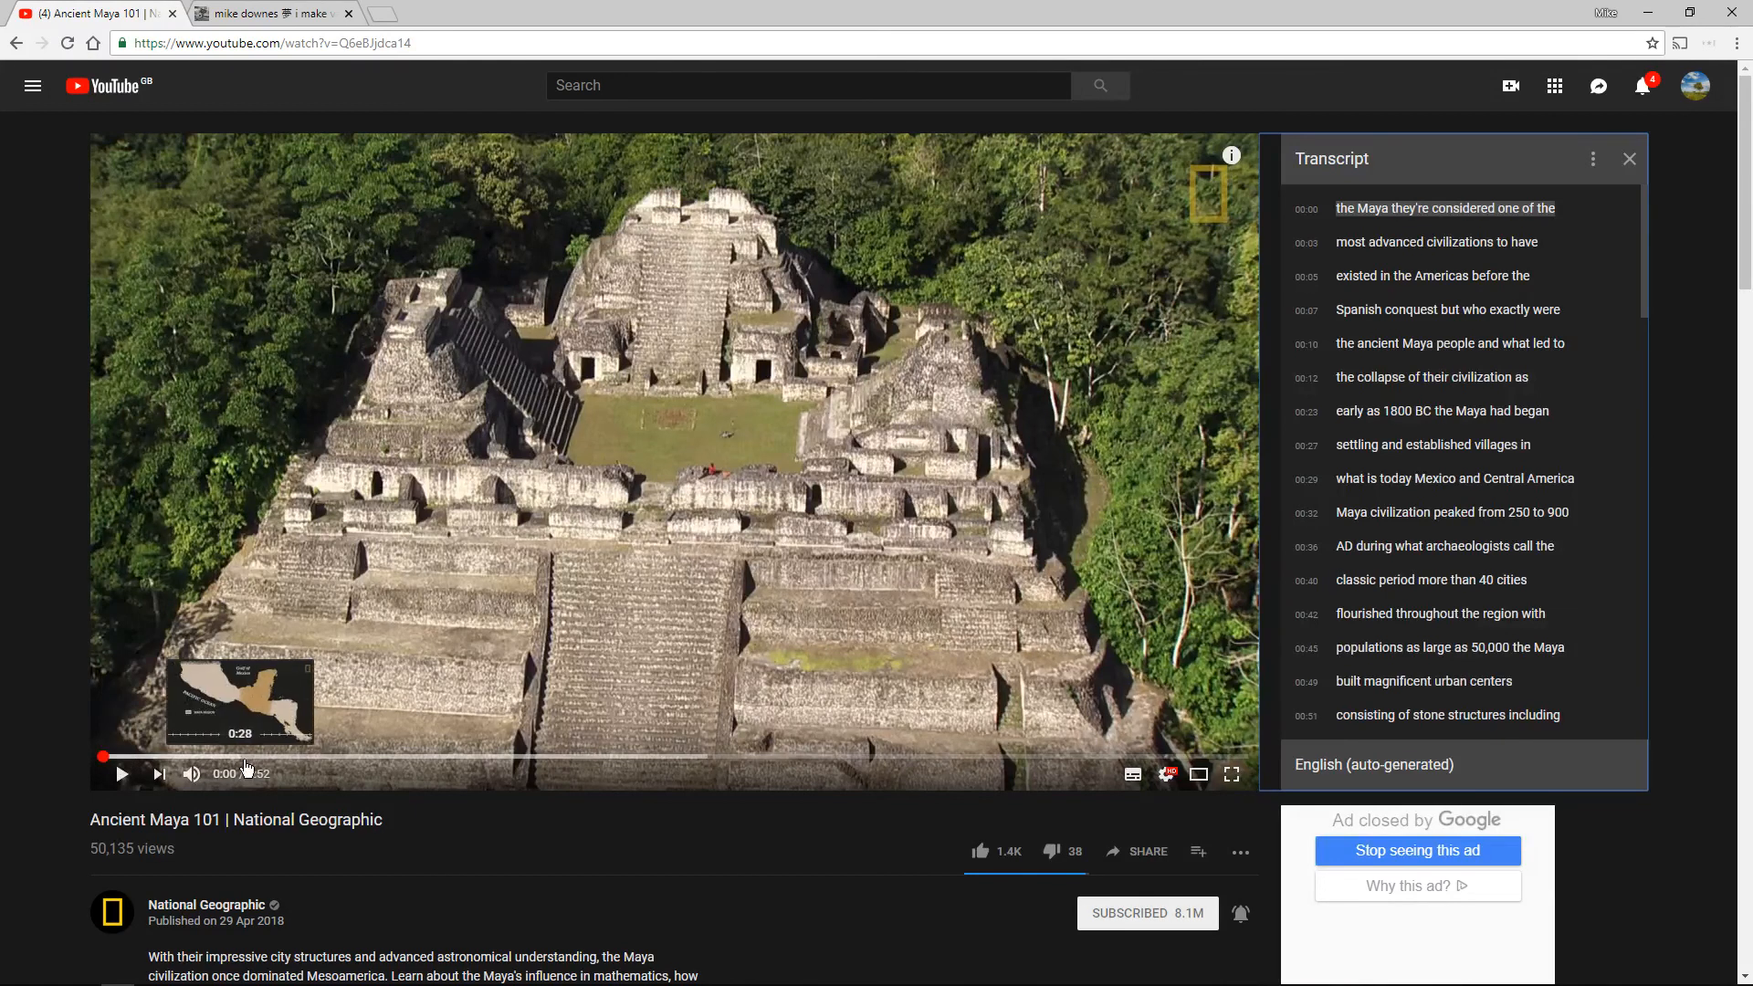
mouse_move(260, 773)
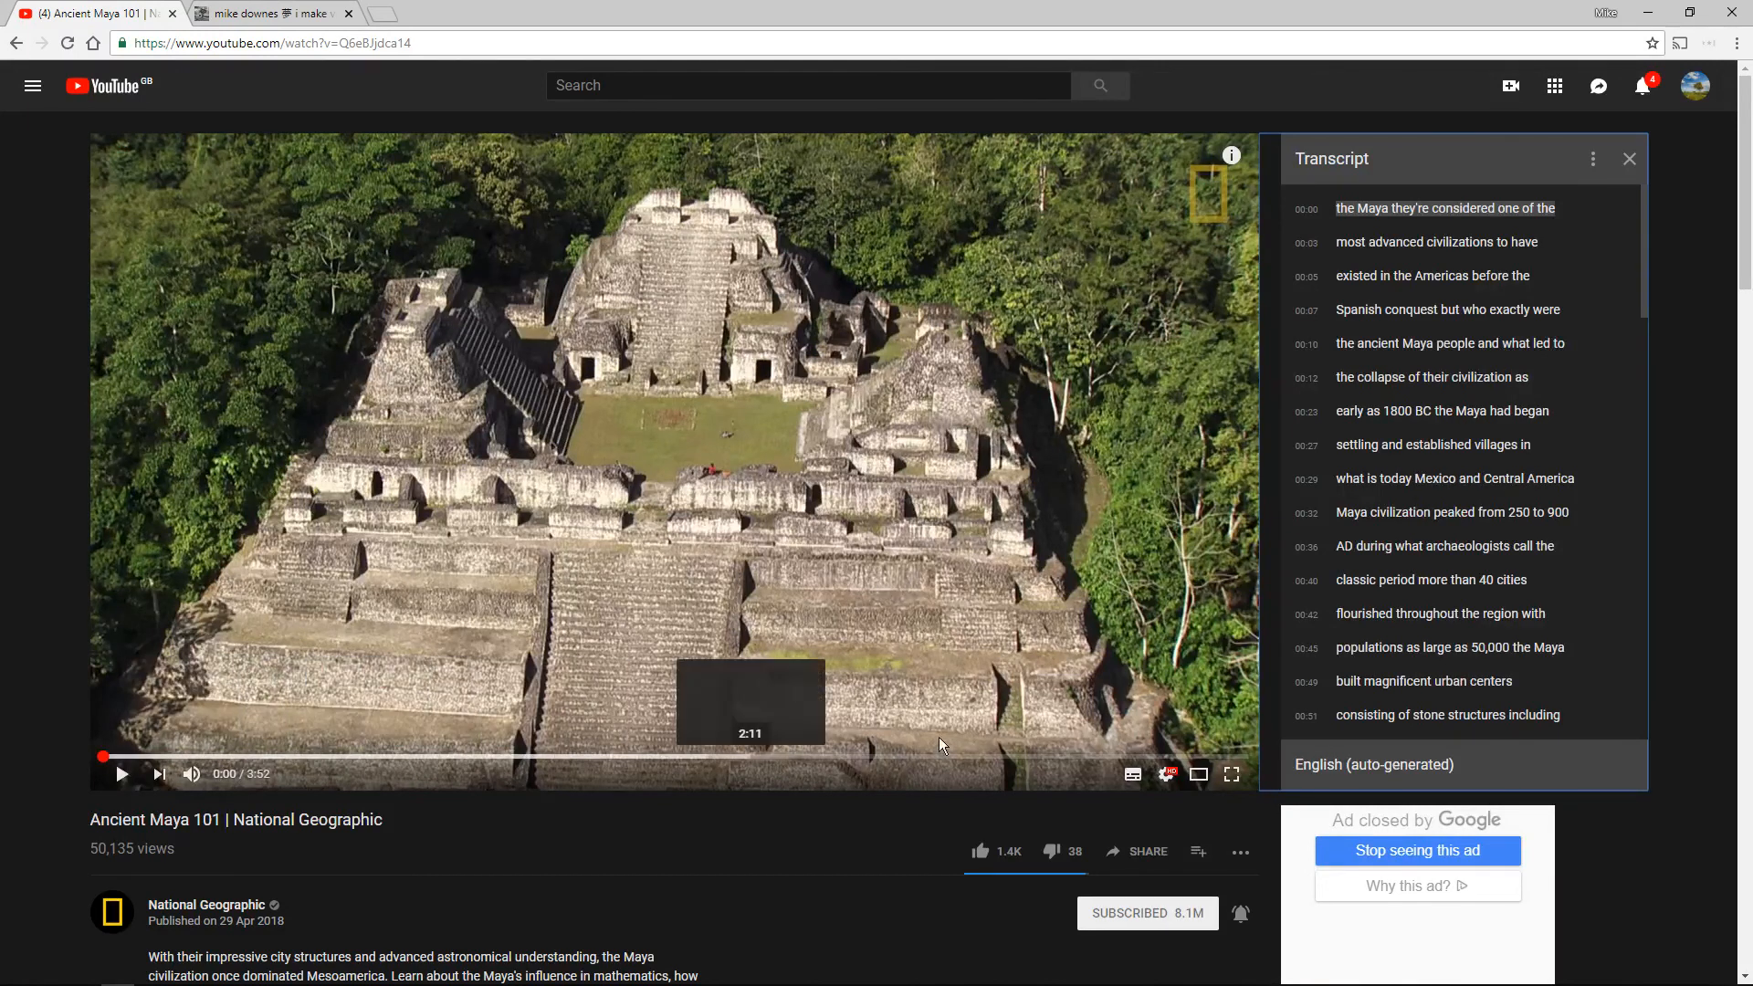
mouse_move(1067, 766)
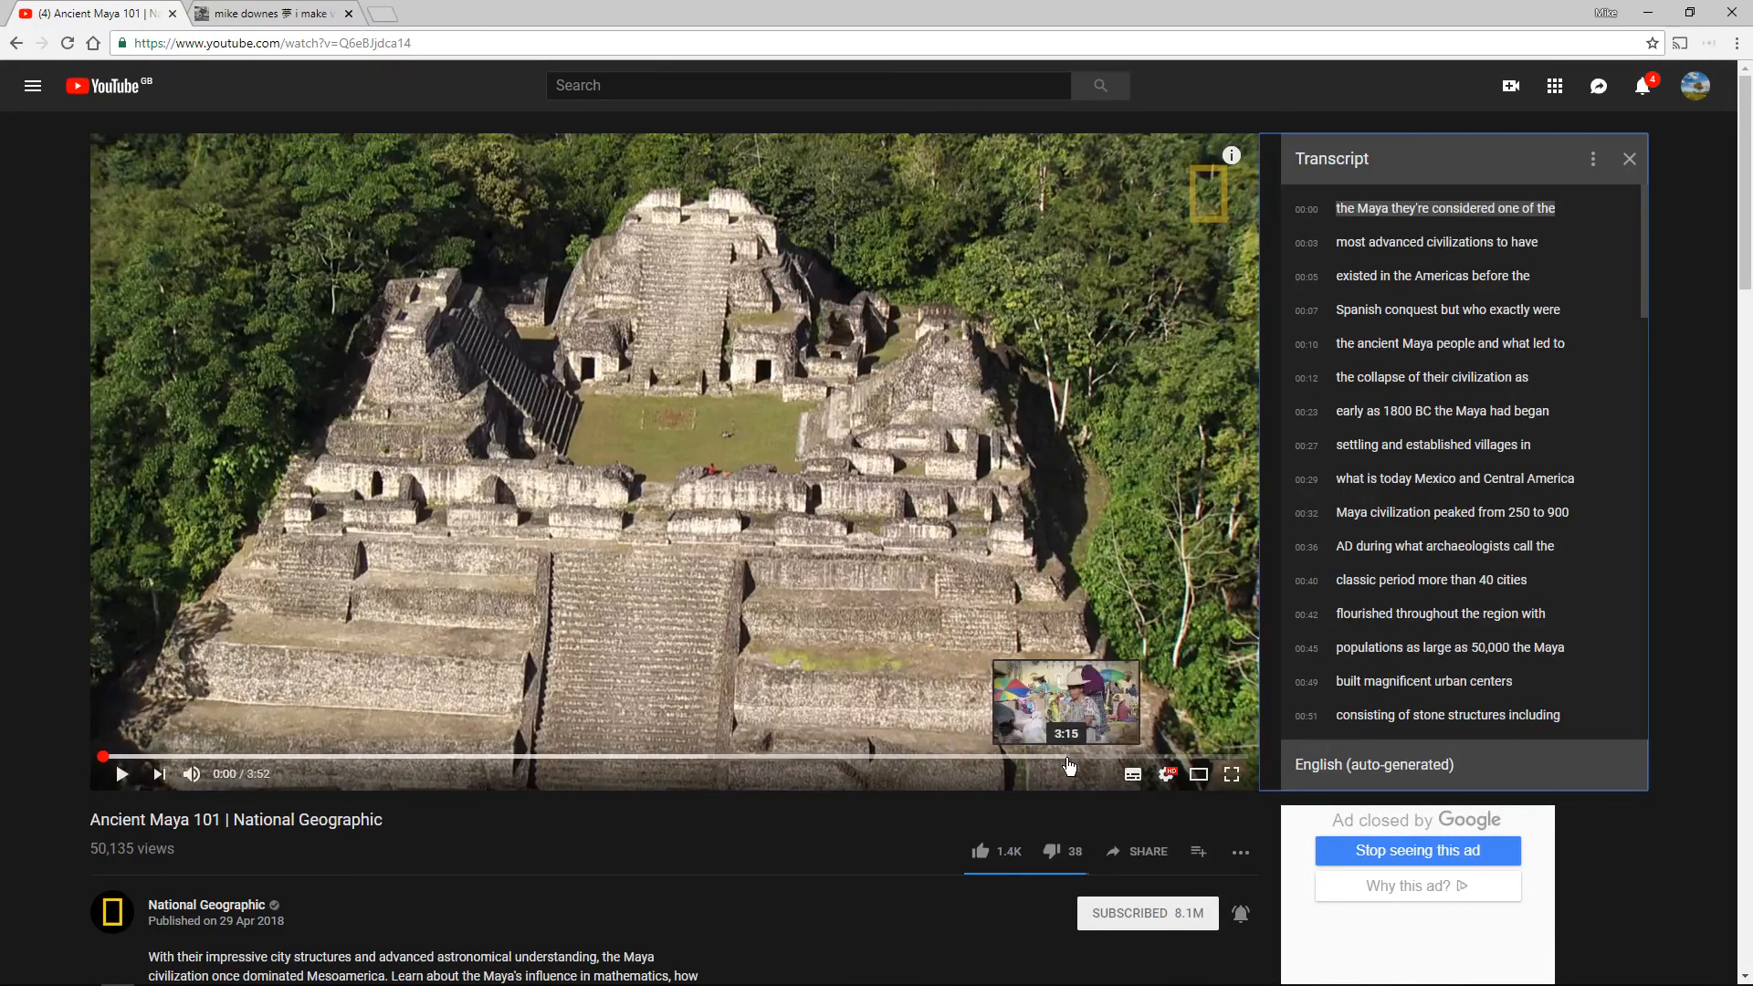
mouse_move(1068, 757)
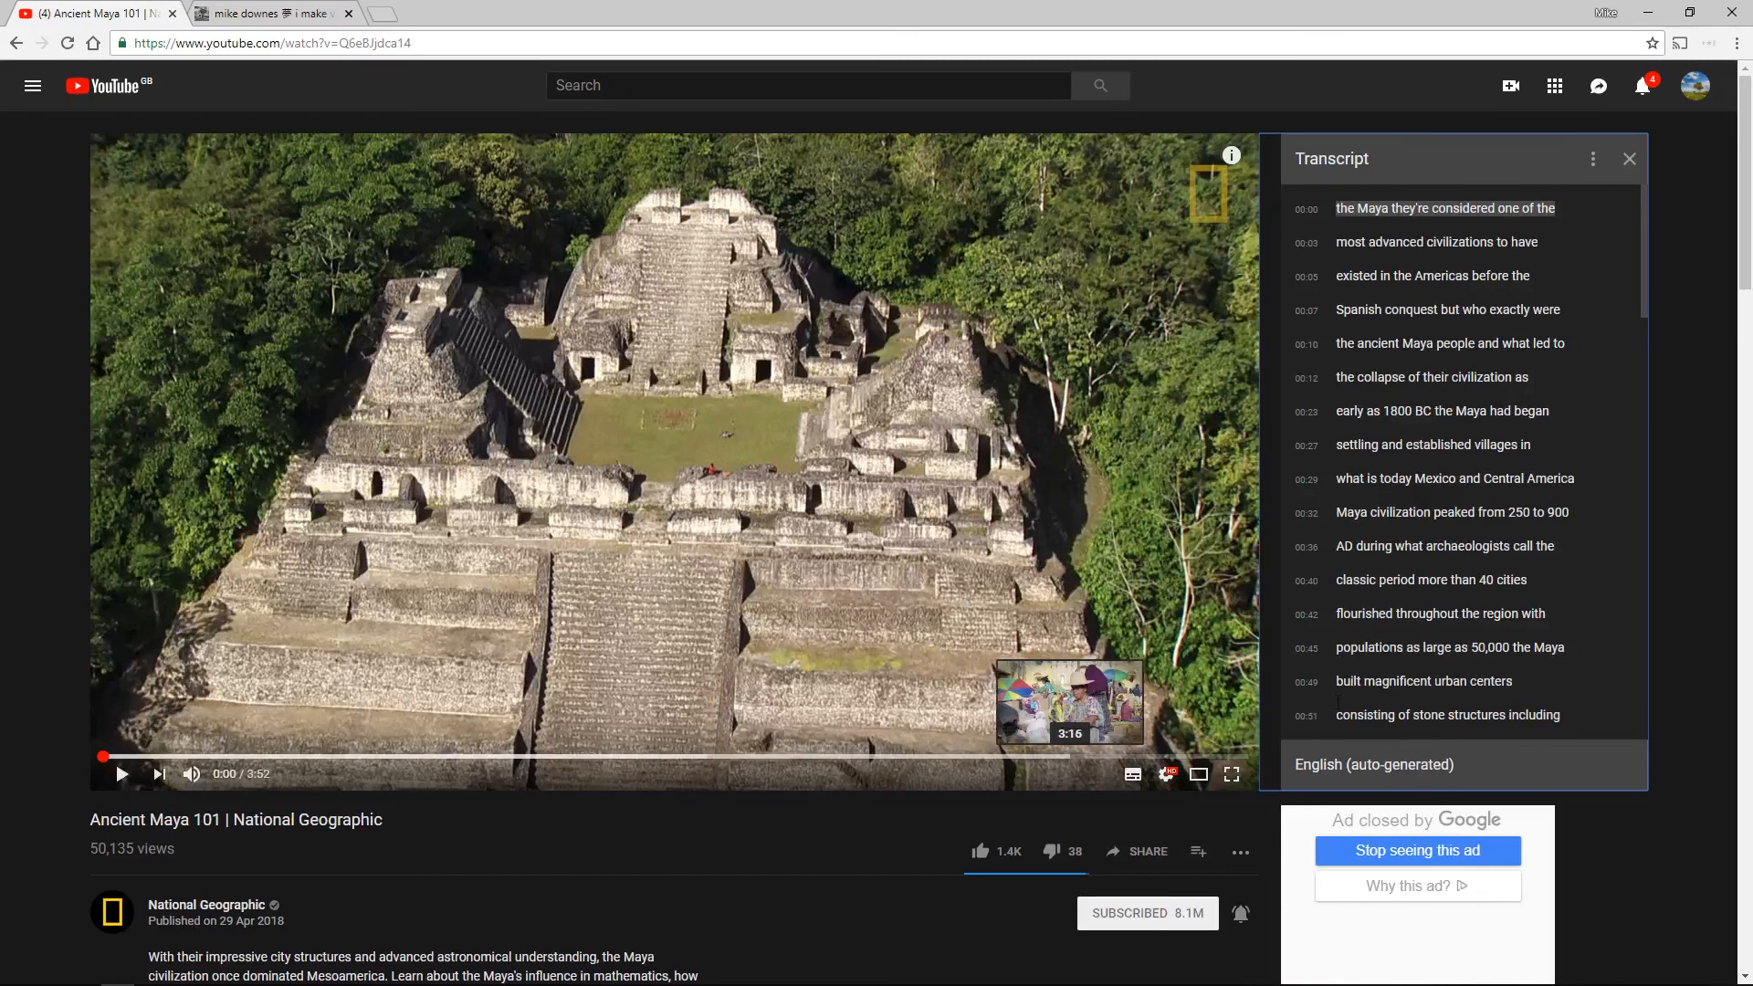
mouse_move(653, 626)
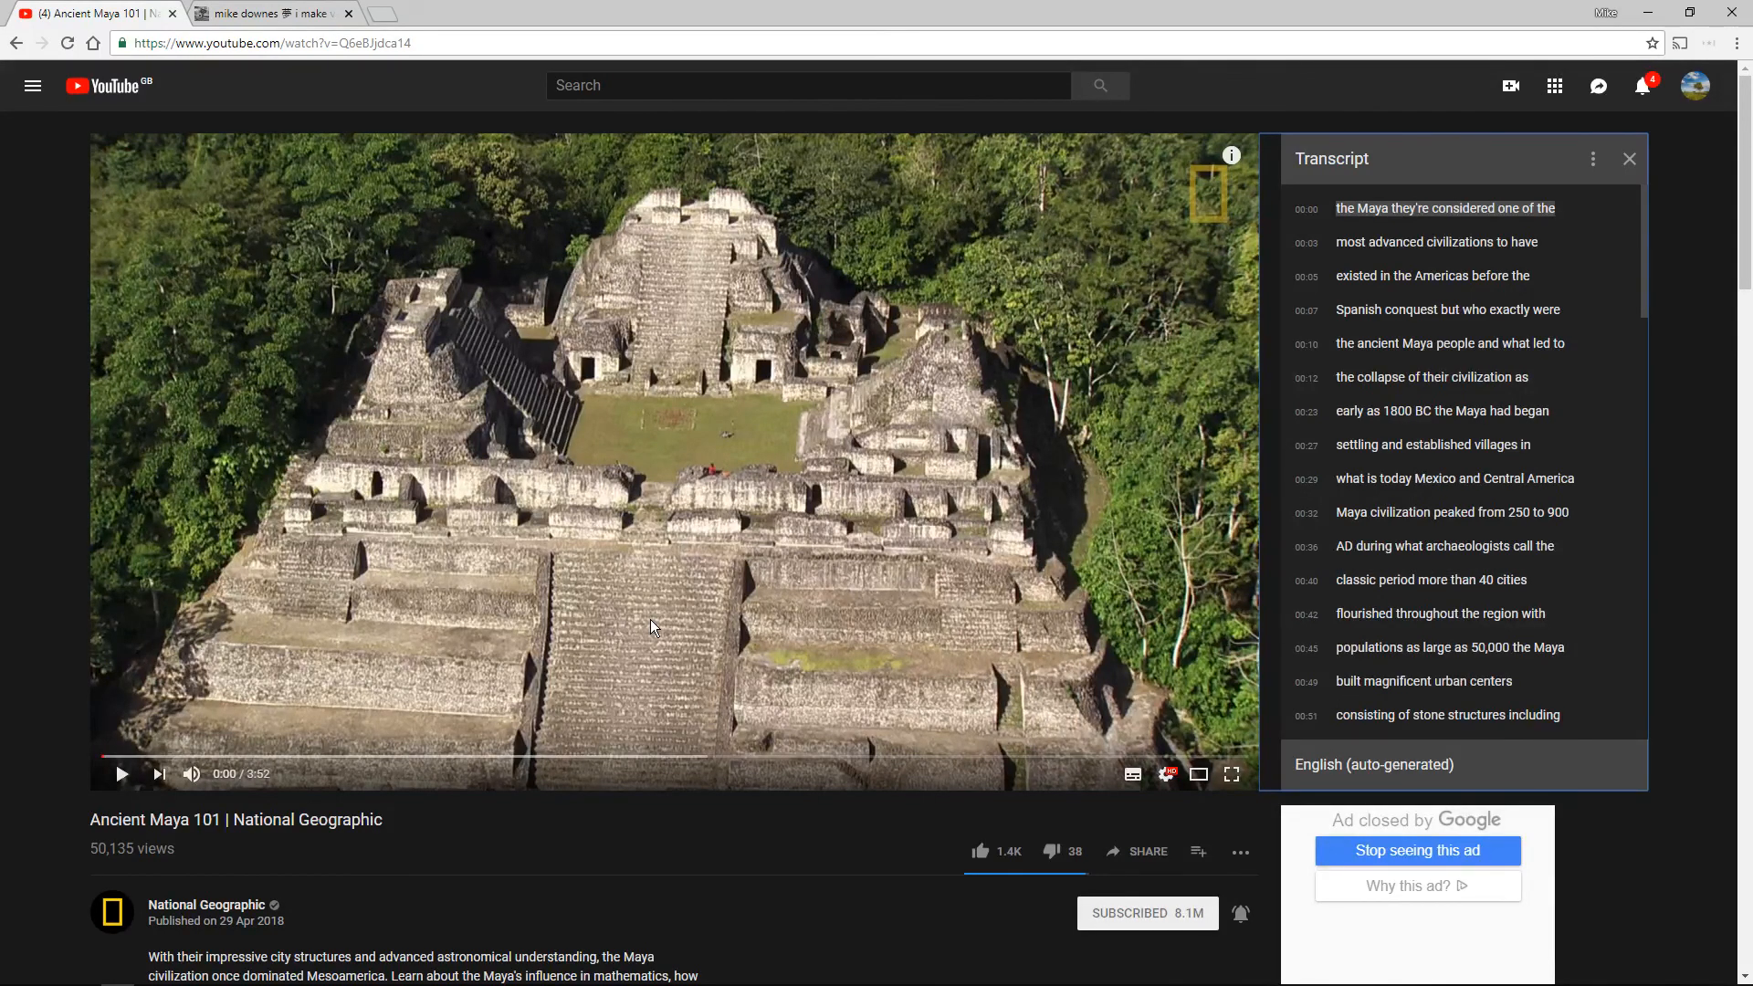
mouse_move(74, 504)
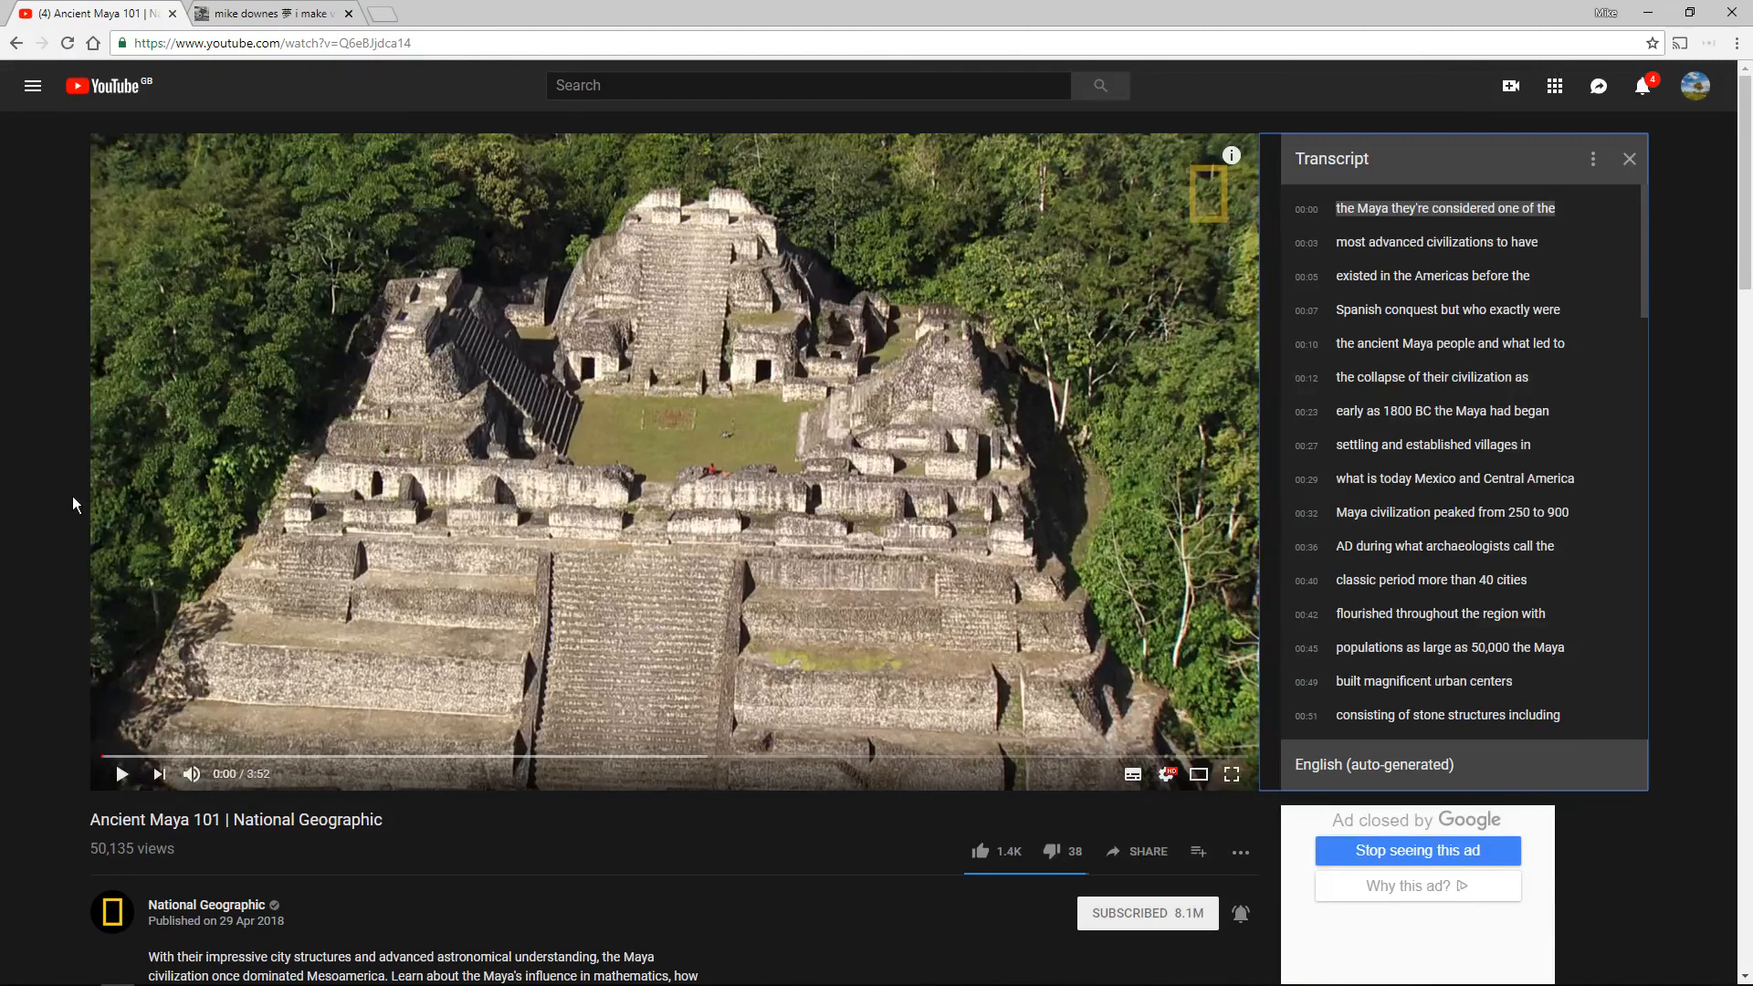
mouse_move(59, 502)
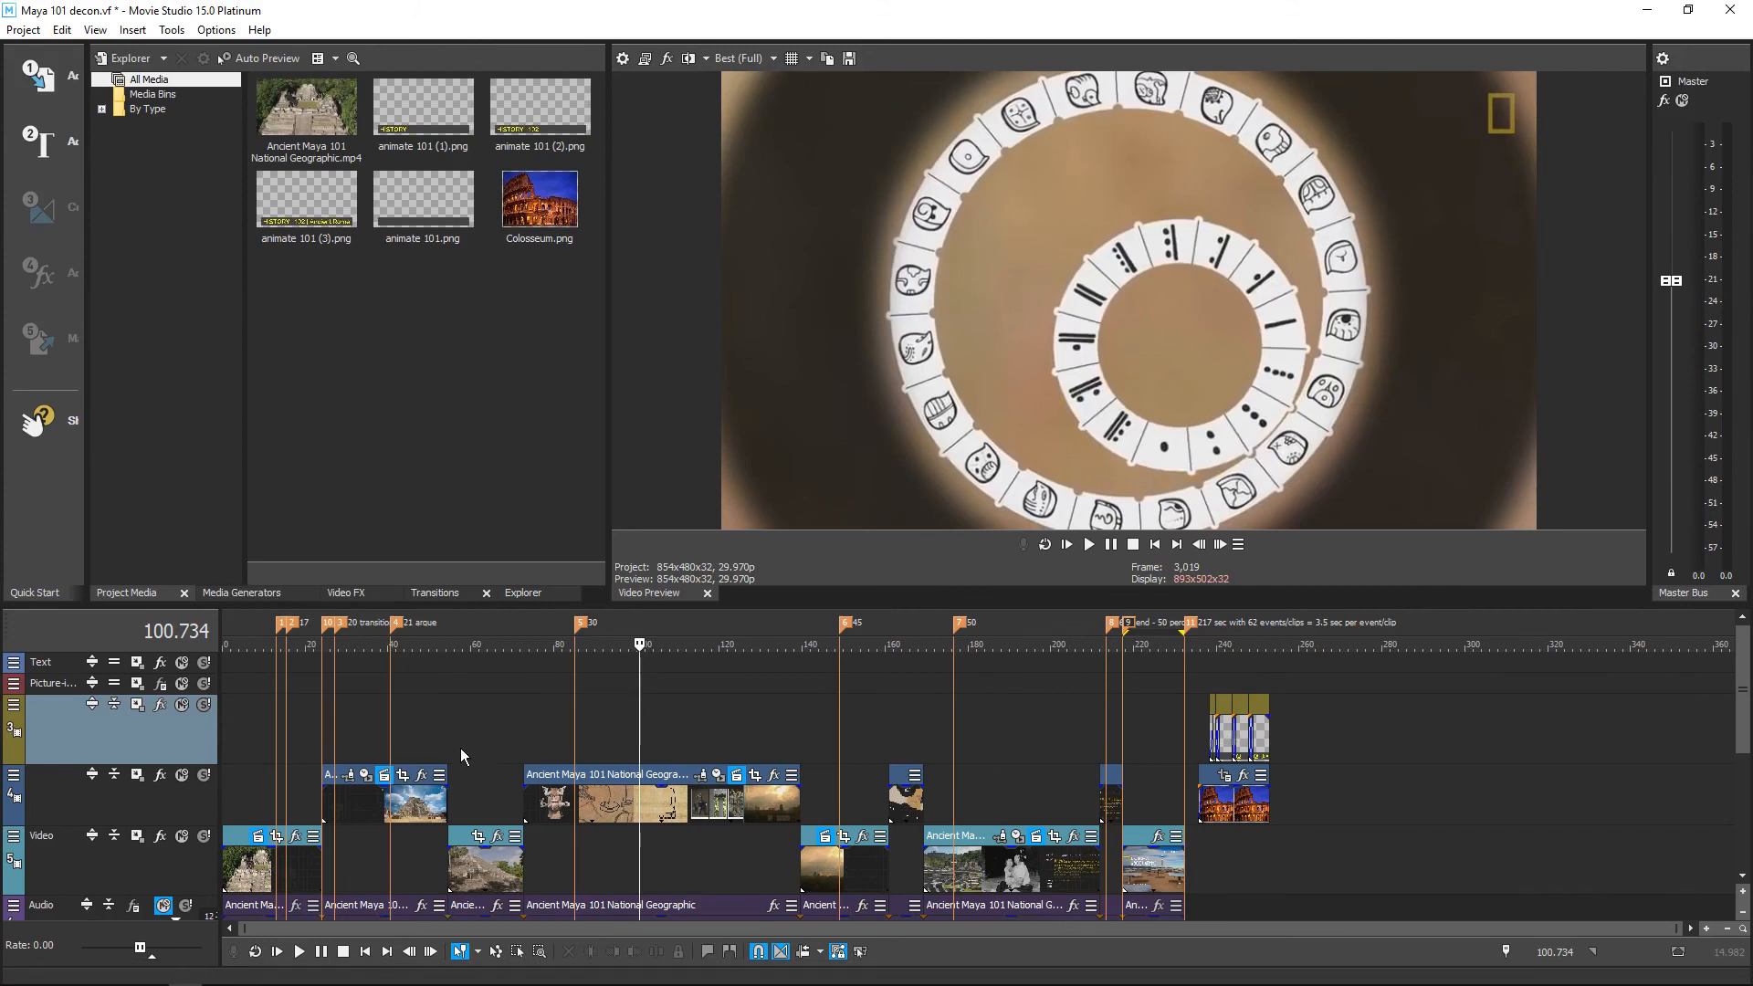
- Move the Maya project to about 56.9 seconds, showing the sunlit pyramid shot
left_click(460, 644)
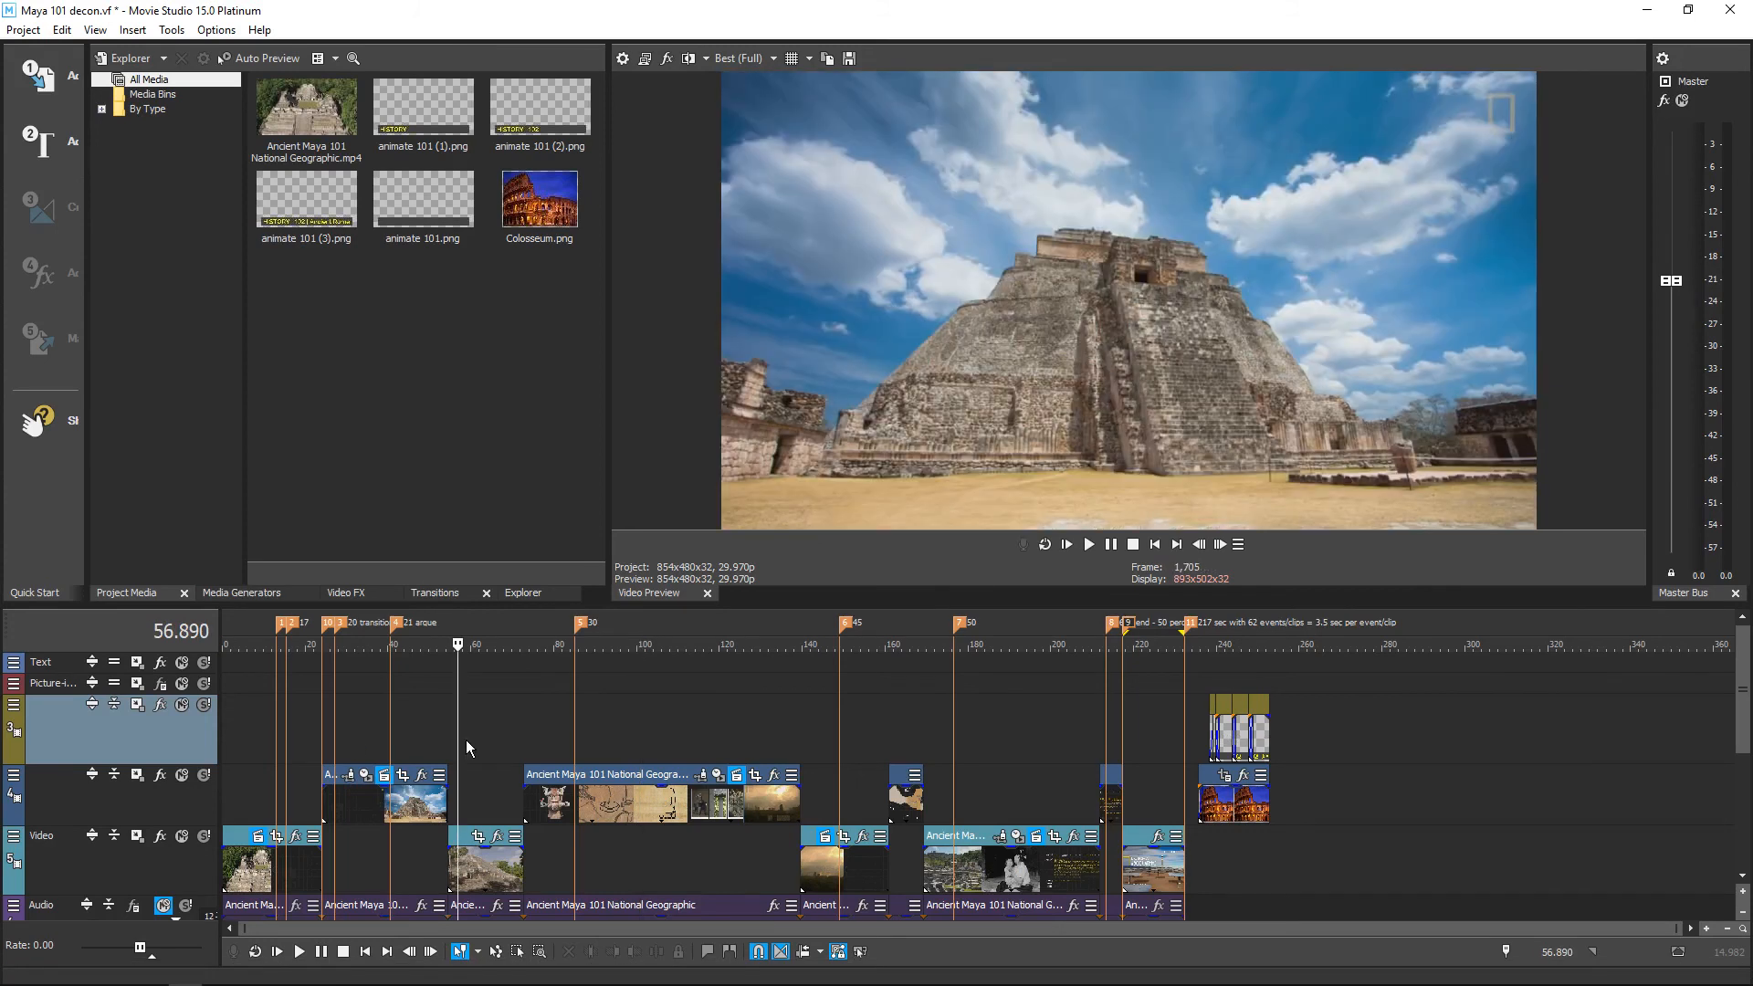